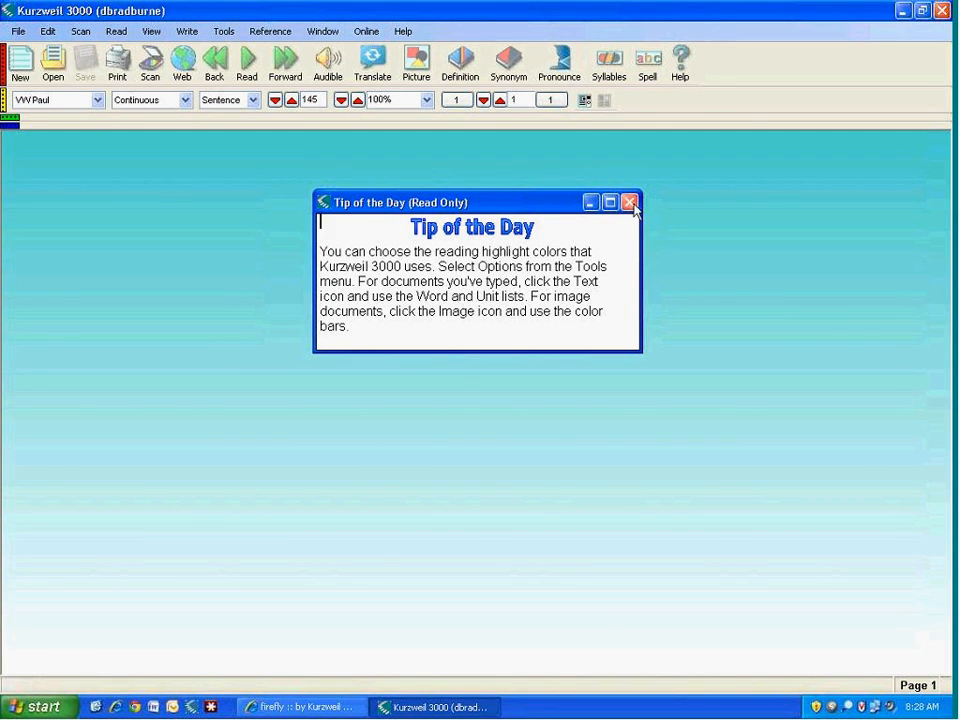
# - Close the Tip of the Day window to leave an empty workspace
pyautogui.click(631, 202)
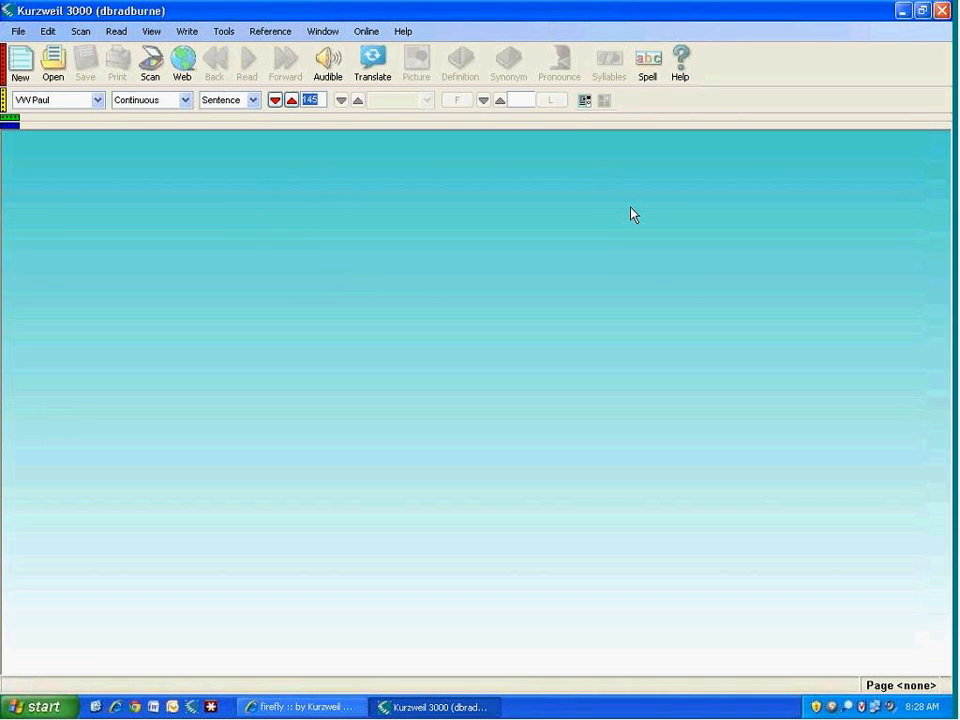
pyautogui.moveTo(323, 144)
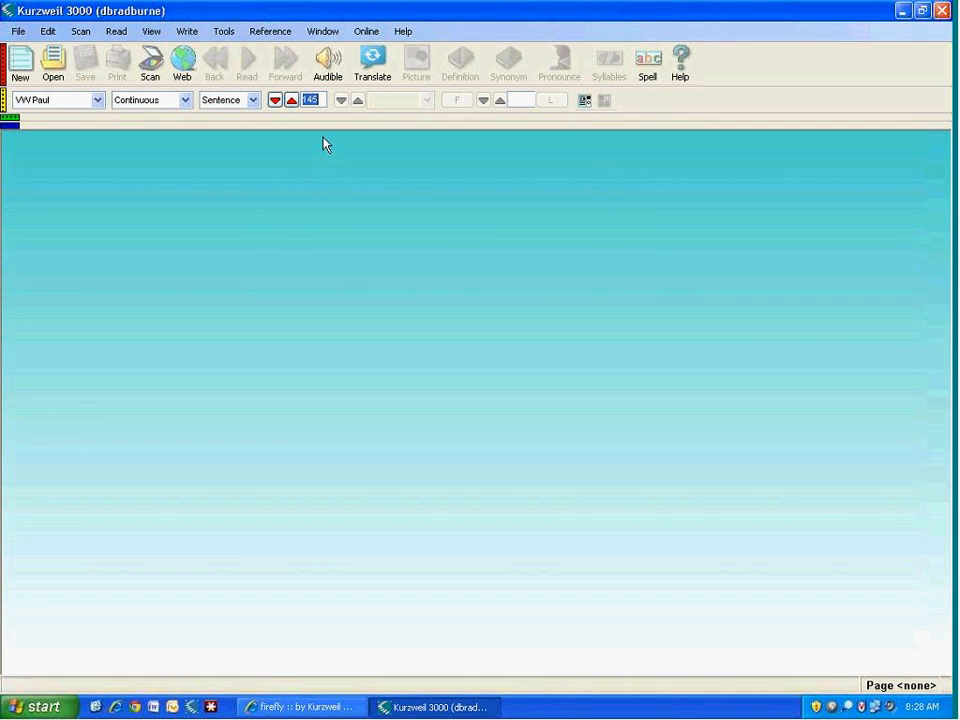
pyautogui.moveTo(150, 62)
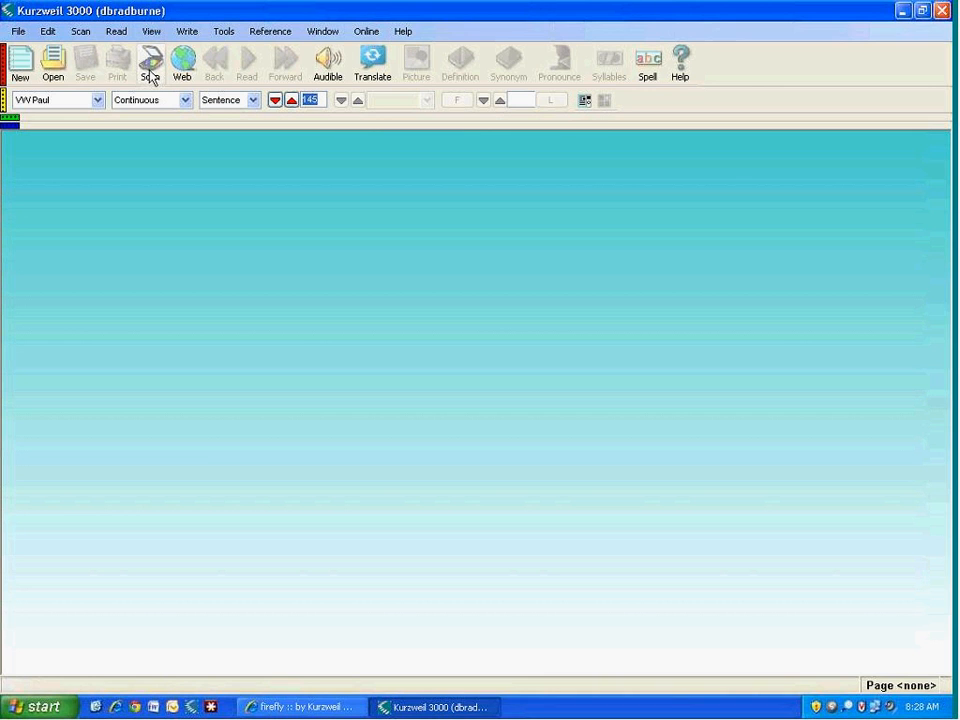
# - Scan the Kurzweil firefly flyer page into a new untitled document
pyautogui.click(150, 62)
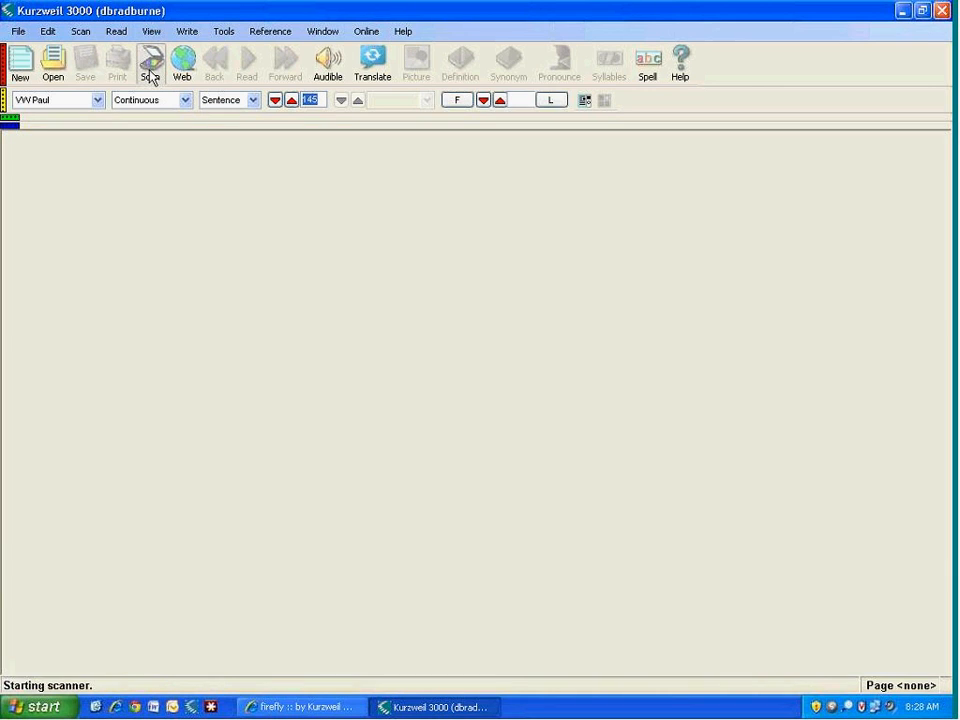
pyautogui.click(149, 62)
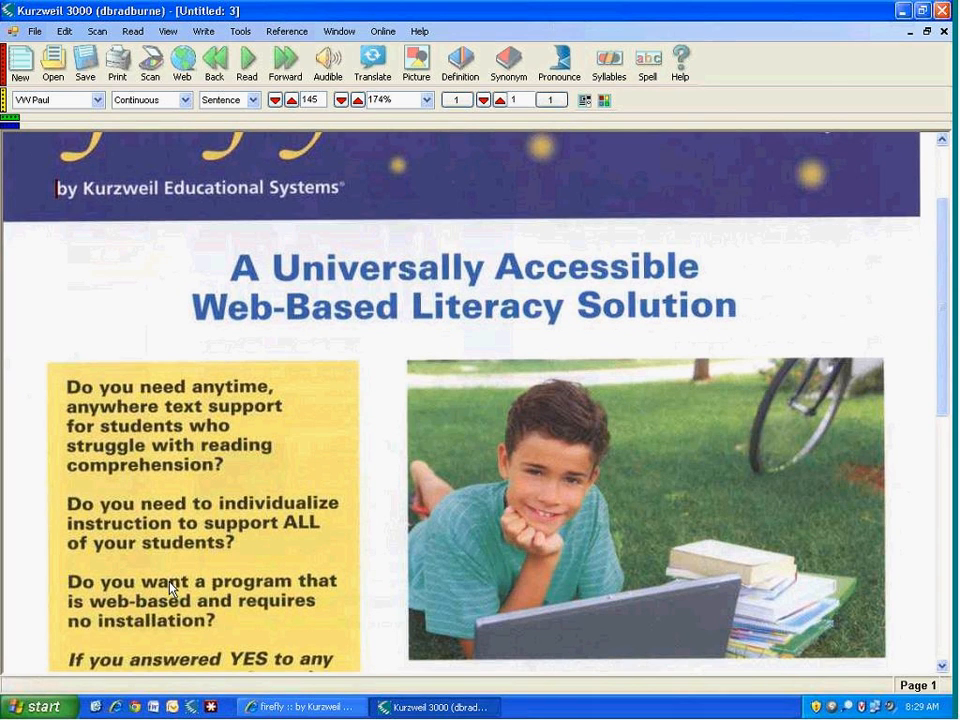
pyautogui.moveTo(858, 320)
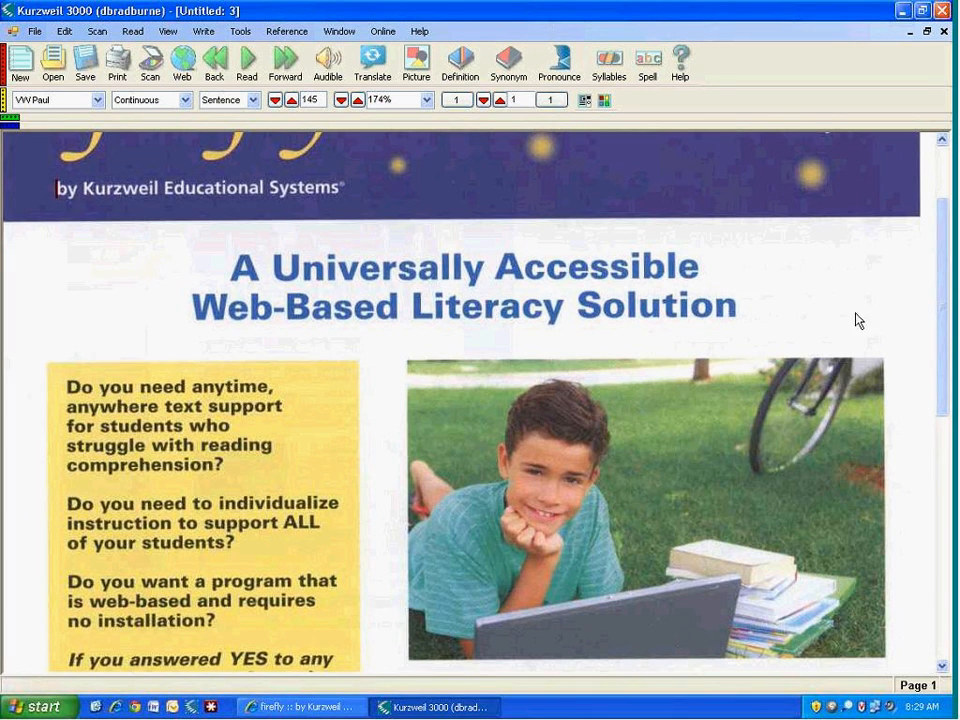
pyautogui.moveTo(945, 295)
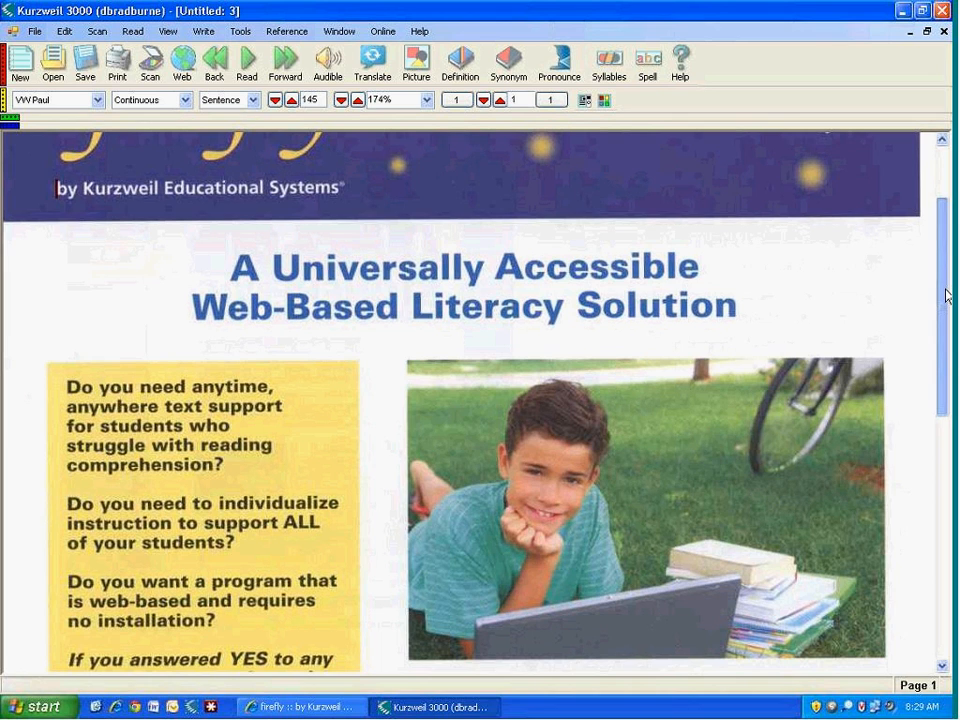
pyautogui.scroll(-3)
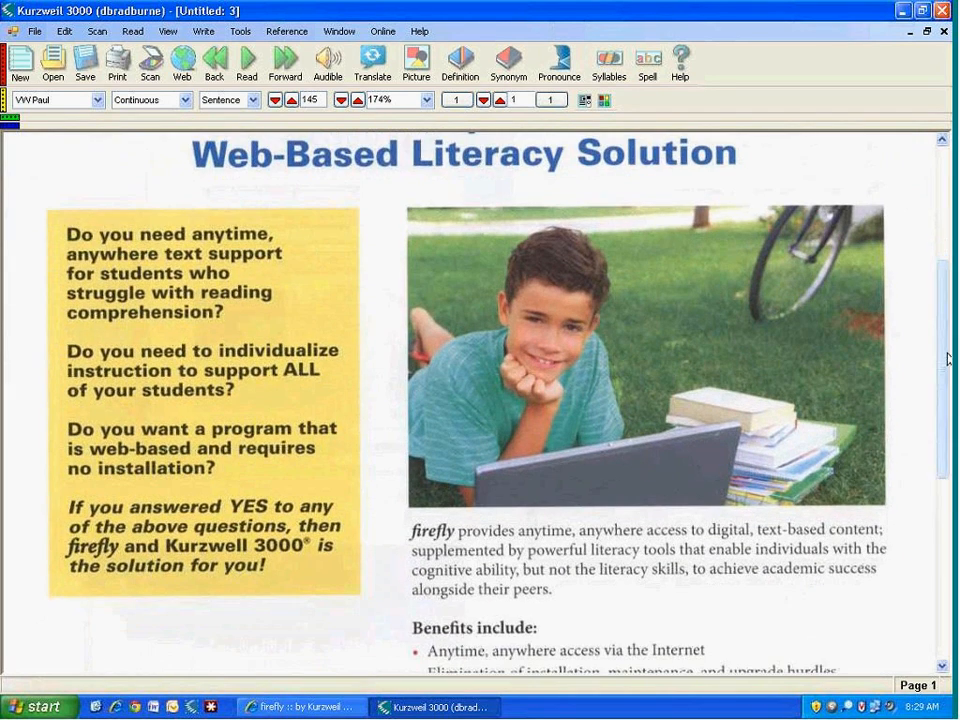
pyautogui.moveTo(520, 470)
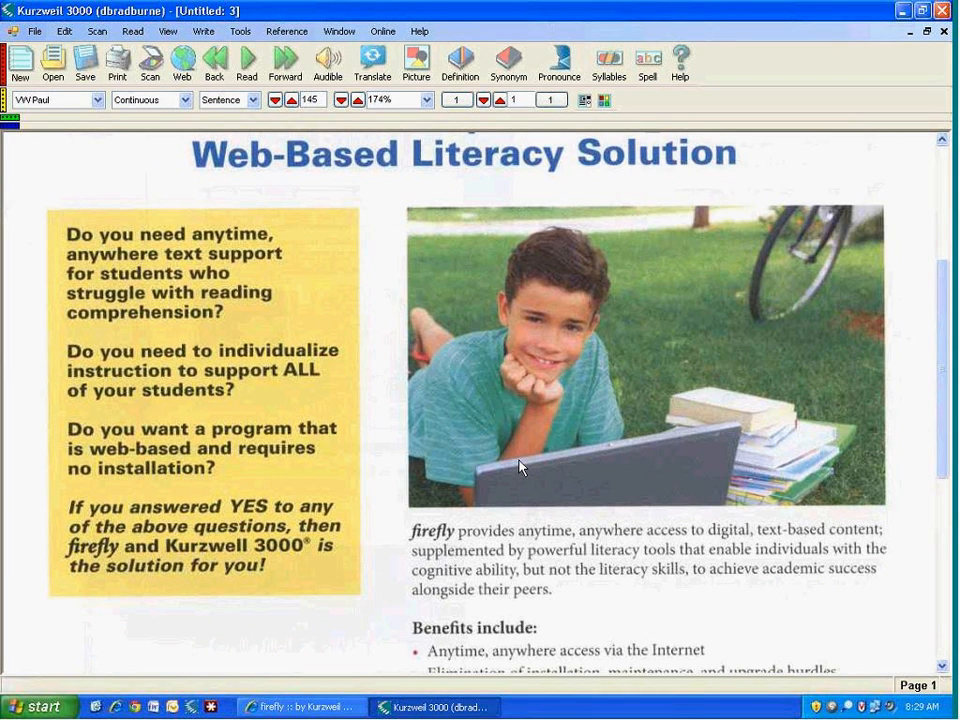
pyautogui.moveTo(229, 417)
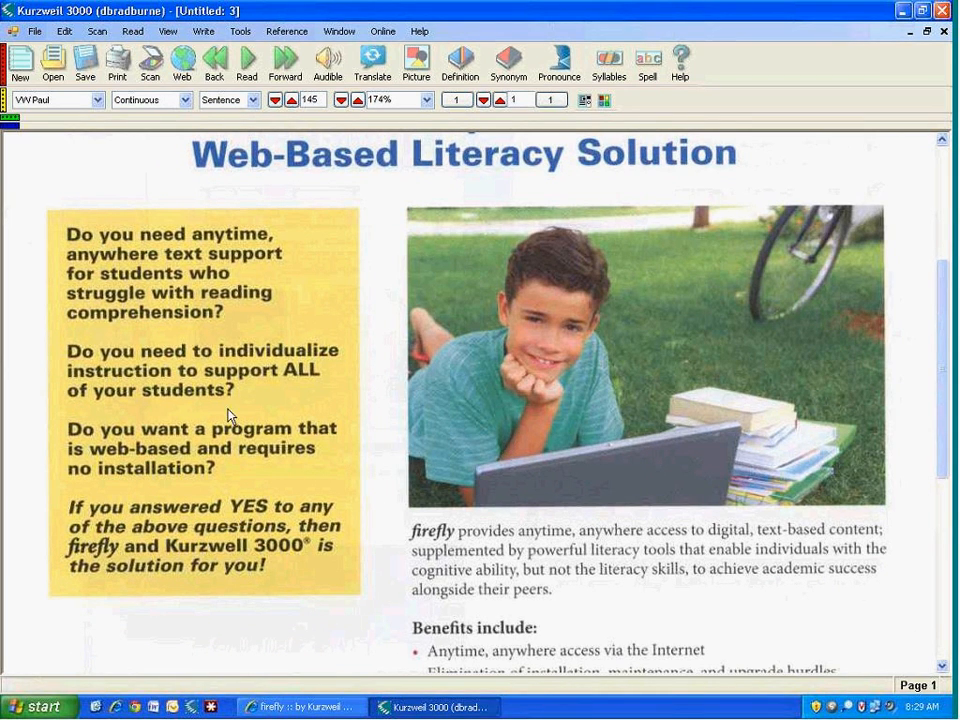
pyautogui.moveTo(196, 484)
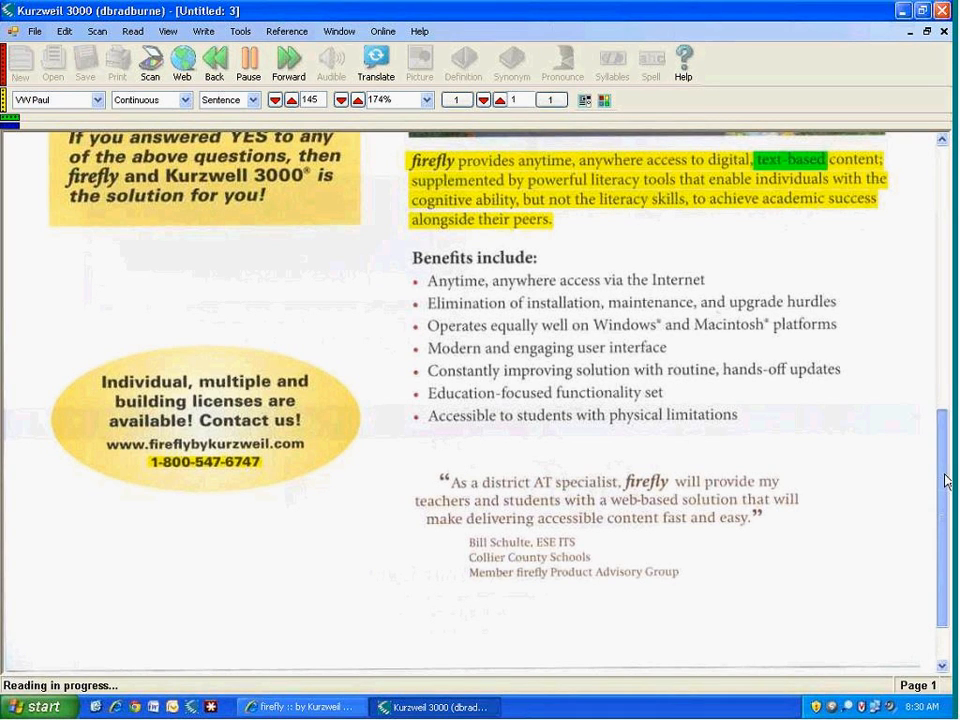
# - Scroll up to the top of the scanned flyer
pyautogui.scroll(3)
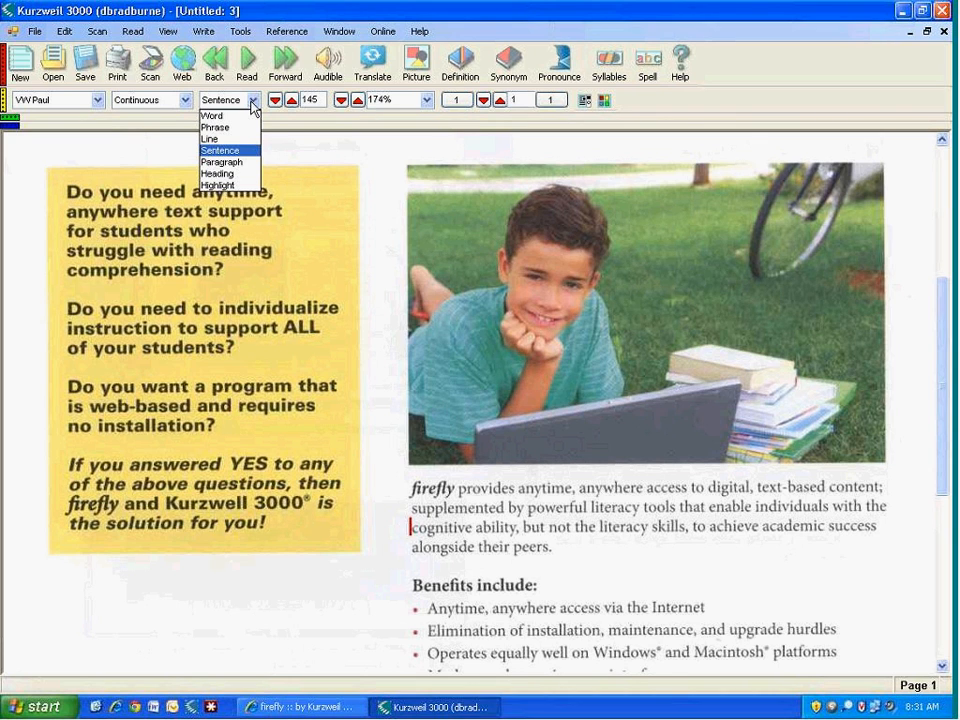
pyautogui.click(220, 150)
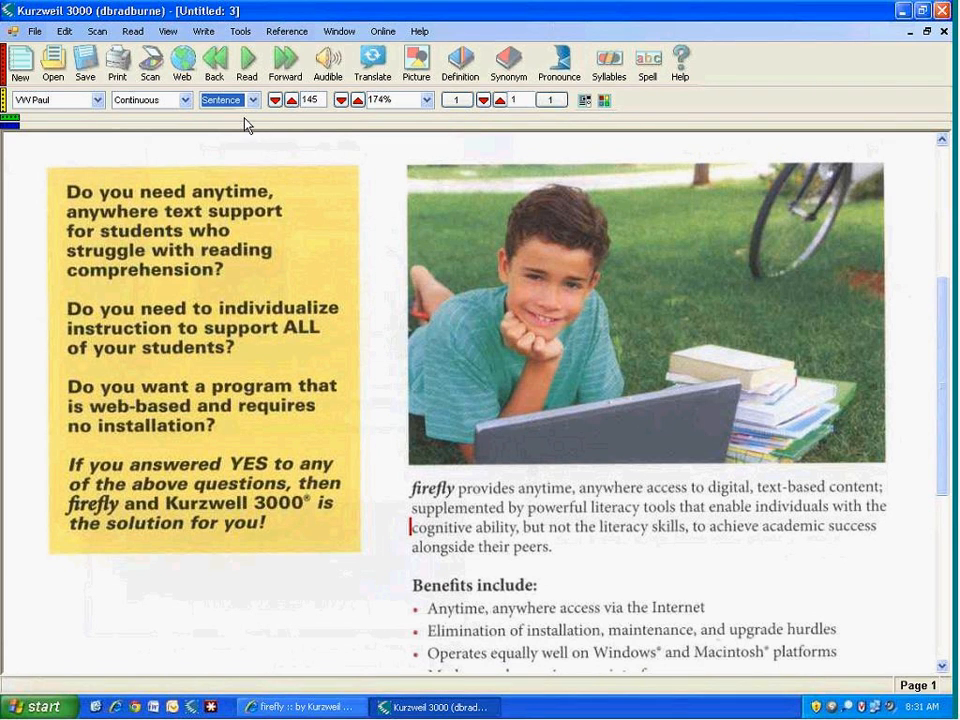
pyautogui.moveTo(138, 118)
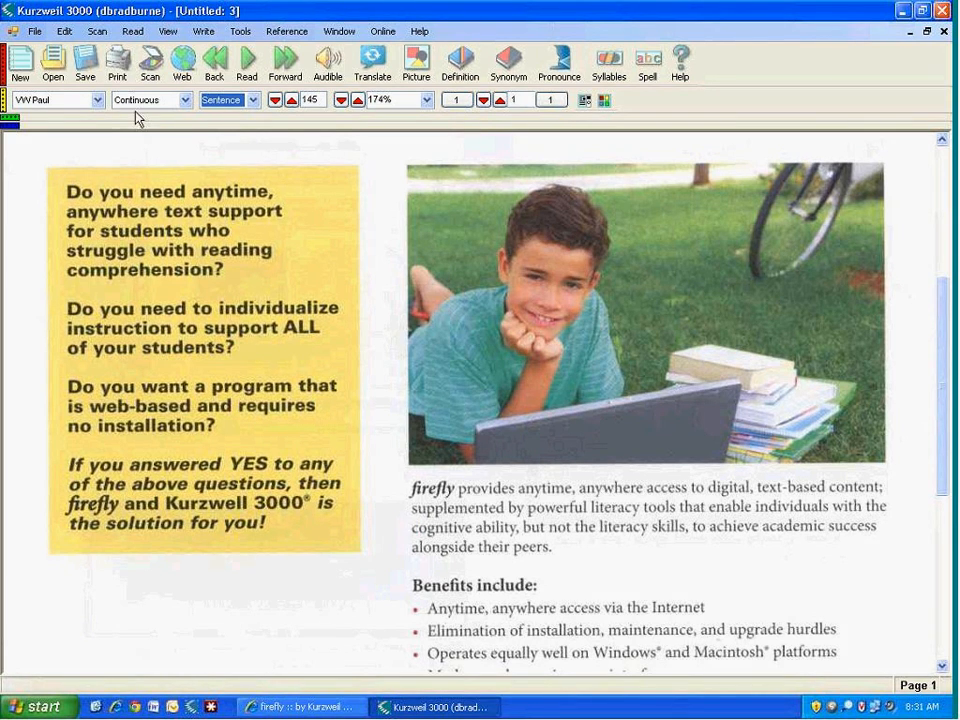
# - Try other reading voices and settle on Microsoft Mary
pyautogui.click(97, 99)
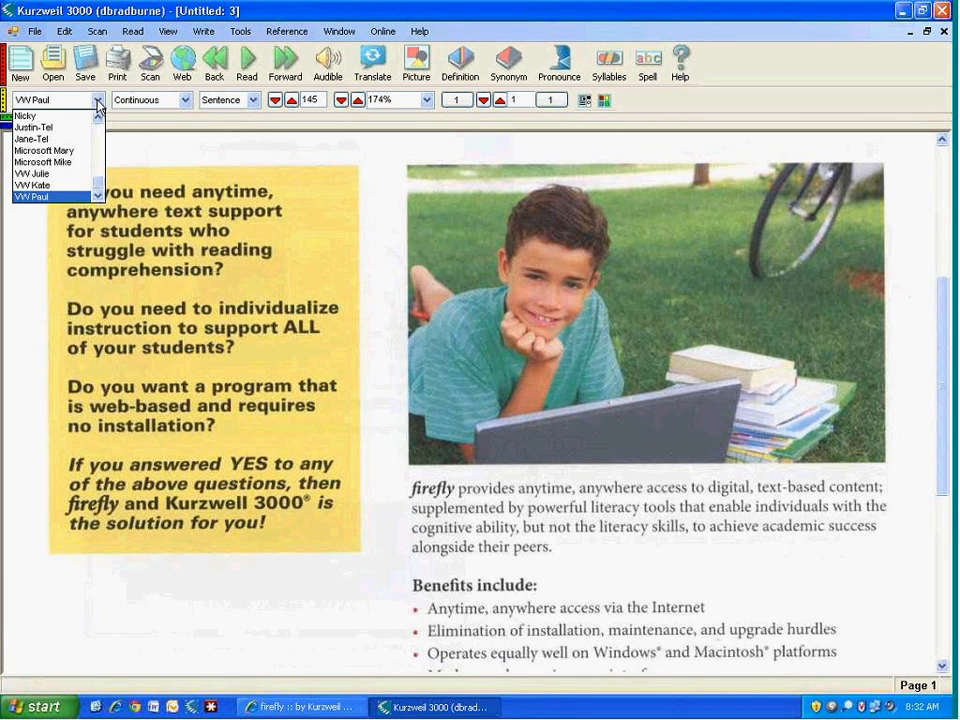
pyautogui.moveTo(48, 162)
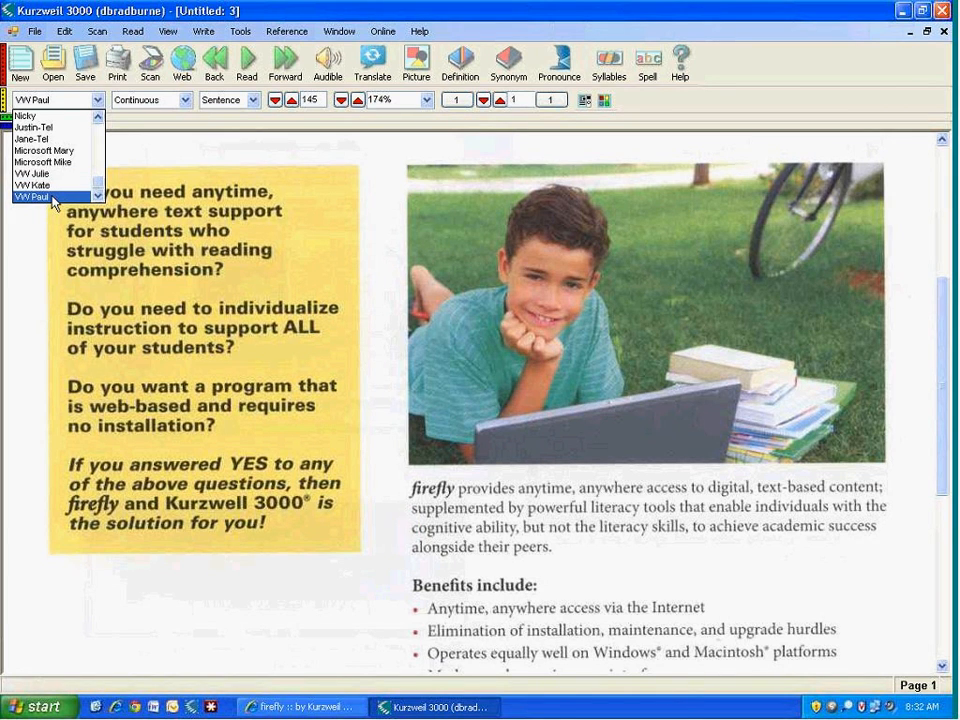
pyautogui.moveTo(33, 185)
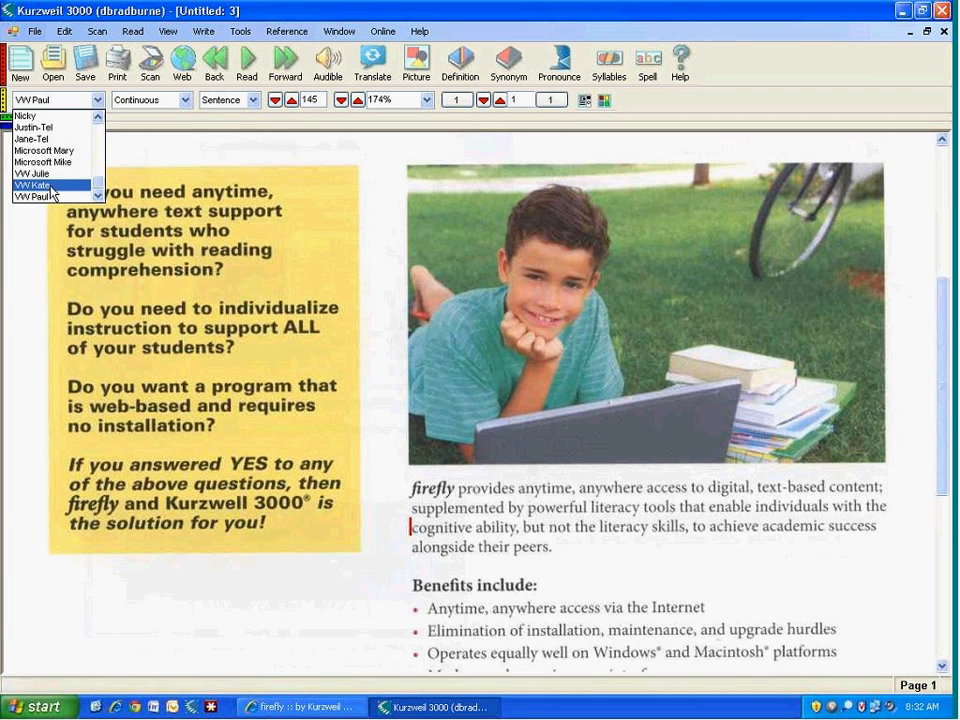
pyautogui.click(34, 173)
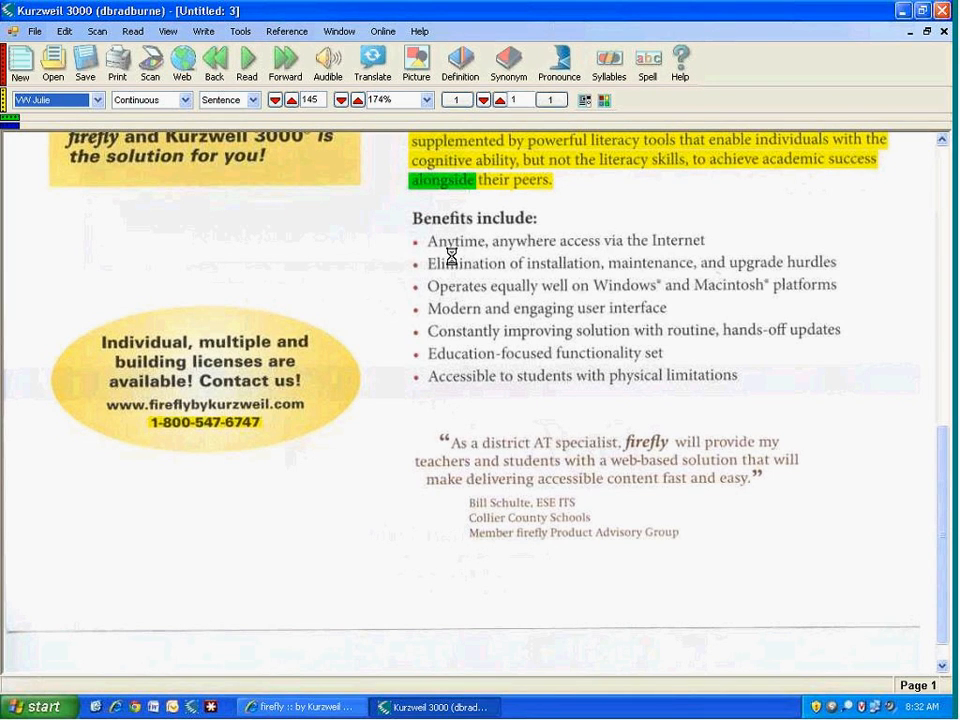
pyautogui.click(55, 99)
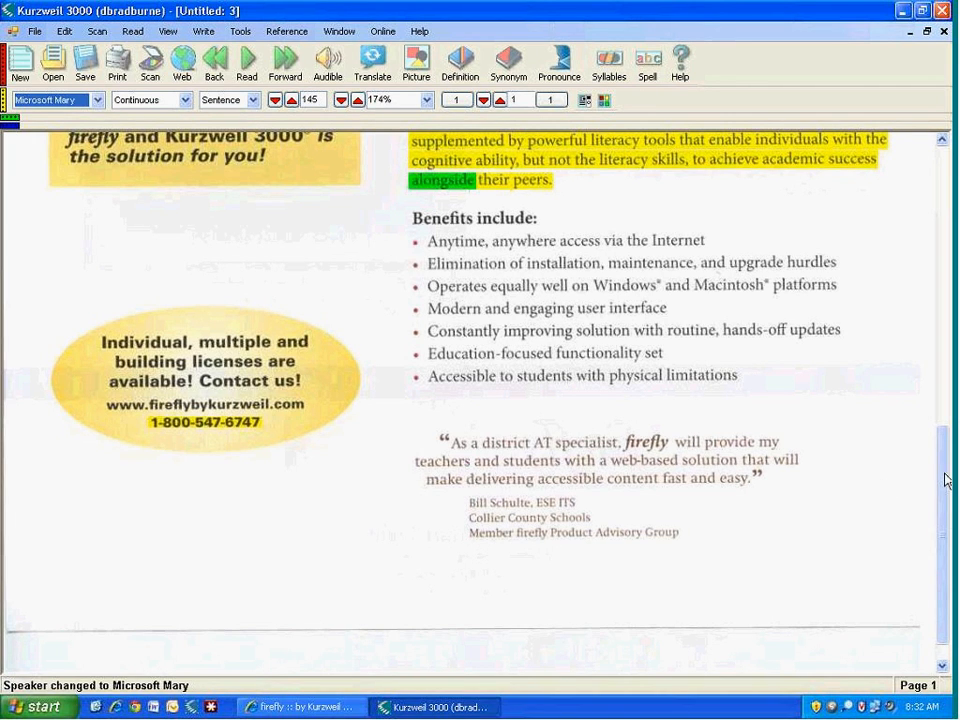
pyautogui.scroll(3)
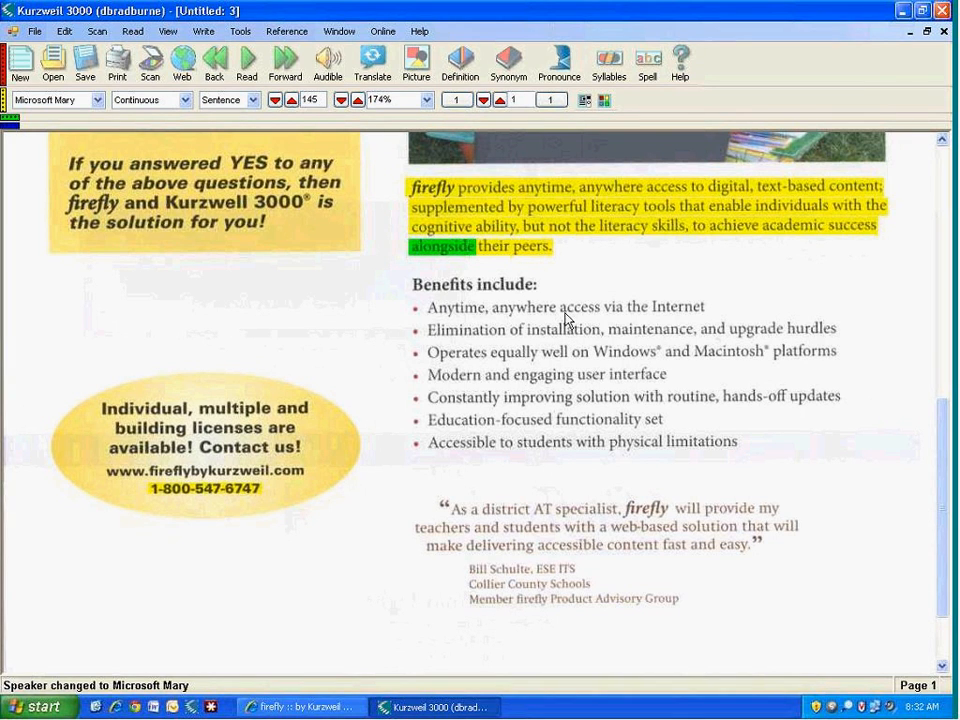
pyautogui.moveTo(432, 210)
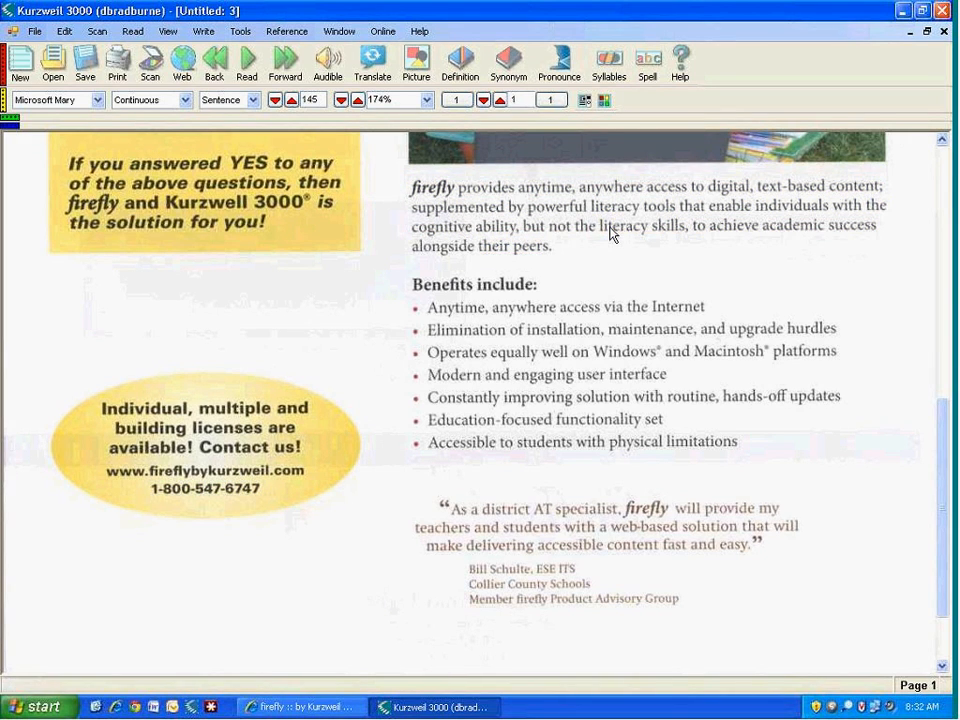
# - Select 'literacy' and show its American Heritage dictionary definition
pyautogui.doubleClick(622, 225)
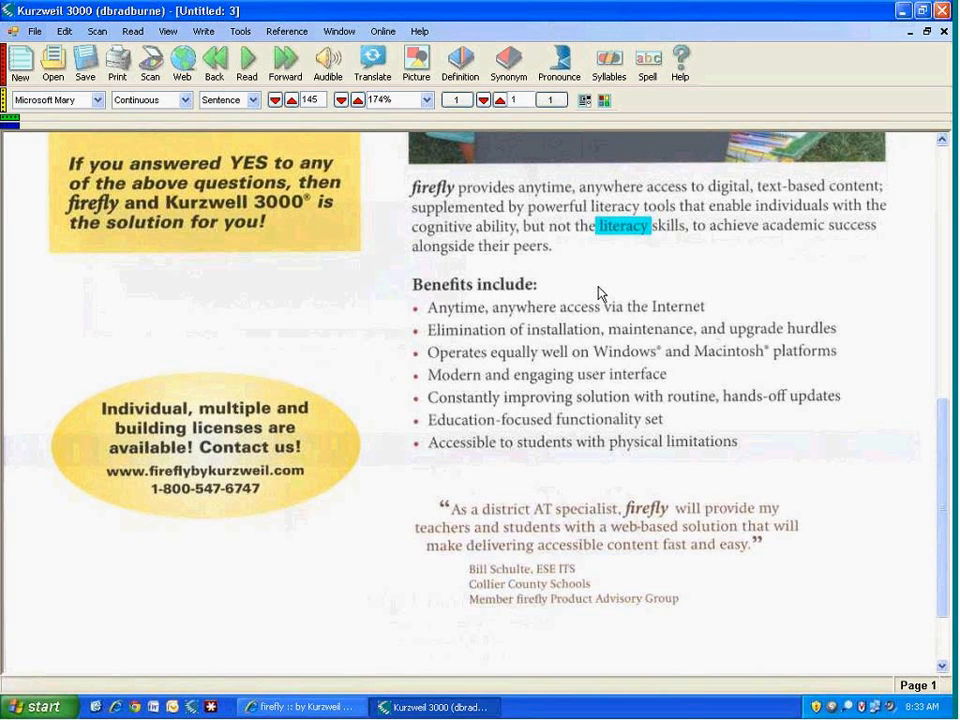
pyautogui.moveTo(615, 248)
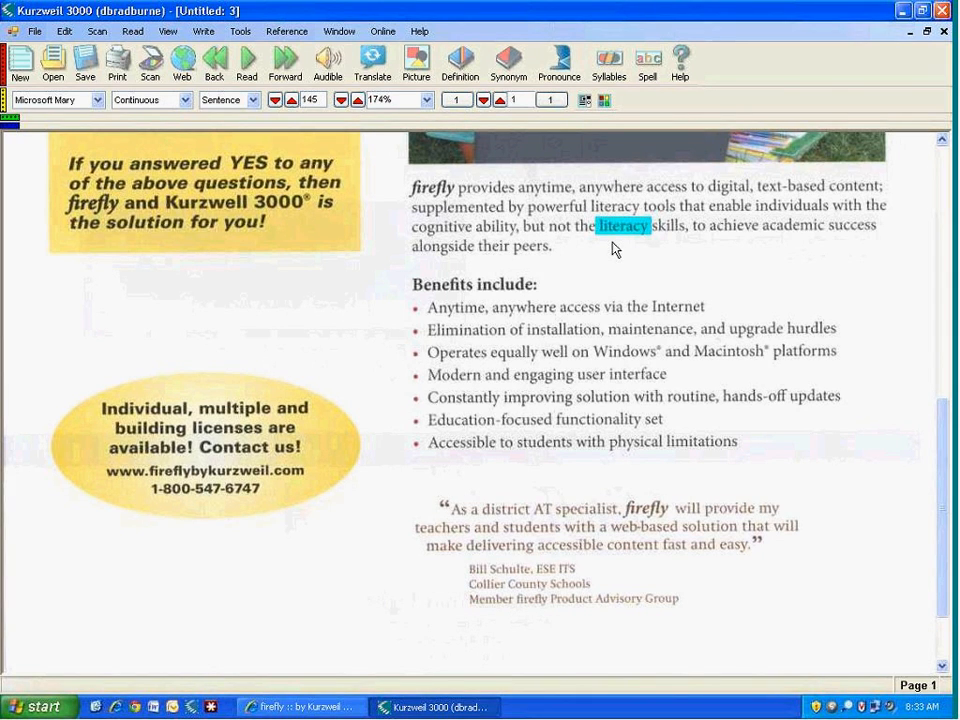
pyautogui.moveTo(459, 62)
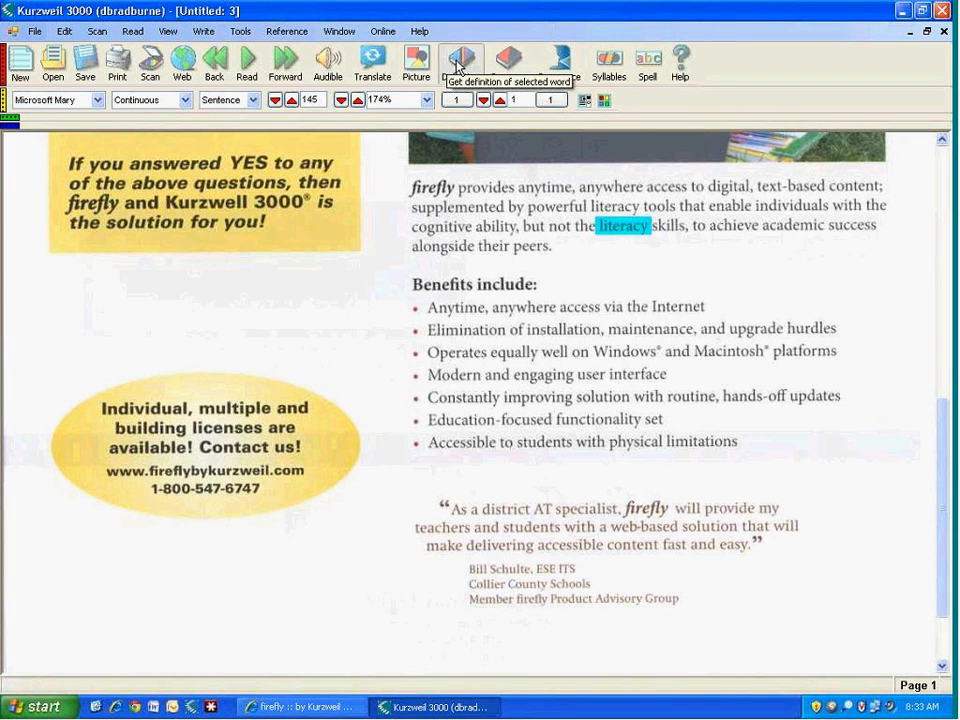
pyautogui.click(459, 62)
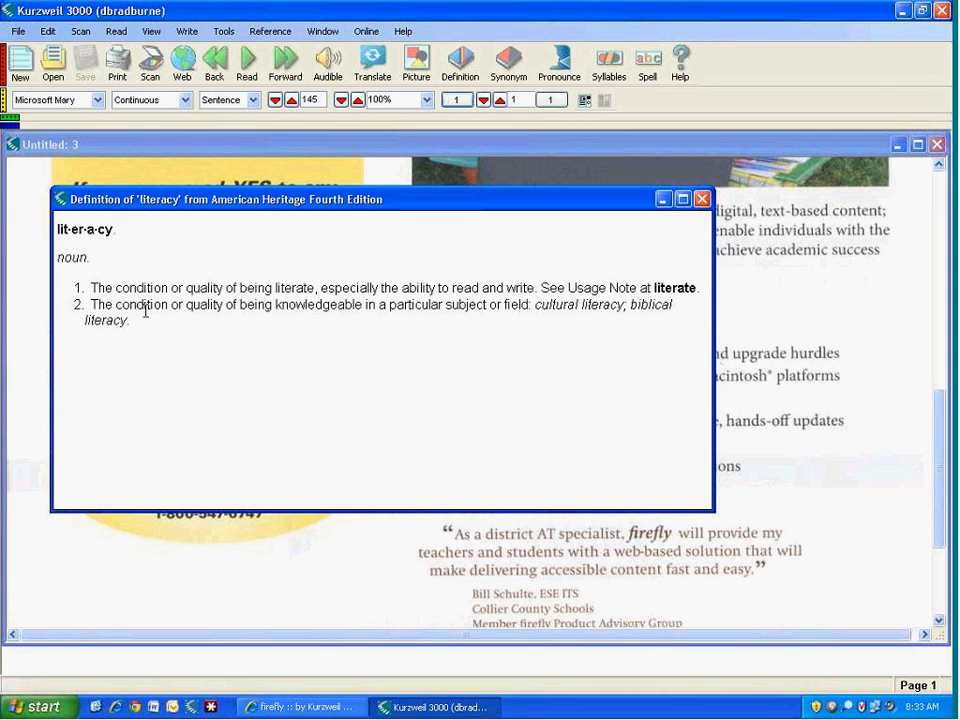
pyautogui.moveTo(167, 336)
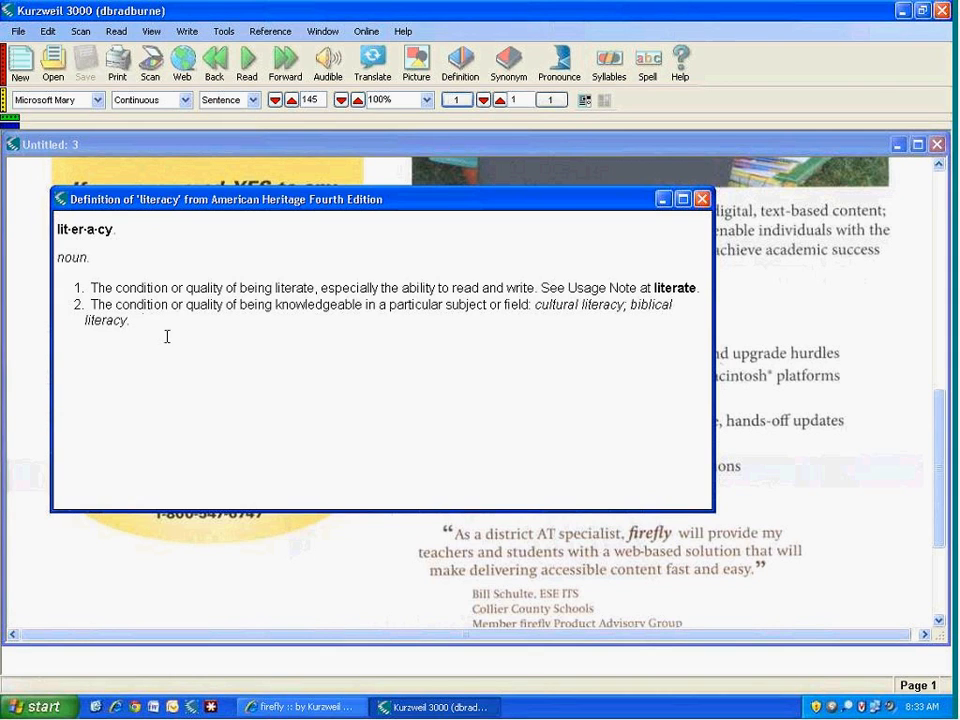
pyautogui.moveTo(553, 268)
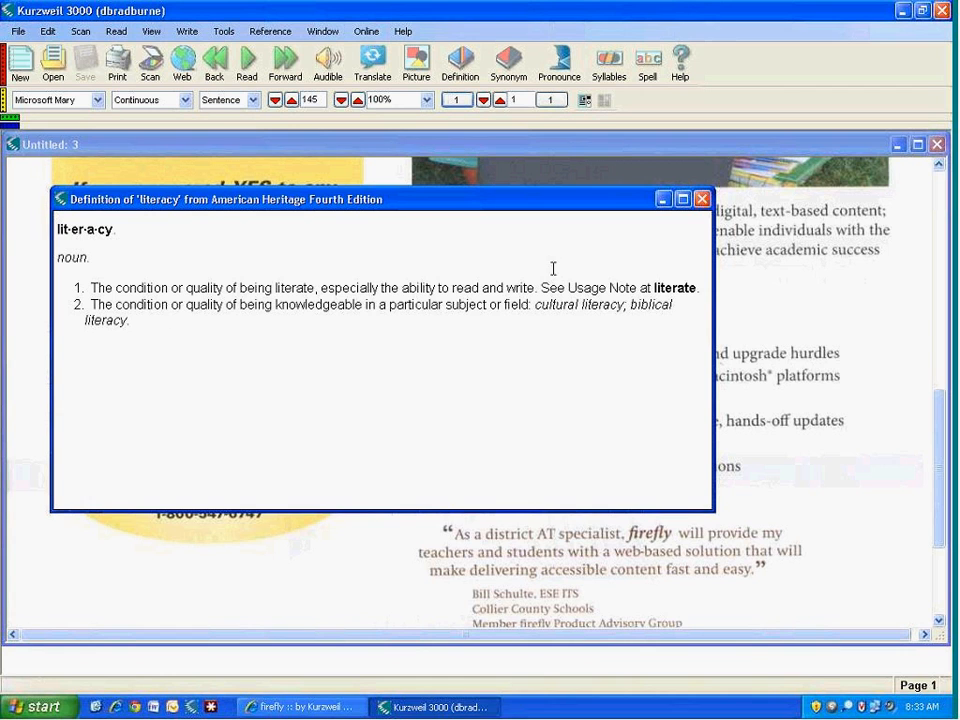
# - Close the definition, choose VW Kate, and start reading at the Elimination bullet
pyautogui.click(701, 198)
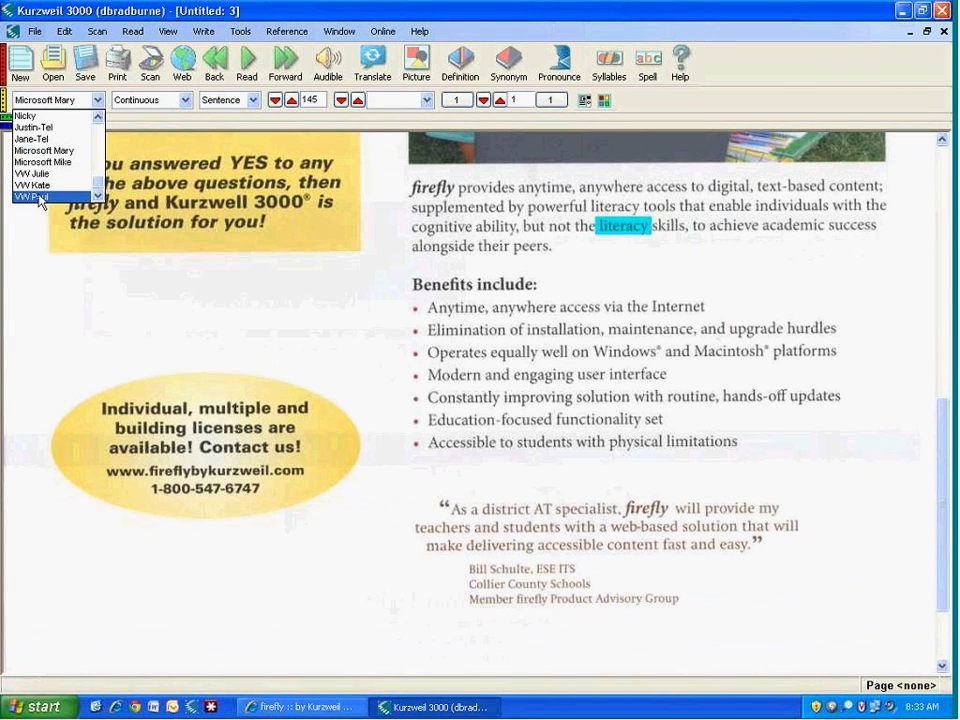
pyautogui.click(35, 185)
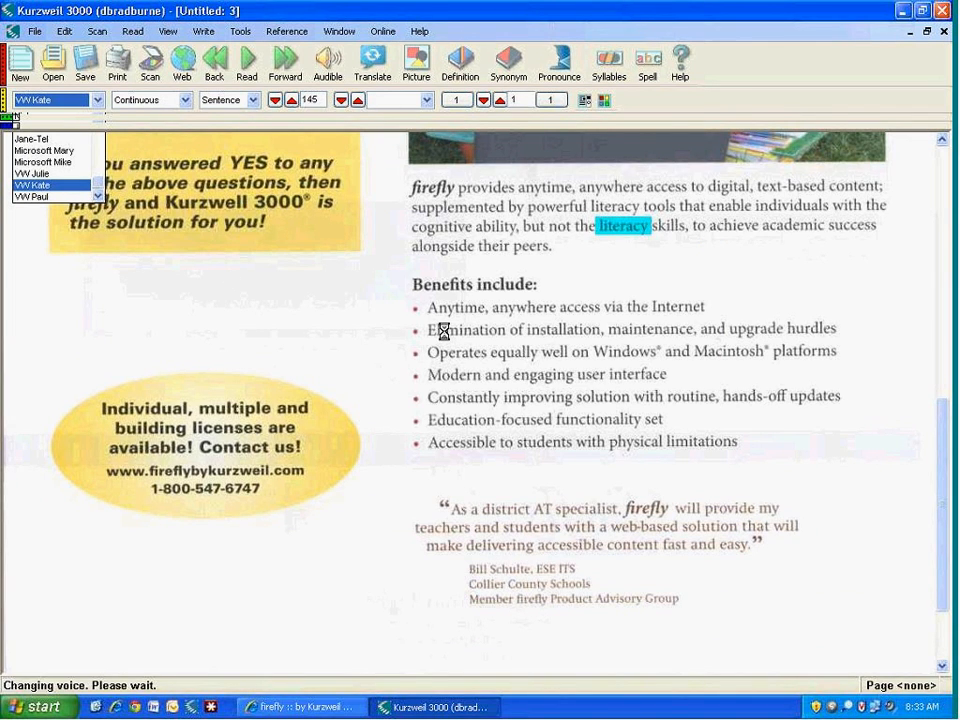
pyautogui.click(33, 185)
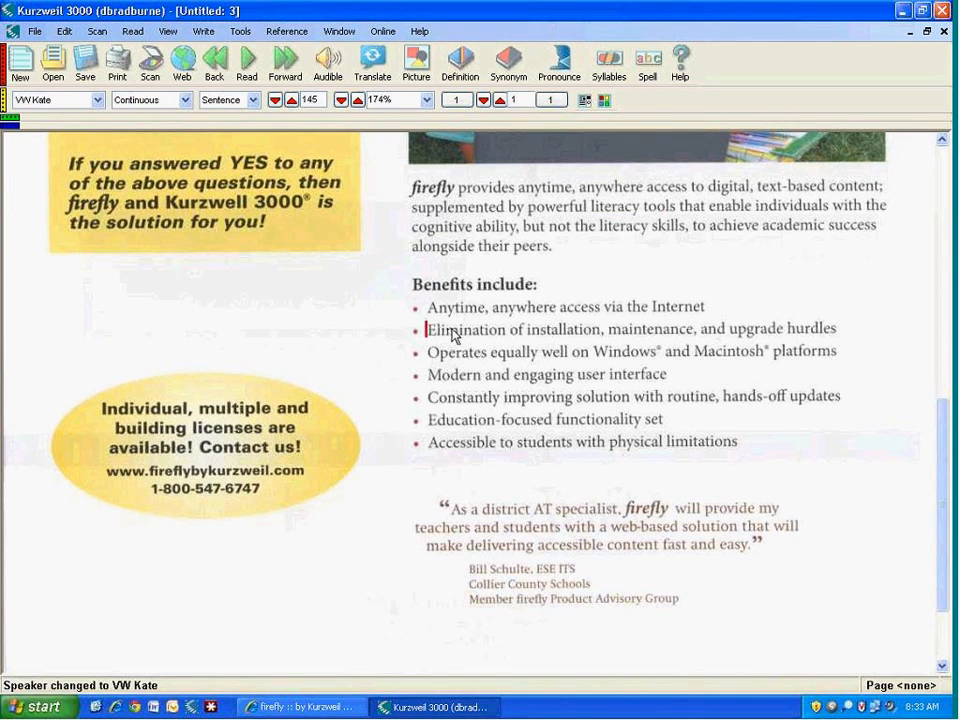
pyautogui.moveTo(527, 295)
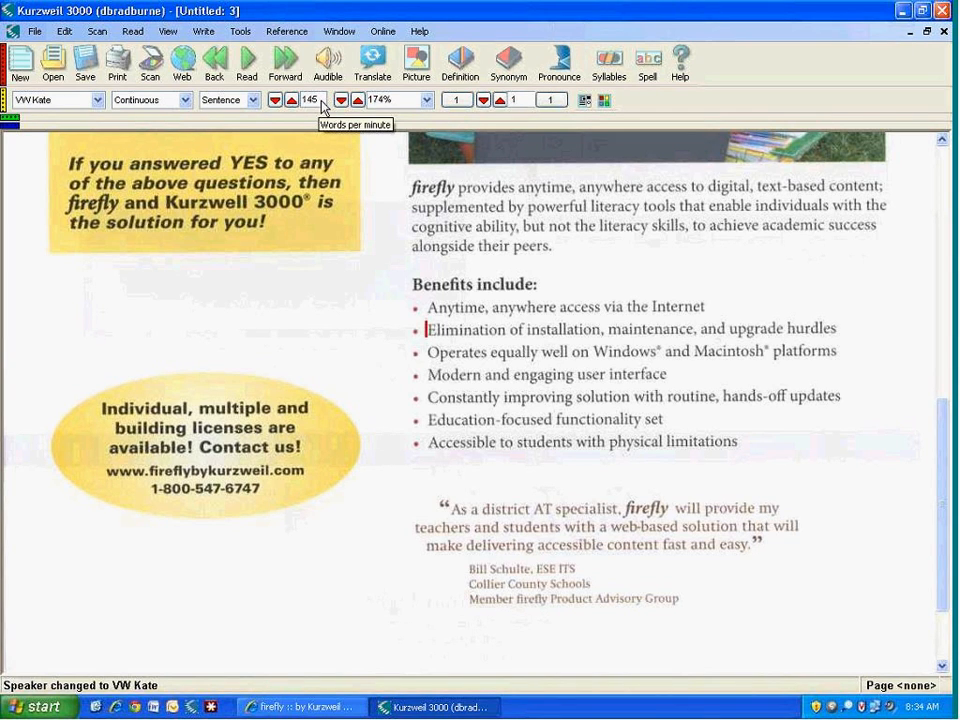
pyautogui.moveTo(276, 99)
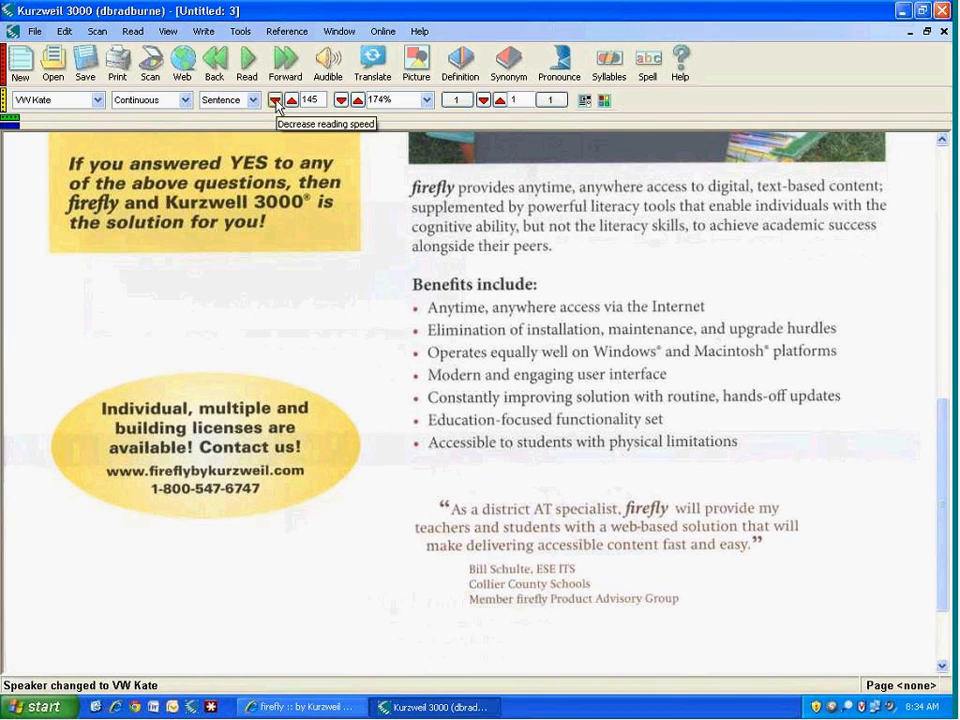
# - Step the words-per-minute arrows down until the speed shows 65
pyautogui.click(275, 103)
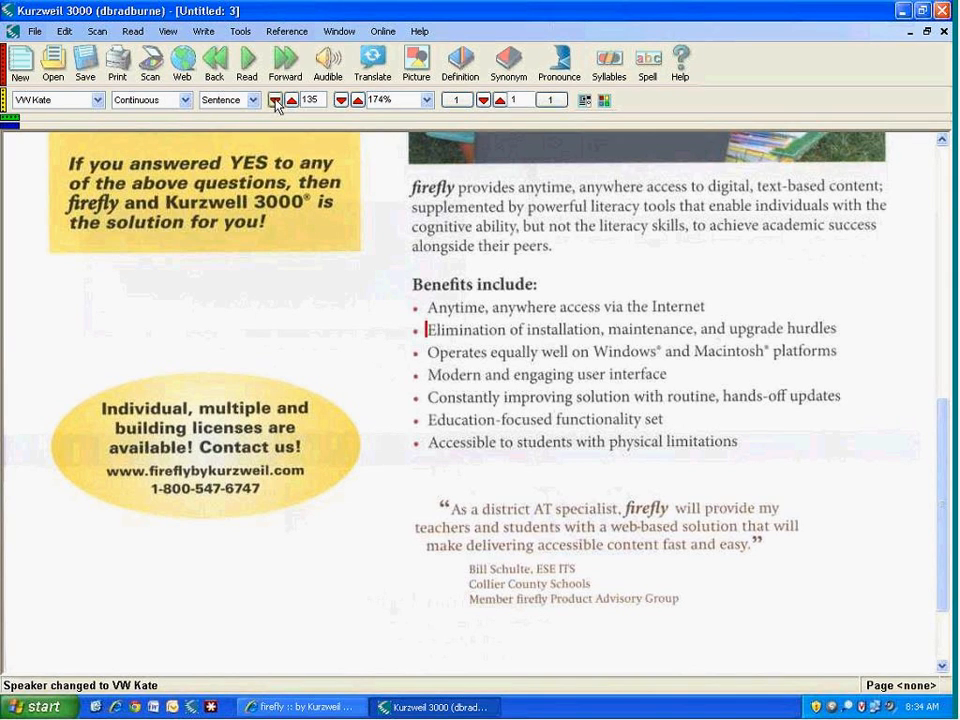
pyautogui.click(291, 99)
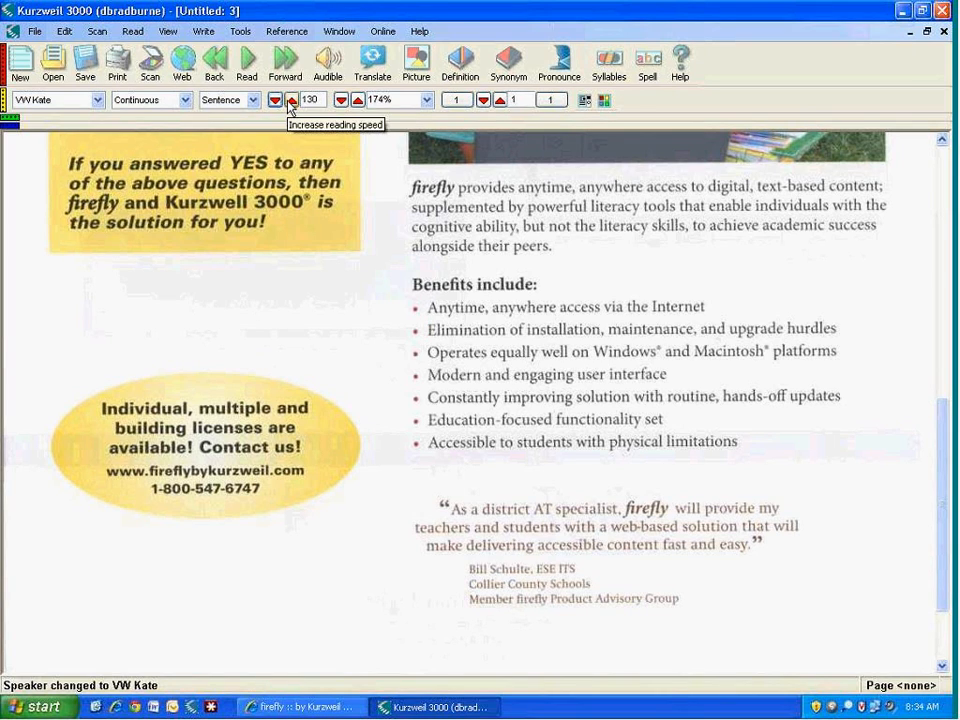
pyautogui.click(292, 104)
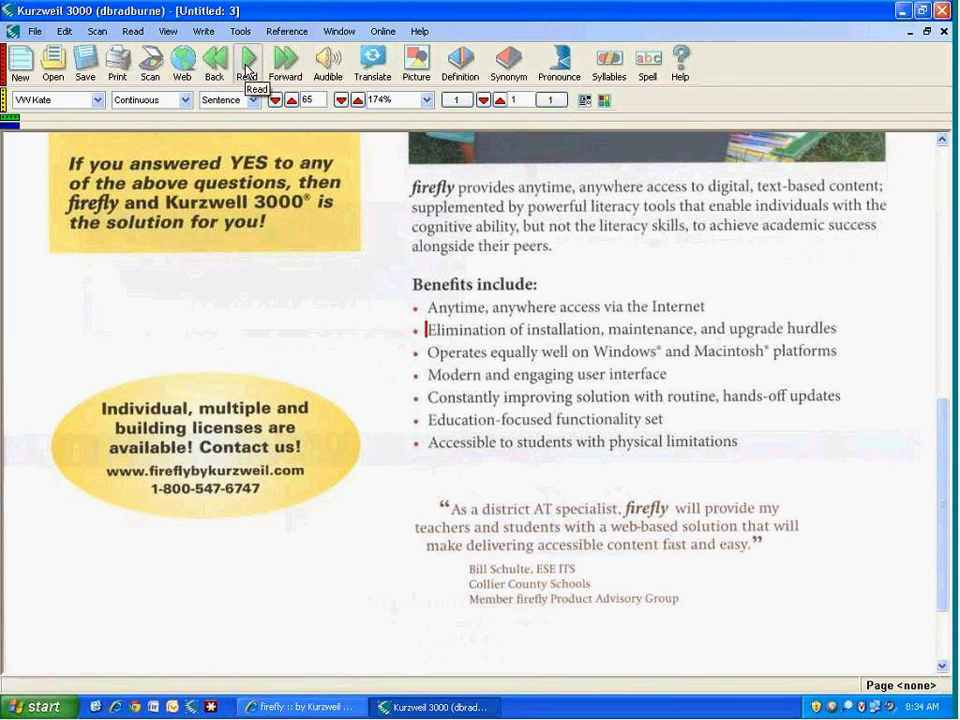
# - Read the benefits list aloud at 65 wpm, pausing at 'maintenance'
pyautogui.click(247, 62)
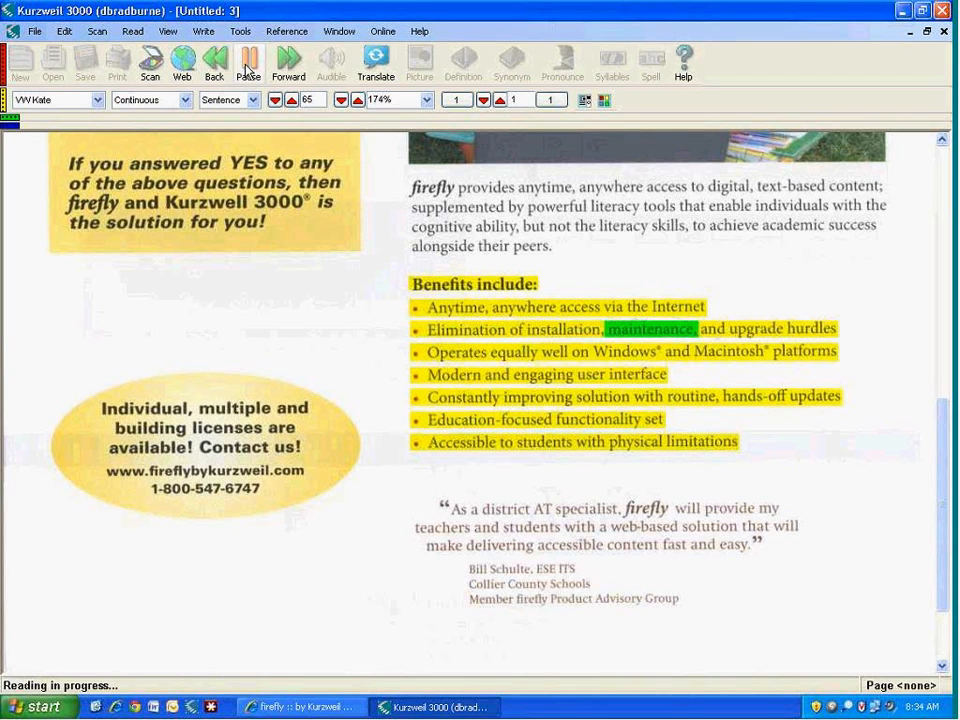
pyautogui.click(247, 62)
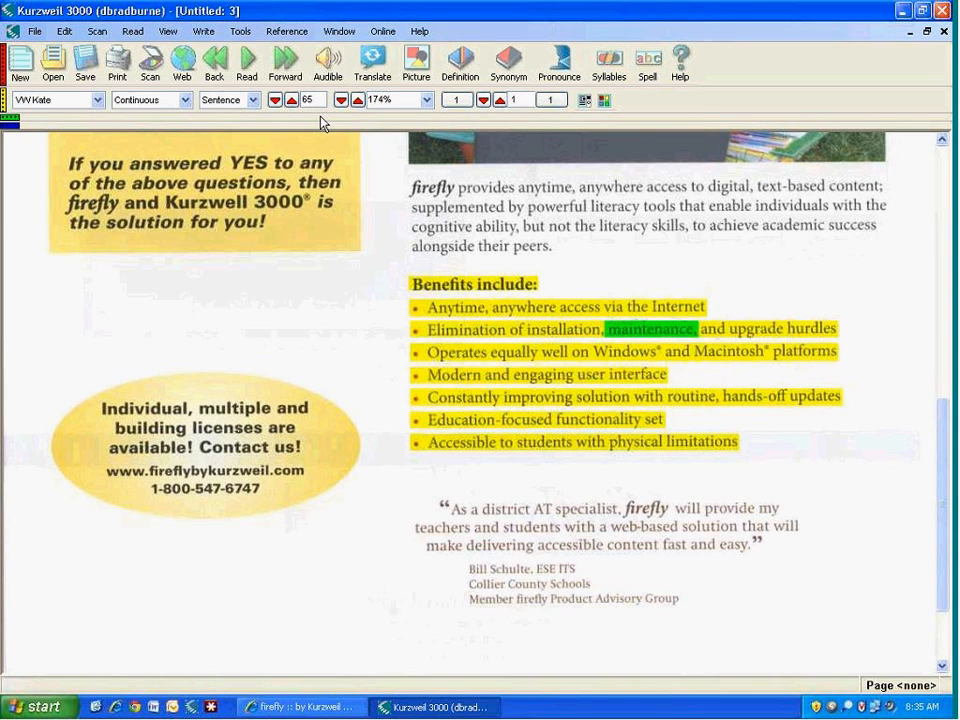
pyautogui.moveTo(386, 192)
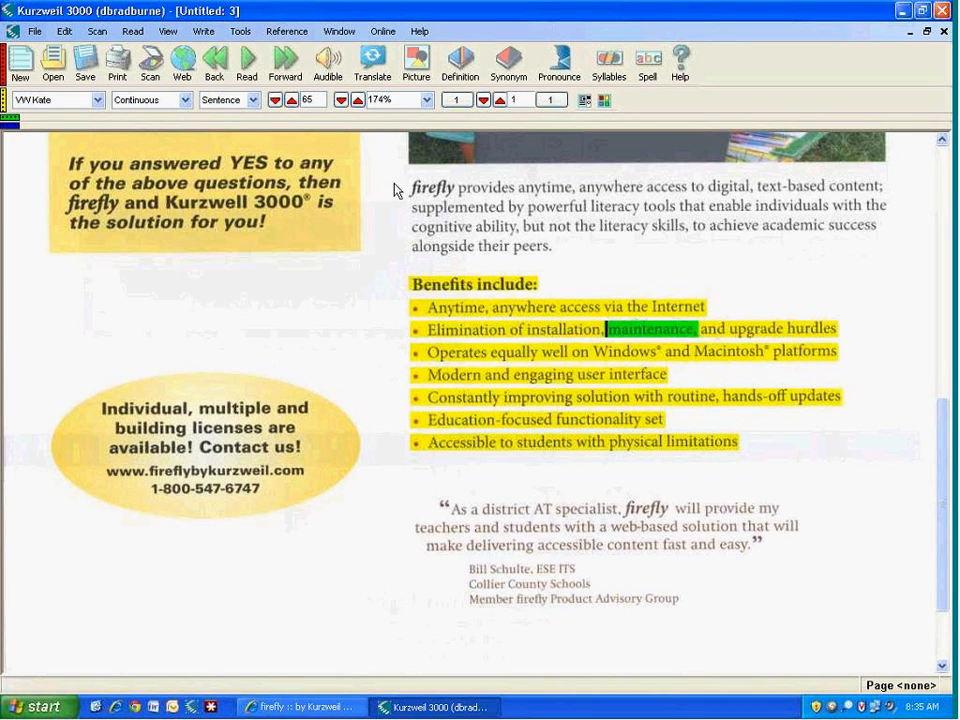
pyautogui.moveTo(378, 160)
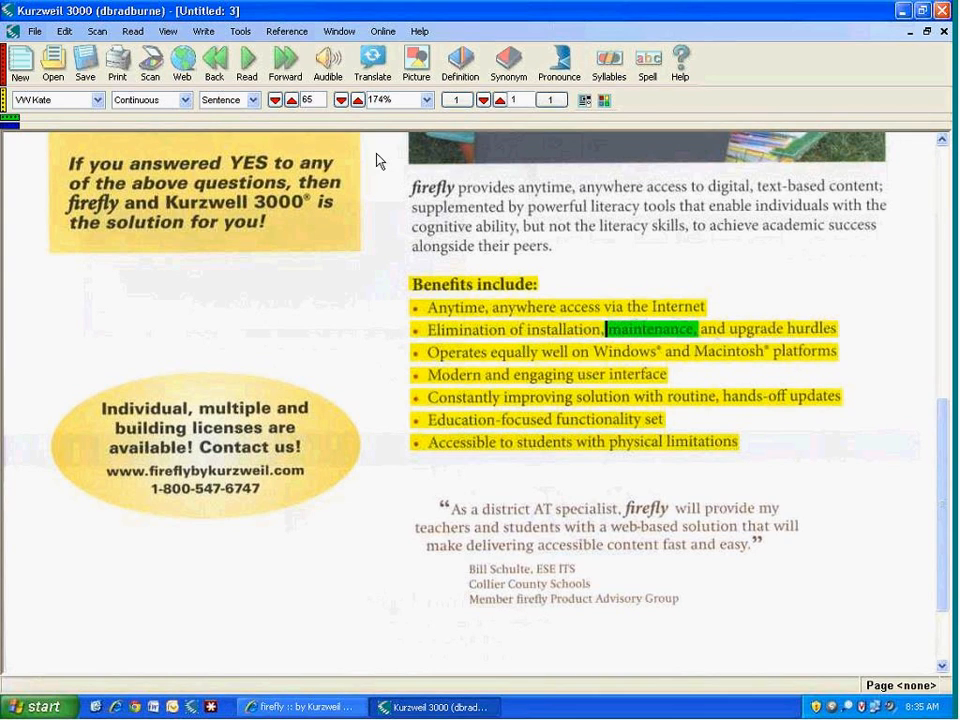
pyautogui.moveTo(328, 62)
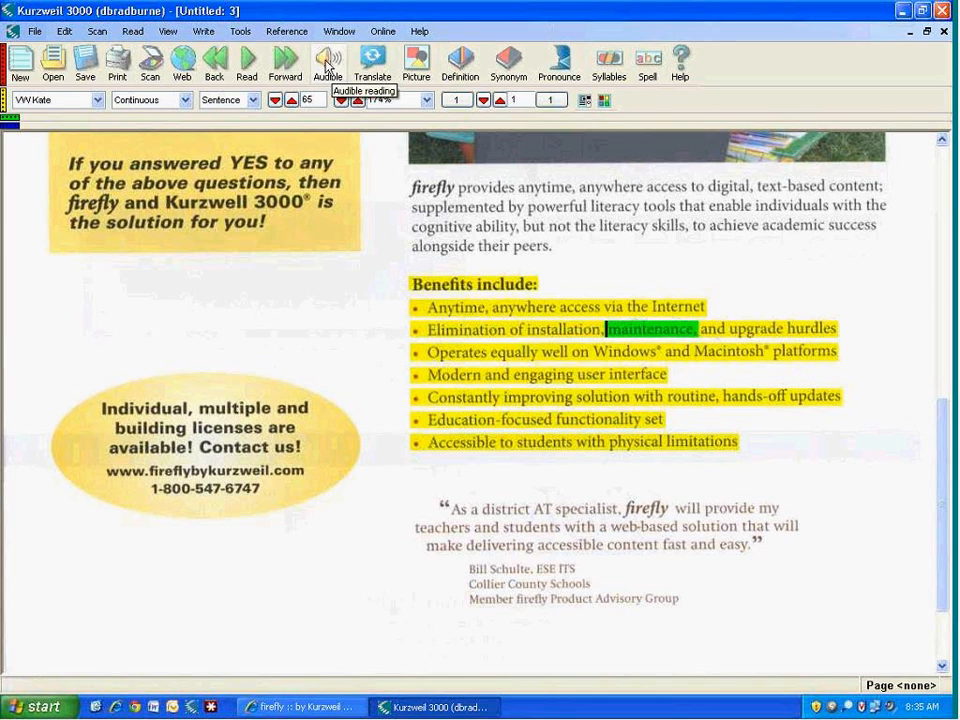
# - Switch to Silent mode, then read and pause the benefits list without sound
pyautogui.click(328, 62)
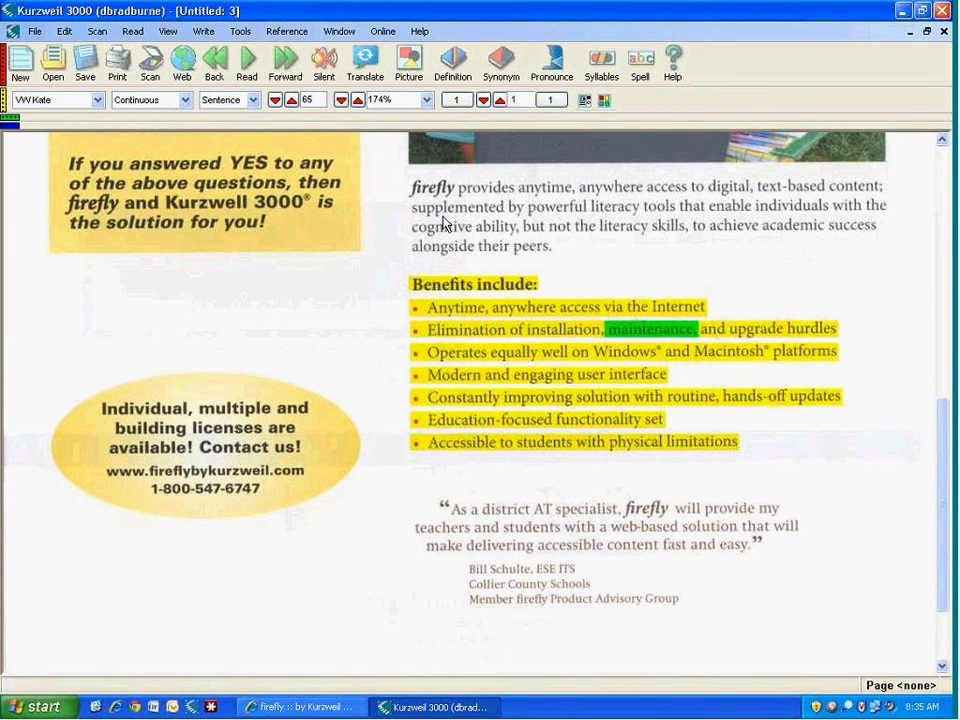
pyautogui.click(247, 62)
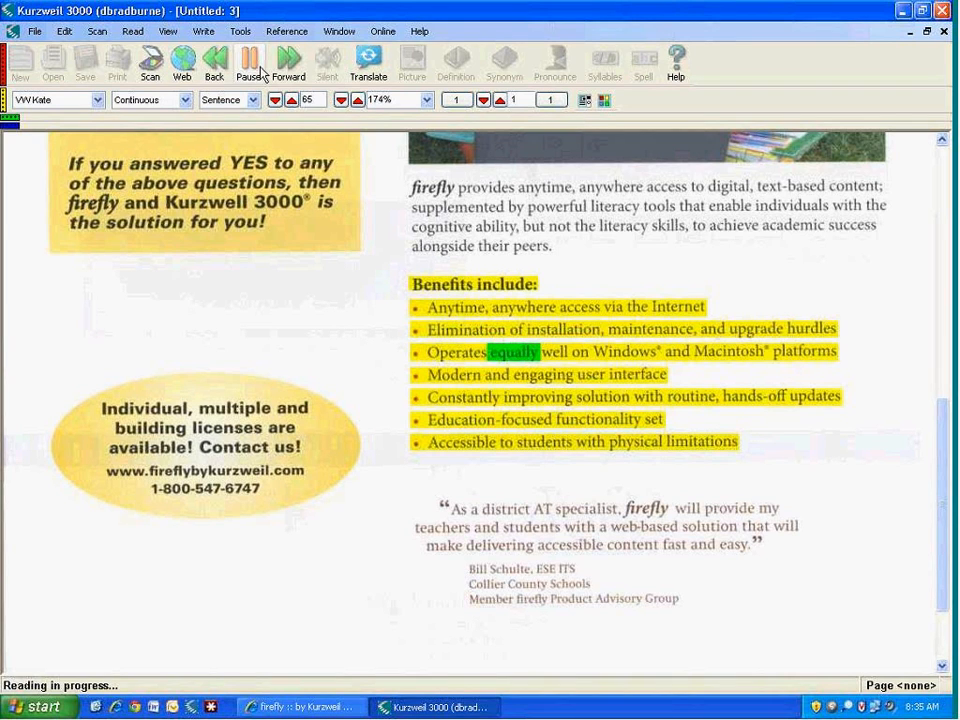
pyautogui.click(248, 62)
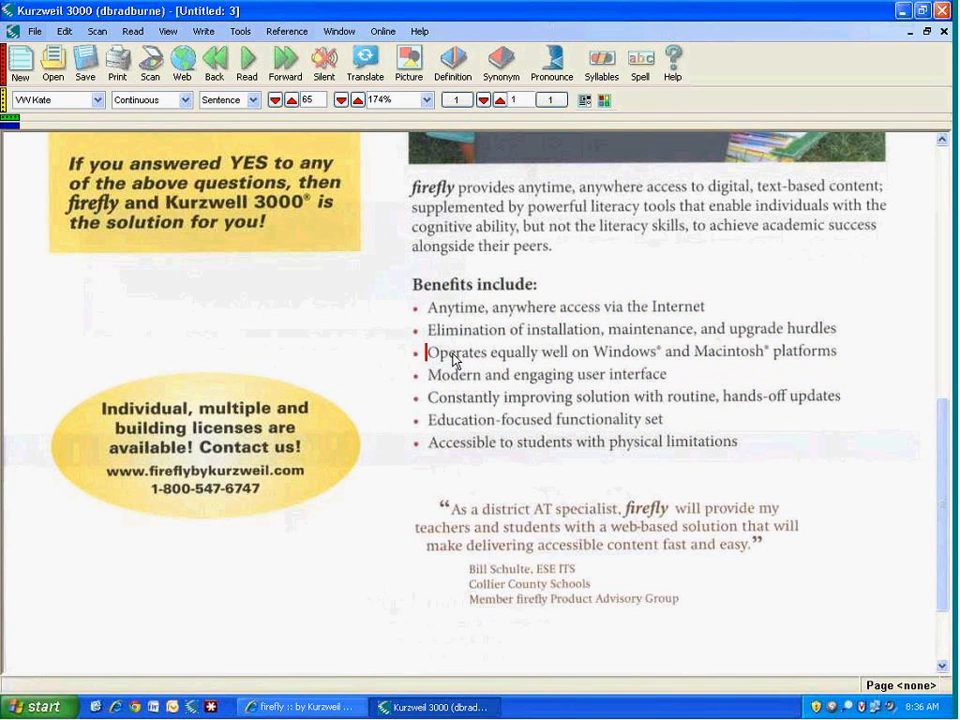
# - Resume reading from the Operates bullet and pause at 'equally'
pyautogui.doubleClick(456, 352)
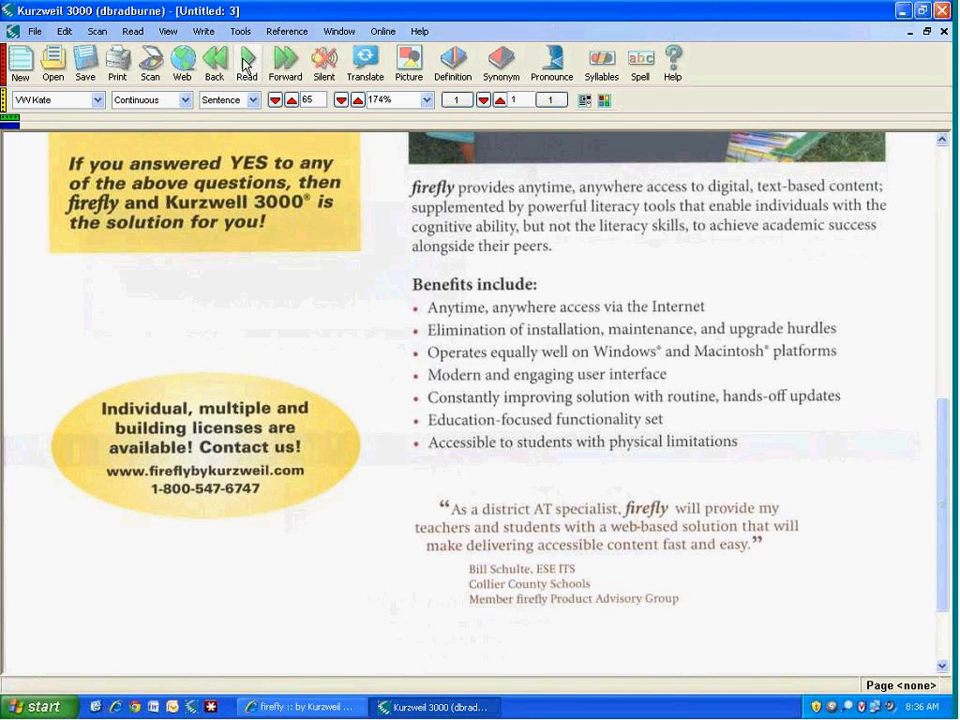
pyautogui.click(247, 60)
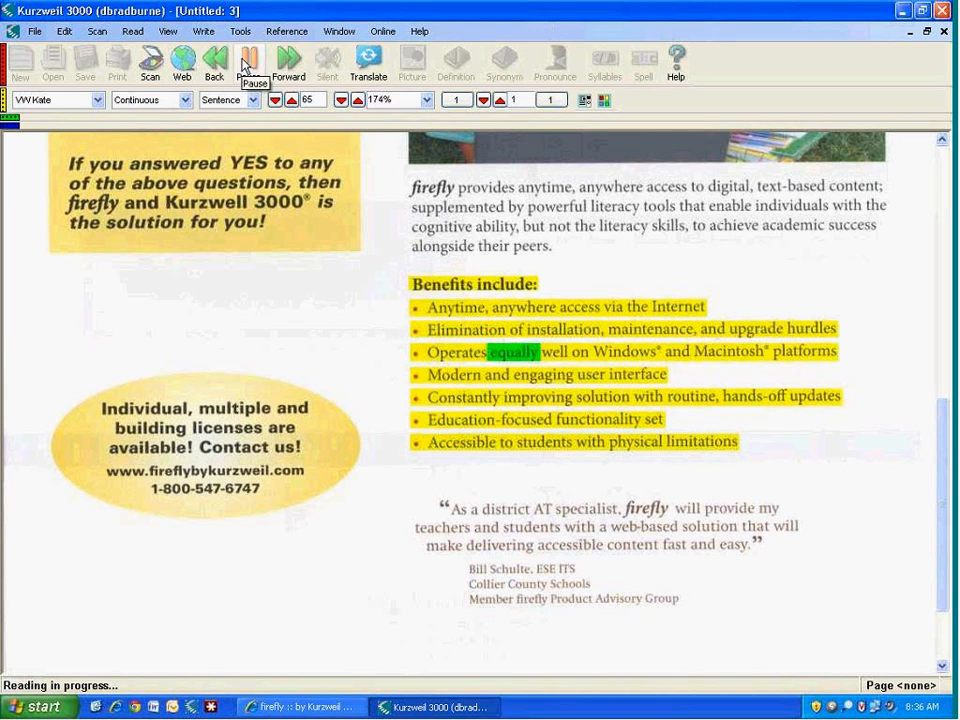
pyautogui.click(249, 62)
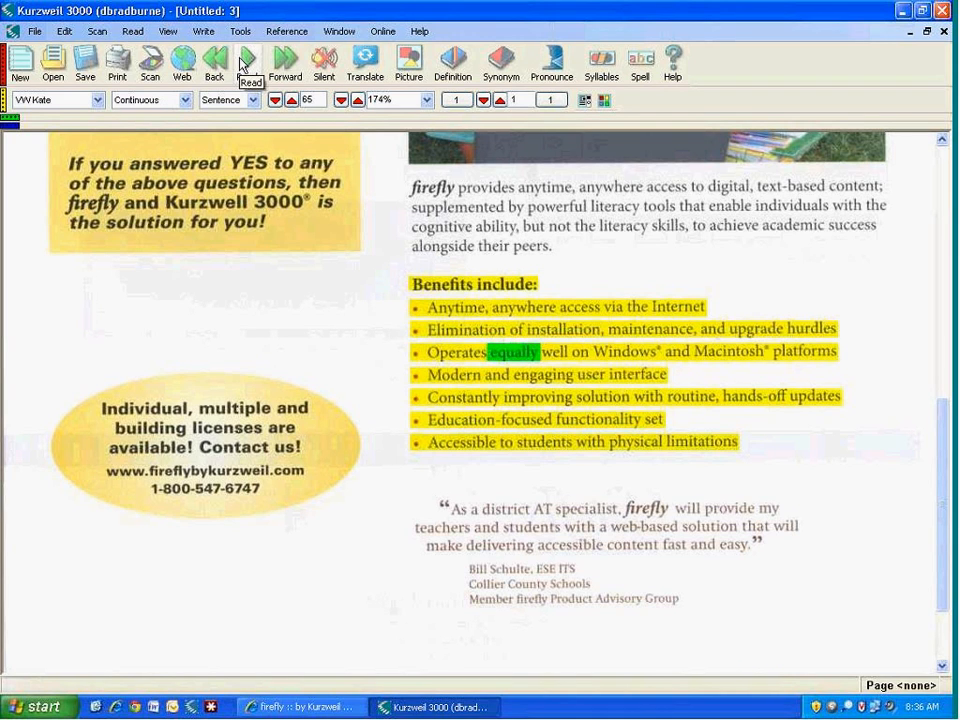
pyautogui.moveTo(308, 137)
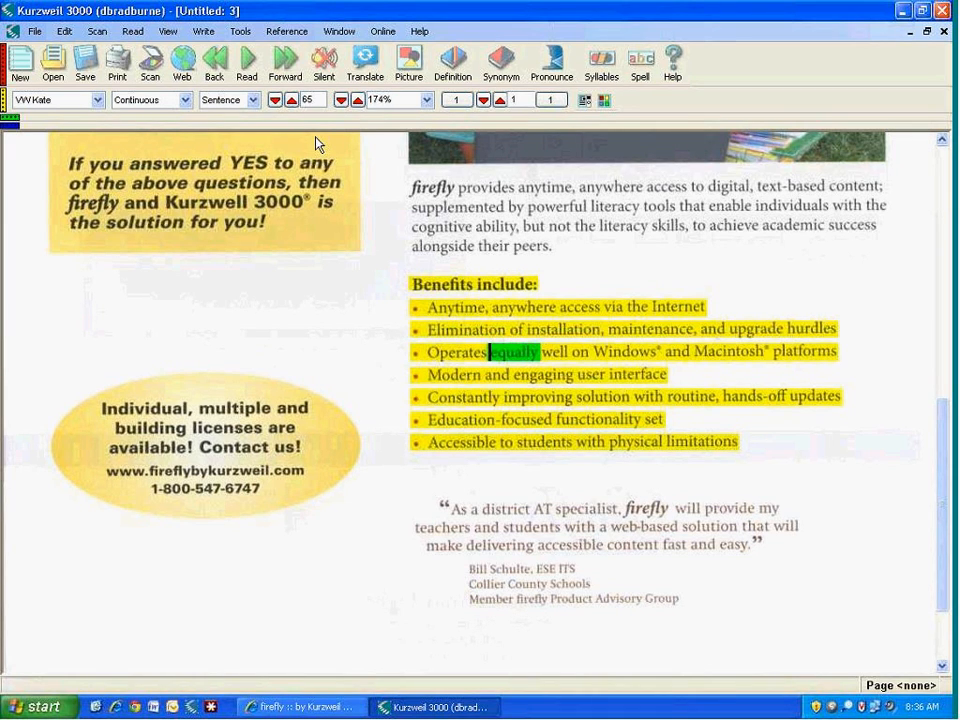
pyautogui.moveTo(315, 130)
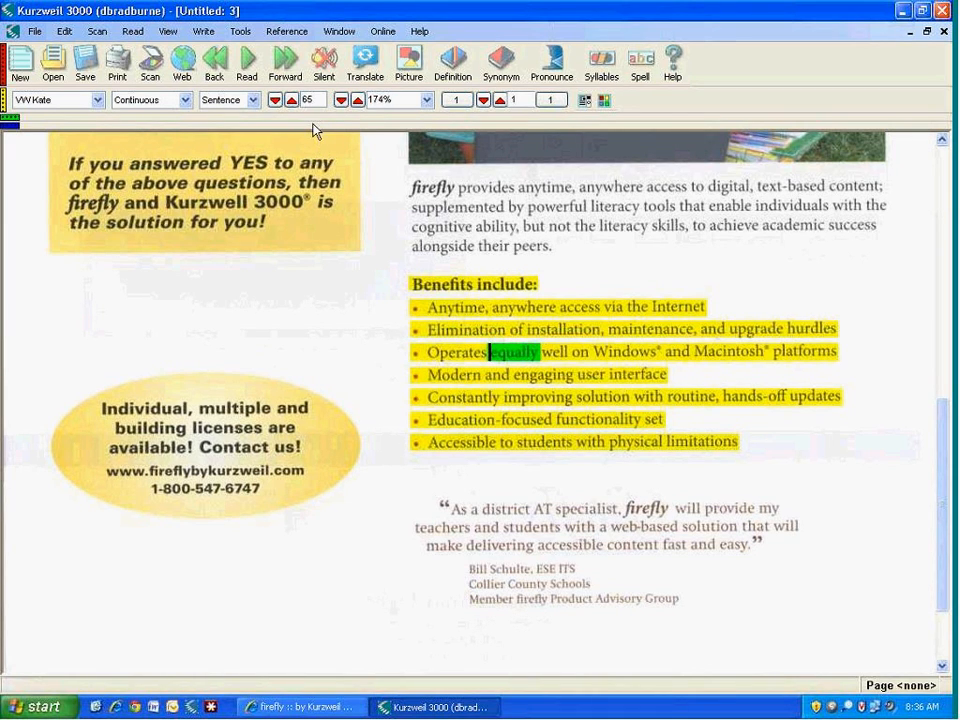
pyautogui.moveTo(315, 105)
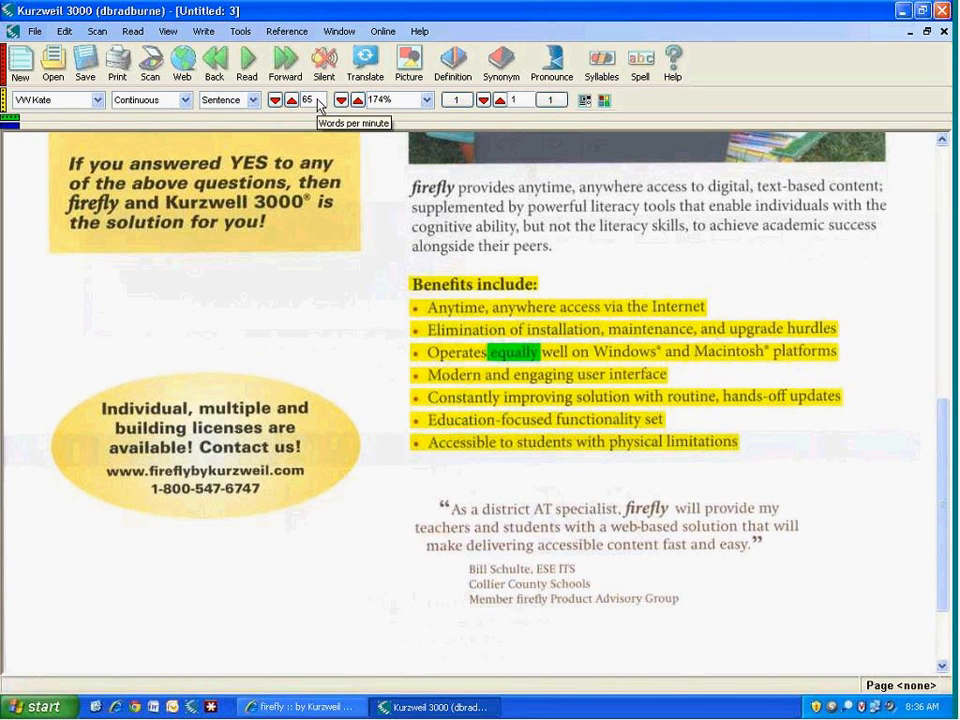
pyautogui.moveTo(318, 108)
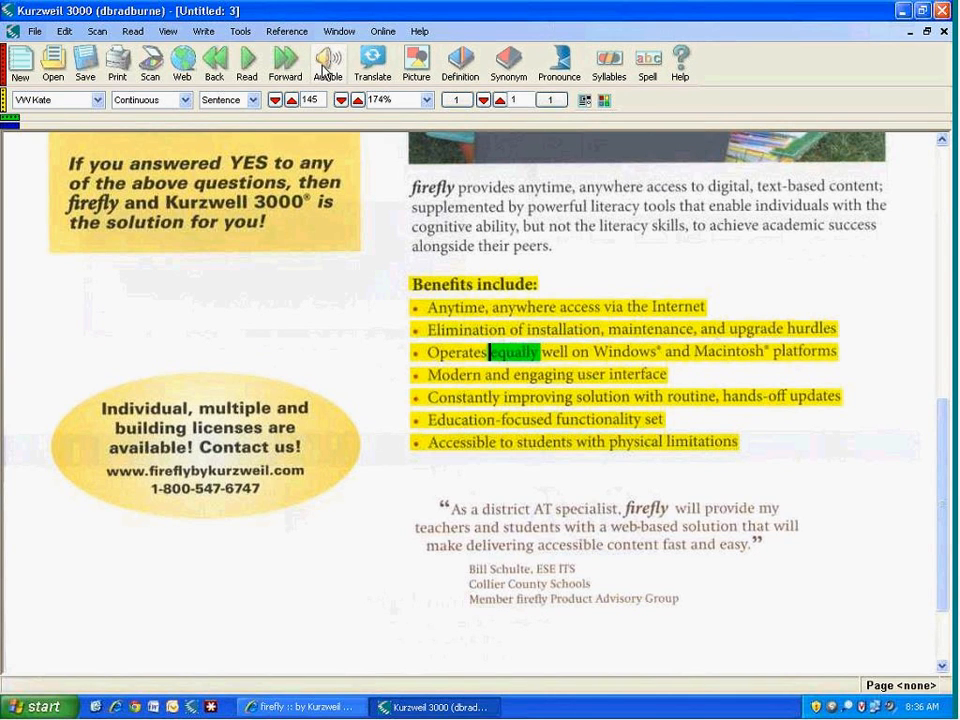
pyautogui.moveTo(379, 178)
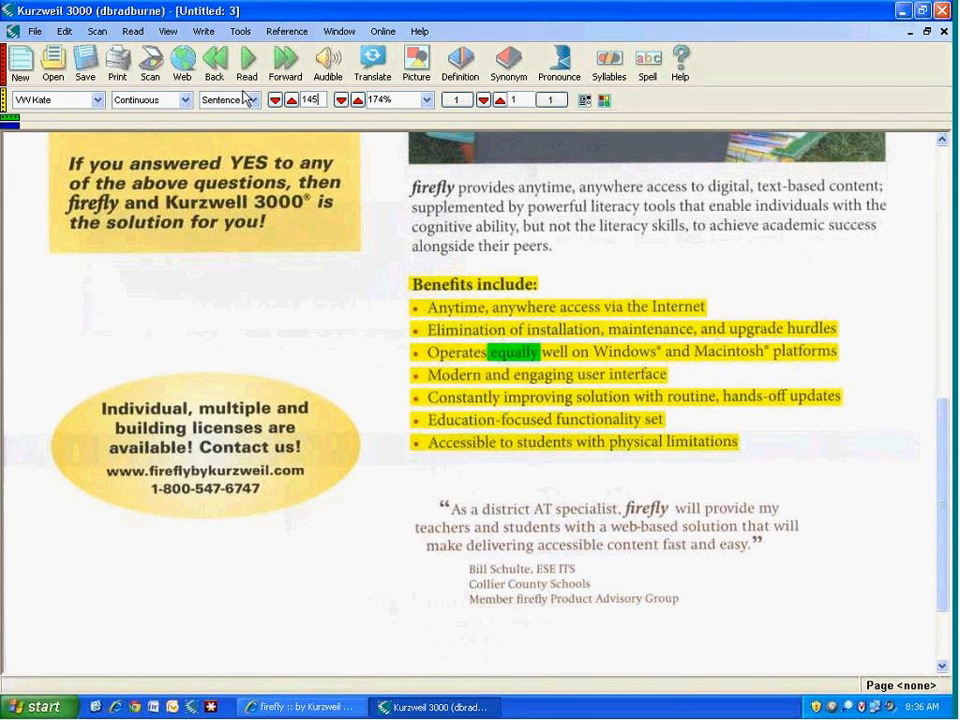
pyautogui.moveTo(245, 99)
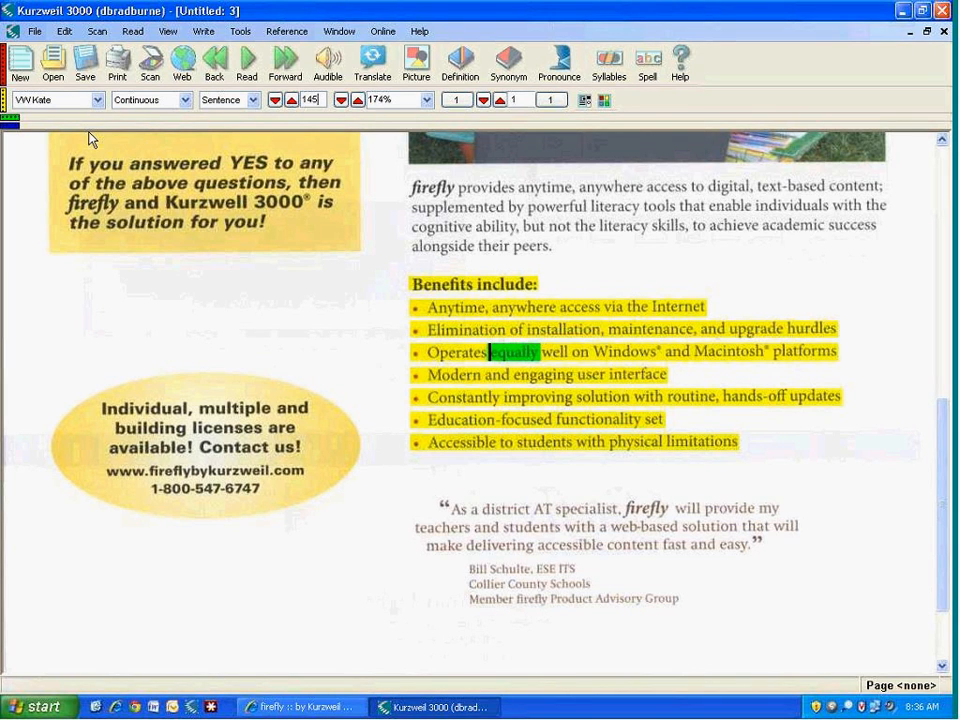
pyautogui.moveTo(167, 128)
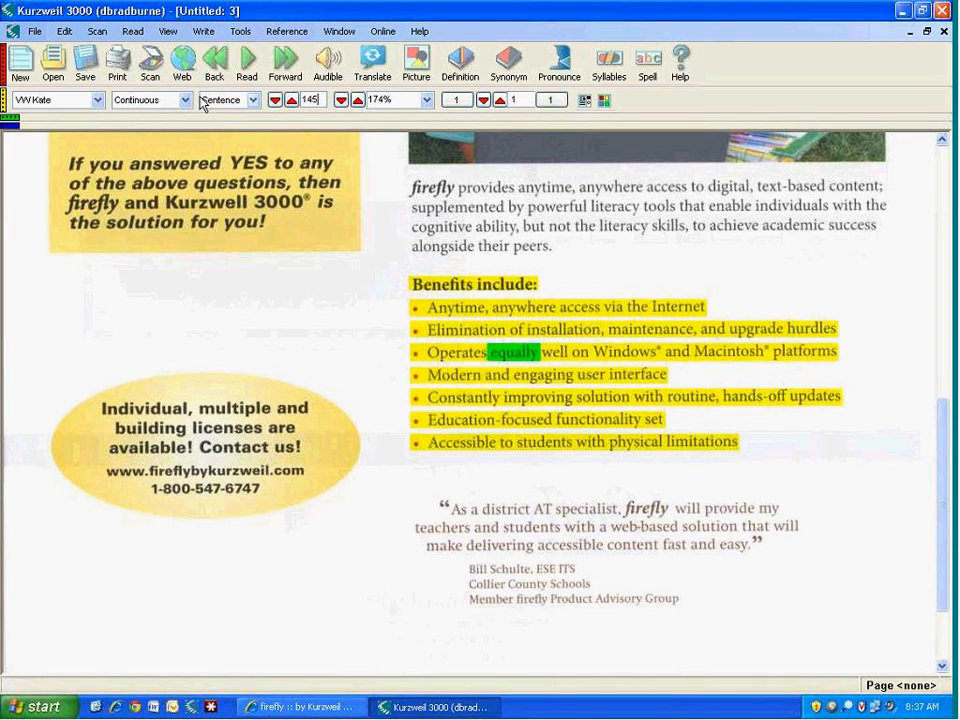
pyautogui.moveTo(181, 62)
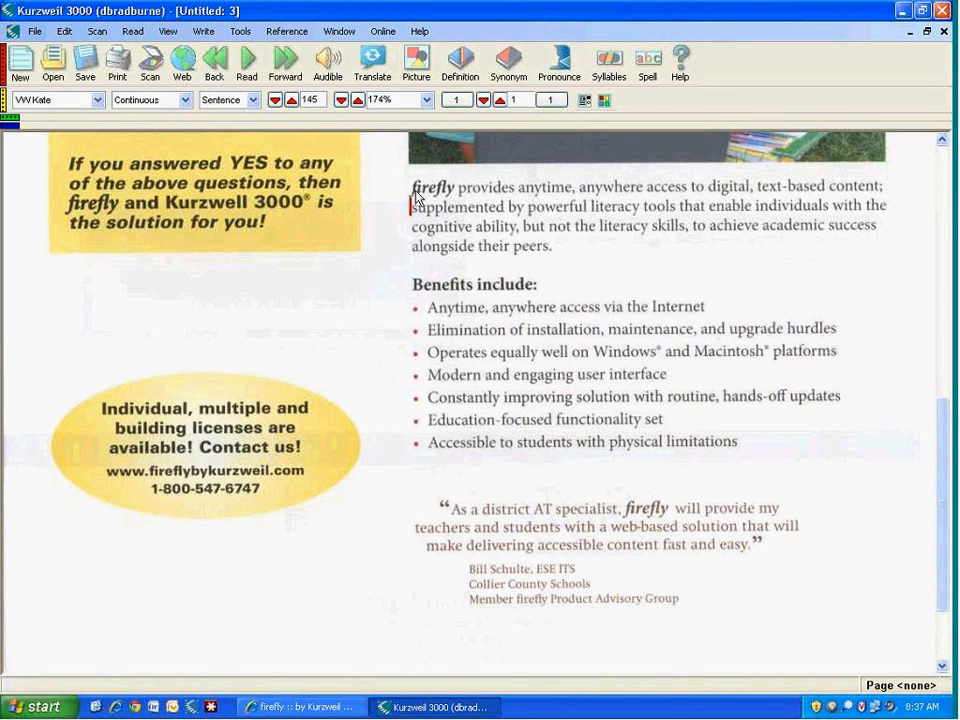
pyautogui.moveTo(512, 222)
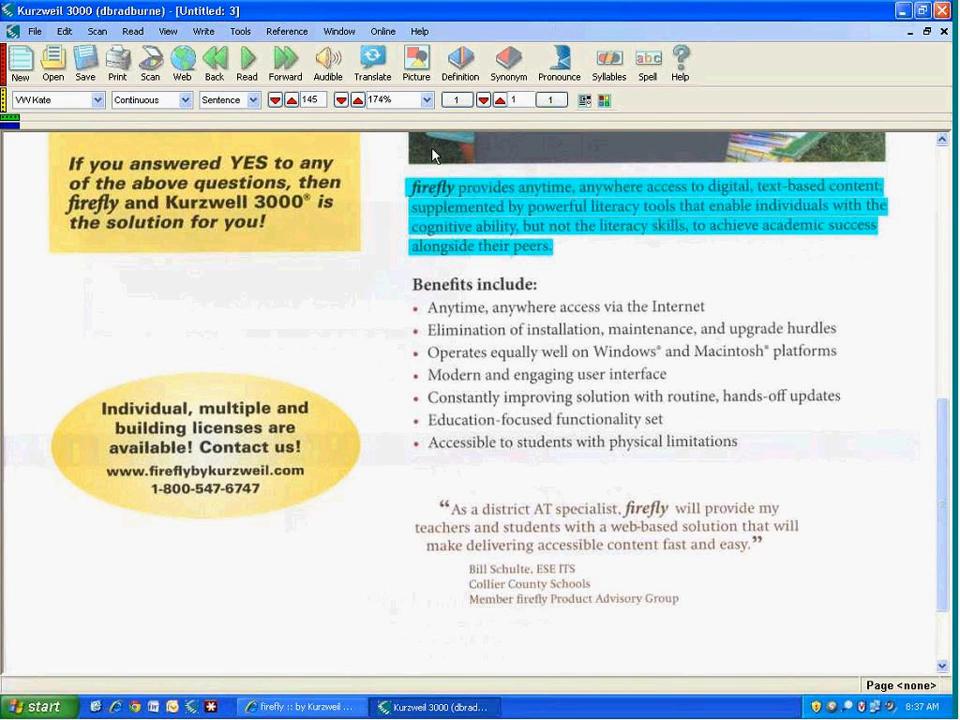
pyautogui.moveTo(372, 60)
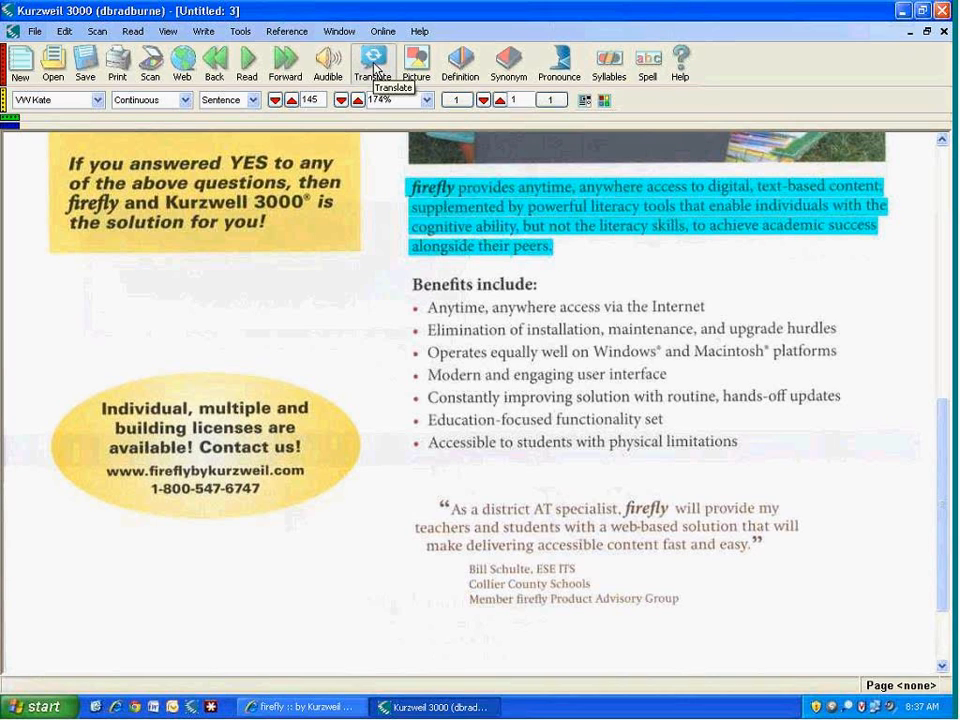
# - Translate the firefly paragraph into Spanish in a new translation window
pyautogui.click(373, 62)
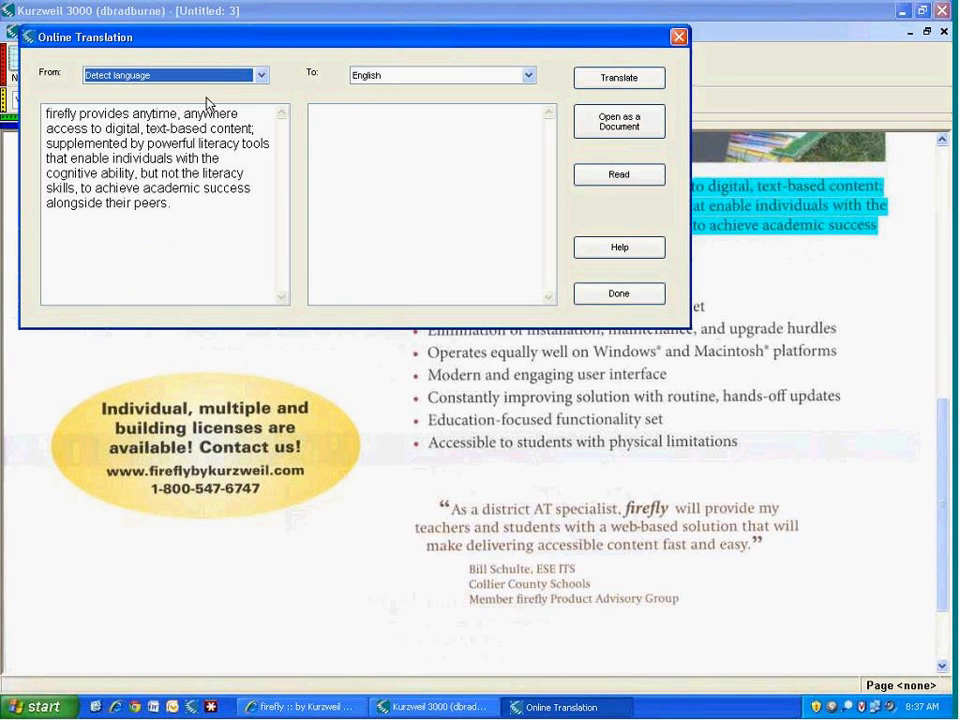
pyautogui.click(528, 75)
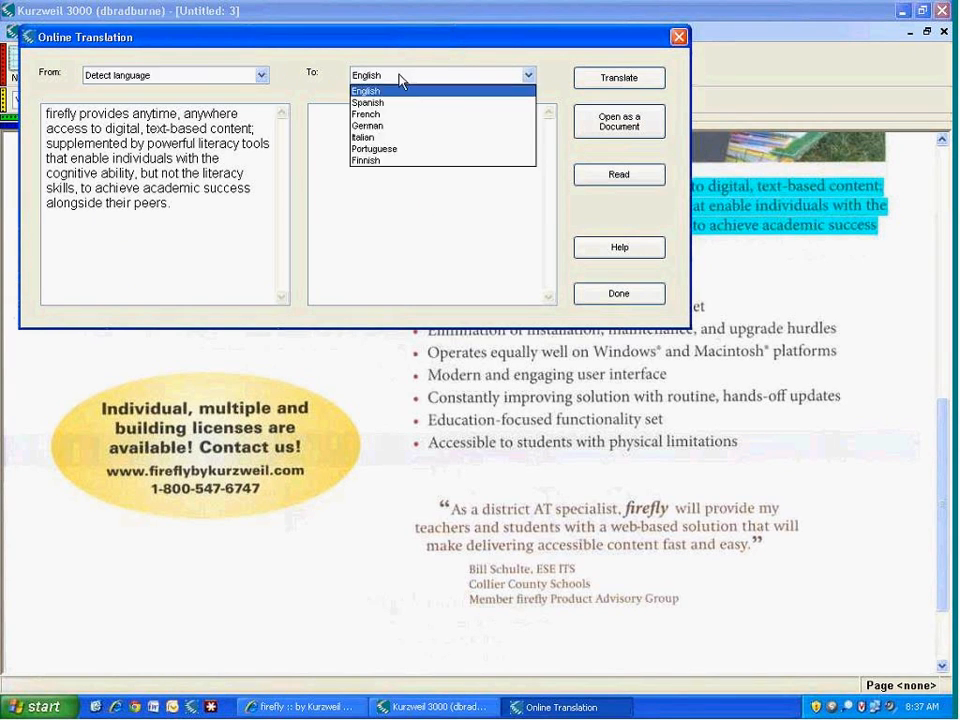
pyautogui.click(367, 102)
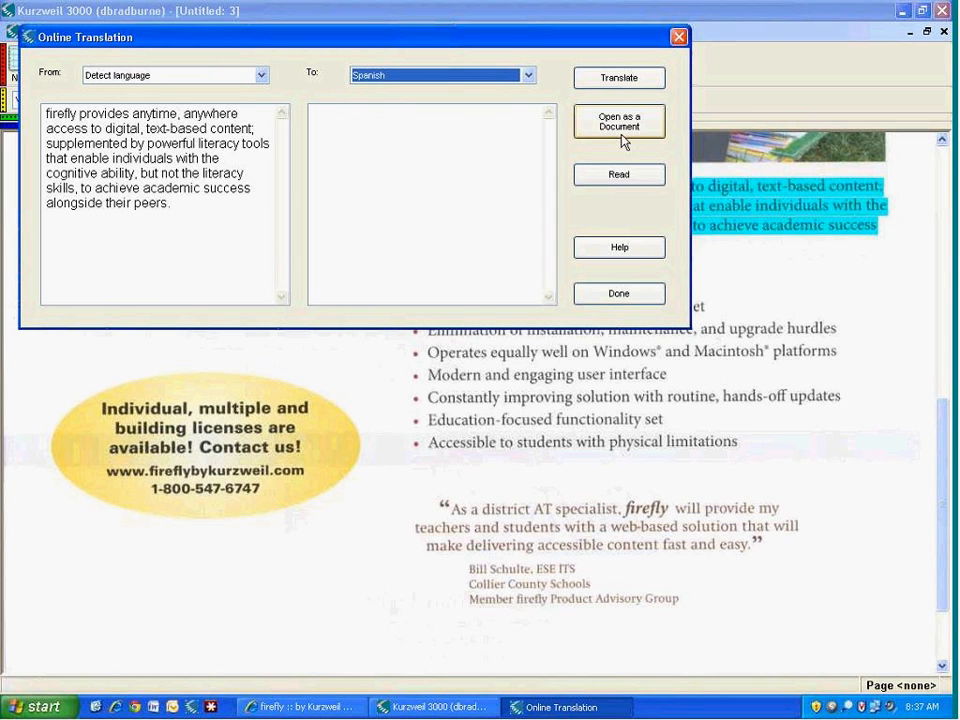
pyautogui.click(619, 77)
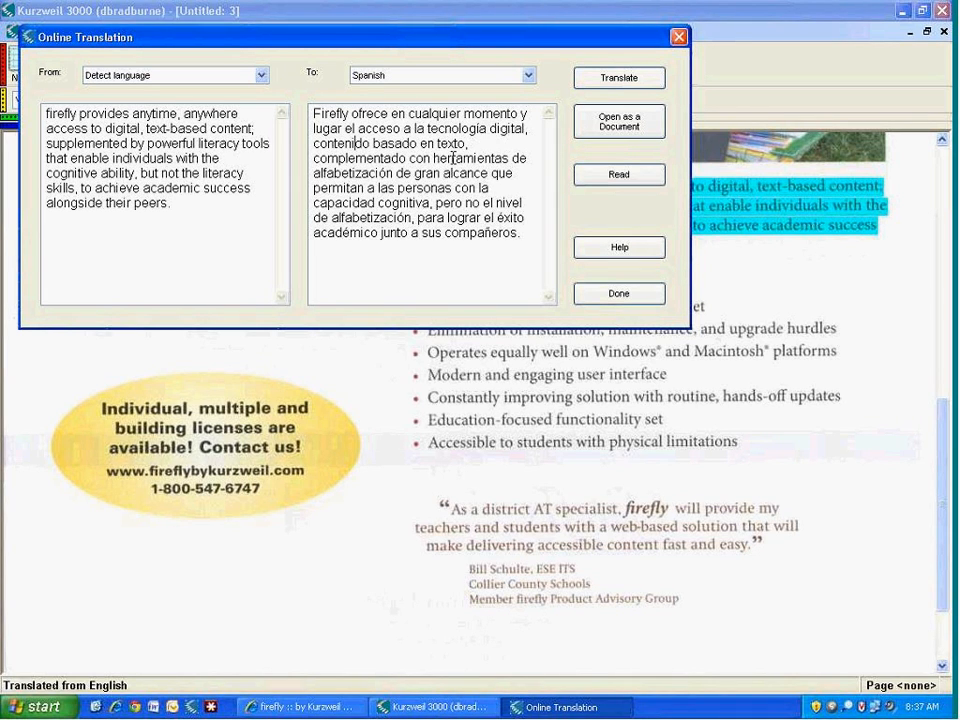
# - Read the Spanish translation aloud, then stop the speech
pyautogui.click(618, 174)
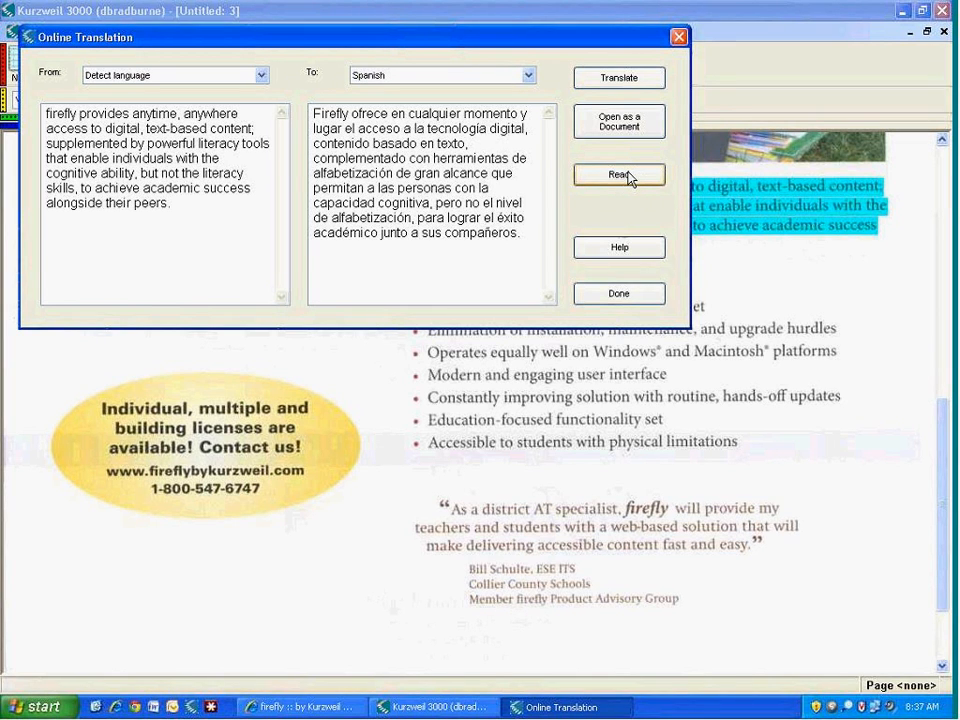
pyautogui.click(619, 174)
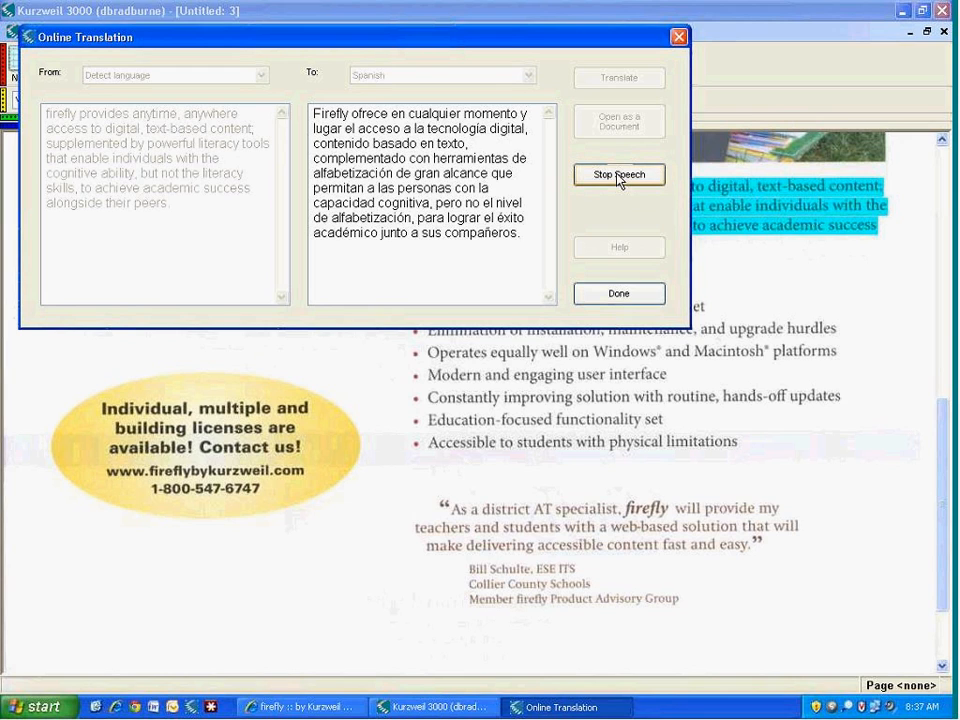
pyautogui.click(618, 175)
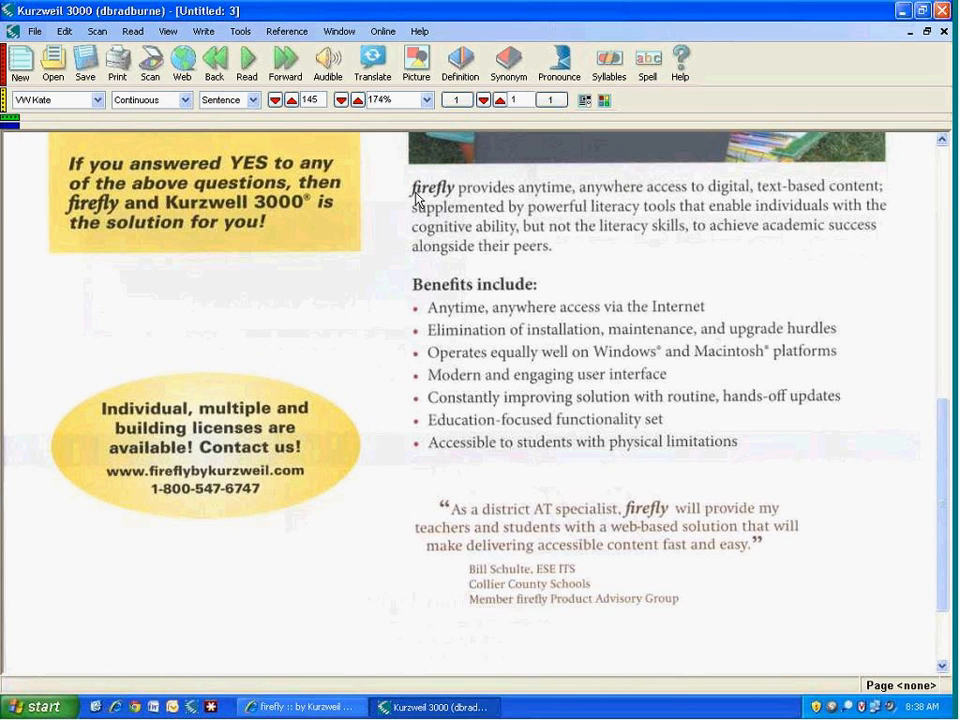
pyautogui.moveTo(415, 251)
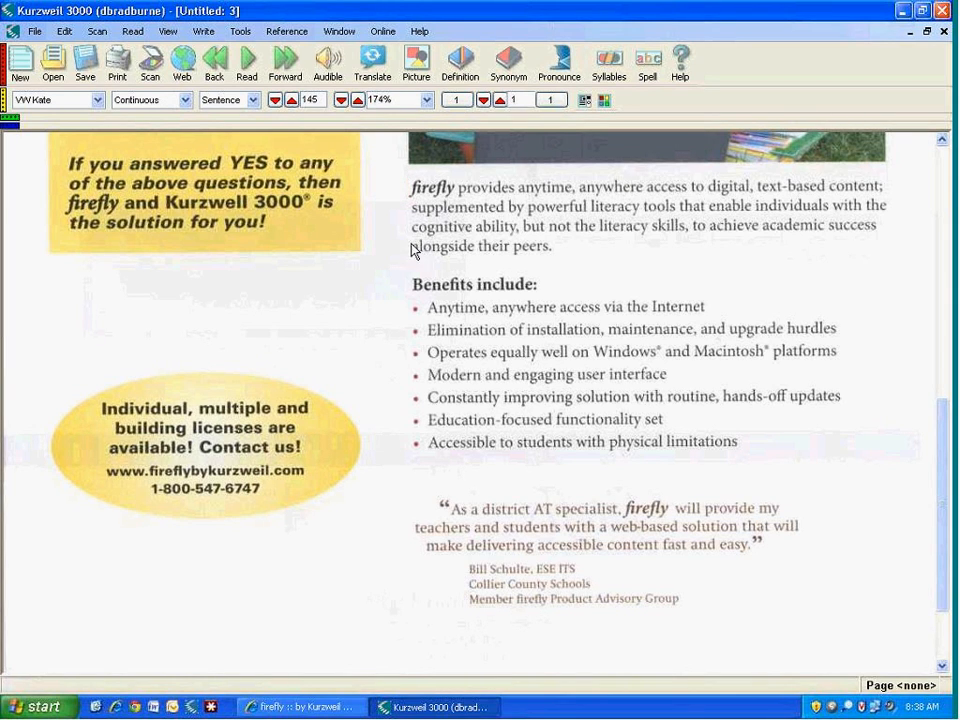
pyautogui.click(445, 232)
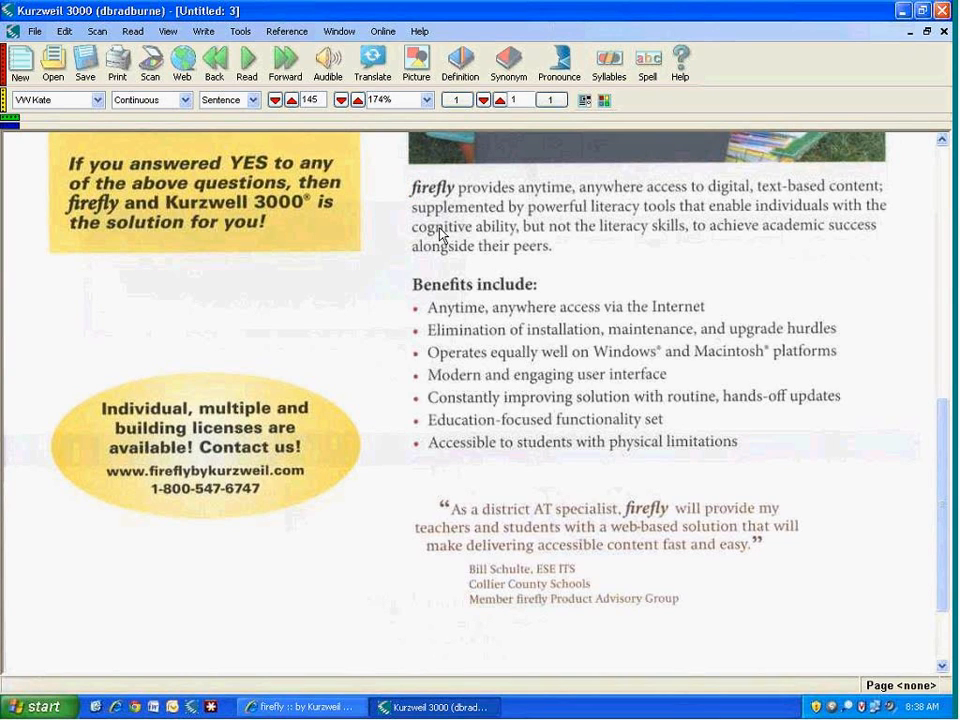
pyautogui.click(409, 187)
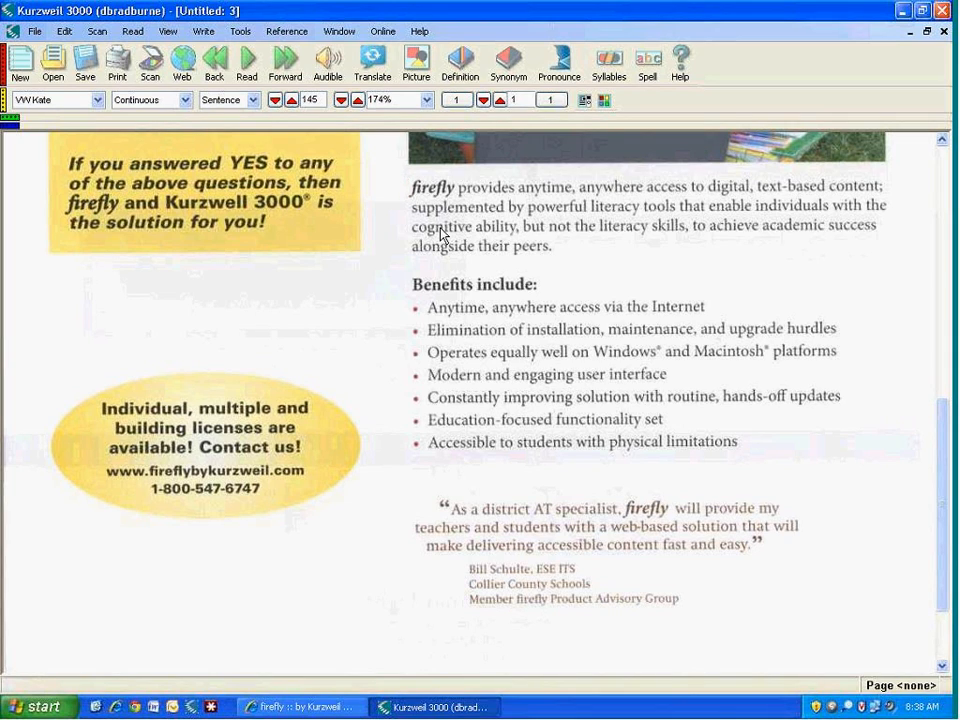
pyautogui.click(407, 187)
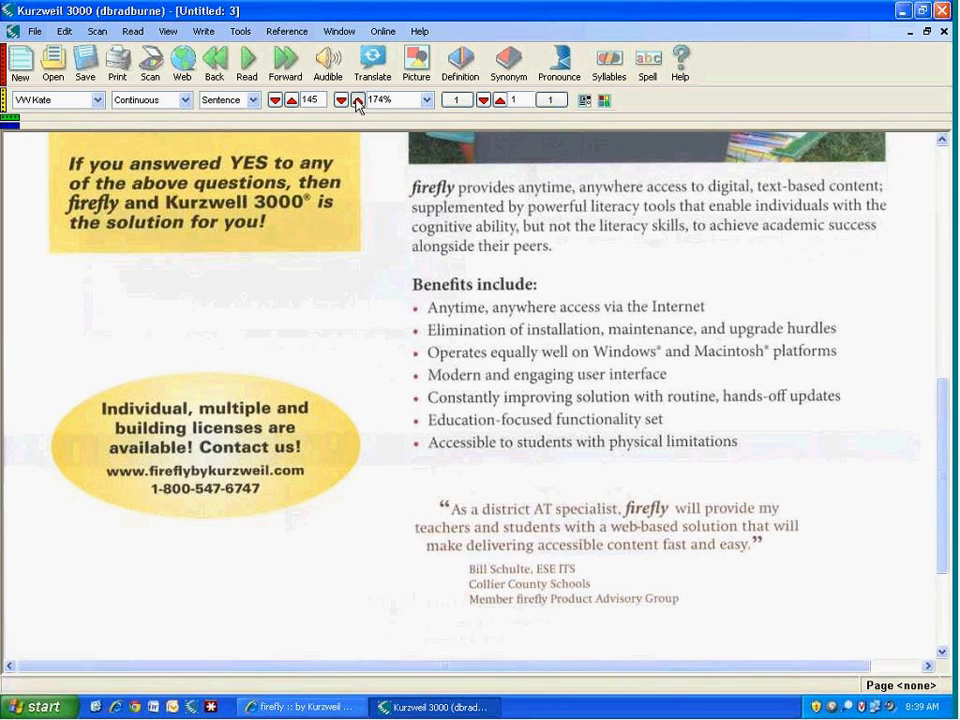
# - Zoom in on the brochure, then set zoom to Text Width to show its headline
pyautogui.click(356, 95)
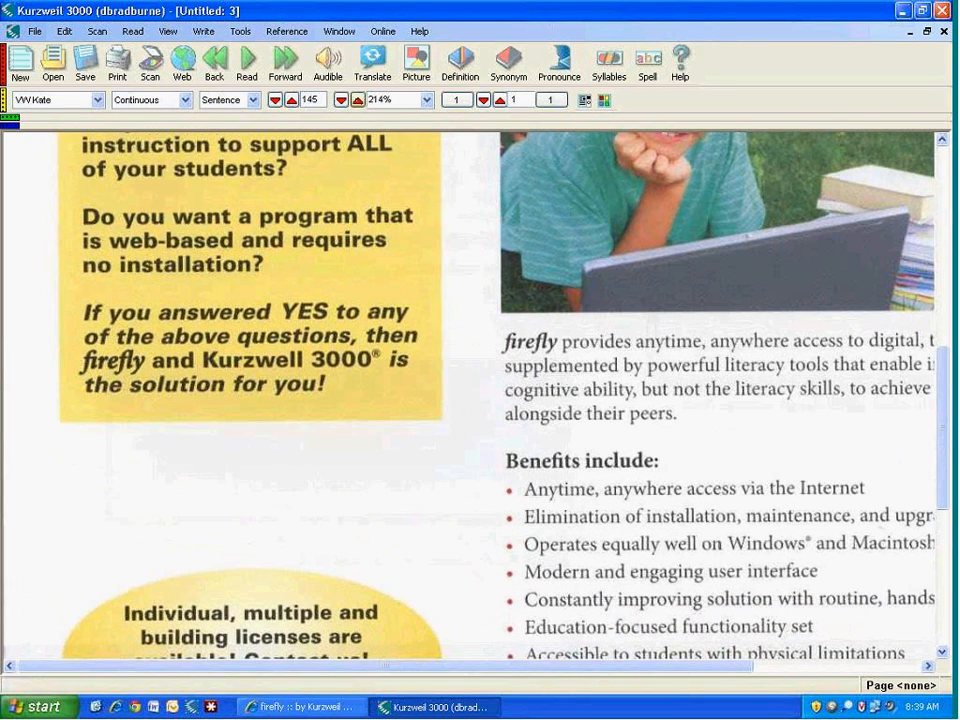
pyautogui.moveTo(632, 268)
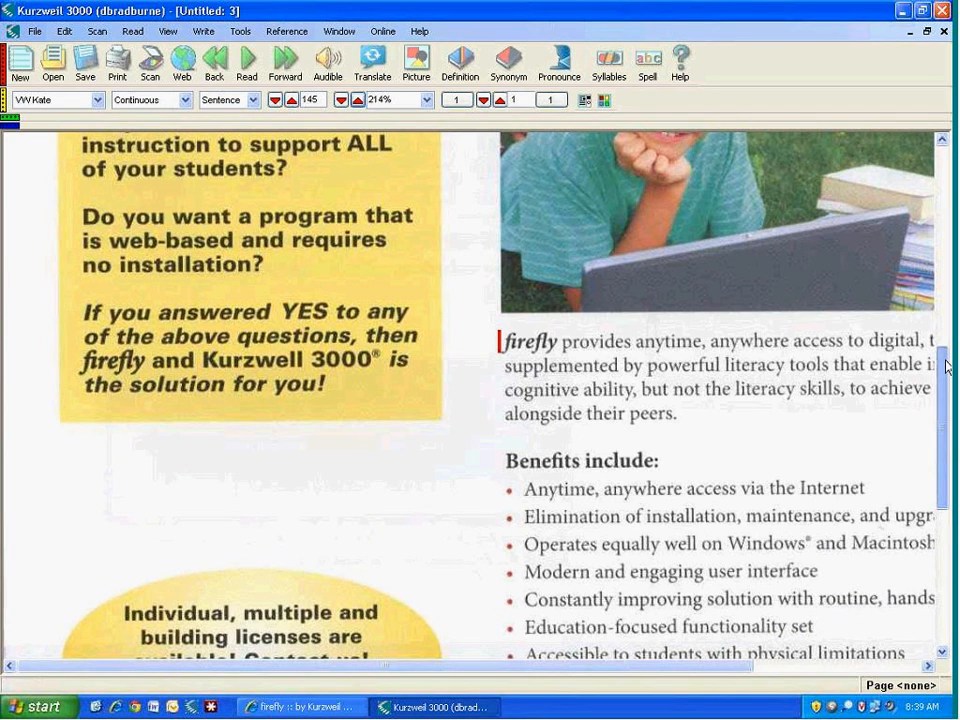
pyautogui.scroll(3)
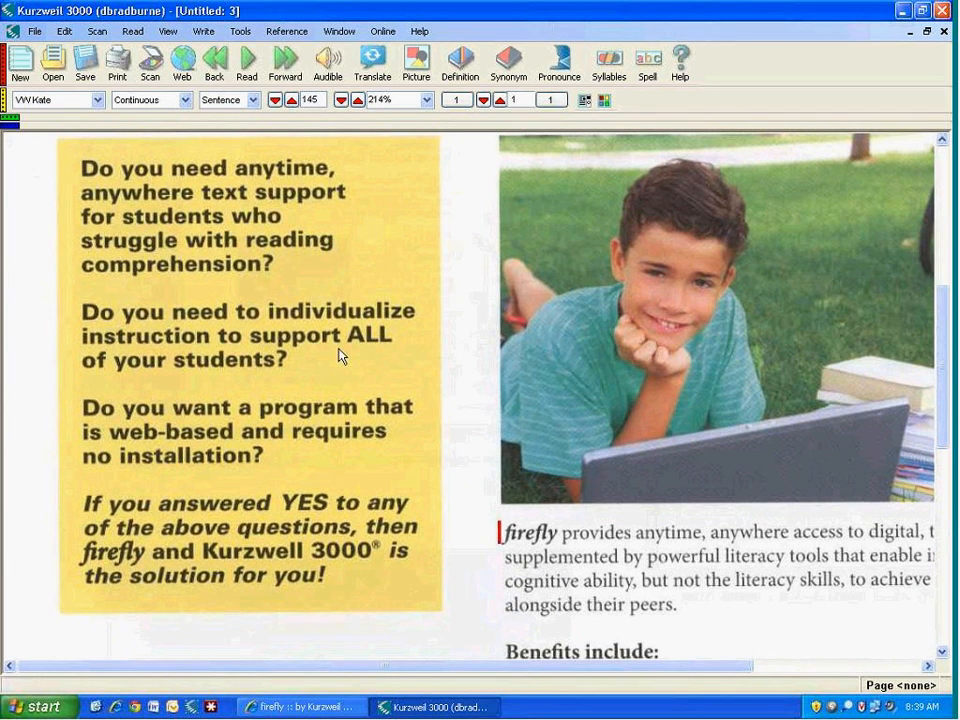
pyautogui.moveTo(345, 353)
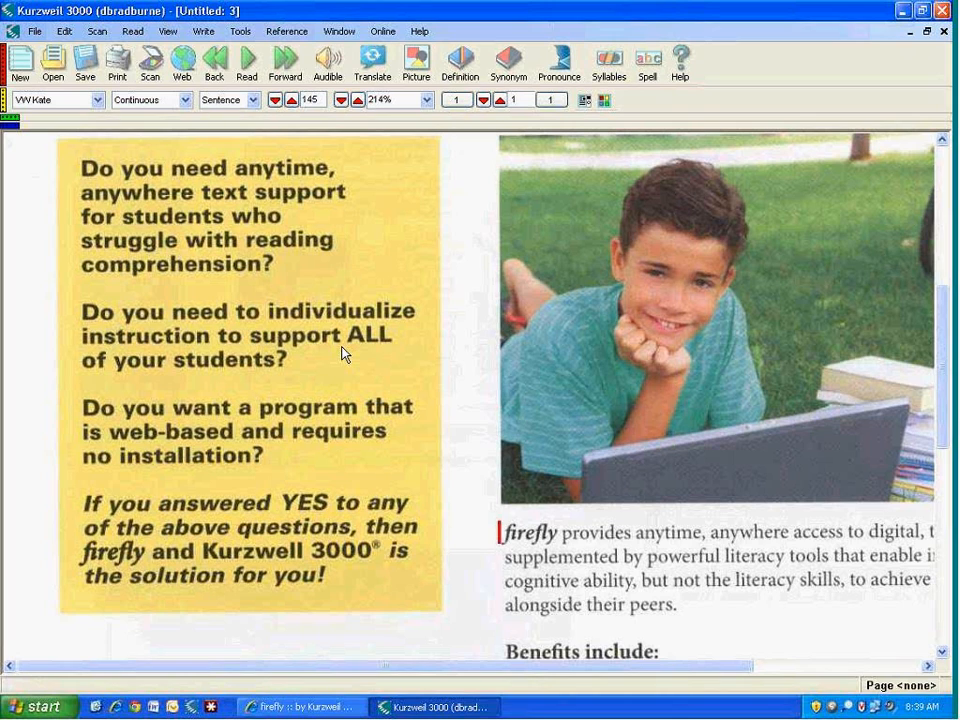
pyautogui.click(427, 99)
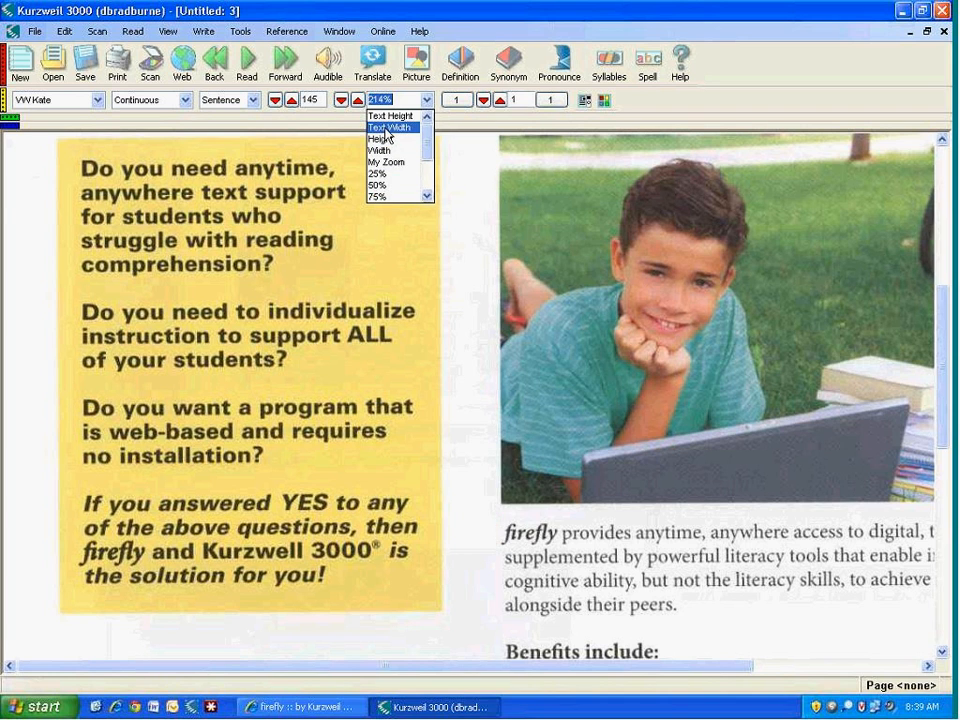
pyautogui.click(389, 127)
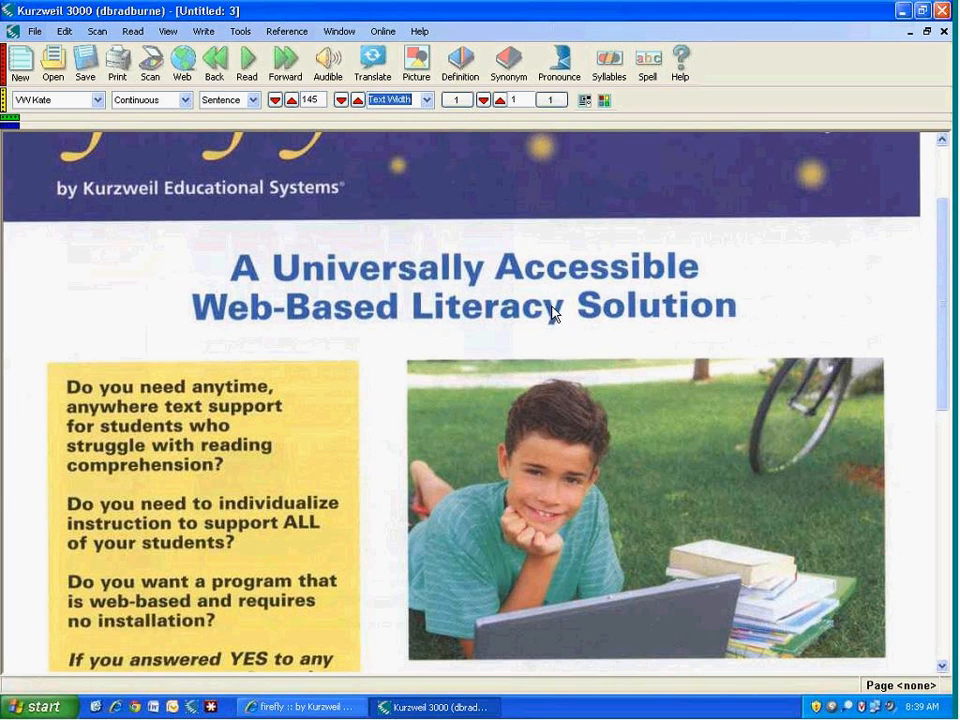
pyautogui.moveTo(575, 315)
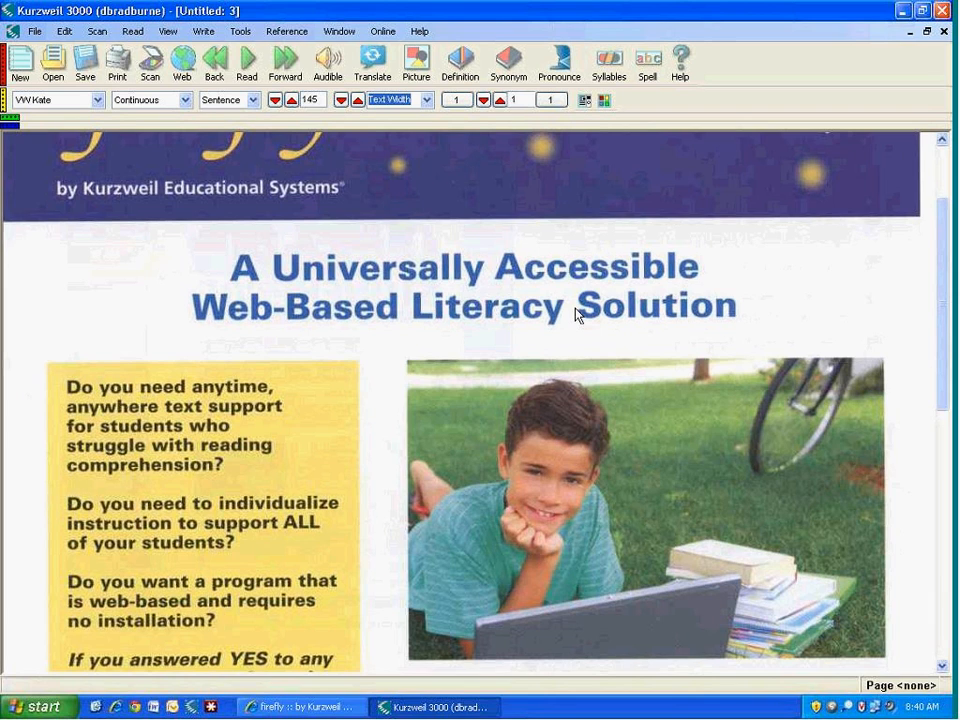
pyautogui.moveTo(600, 320)
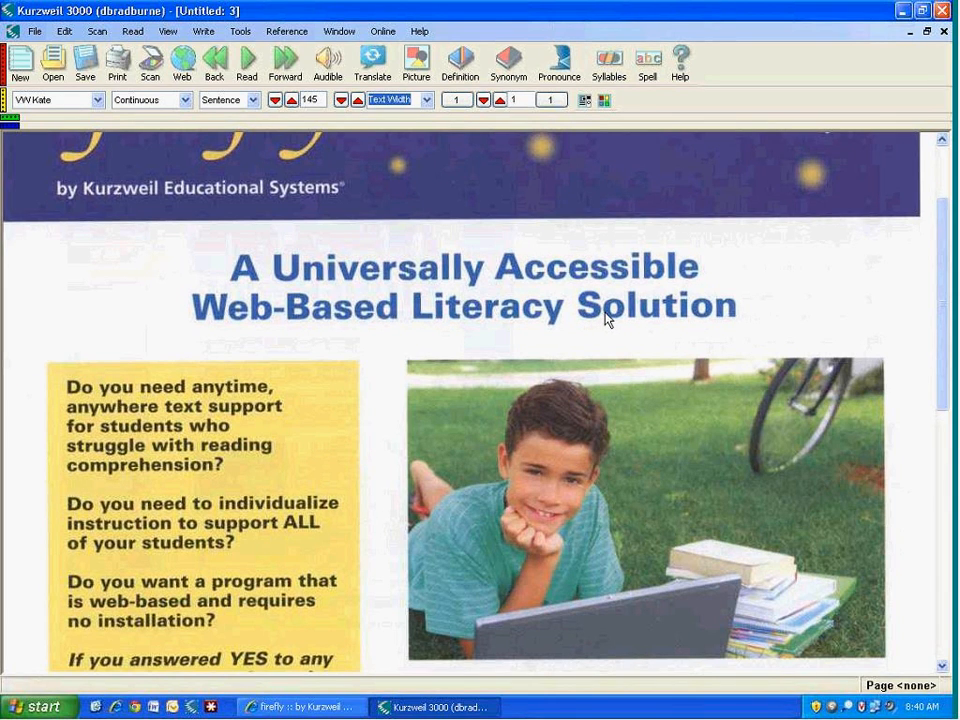
pyautogui.moveTo(378, 293)
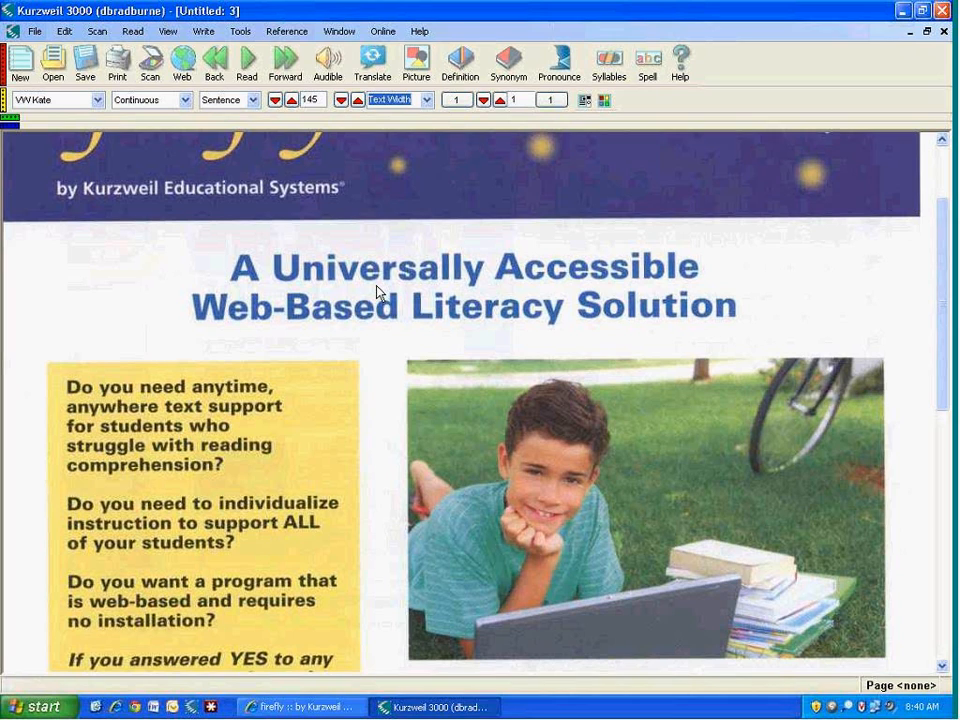
pyautogui.moveTo(142, 215)
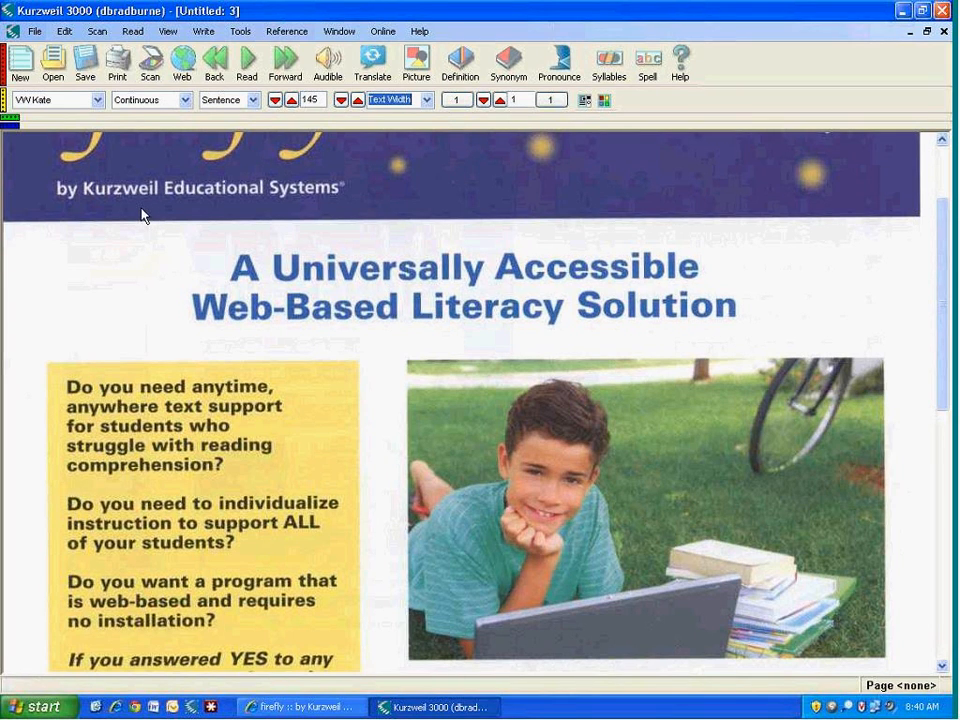
pyautogui.moveTo(115, 170)
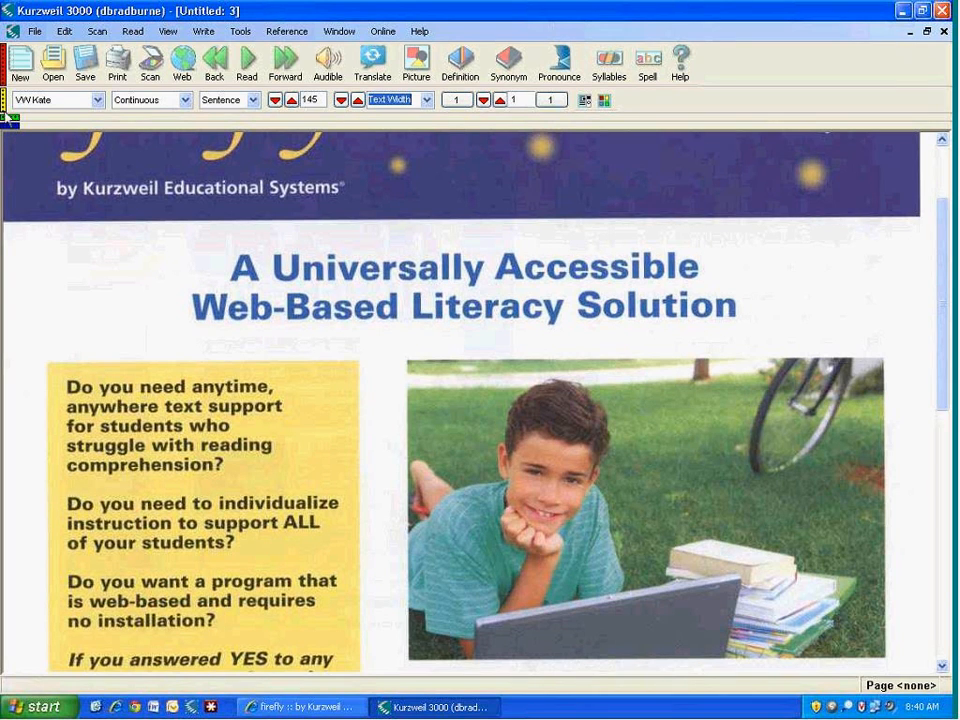
pyautogui.moveTo(10, 135)
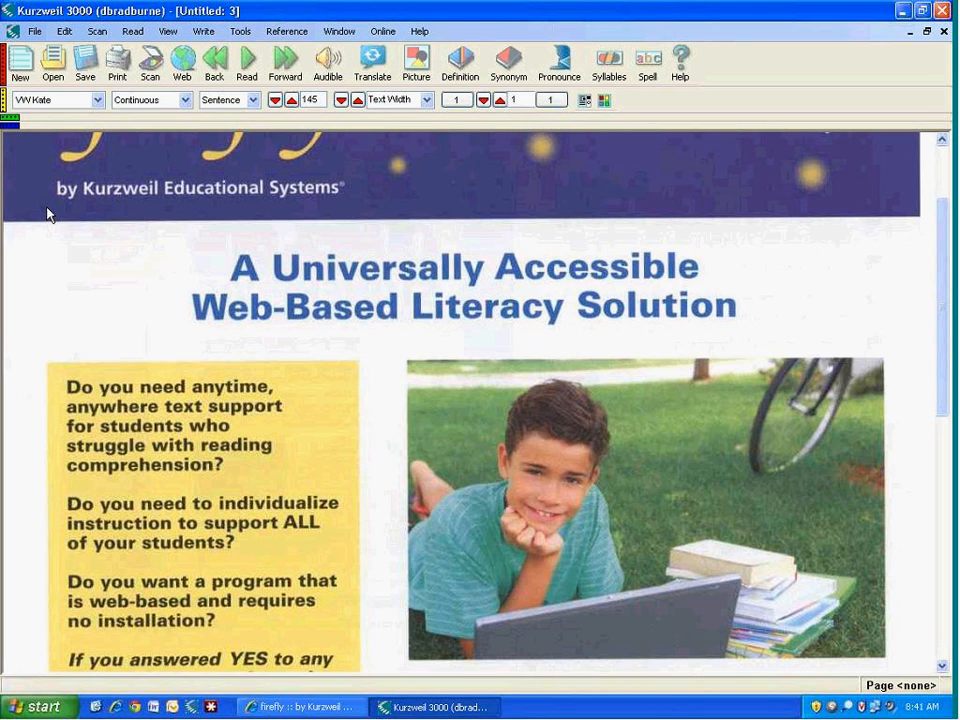
pyautogui.moveTo(15, 140)
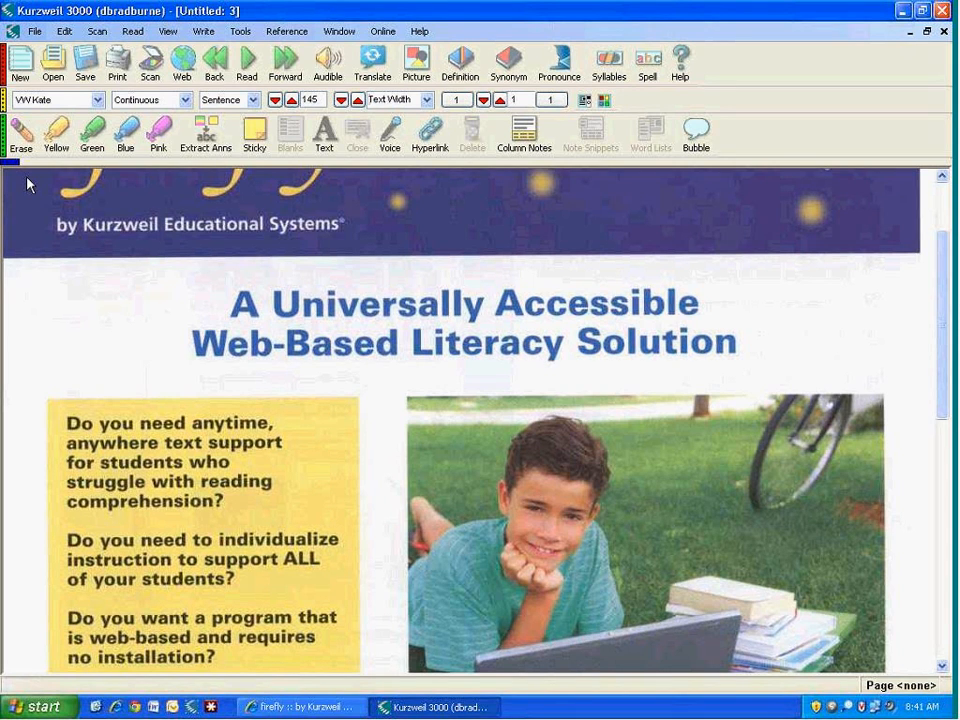
pyautogui.moveTo(37, 191)
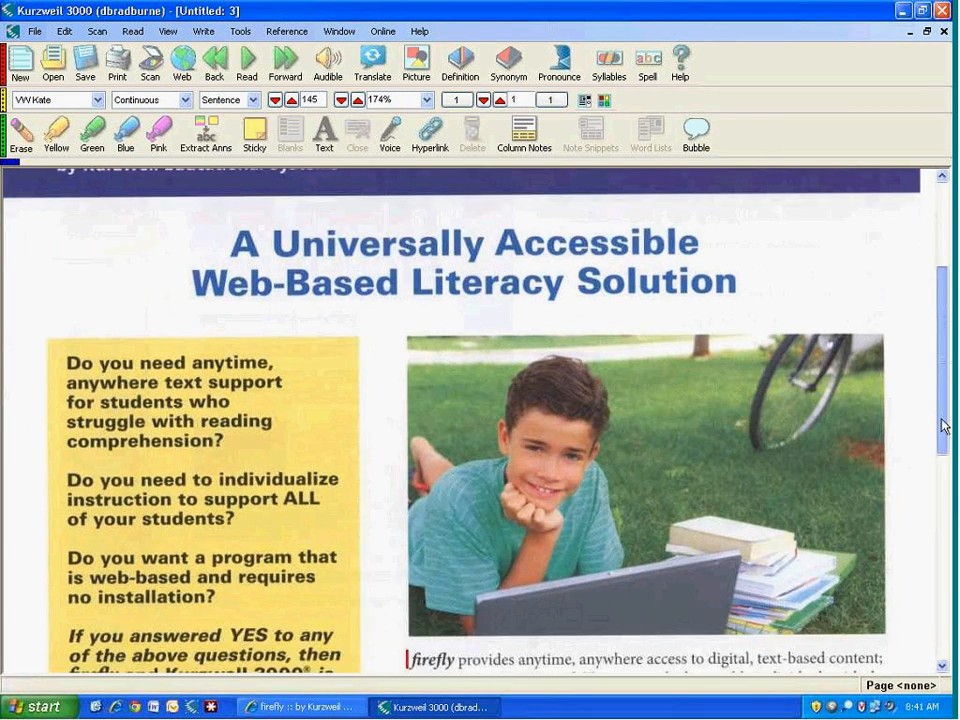
pyautogui.scroll(-3)
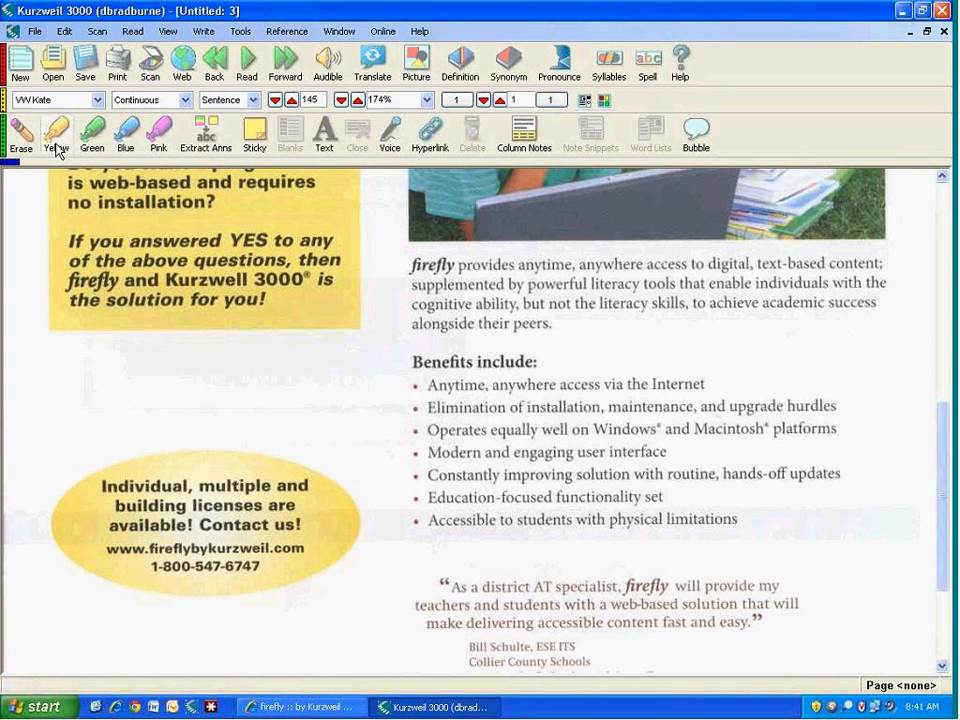
pyautogui.moveTo(56, 133)
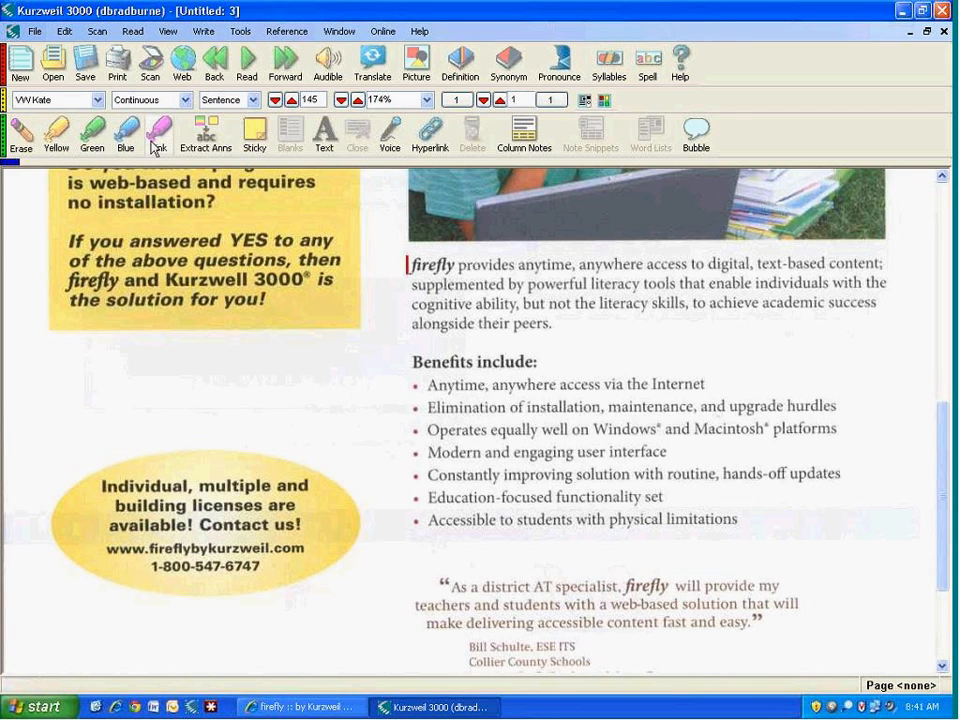
pyautogui.moveTo(159, 131)
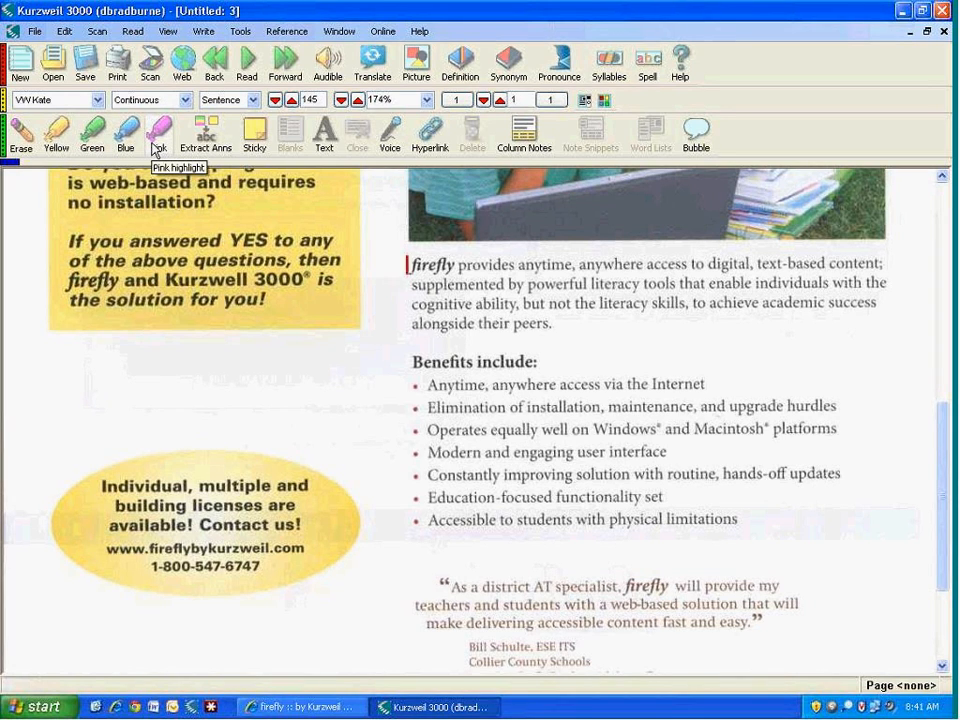
pyautogui.moveTo(155, 148)
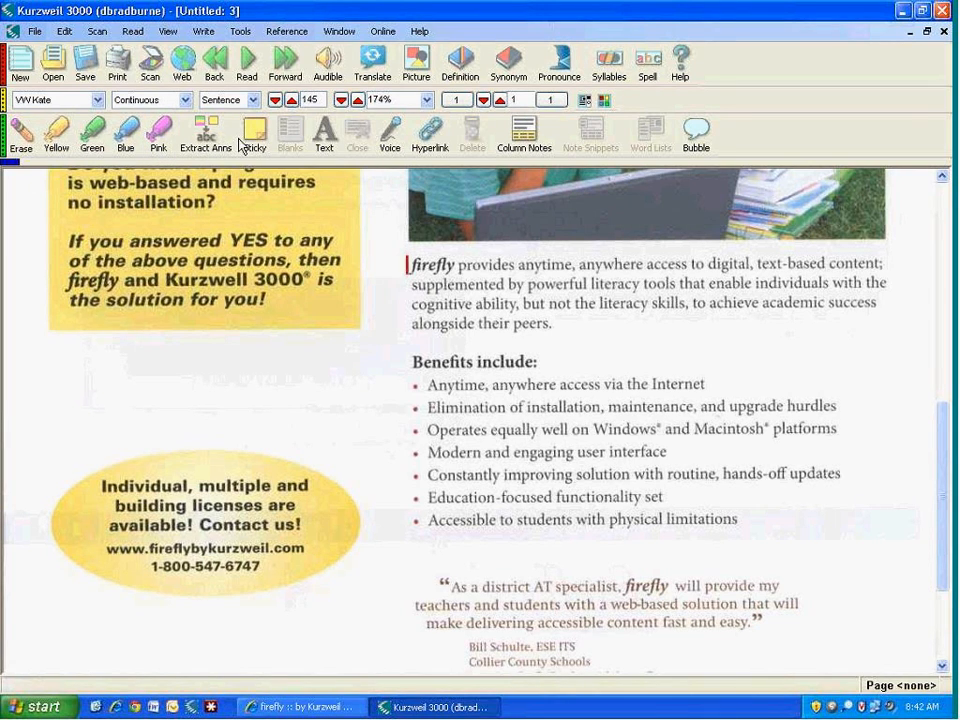
pyautogui.moveTo(254, 132)
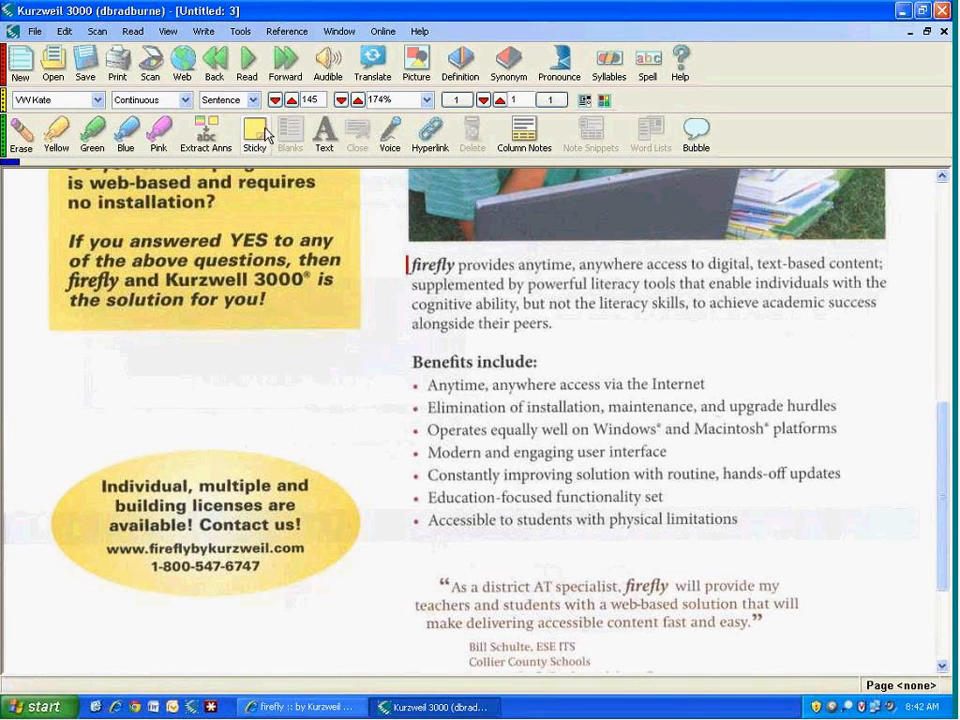
pyautogui.moveTo(389, 135)
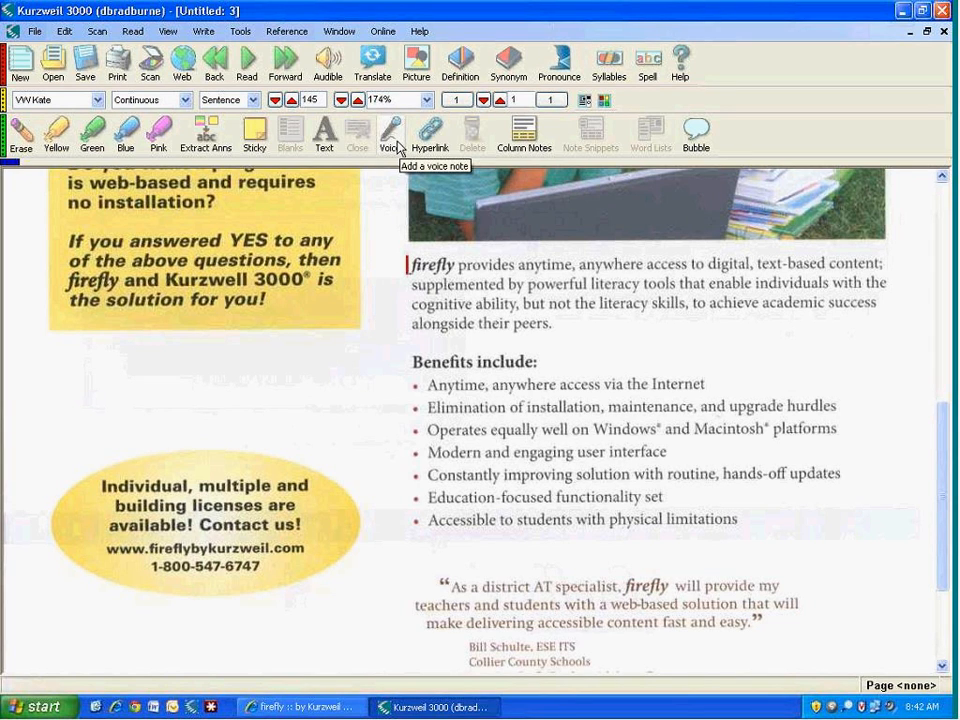
pyautogui.moveTo(398, 145)
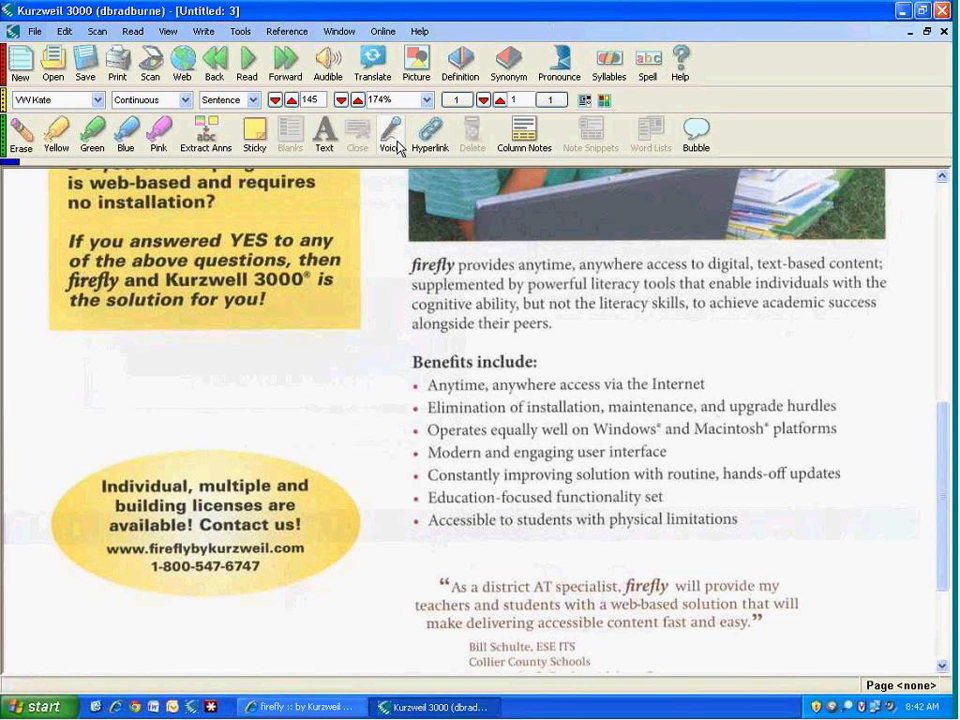
pyautogui.moveTo(695, 130)
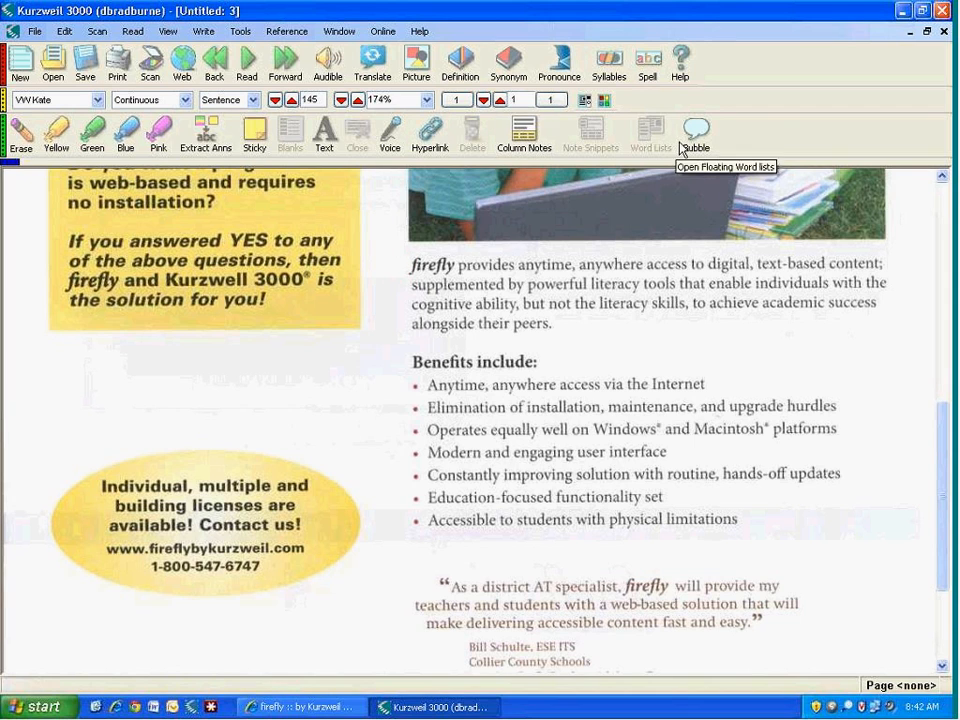
pyautogui.moveTo(737, 140)
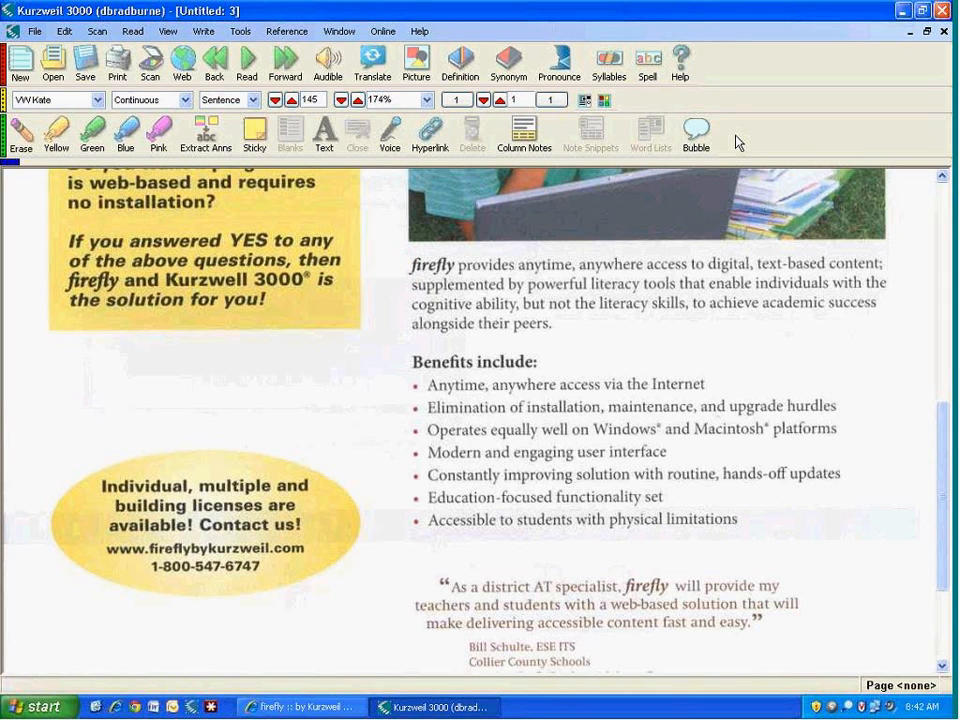
pyautogui.click(408, 264)
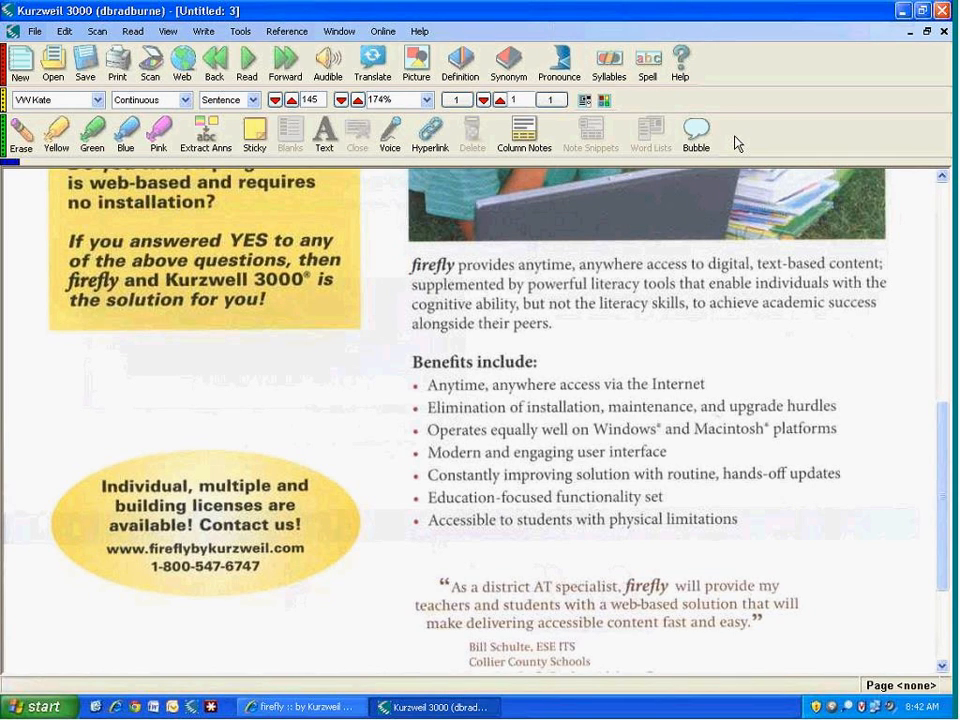
pyautogui.moveTo(390, 247)
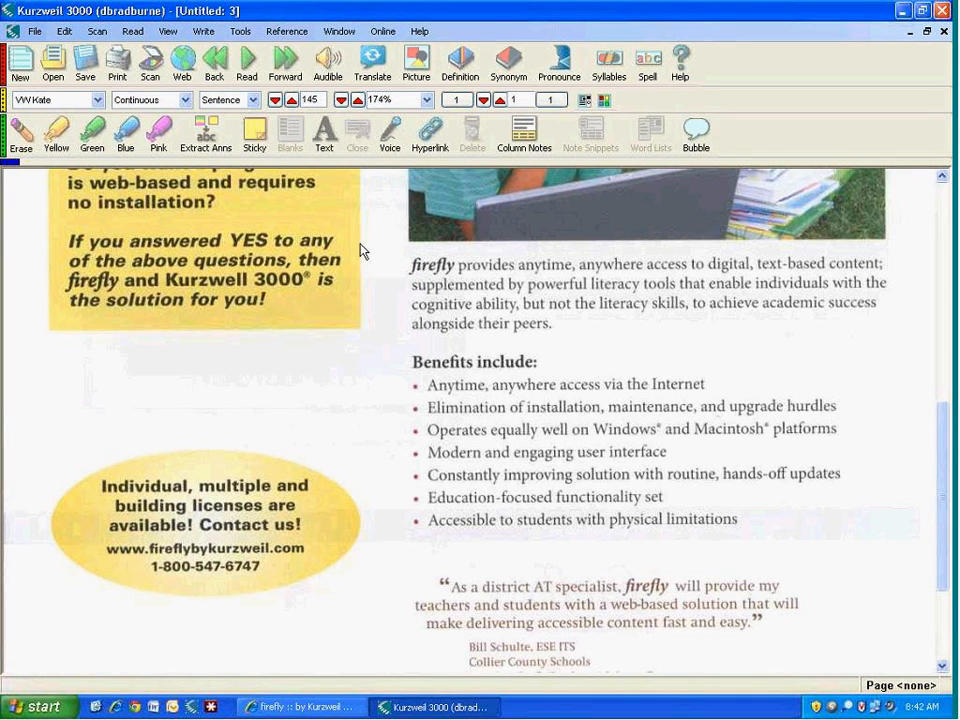
pyautogui.moveTo(200, 225)
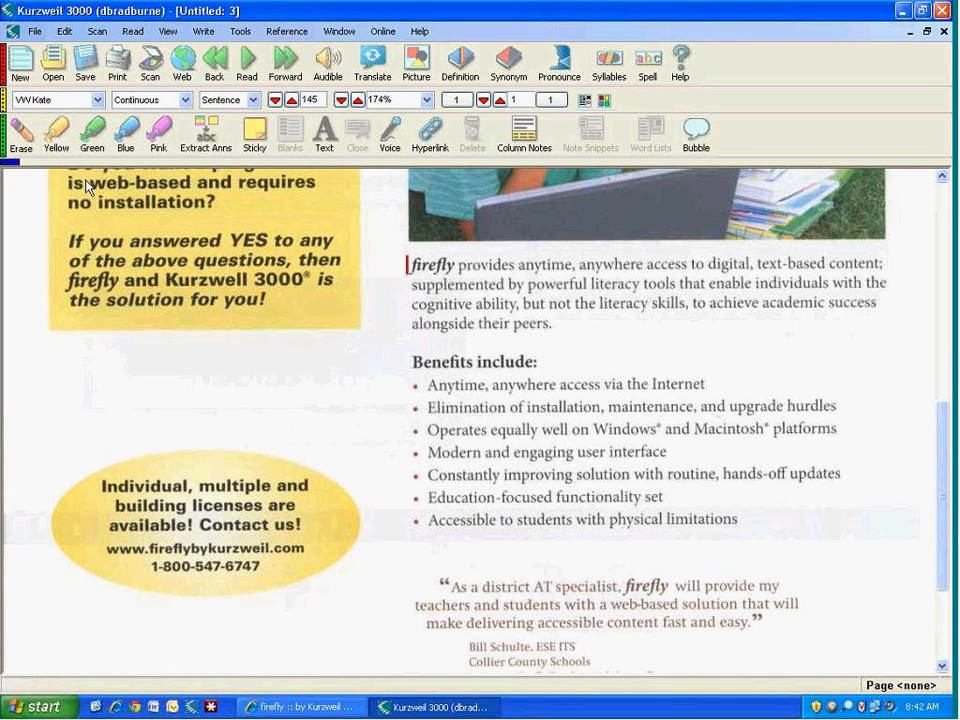
pyautogui.moveTo(56, 135)
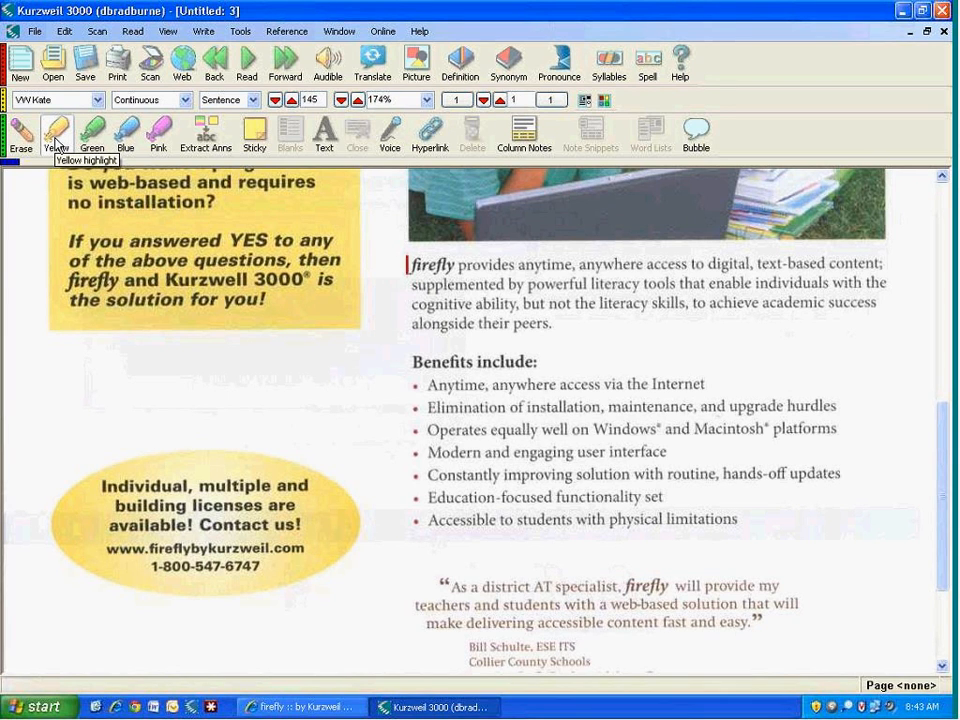
pyautogui.moveTo(110, 200)
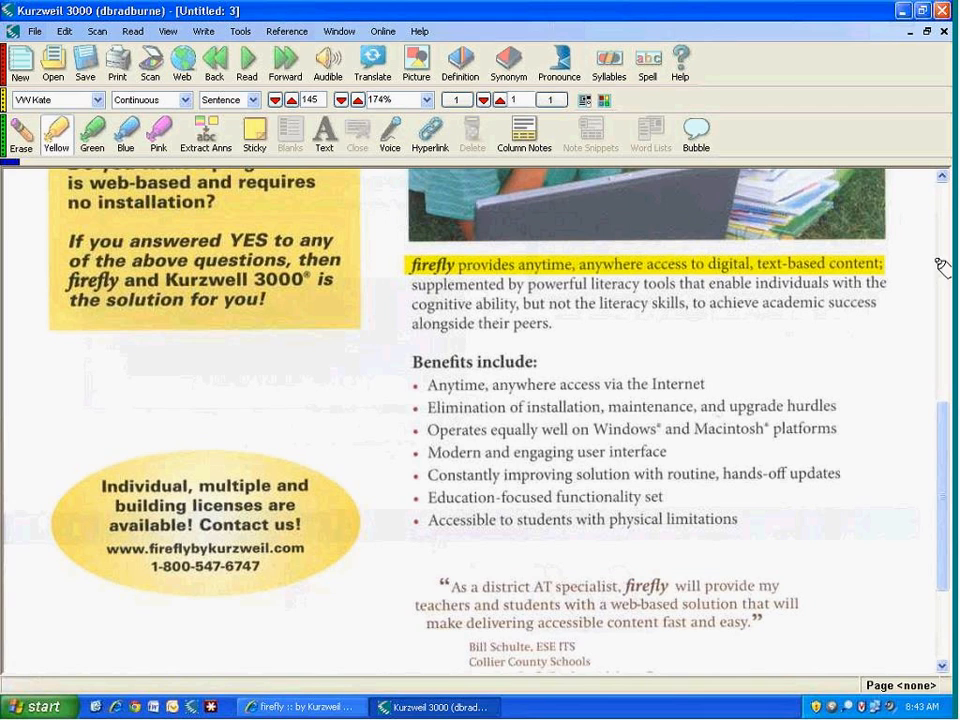
pyautogui.moveTo(628, 338)
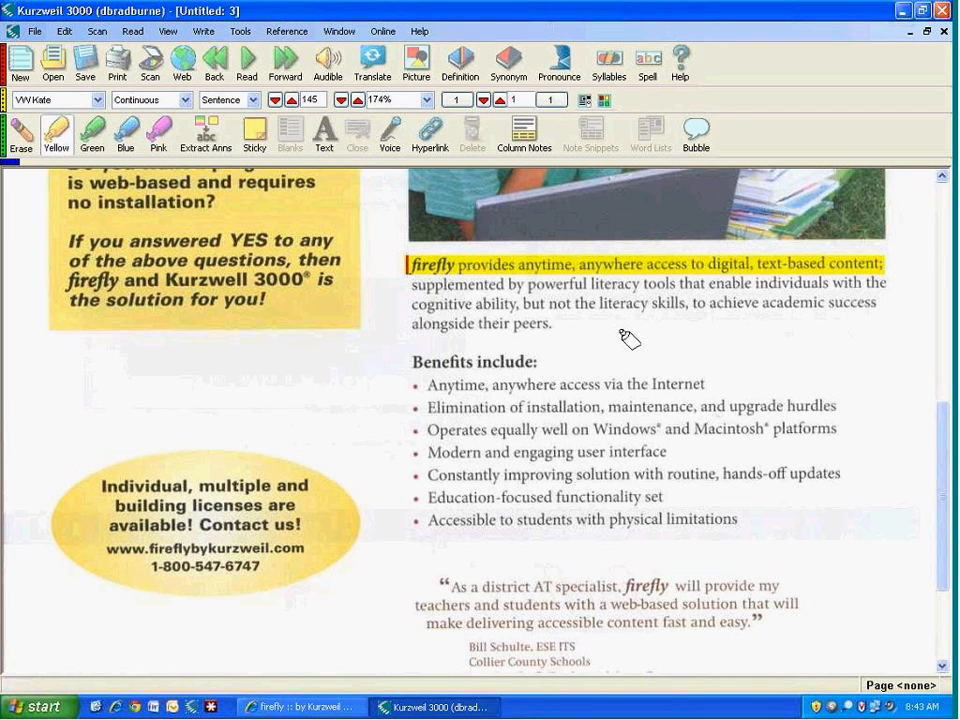
pyautogui.moveTo(622, 331)
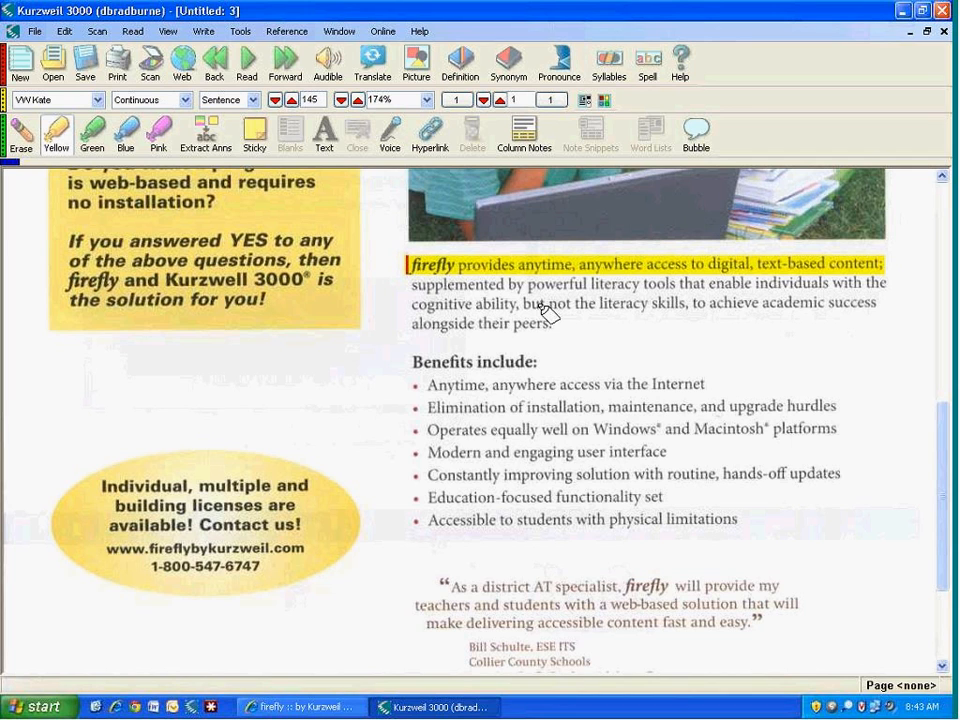
pyautogui.moveTo(92, 133)
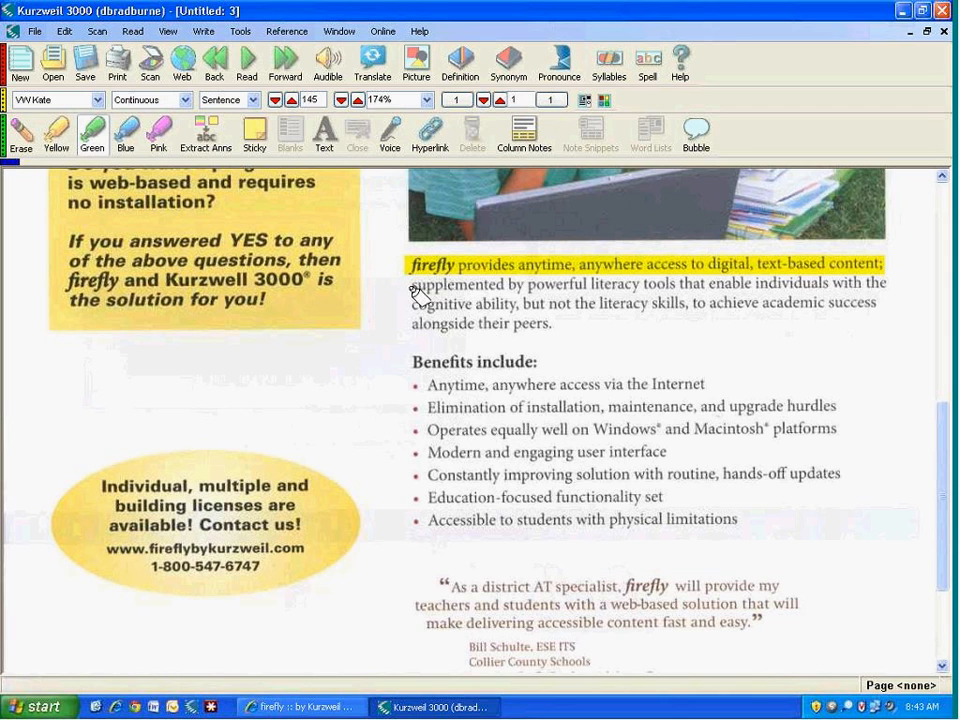
# - Highlight 'supplemented by powerful literacy tools' green and anywhere, interface, solution blue
pyautogui.moveTo(410, 283); pyautogui.dragTo(676, 283)
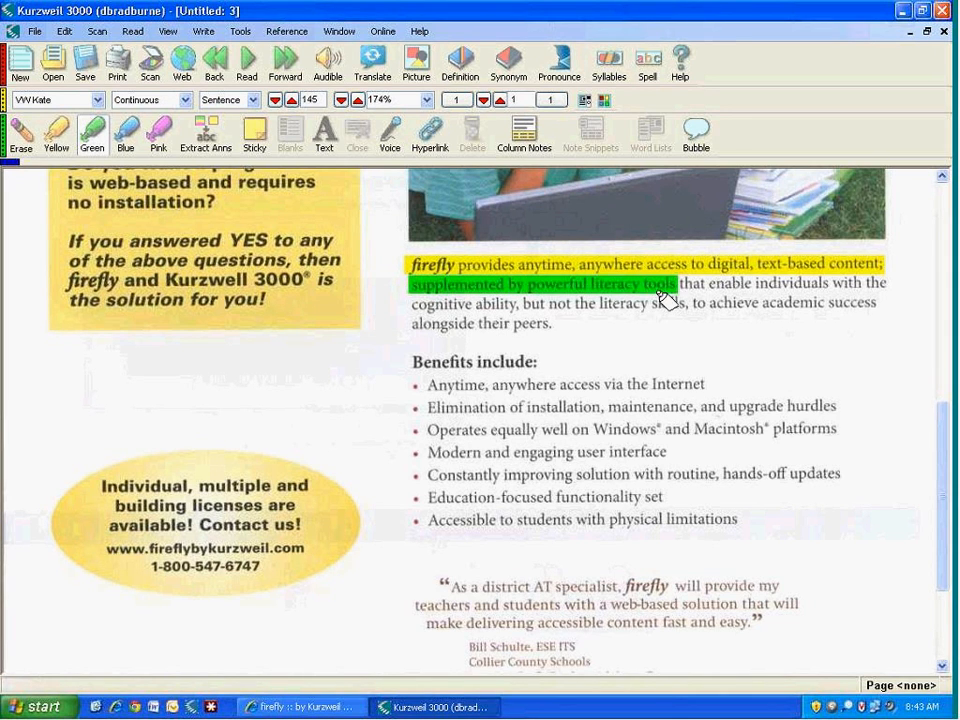
pyautogui.moveTo(835, 305)
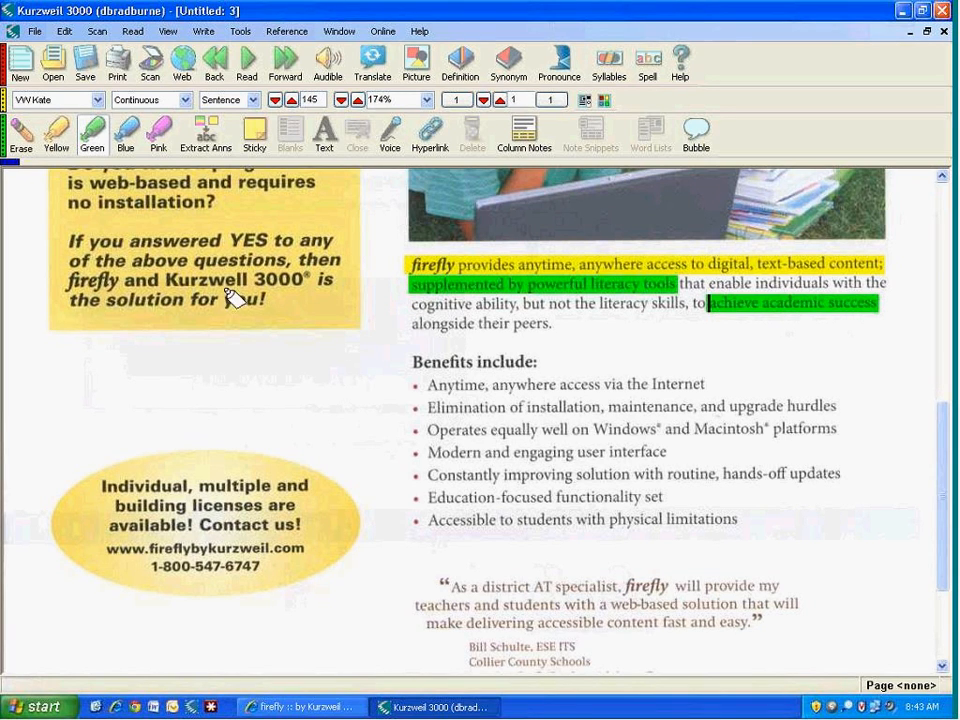
pyautogui.moveTo(126, 130)
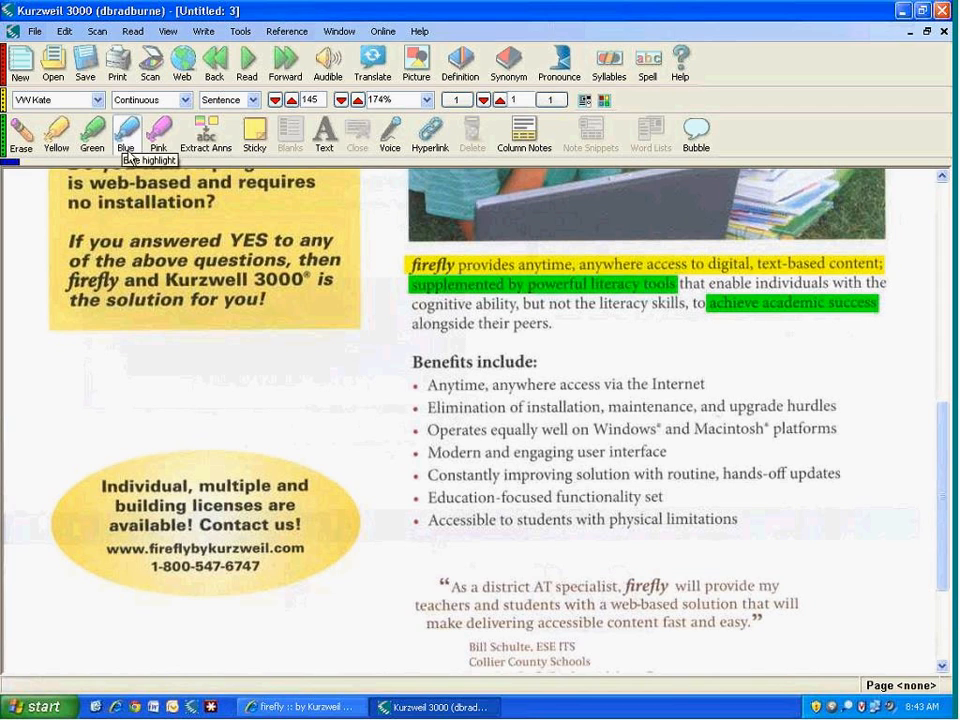
pyautogui.moveTo(510, 393)
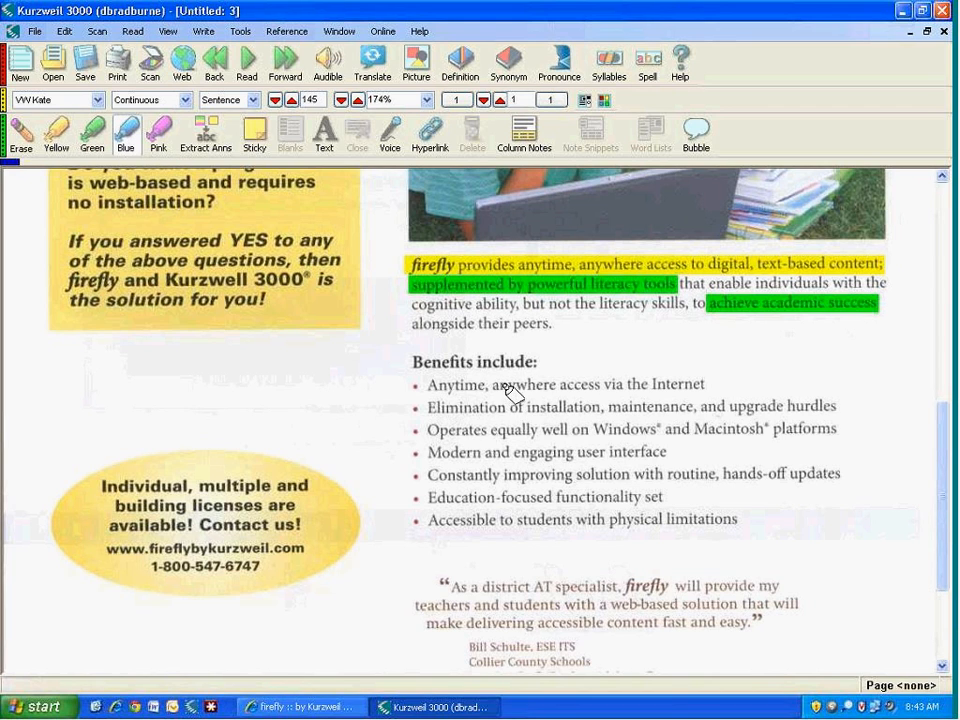
pyautogui.doubleClick(522, 384)
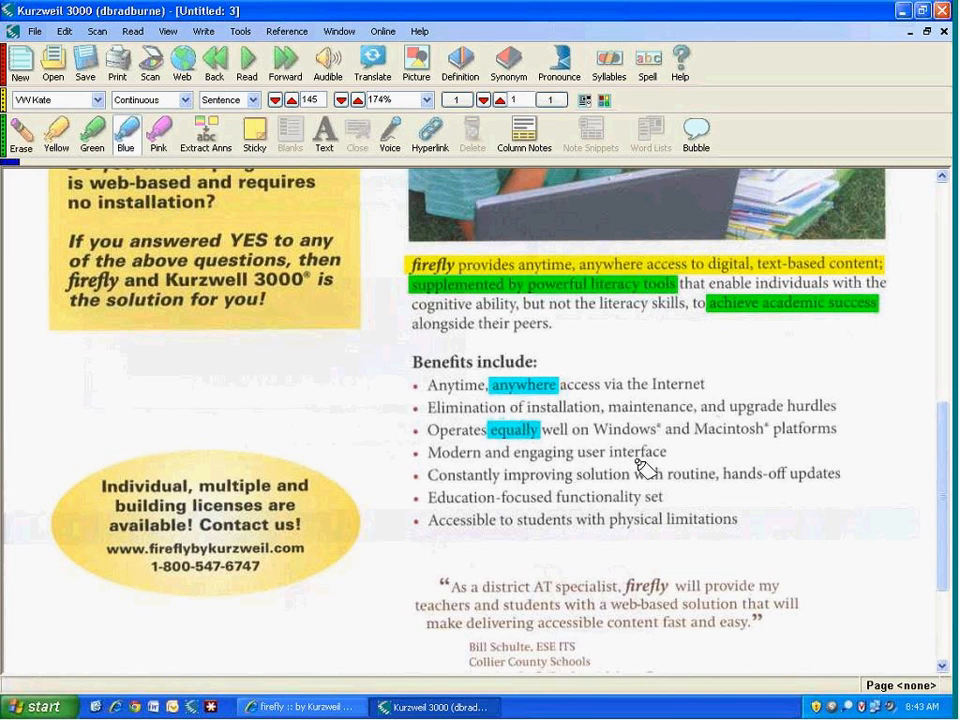
pyautogui.doubleClick(638, 452)
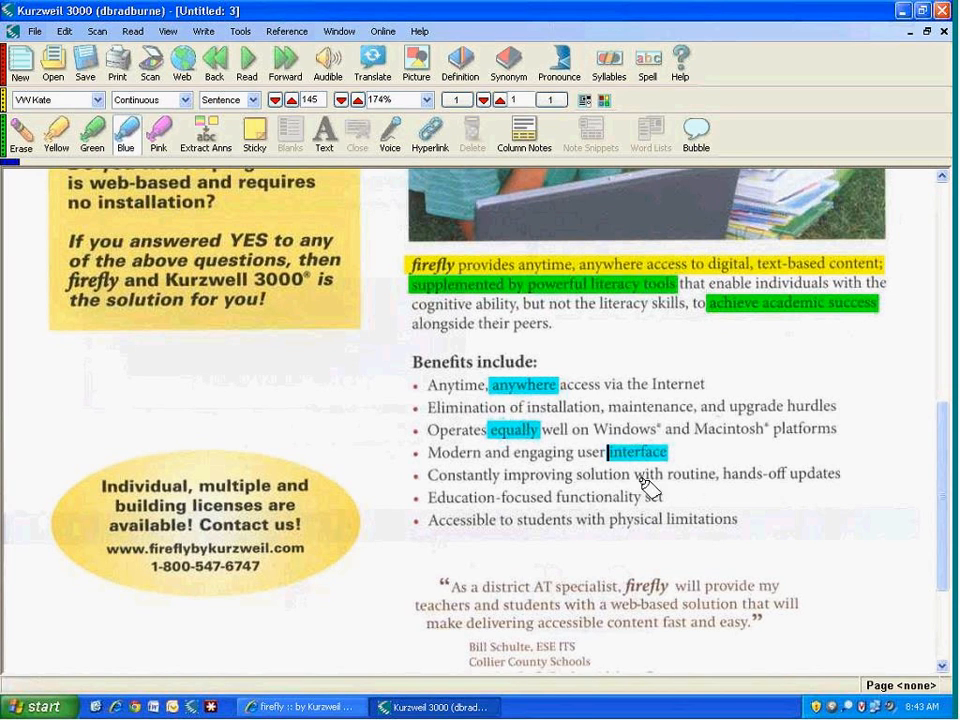
pyautogui.doubleClick(602, 474)
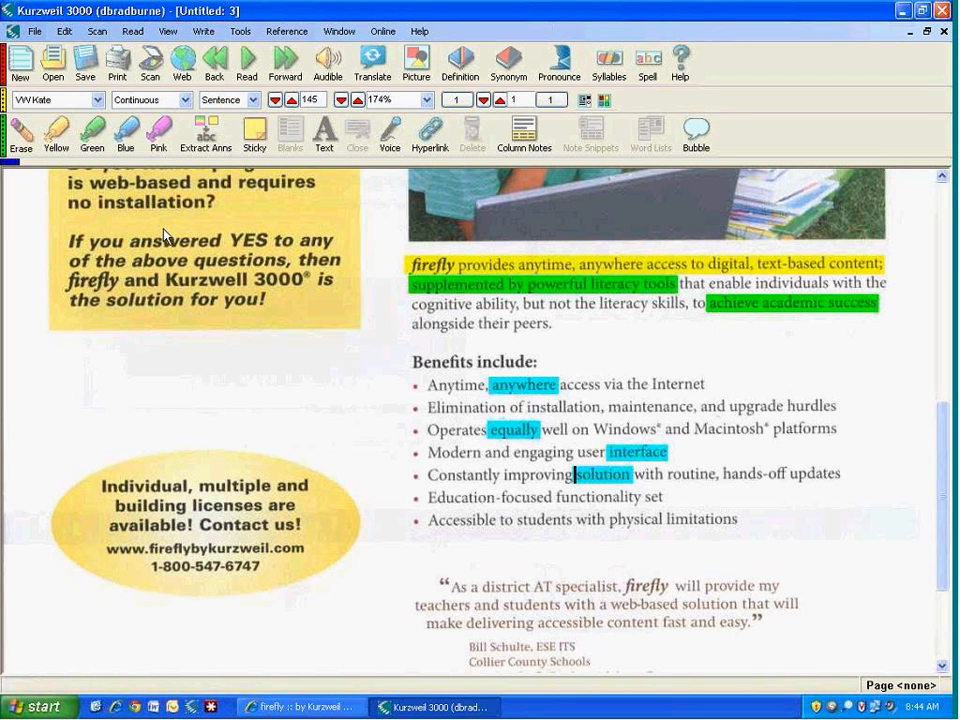
pyautogui.moveTo(180, 242)
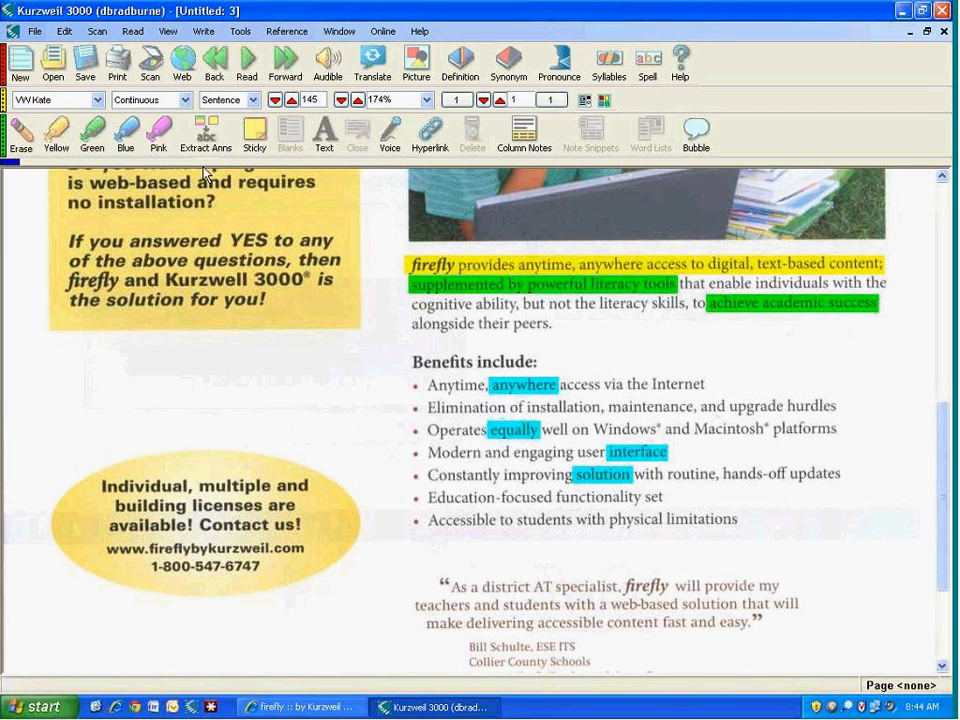
pyautogui.moveTo(205, 133)
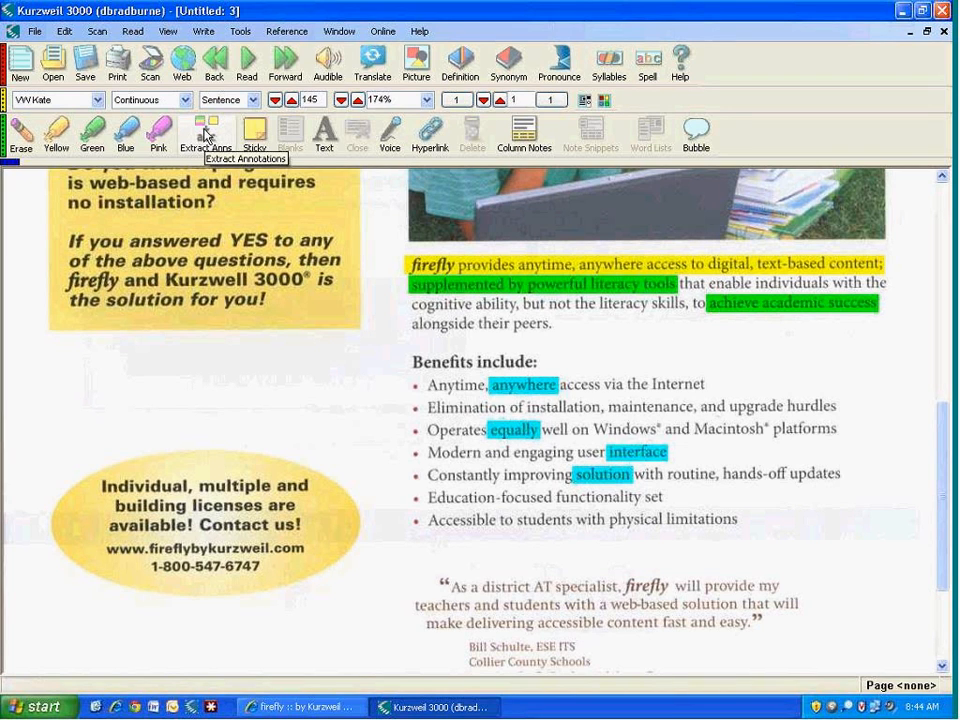
# - Extract the brochure's highlights, with Highlights checked, into a new outline document
pyautogui.click(205, 135)
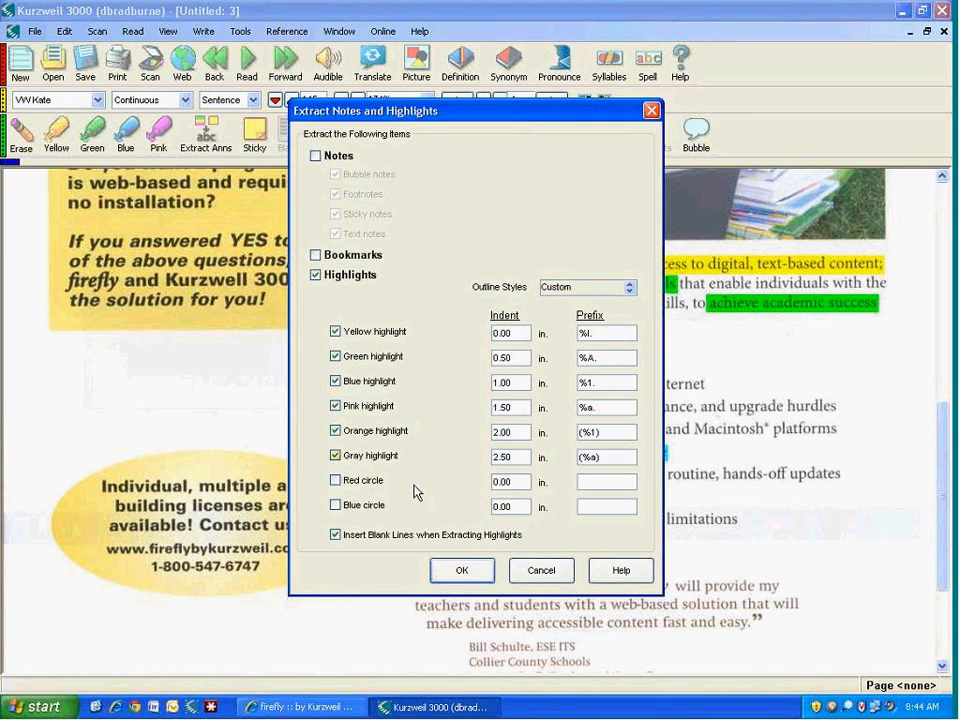
pyautogui.click(462, 570)
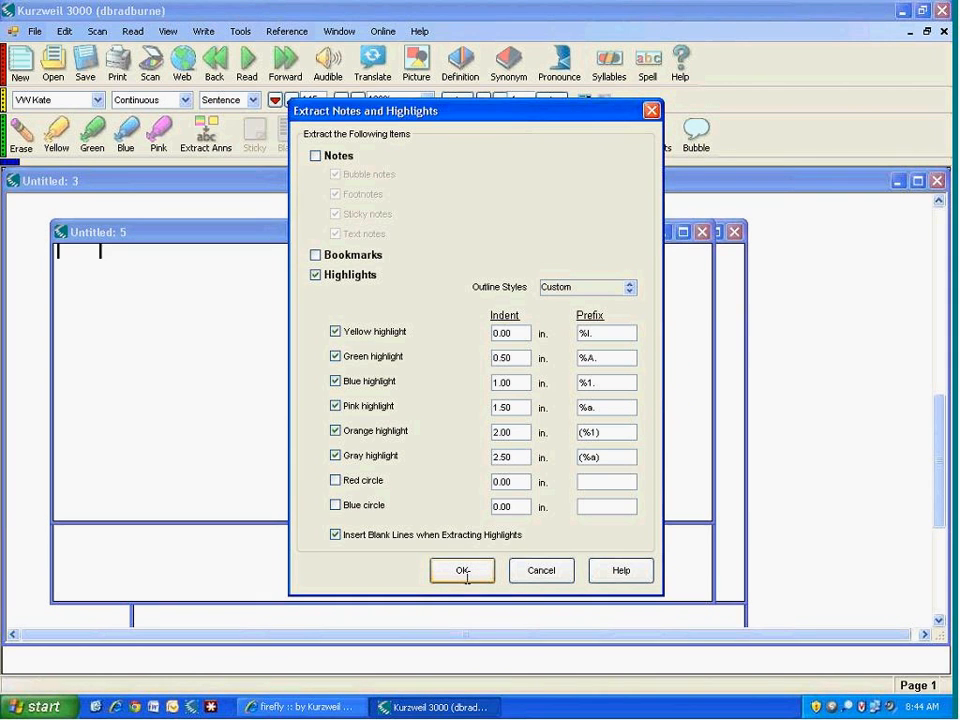
pyautogui.click(461, 570)
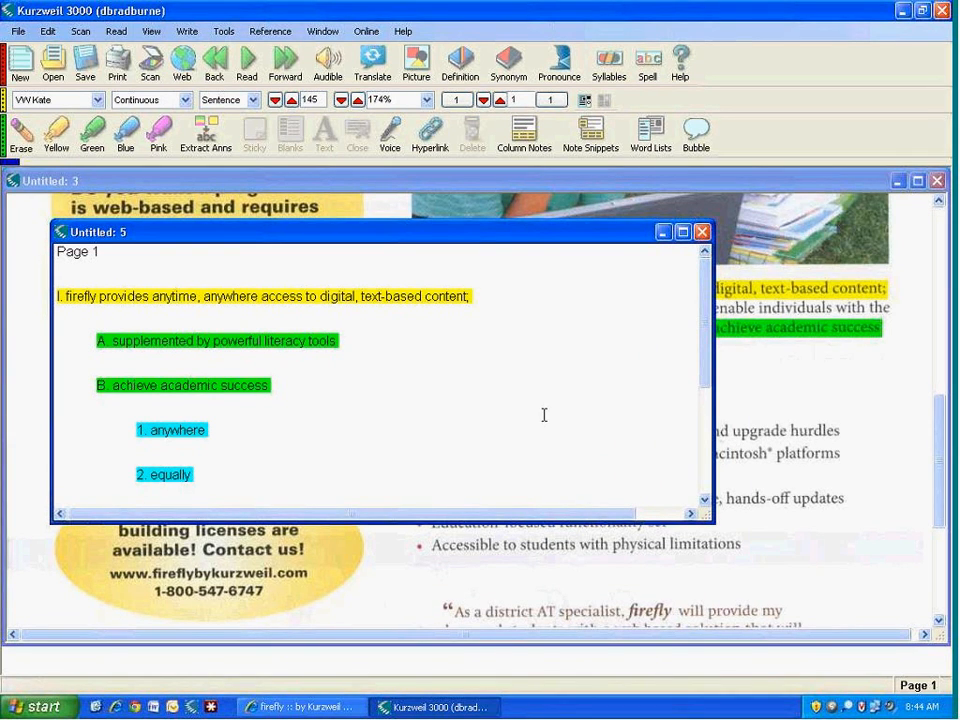
pyautogui.click(378, 99)
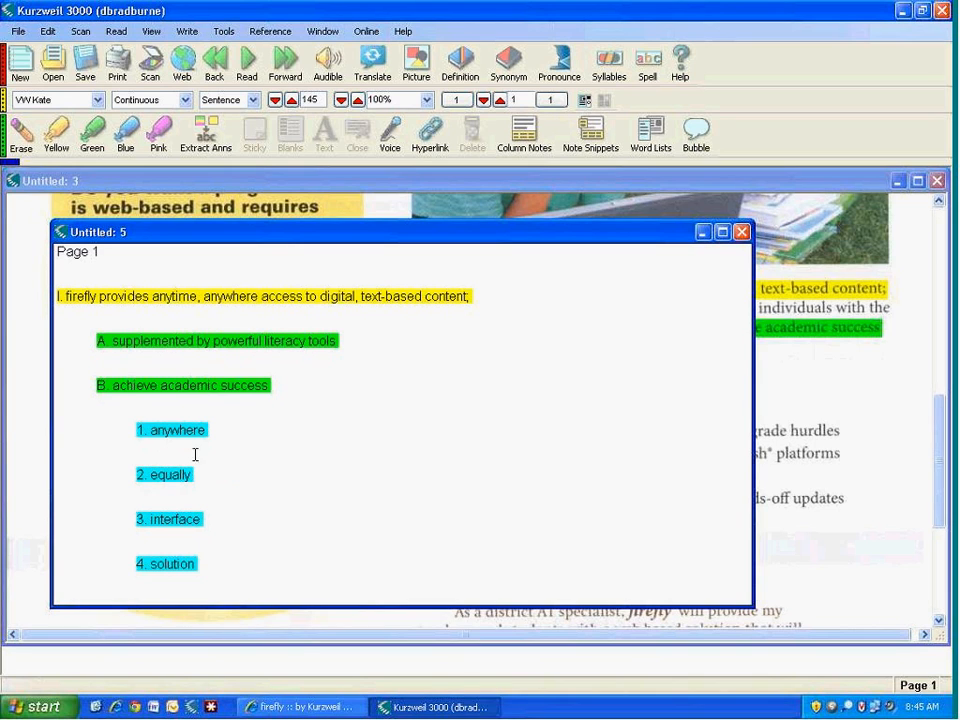
pyautogui.moveTo(261, 485)
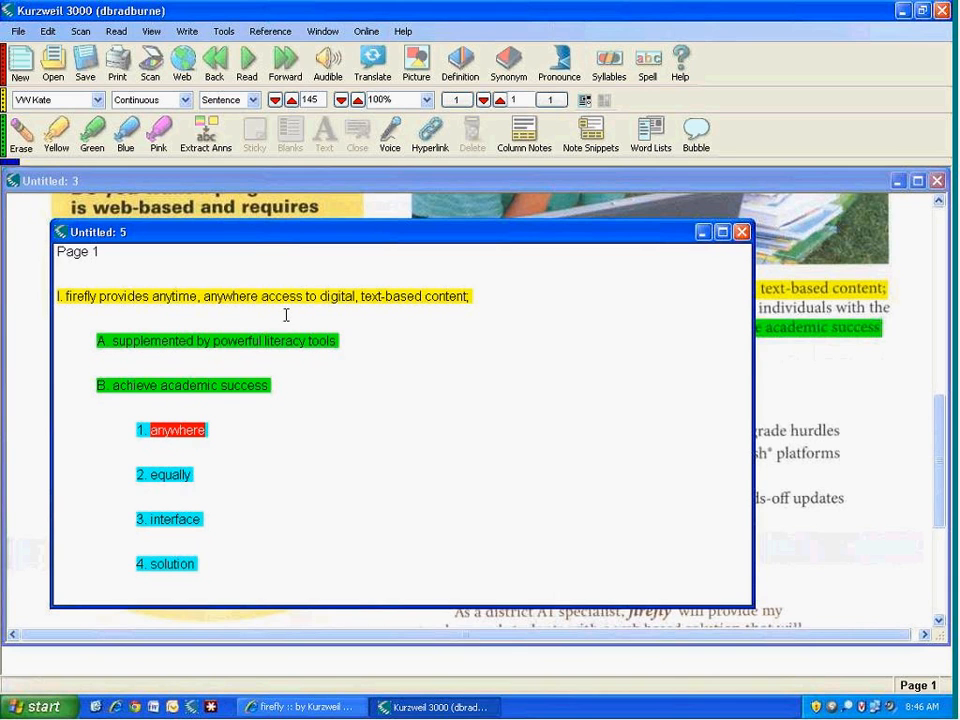
pyautogui.moveTo(459, 62)
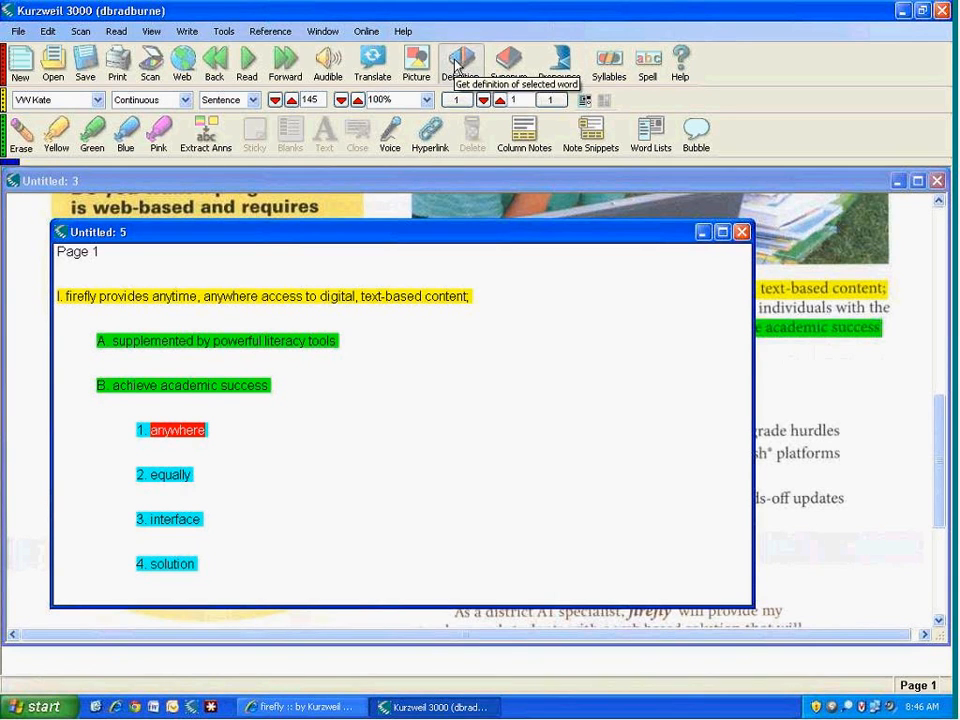
# - Insert the definition of 'anywhere' and add the note 'Type my own words.'
pyautogui.click(460, 62)
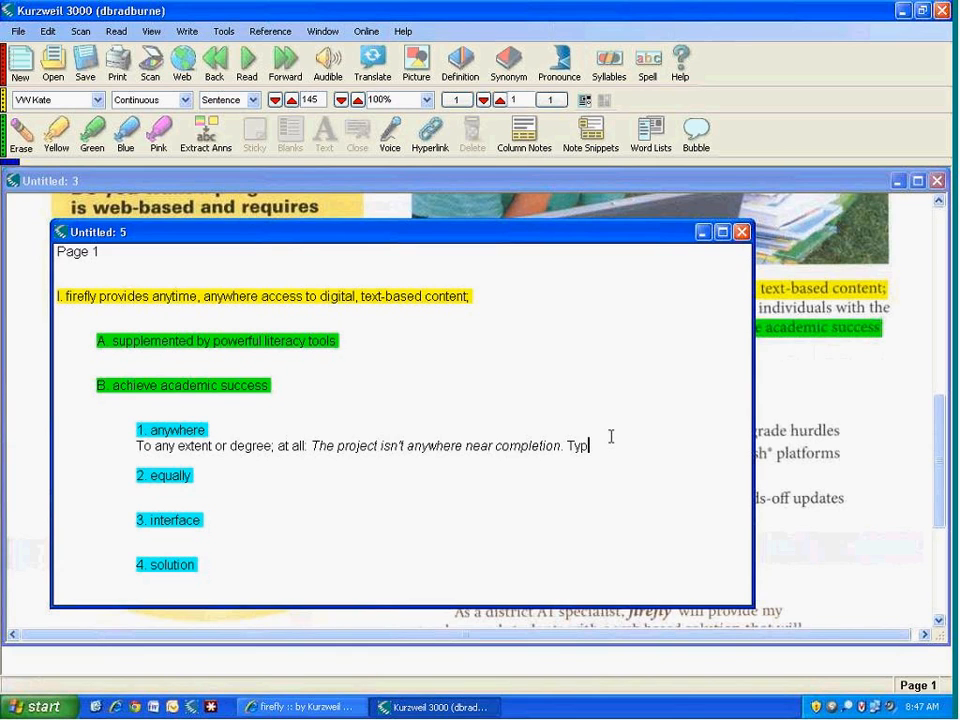
pyautogui.write('e my')
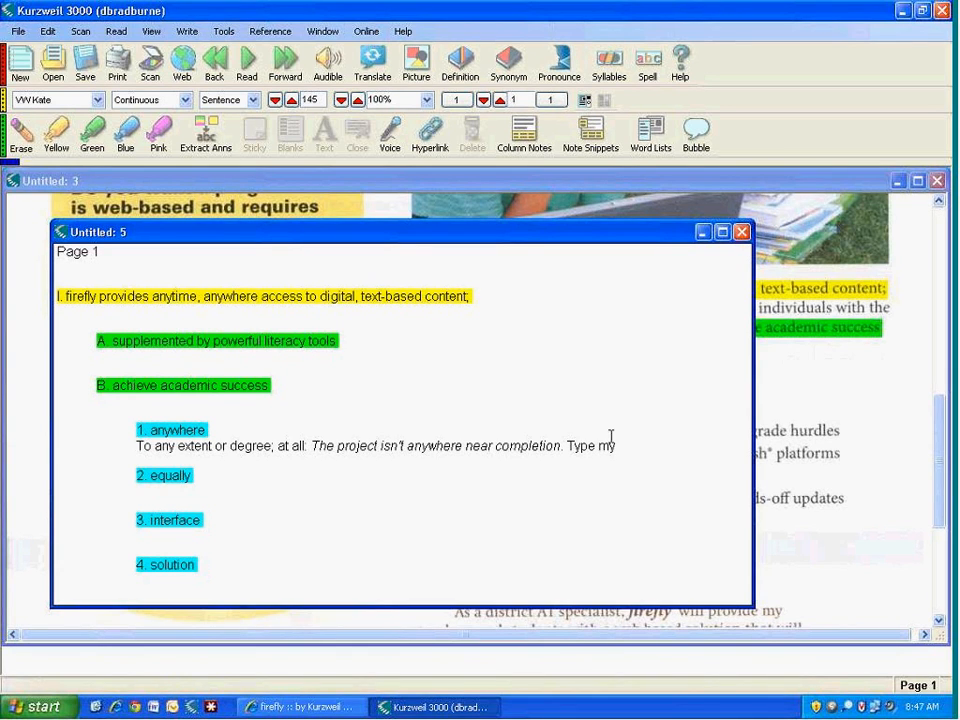
pyautogui.write('own w')
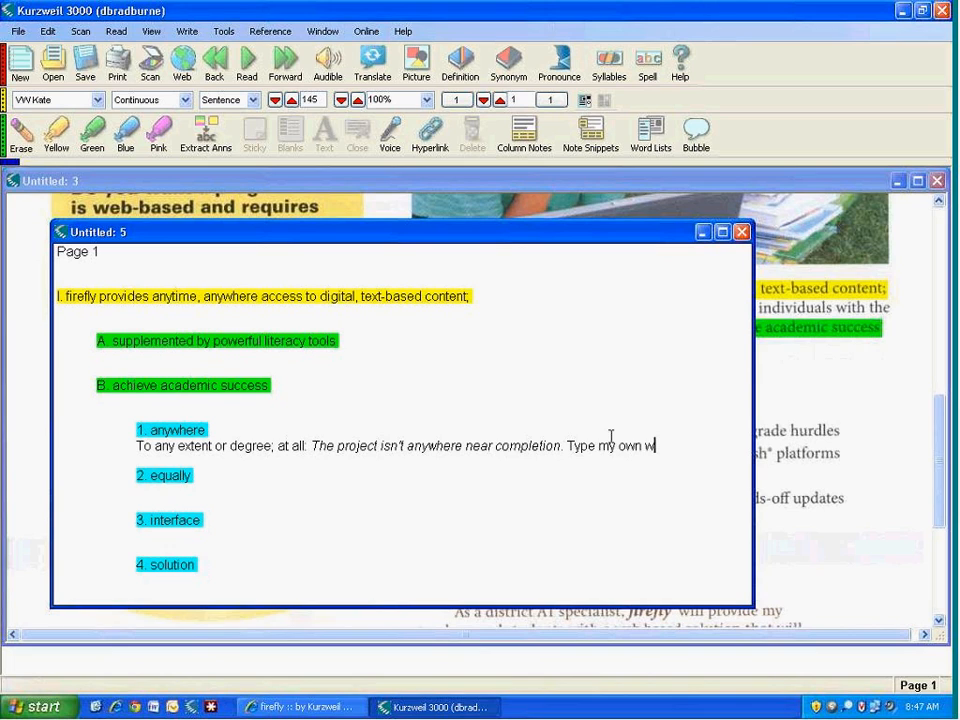
pyautogui.write('ords.')
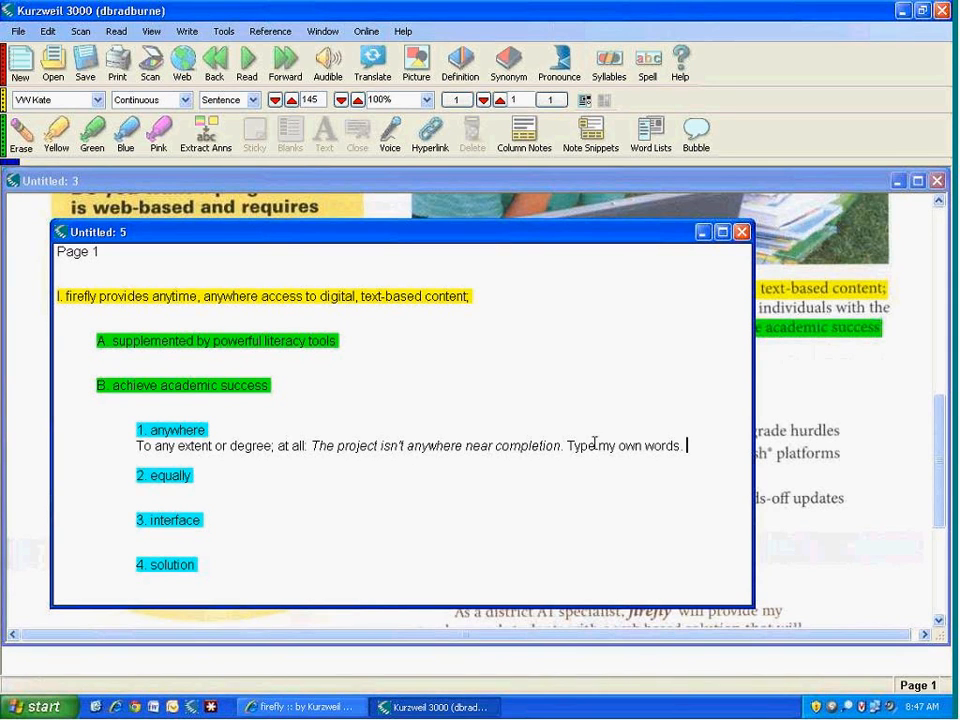
pyautogui.moveTo(558, 461)
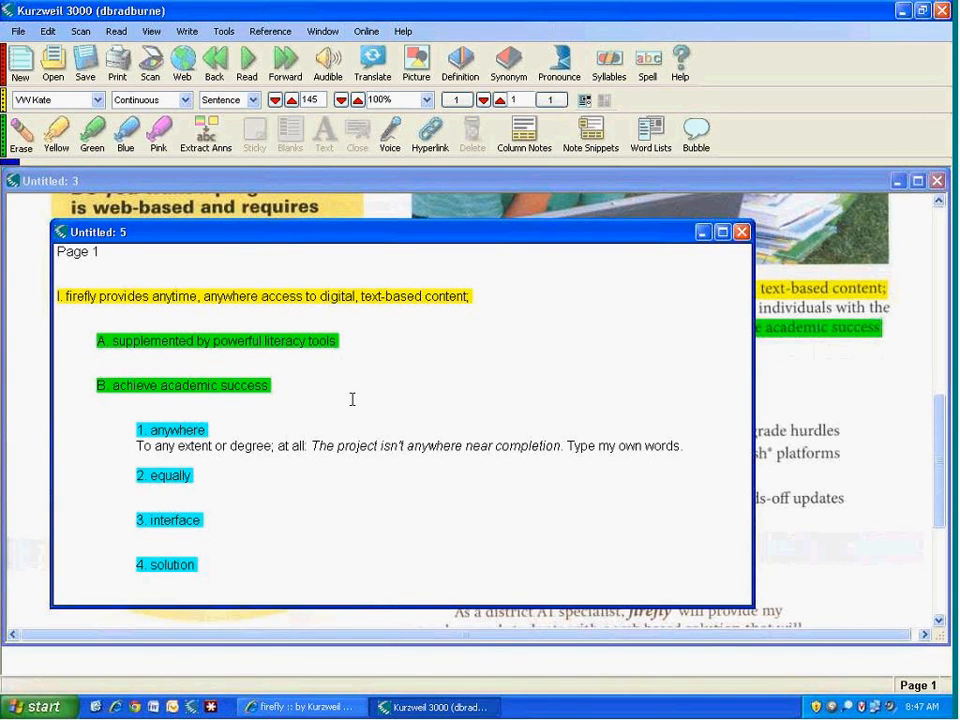
# - Save the outline as Outline.rtf and close its window
pyautogui.click(18, 31)
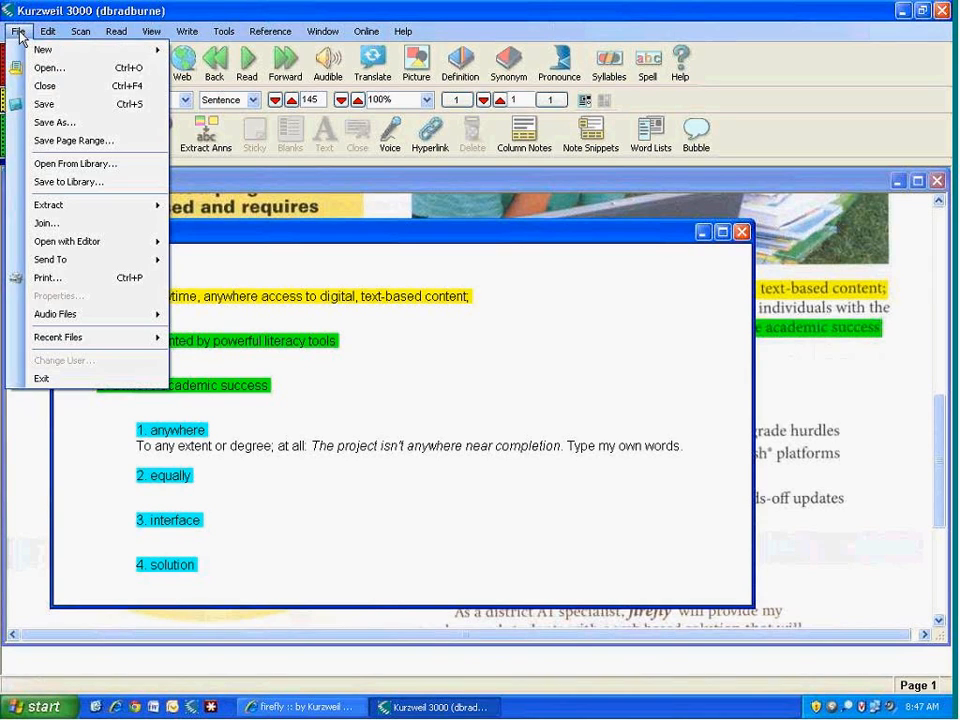
pyautogui.click(43, 49)
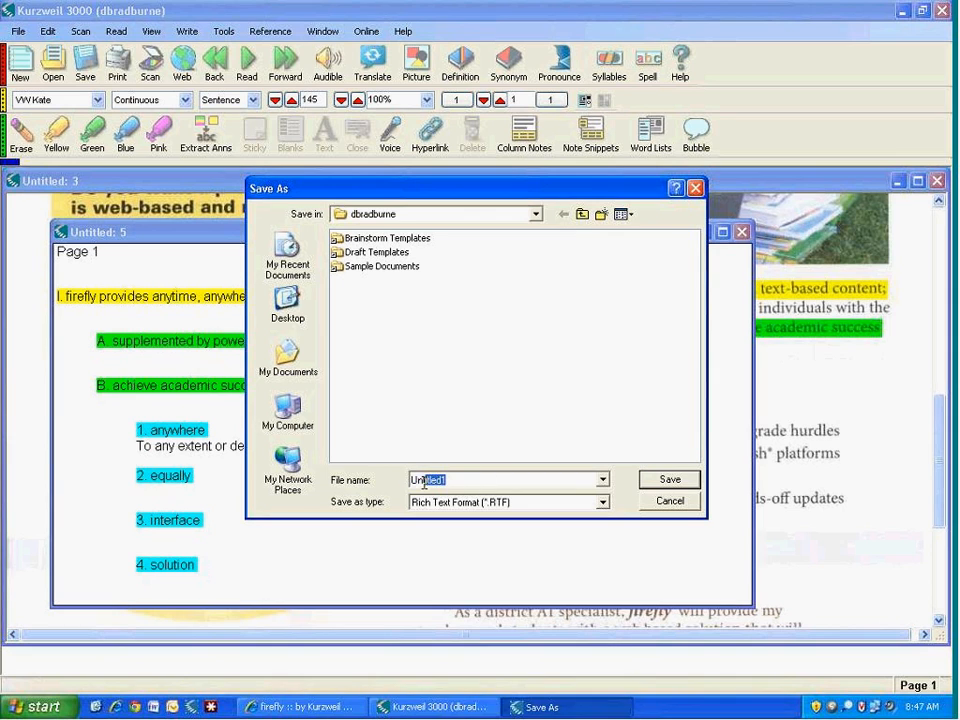
pyautogui.write('Outl')
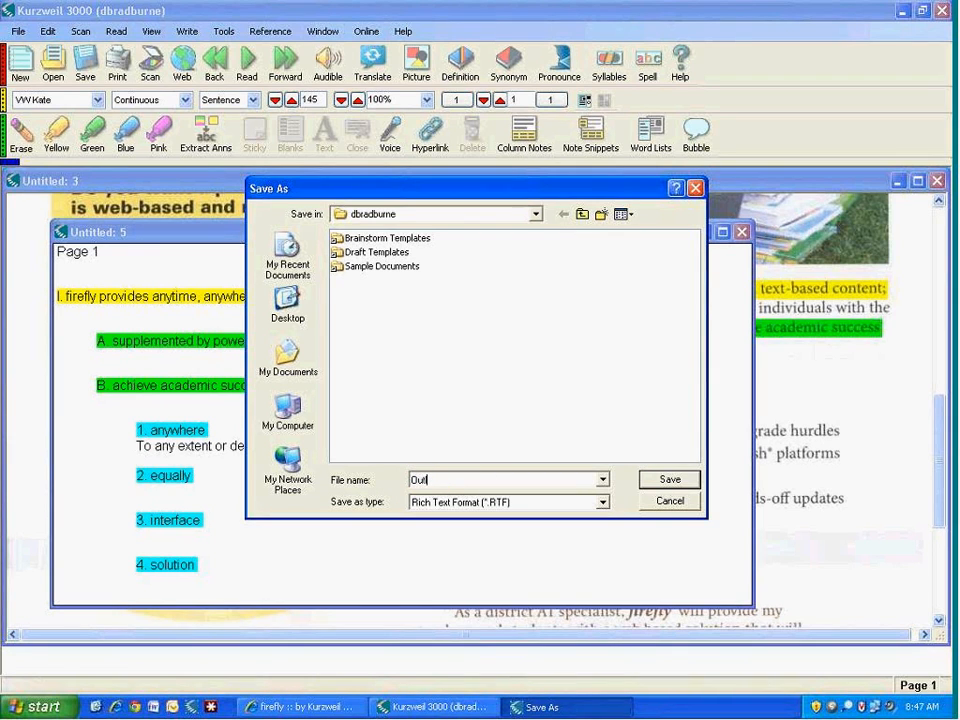
pyautogui.write('line')
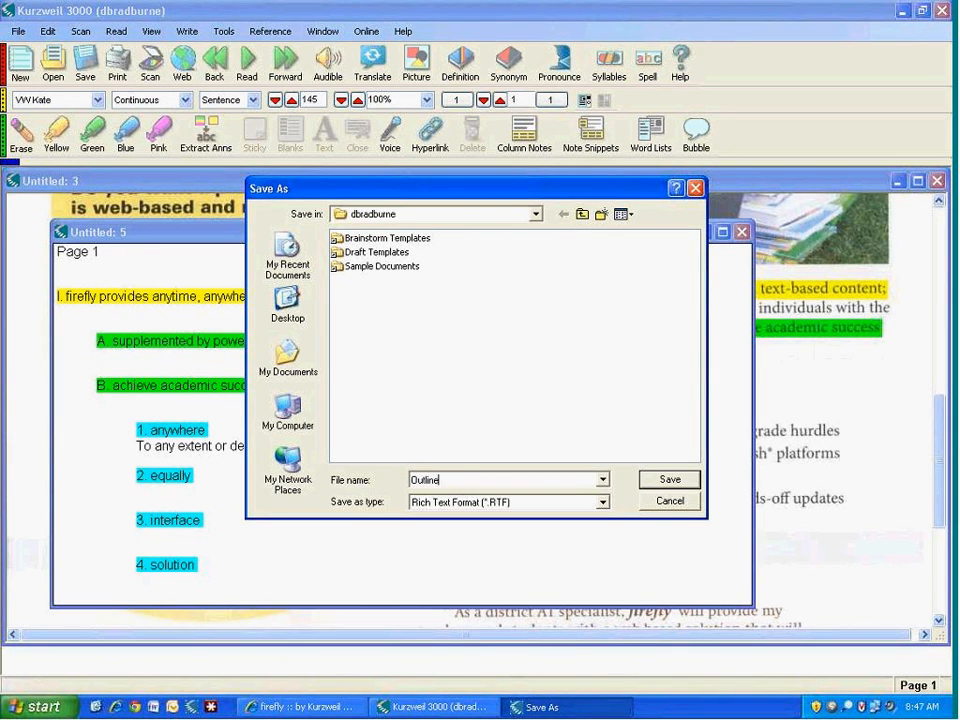
pyautogui.click(668, 480)
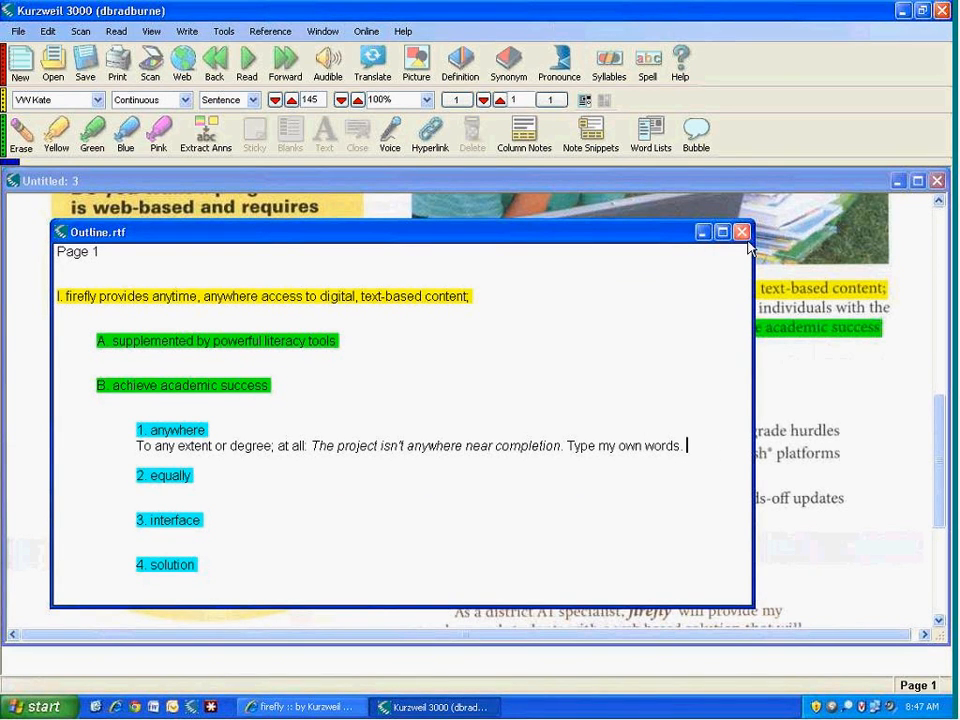
pyautogui.click(742, 232)
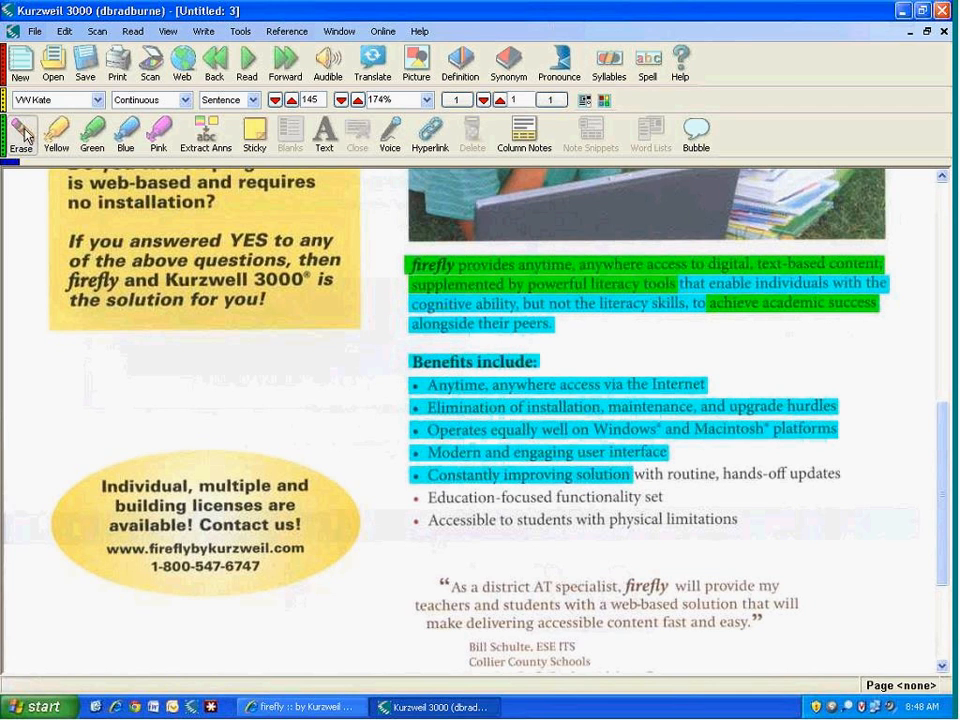
# - Erase the highlights from the firefly paragraph and benefits list
pyautogui.click(21, 133)
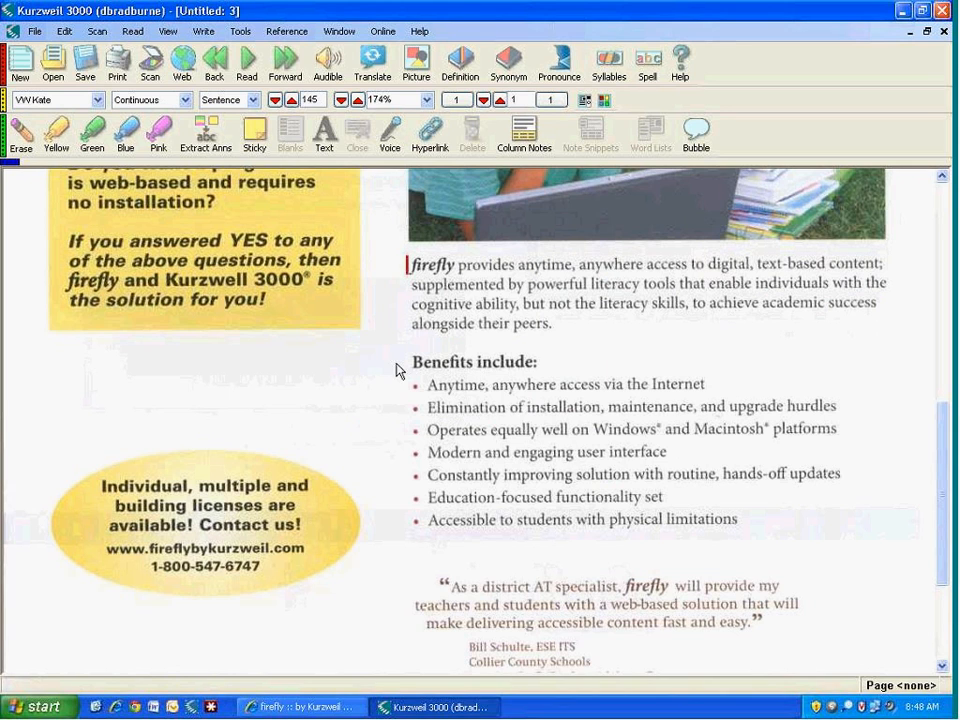
pyautogui.moveTo(462, 363)
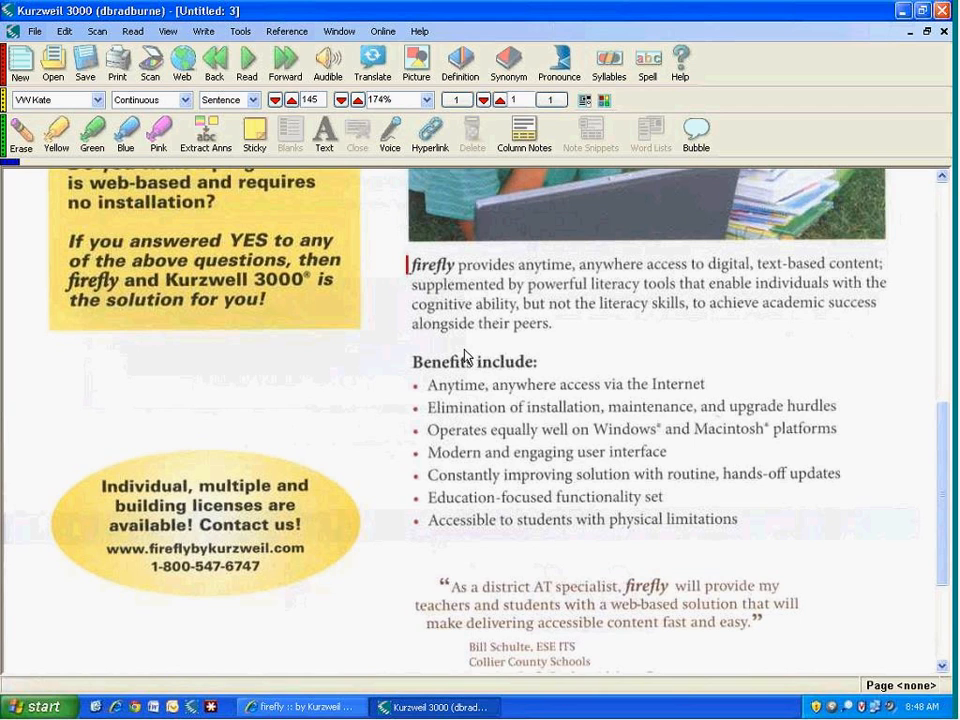
pyautogui.moveTo(470, 388)
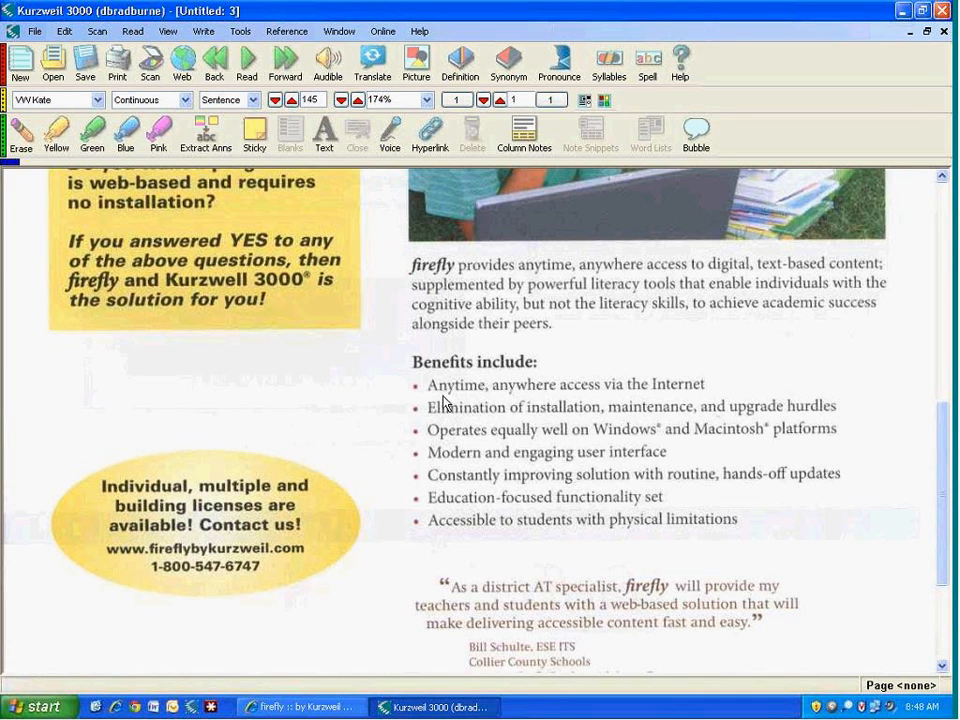
pyautogui.moveTo(254, 130)
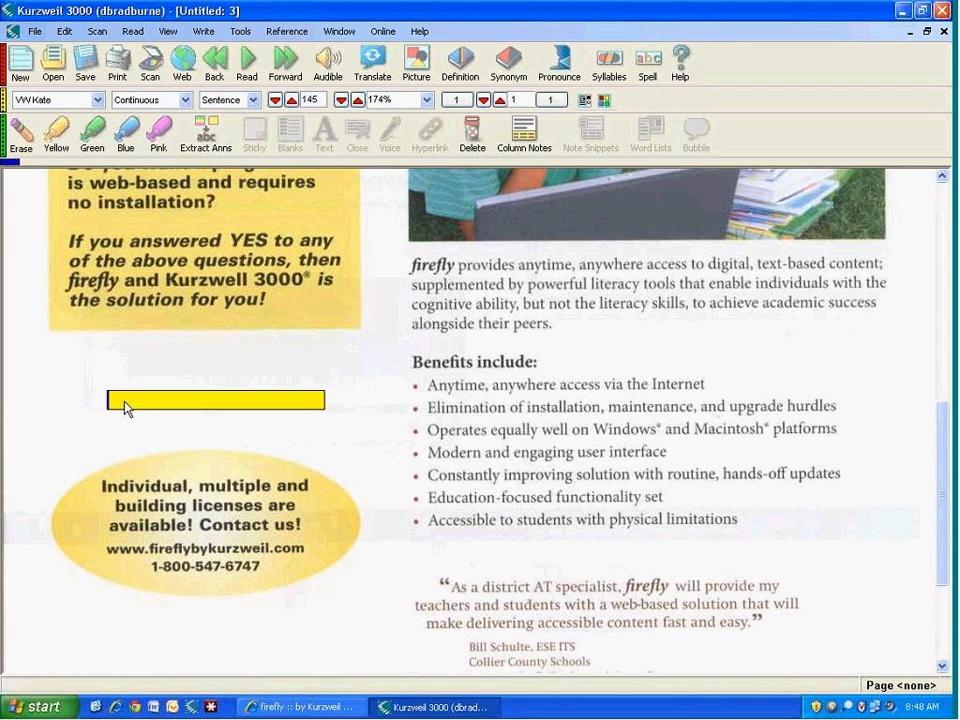
# - Type 'I can type instructions for my students.' into a sticky note beside the first paragraph
pyautogui.write('I can ty')
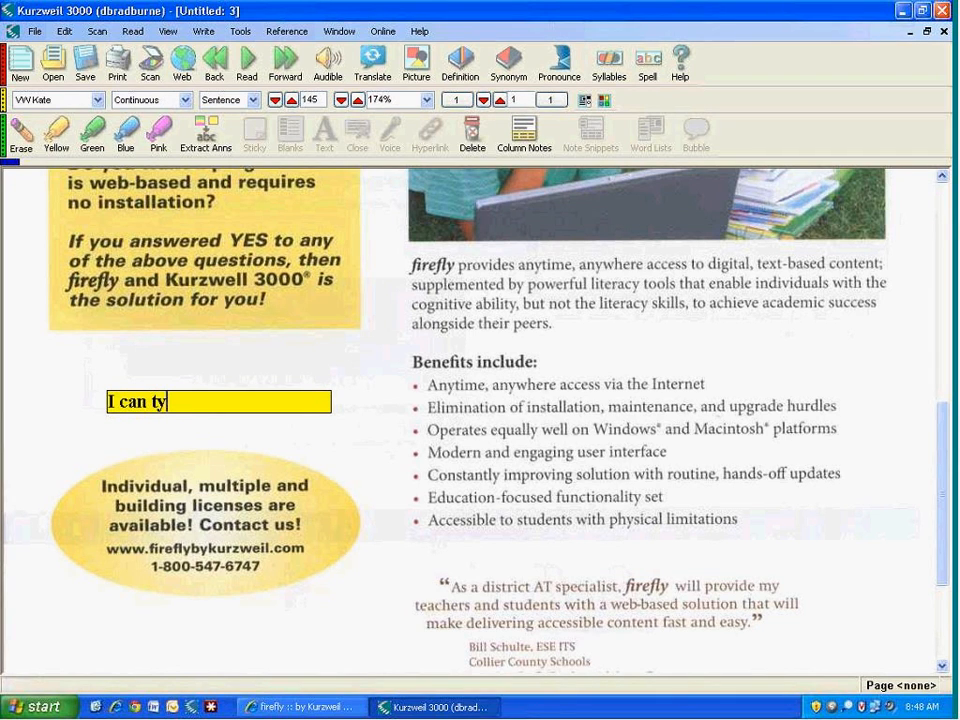
pyautogui.write('pe instr')
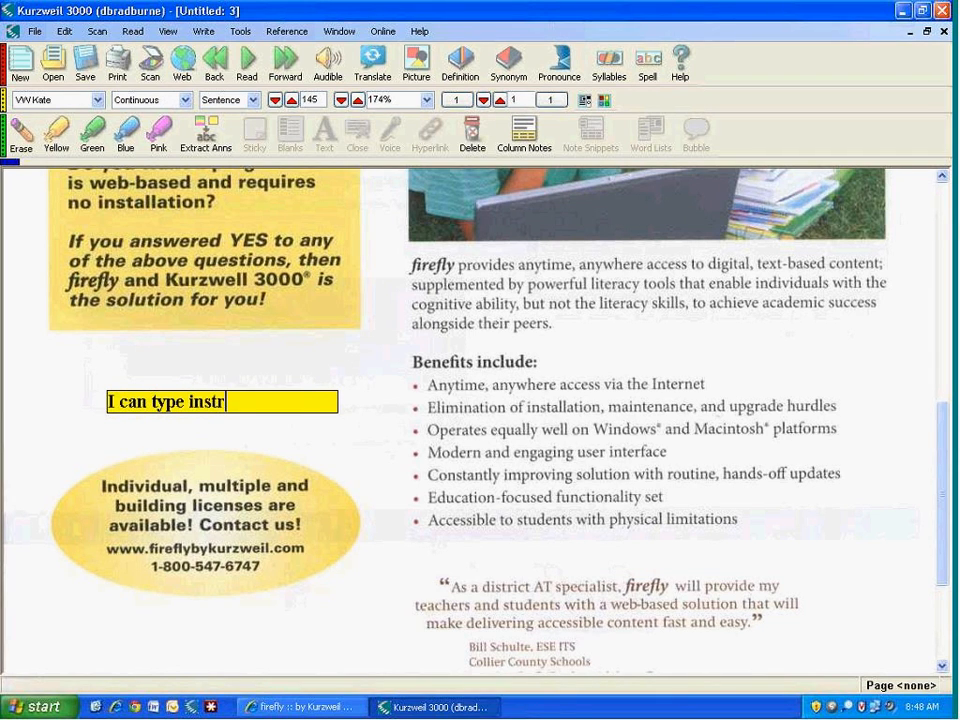
pyautogui.write('uctions for')
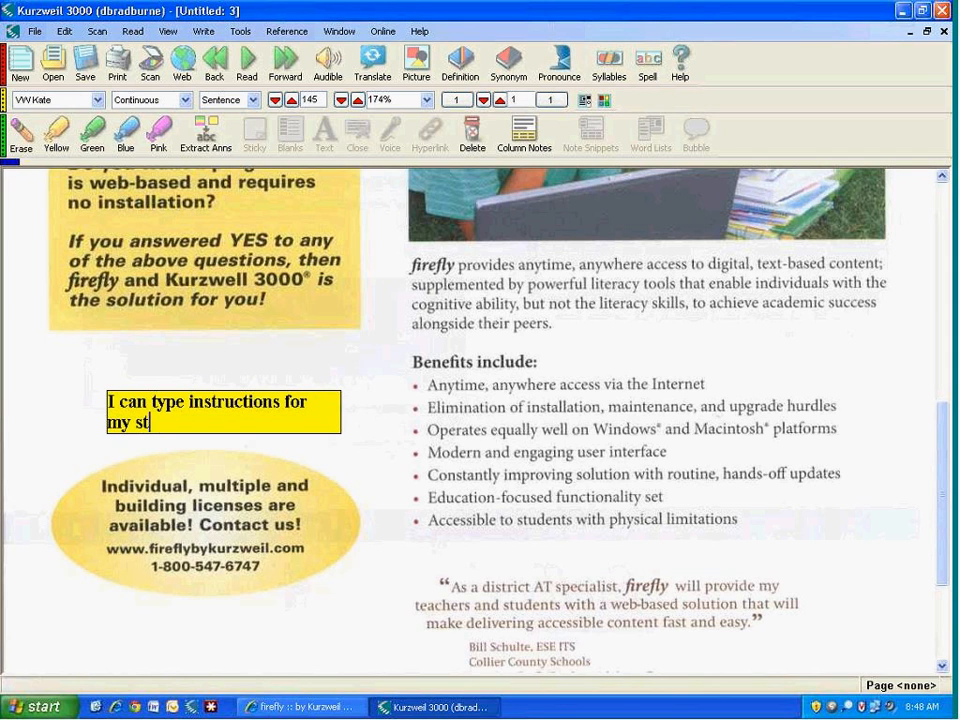
pyautogui.write('udents.')
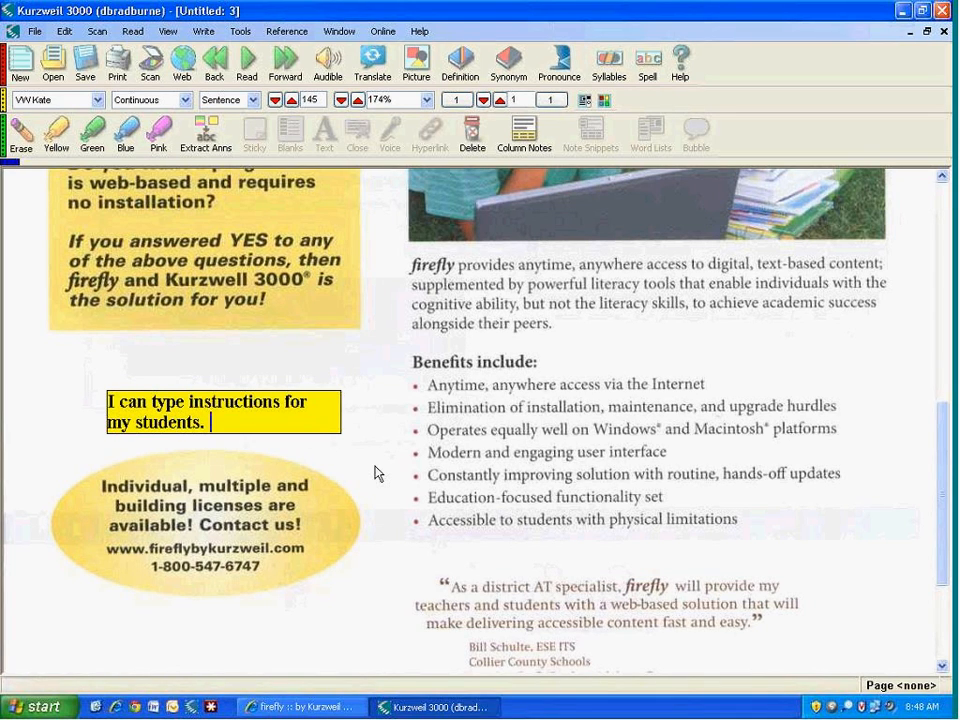
pyautogui.moveTo(183, 391)
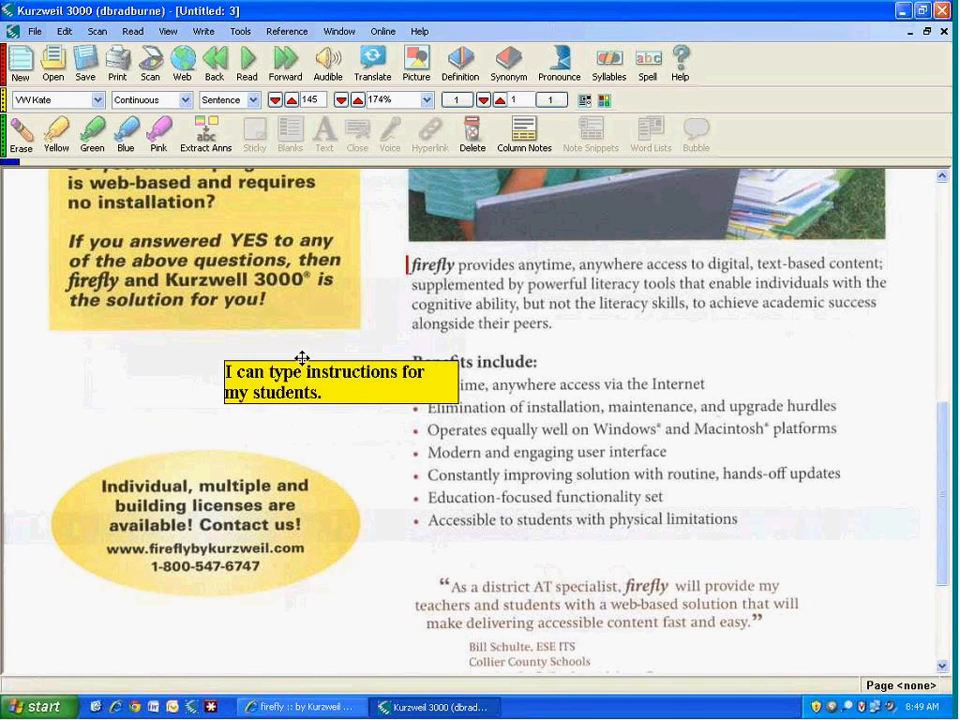
pyautogui.moveTo(330, 380); pyautogui.dragTo(695, 333)
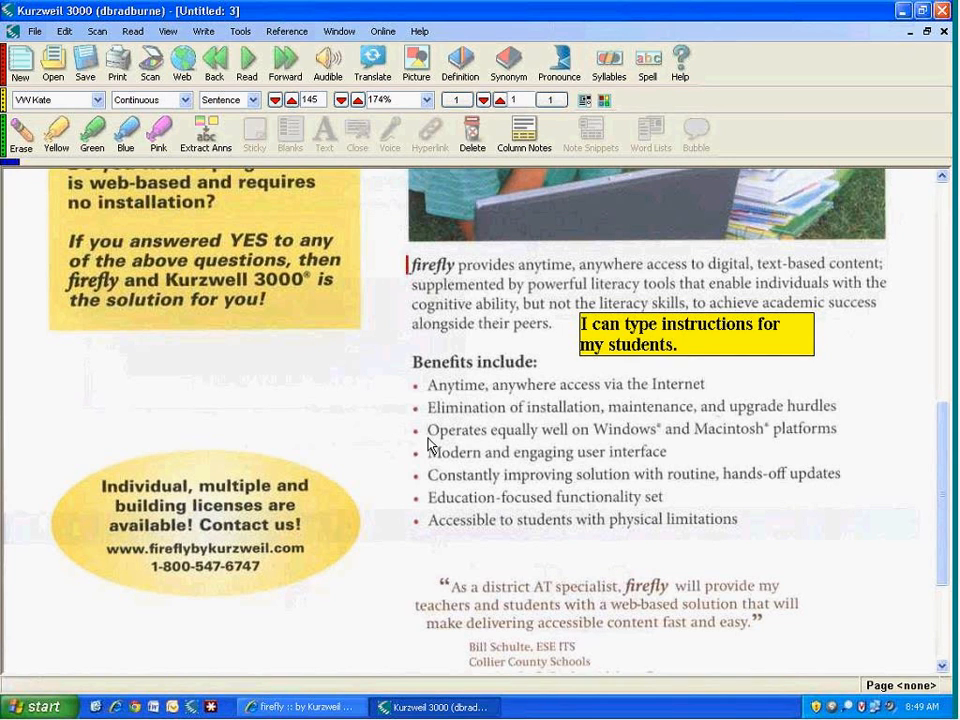
pyautogui.click(686, 345)
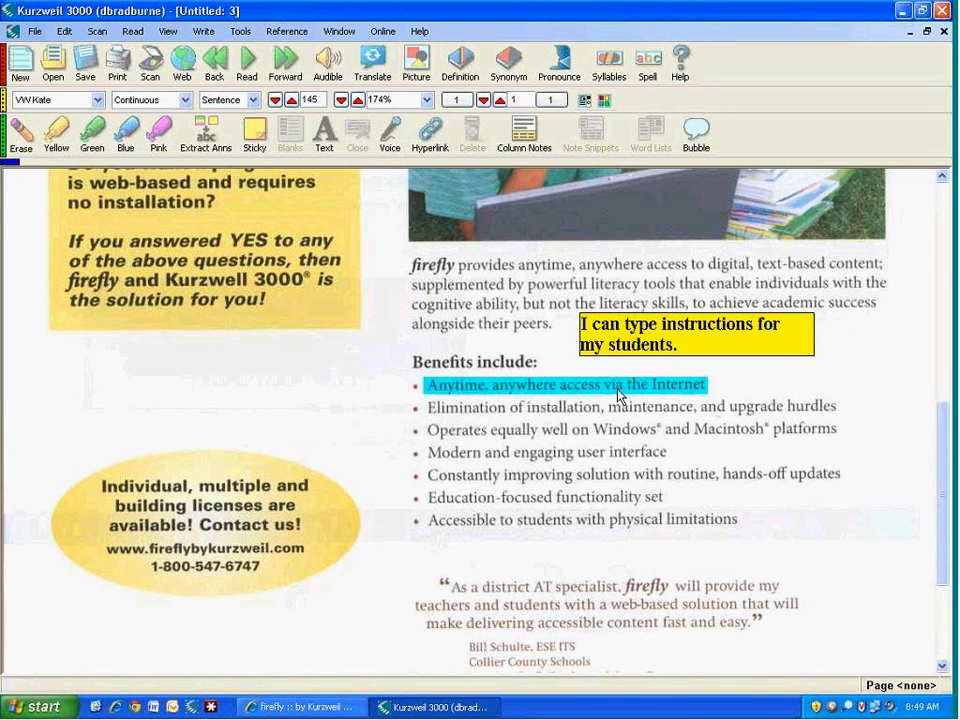
pyautogui.moveTo(490, 390)
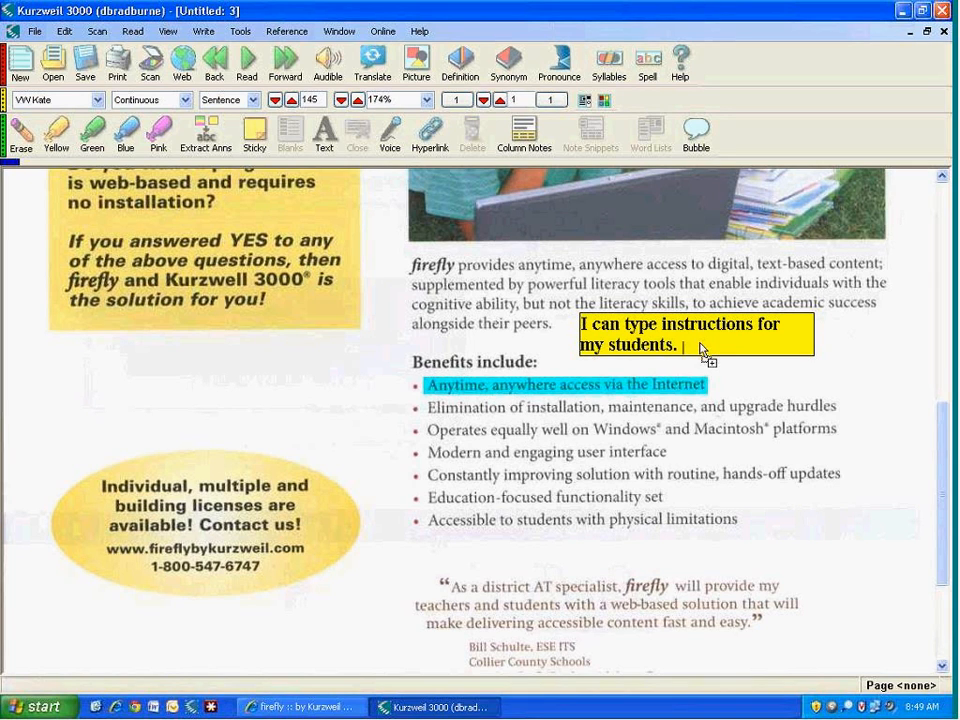
# - Put the line 'Anytime, anywhere access via the Internet' into the sticky note
pyautogui.write('Anytime, anywhere access via the Internet')
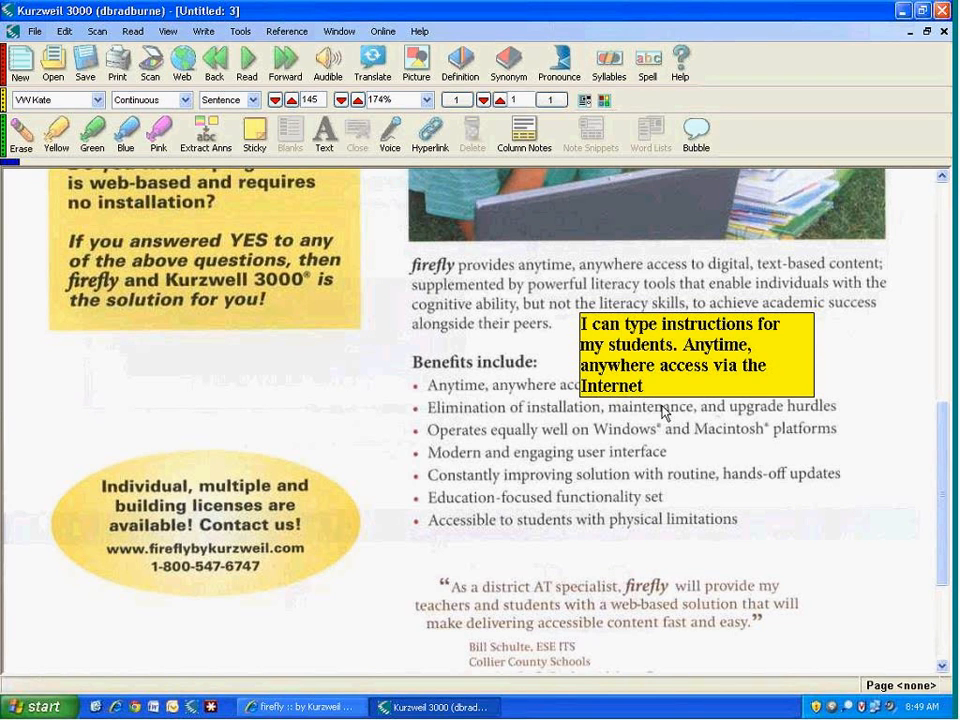
pyautogui.moveTo(549, 354)
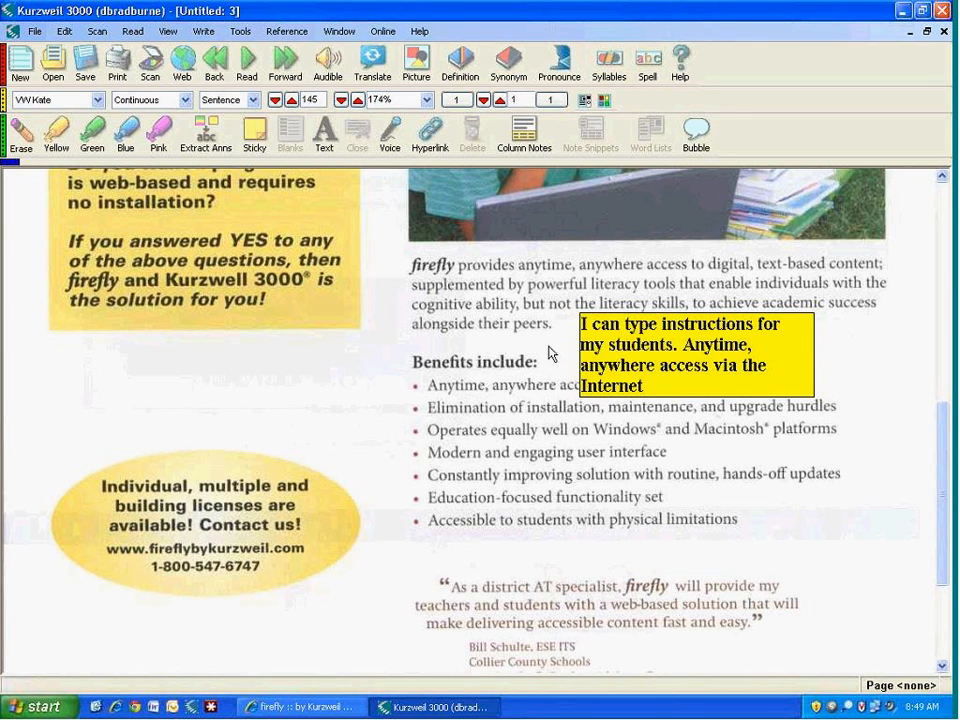
pyautogui.click(205, 130)
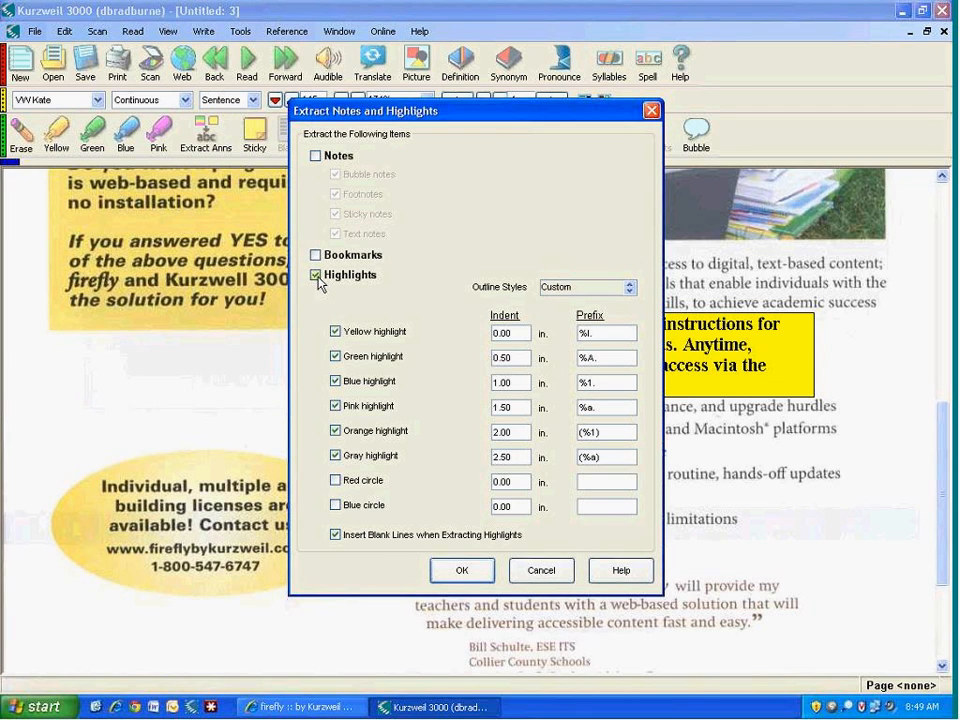
pyautogui.click(316, 275)
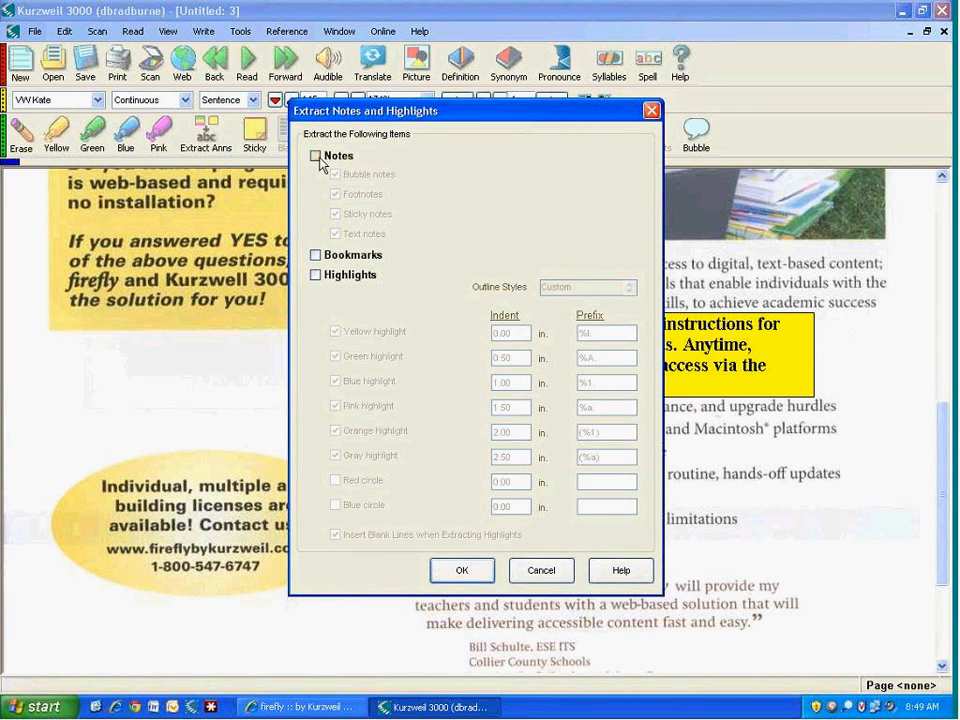
pyautogui.click(316, 155)
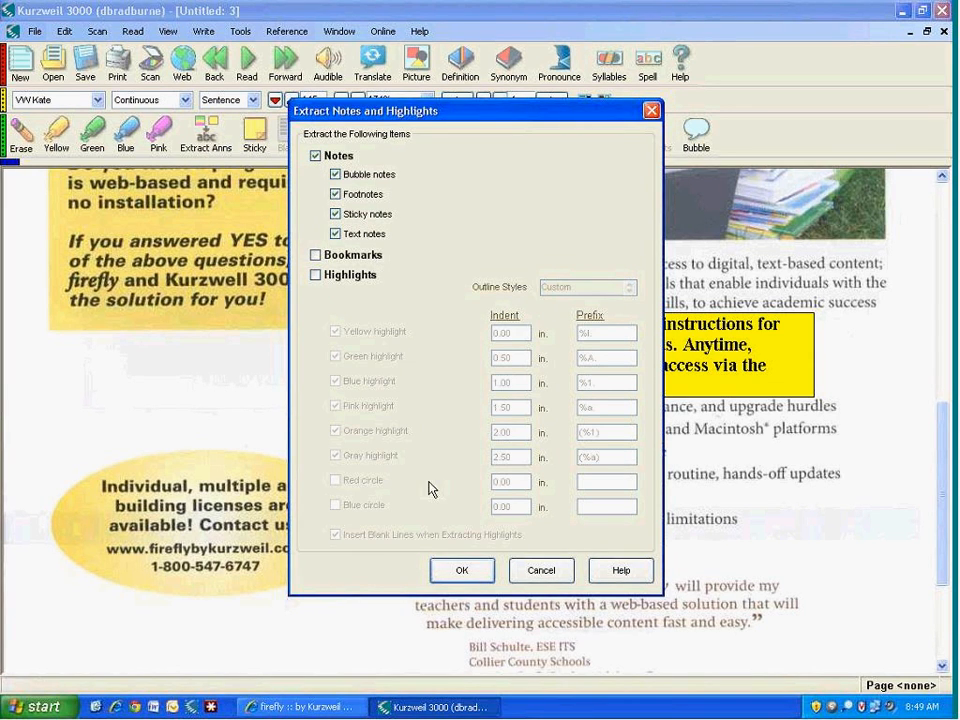
pyautogui.click(462, 570)
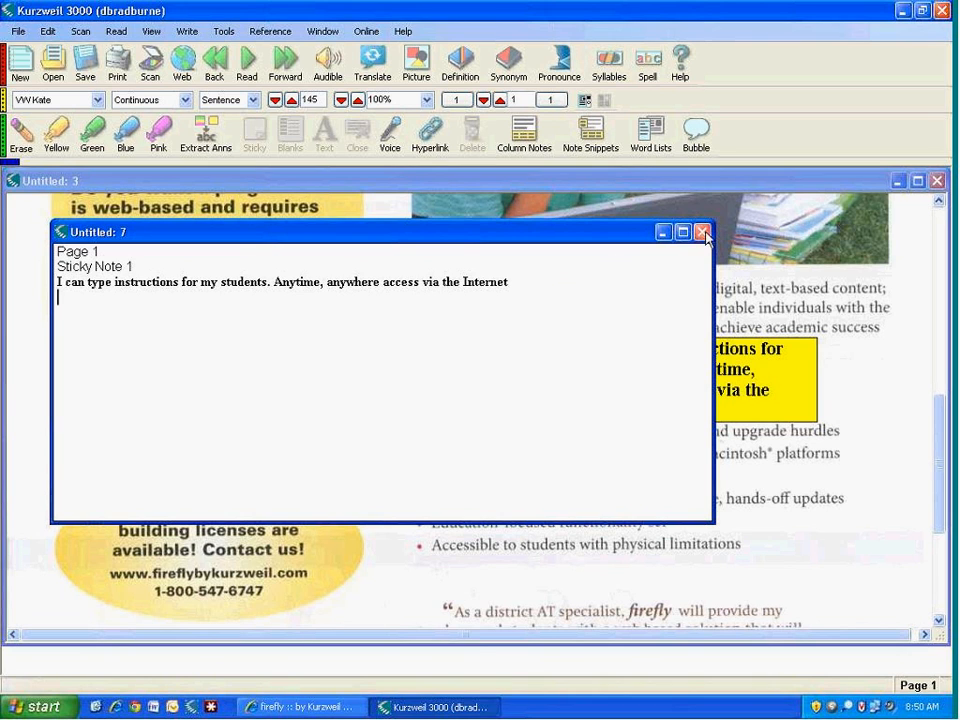
pyautogui.click(703, 231)
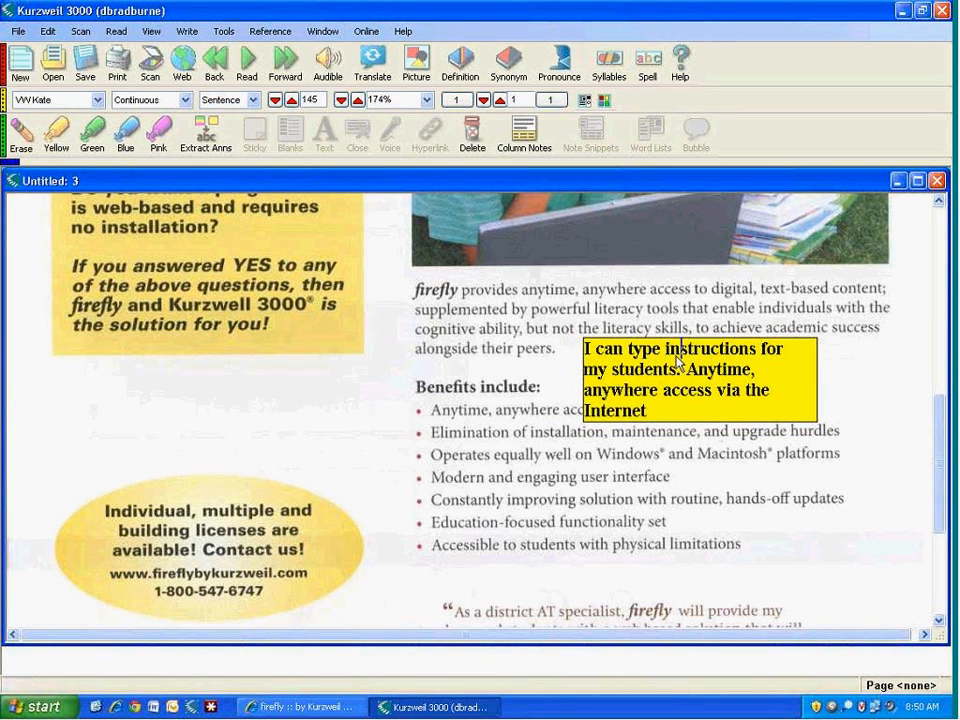
# - Delete the sticky note from the flyer
pyautogui.click(471, 133)
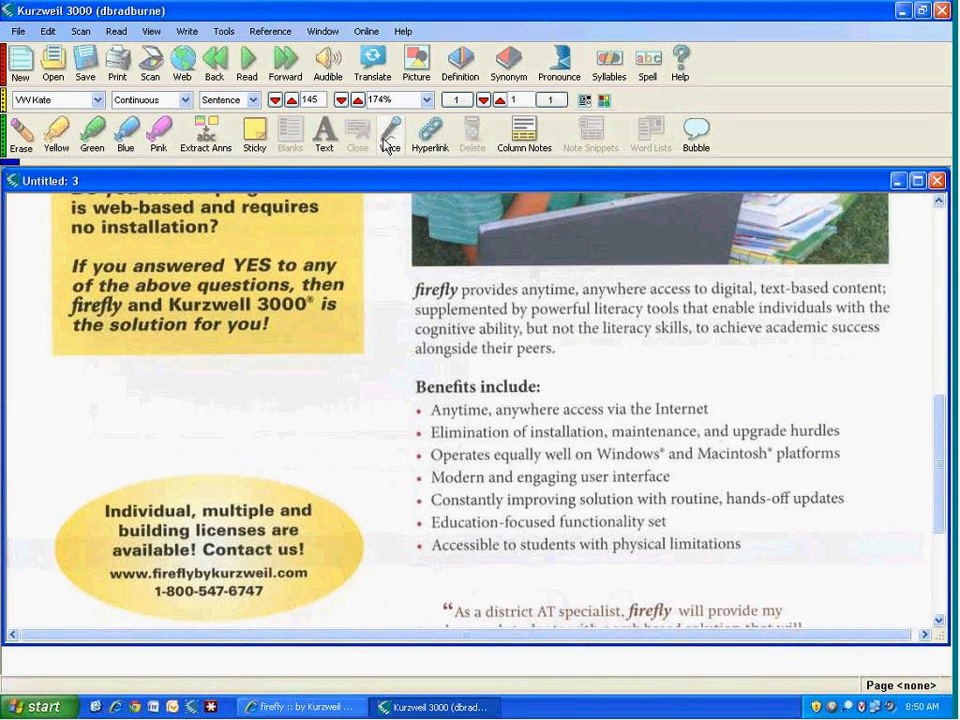
pyautogui.moveTo(390, 133)
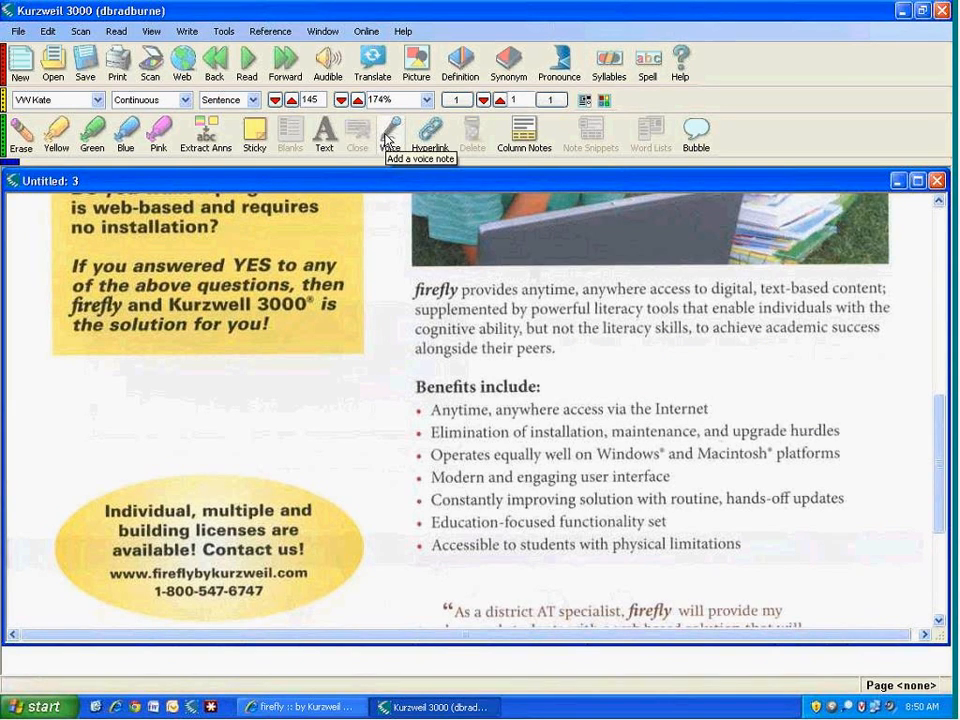
pyautogui.moveTo(203, 397)
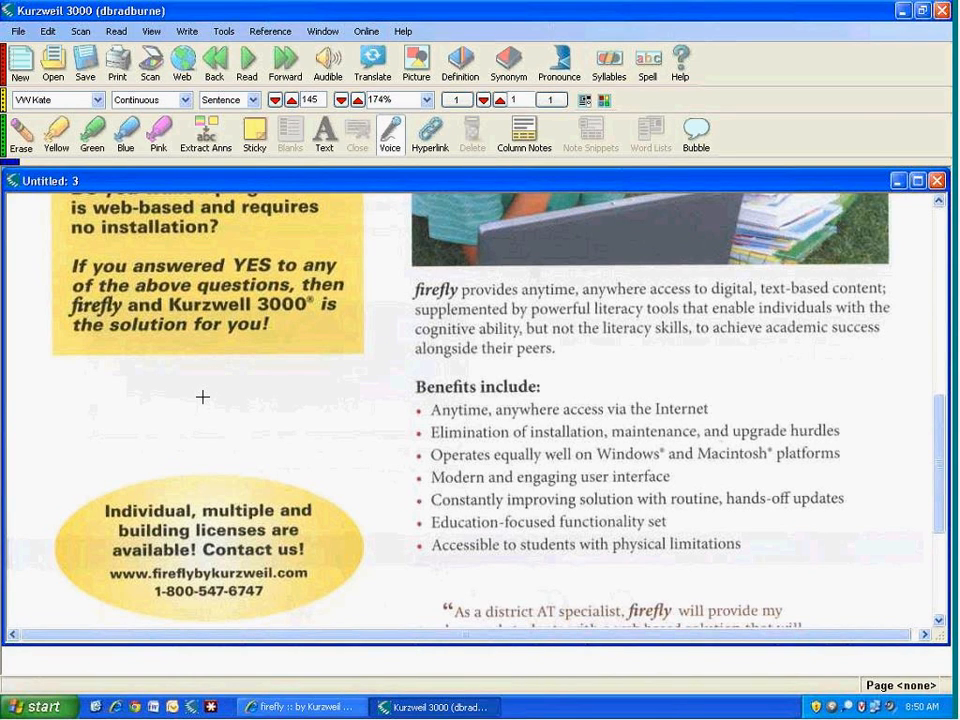
# - Record a voice note beside the Benefits list and keep it on the page
pyautogui.click(389, 135)
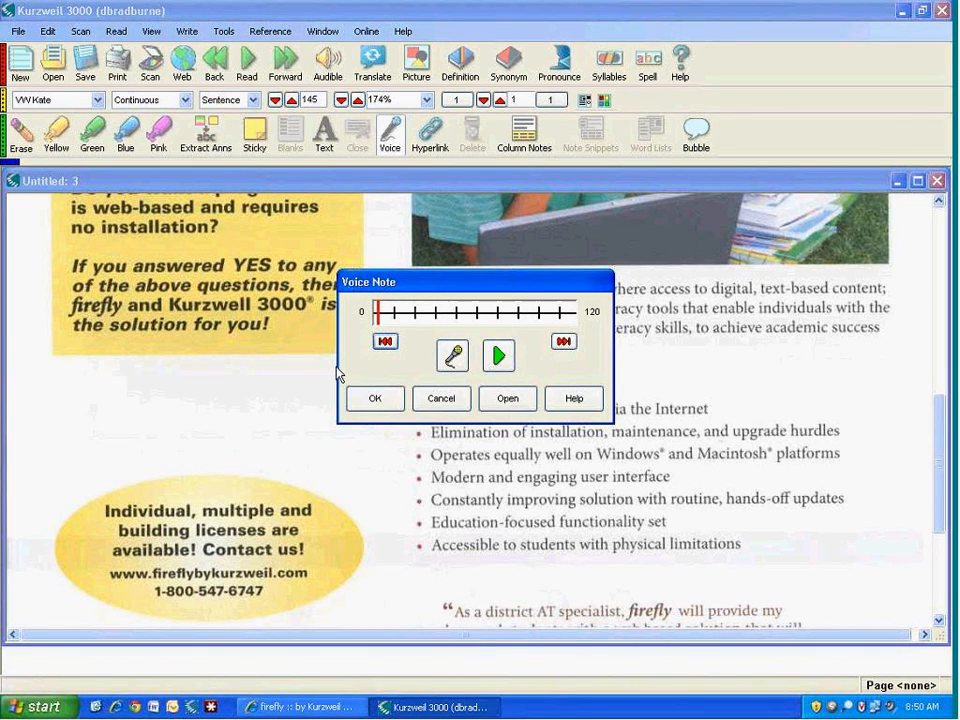
pyautogui.moveTo(485, 328)
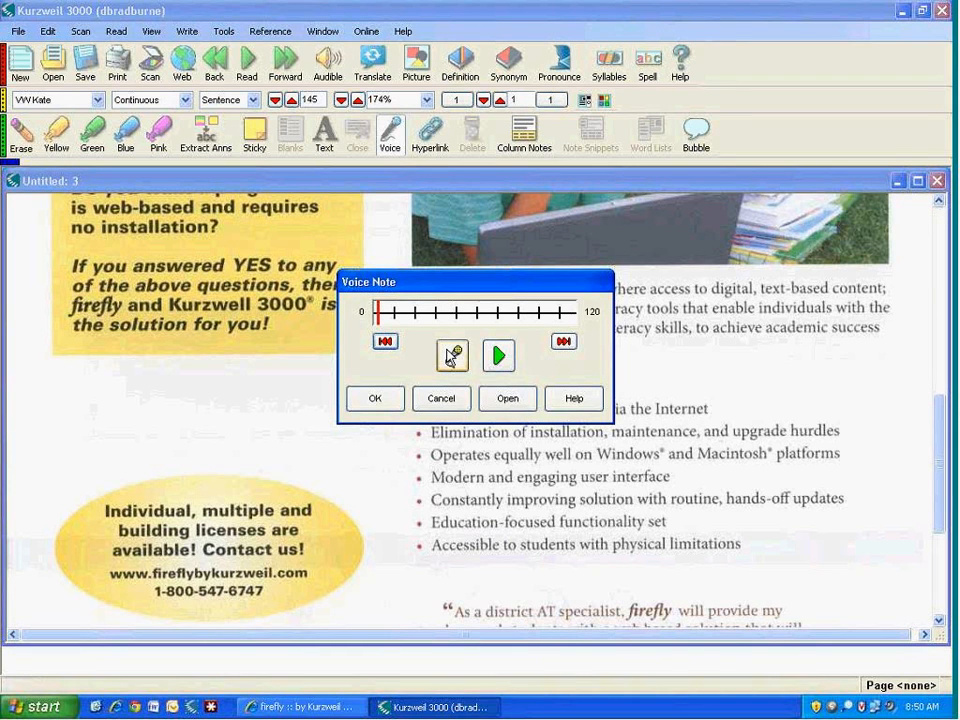
pyautogui.click(451, 356)
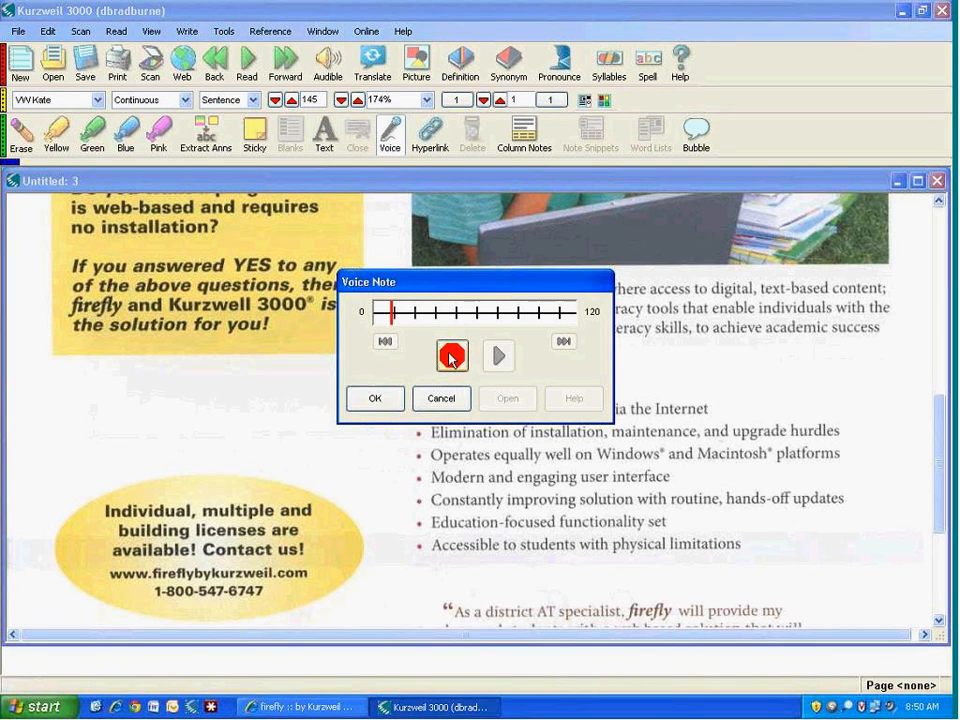
pyautogui.click(451, 356)
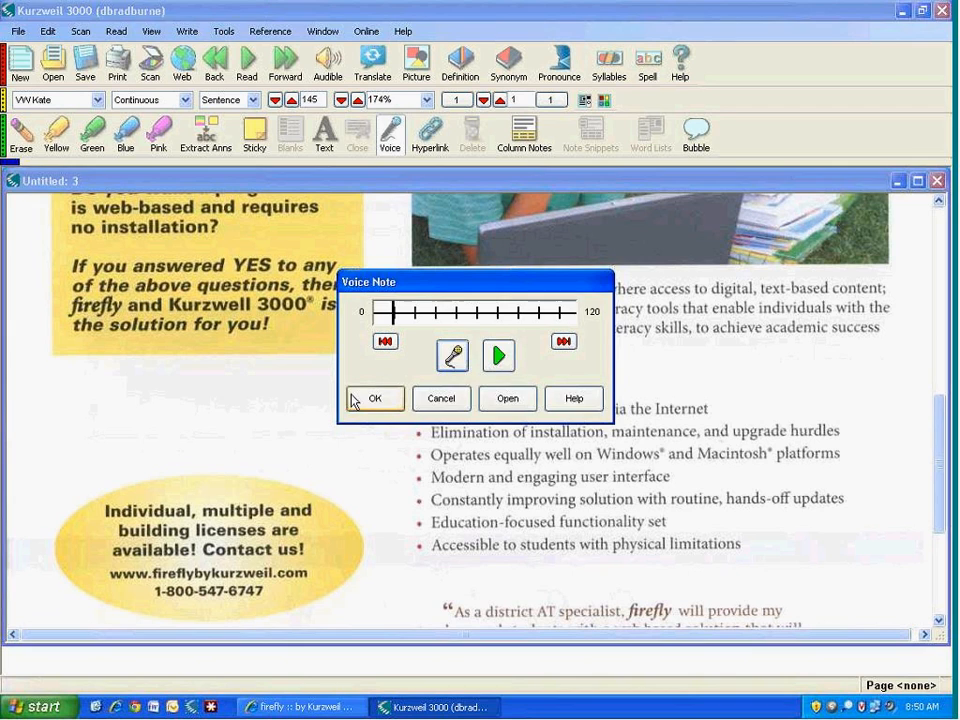
pyautogui.click(375, 398)
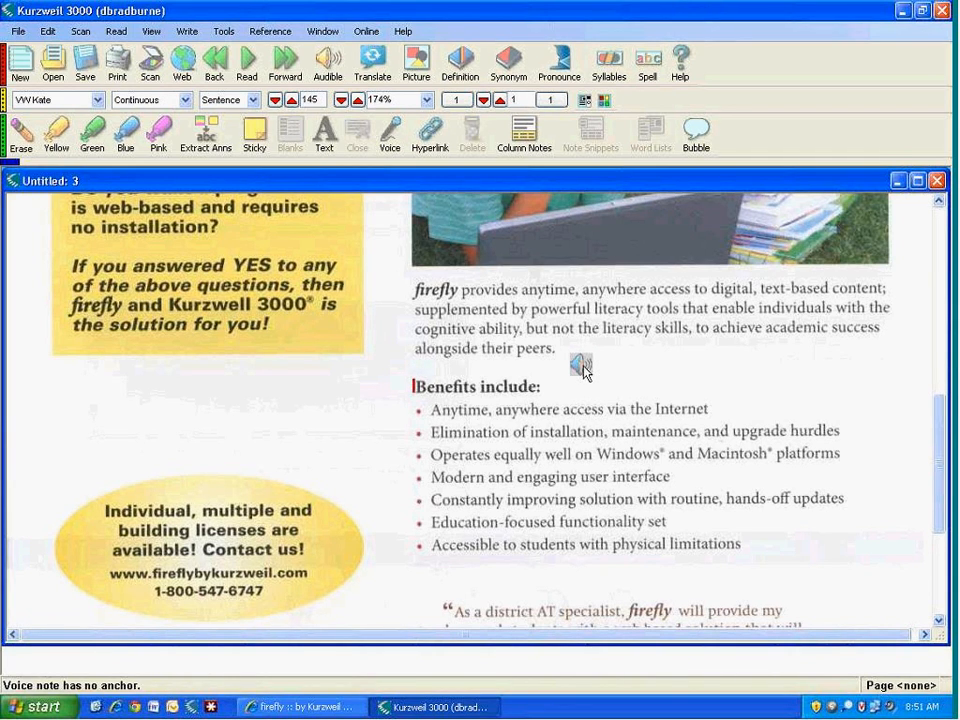
# - Play back the voice note, then close the untitled brochure document
pyautogui.click(581, 364)
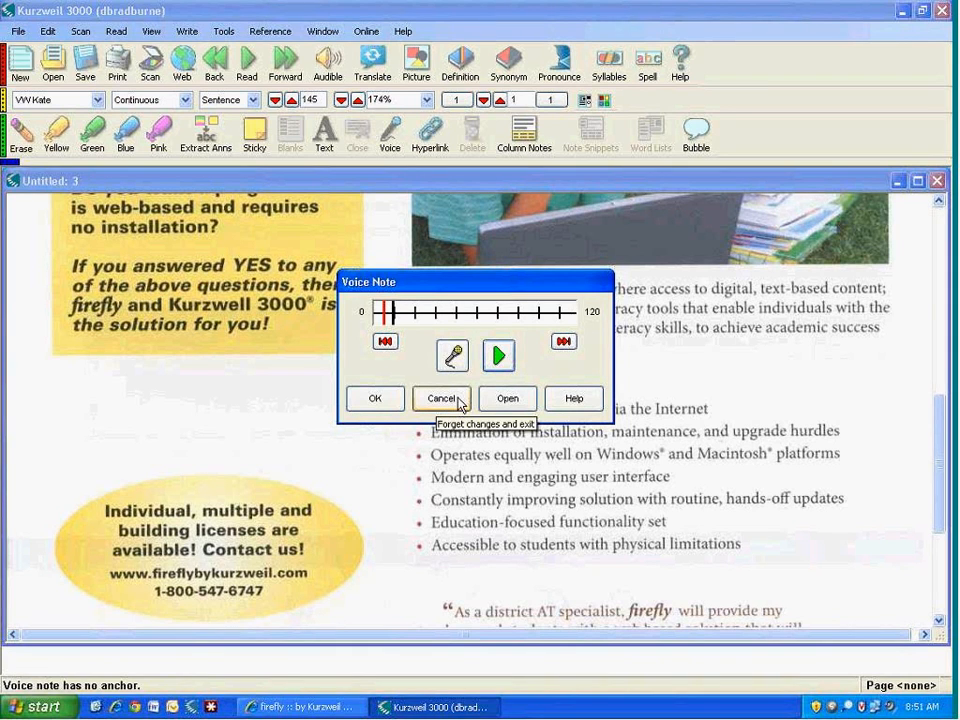
pyautogui.moveTo(445, 404)
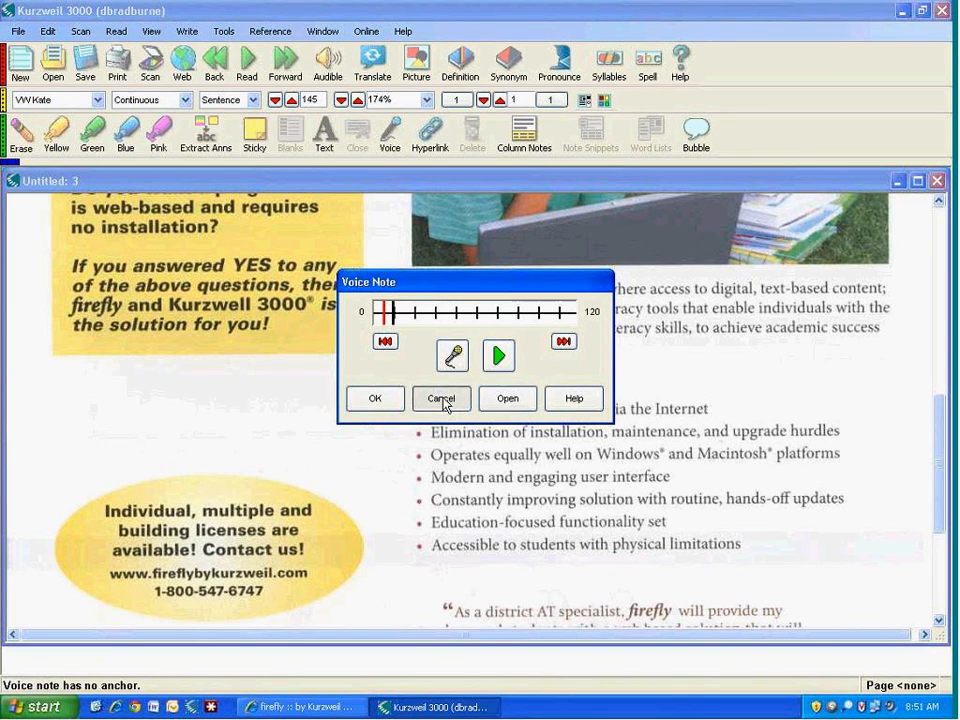
pyautogui.click(441, 398)
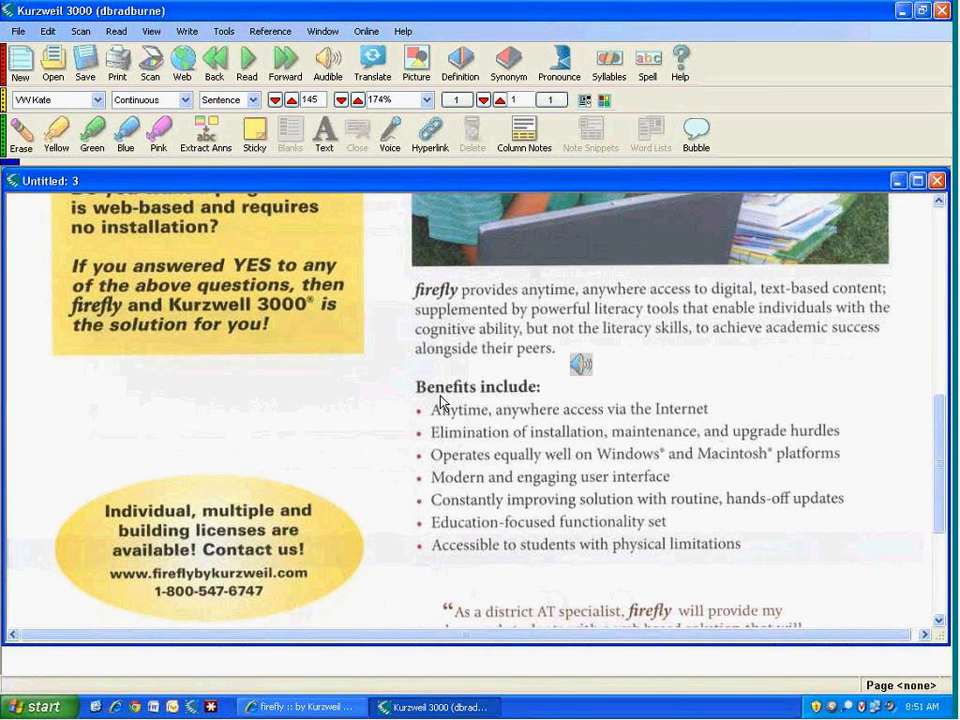
pyautogui.click(414, 386)
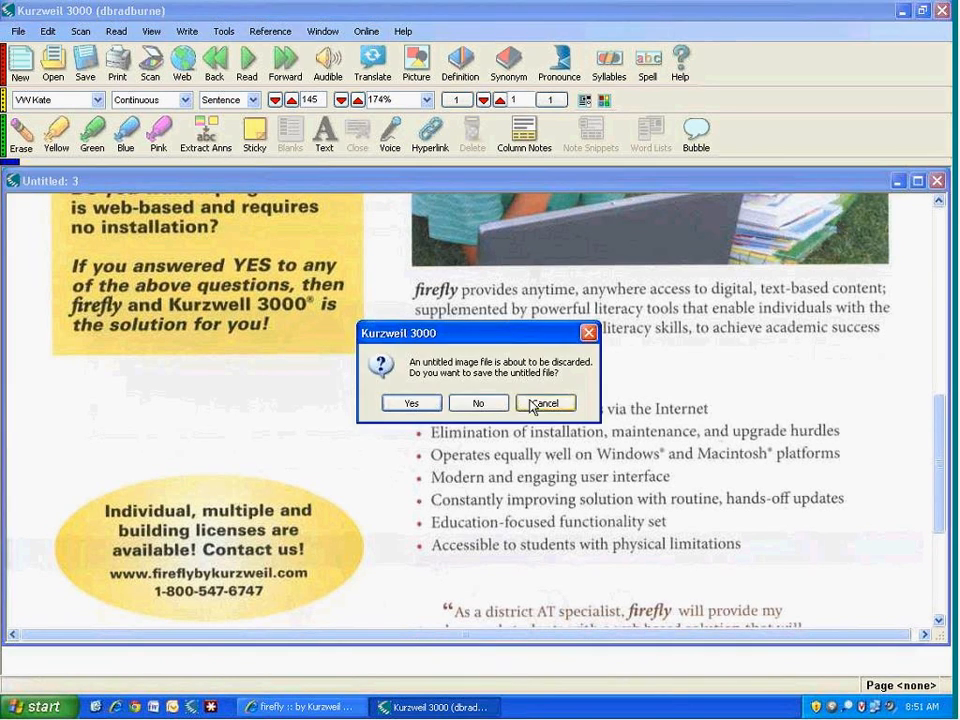
# - Close the untitled brochure unsaved and open Time Travel Quiz from Sample Documents
pyautogui.click(478, 402)
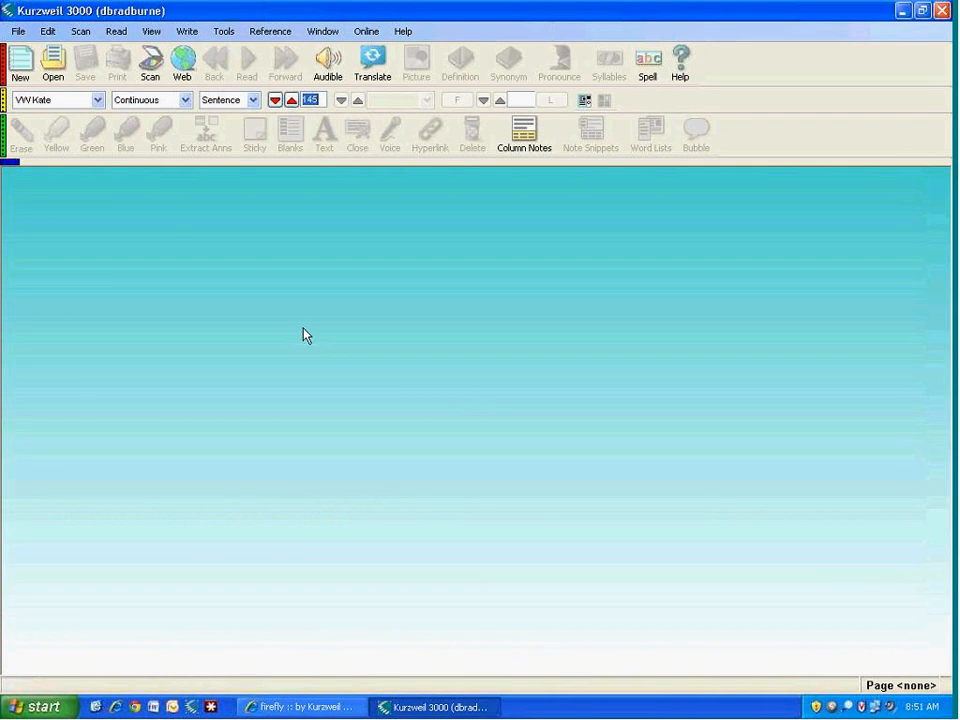
pyautogui.click(52, 60)
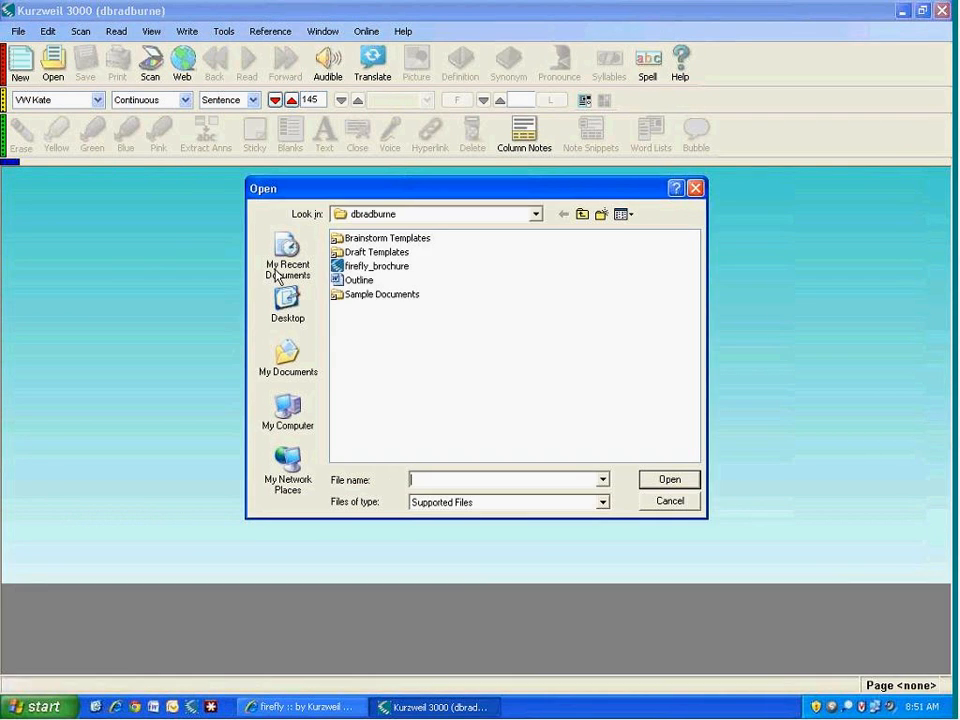
pyautogui.doubleClick(381, 294)
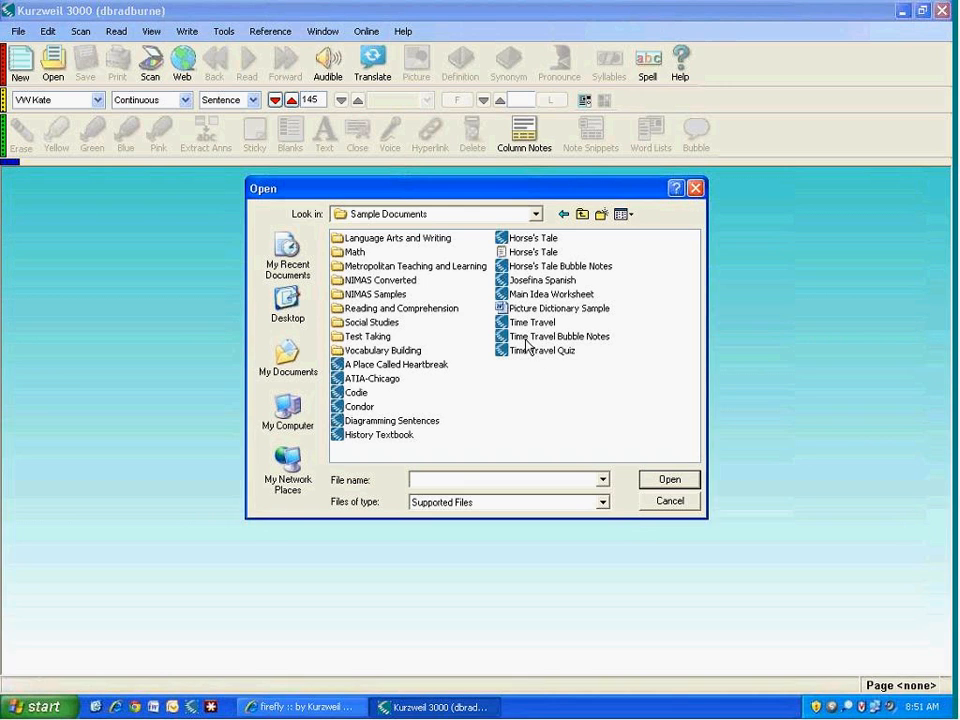
pyautogui.doubleClick(543, 350)
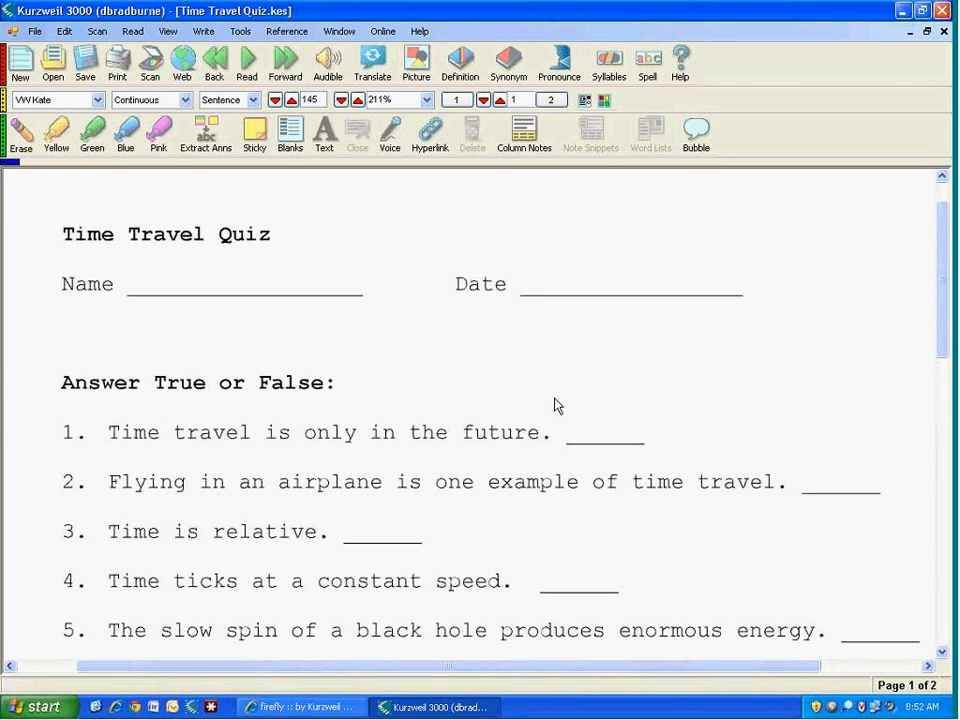
pyautogui.moveTo(575, 402)
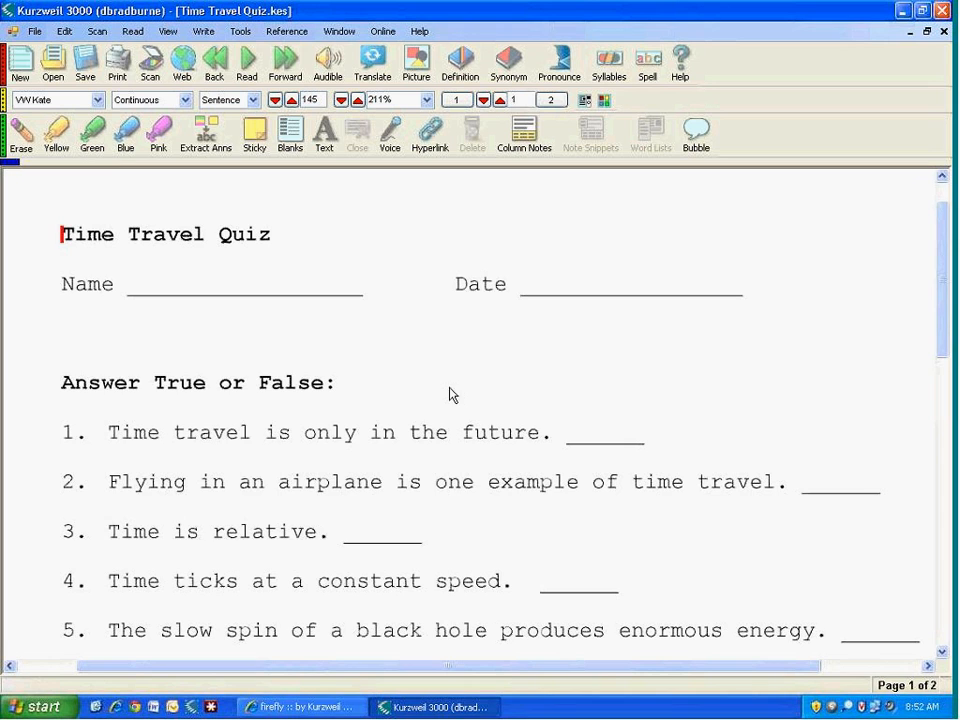
pyautogui.scroll(-3)
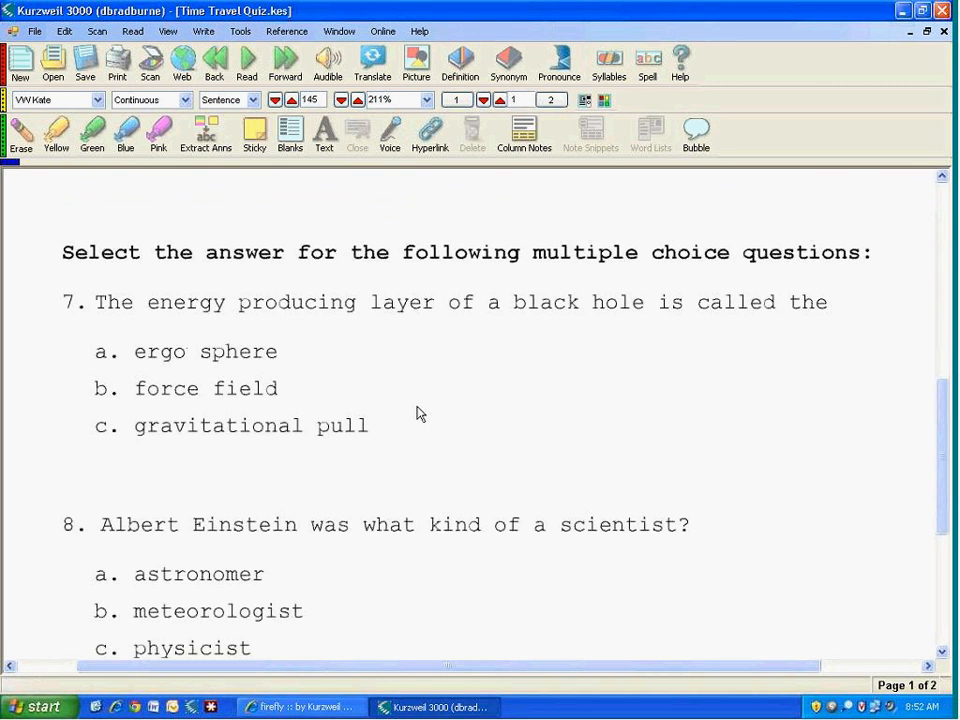
pyautogui.moveTo(238, 445)
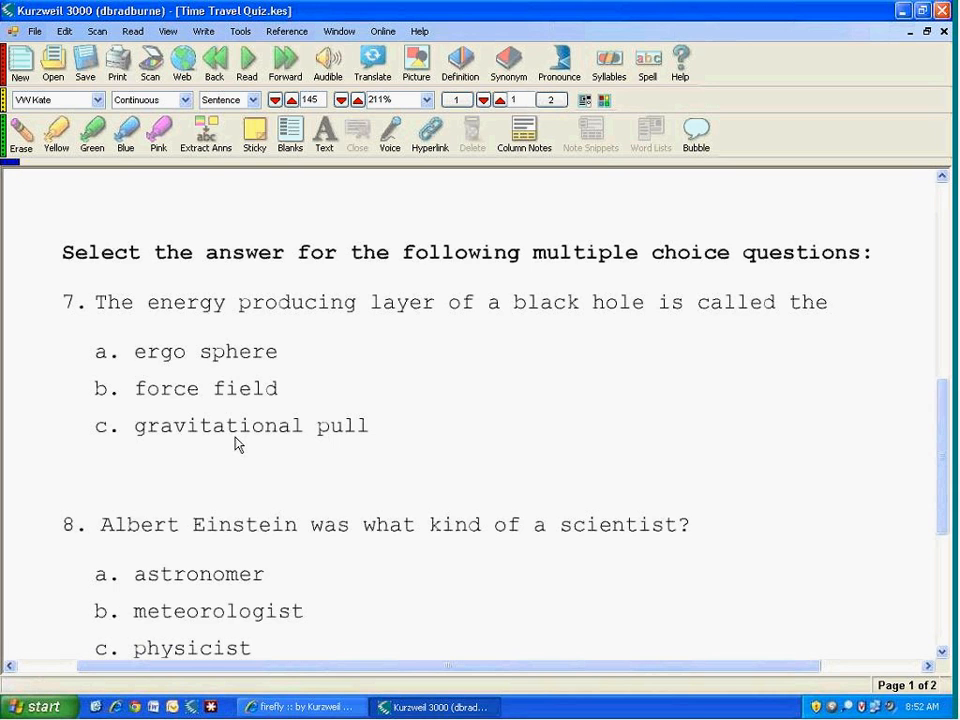
pyautogui.scroll(3)
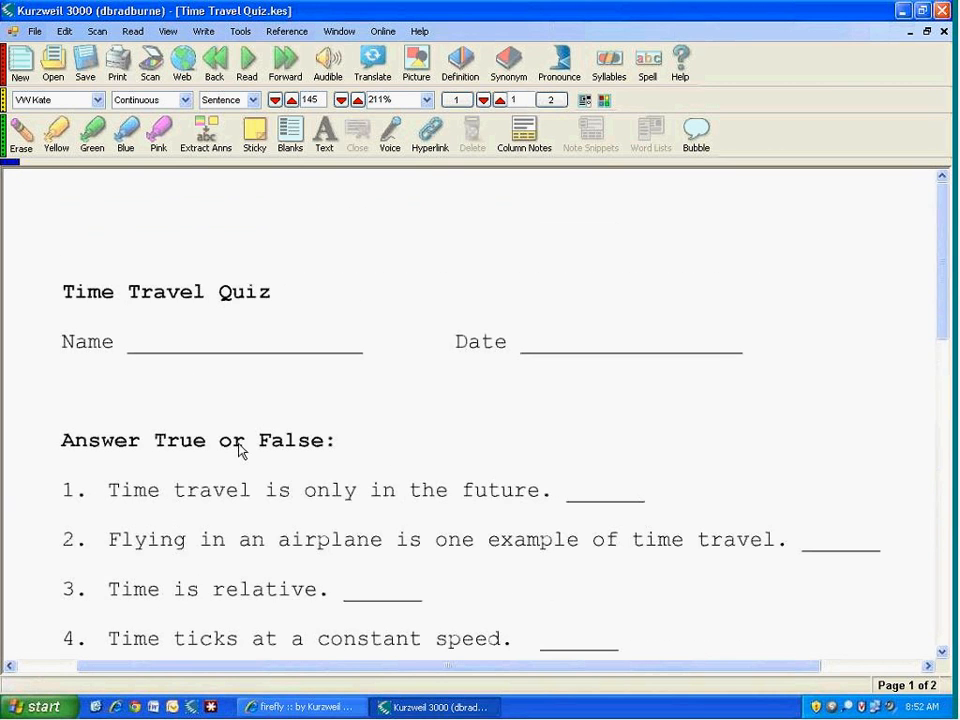
pyautogui.moveTo(360, 322)
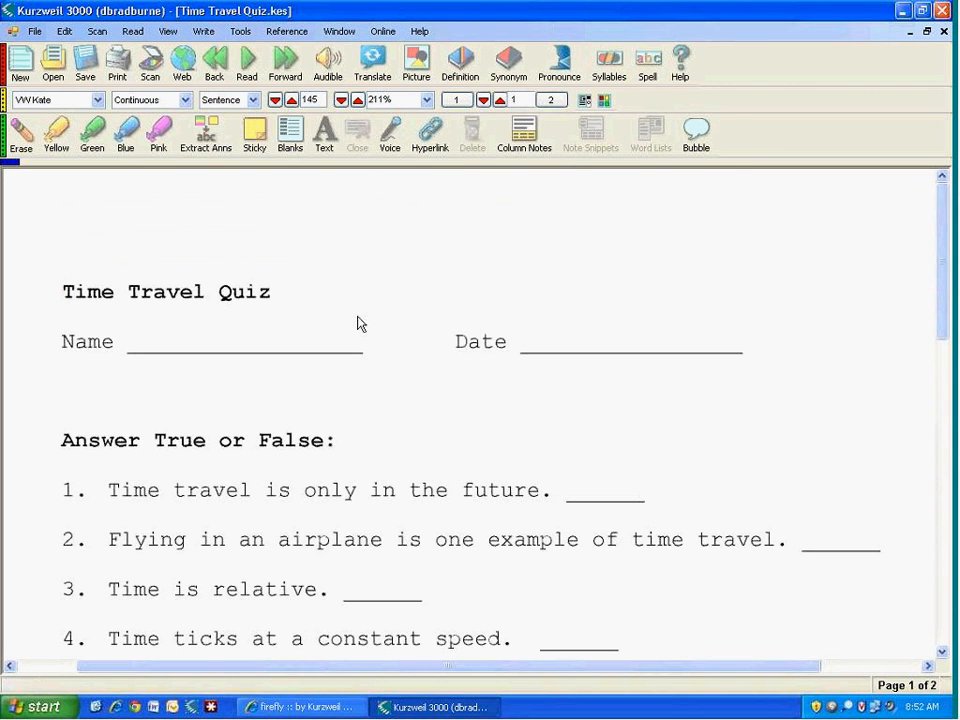
pyautogui.moveTo(168, 352)
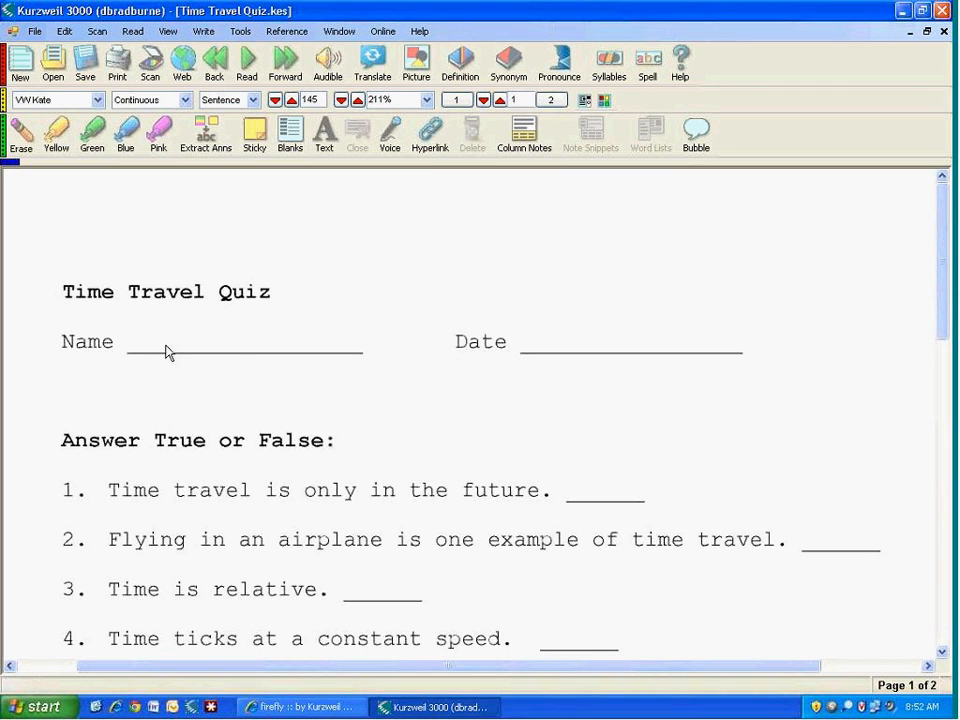
pyautogui.moveTo(155, 348)
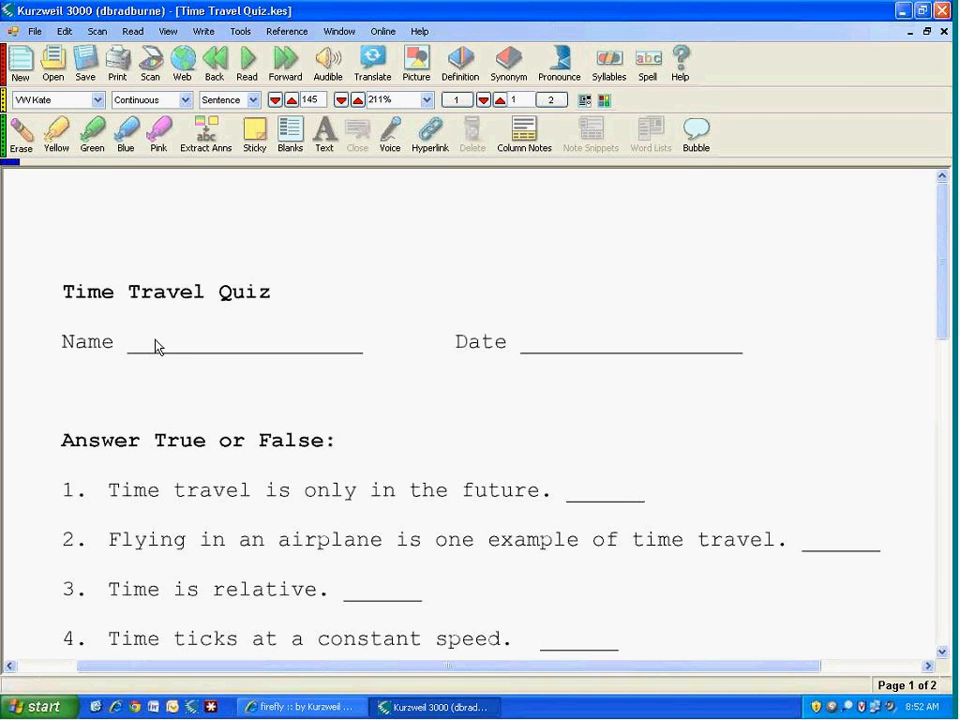
pyautogui.click(452, 342)
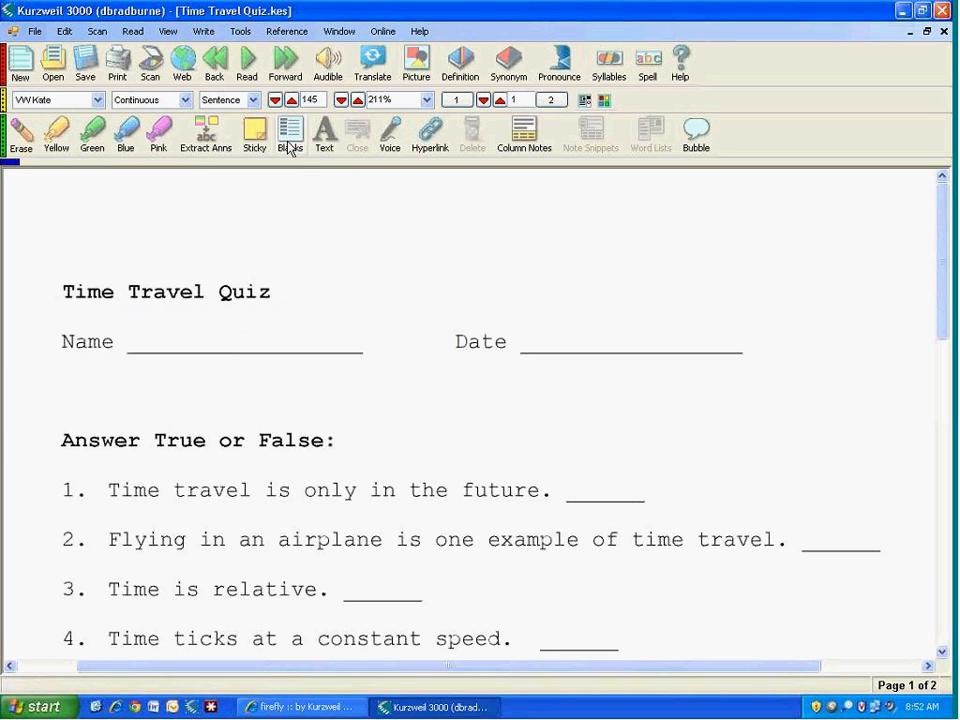
pyautogui.moveTo(290, 135)
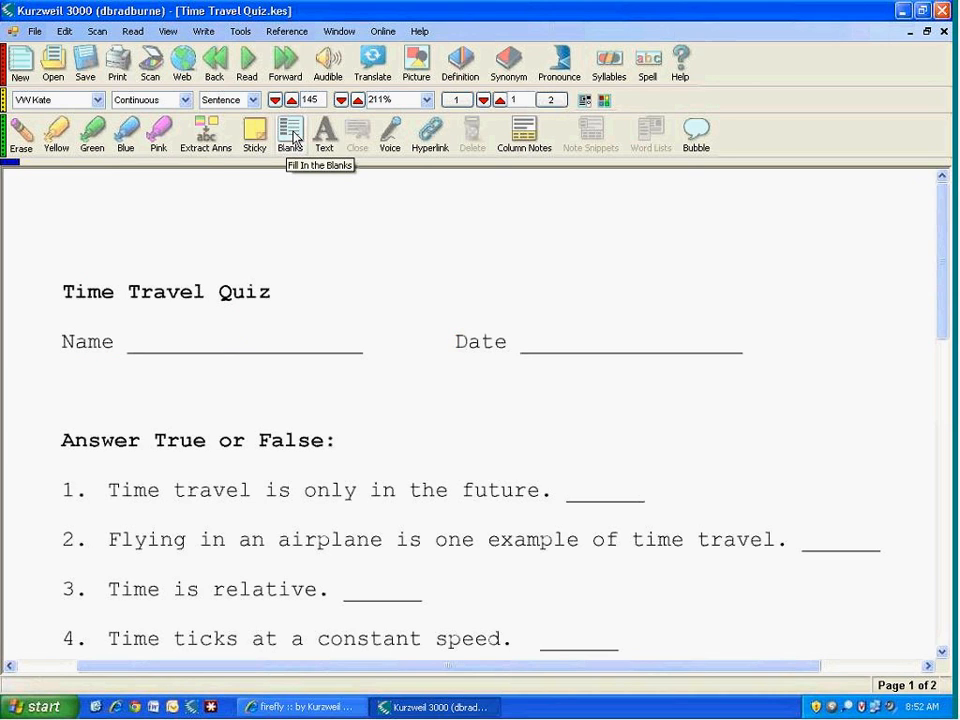
# - Fill the quiz's Name blank with 'Davadburn' and Date with 'December 1, 2011.'
pyautogui.click(452, 341)
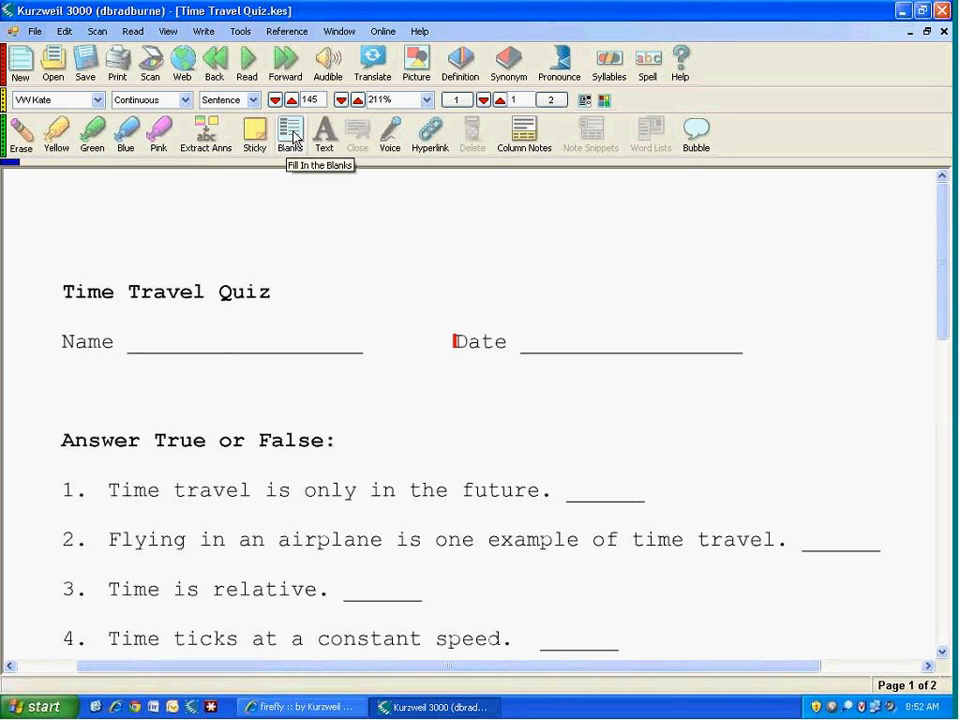
pyautogui.click(289, 133)
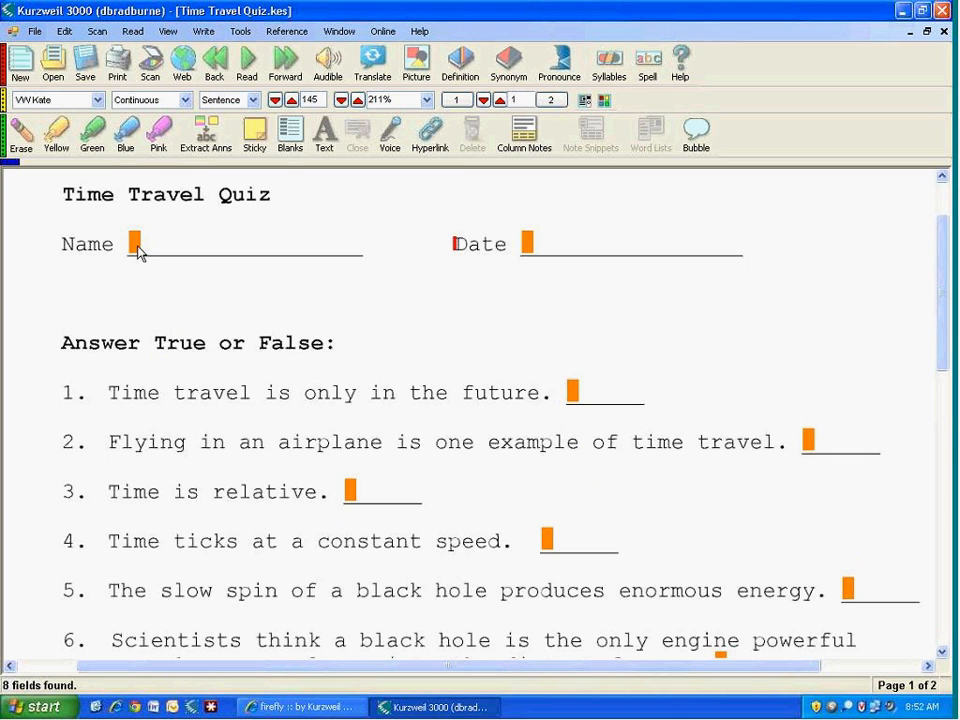
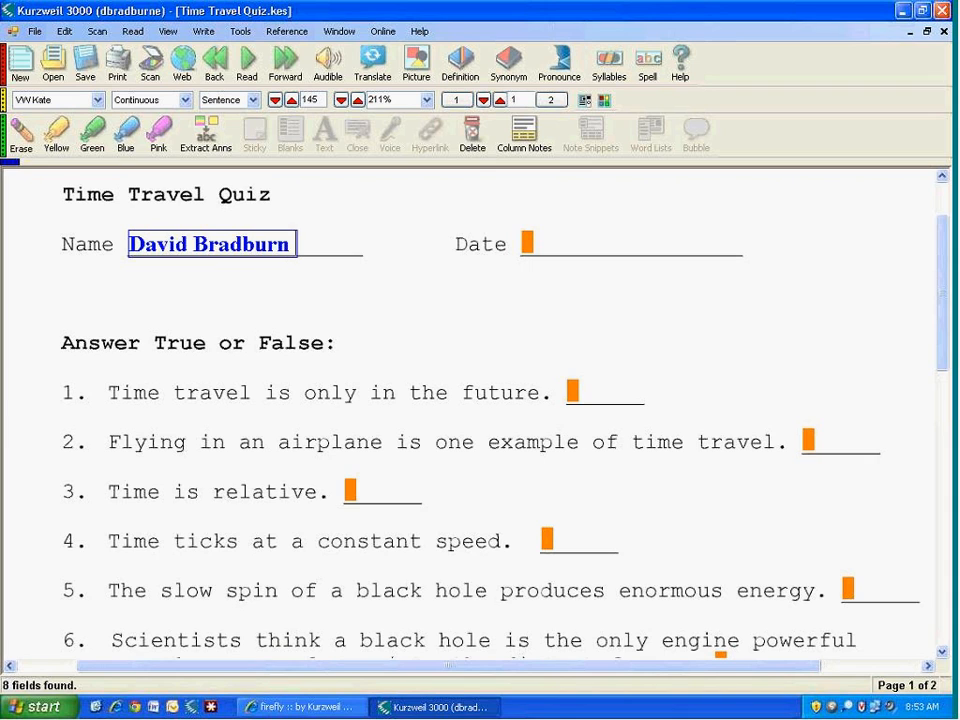
pyautogui.click(528, 244)
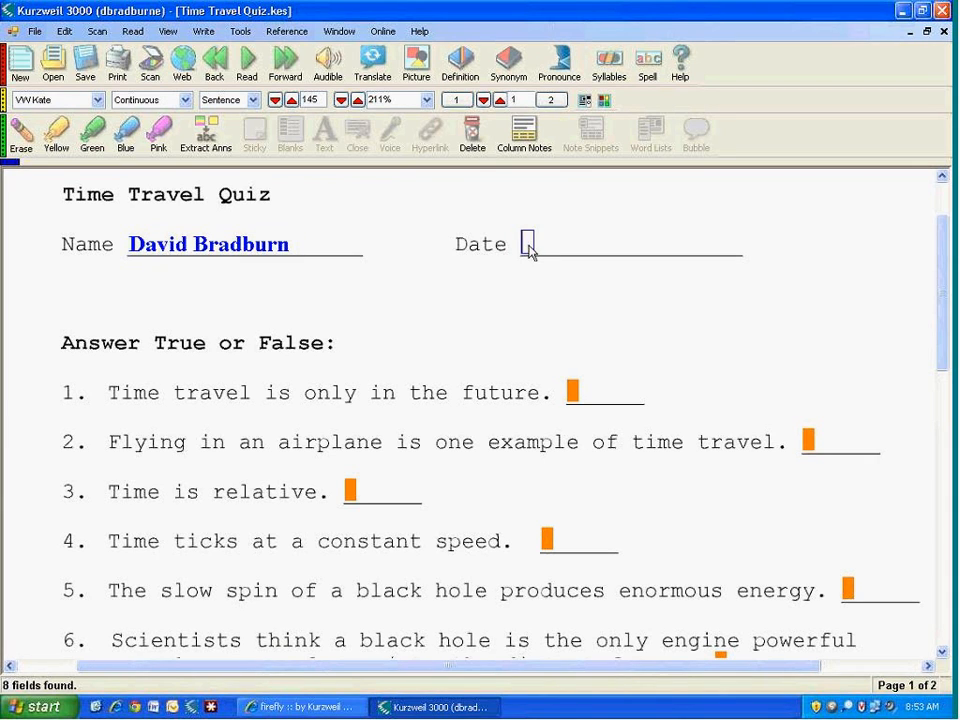
pyautogui.write('Dece')
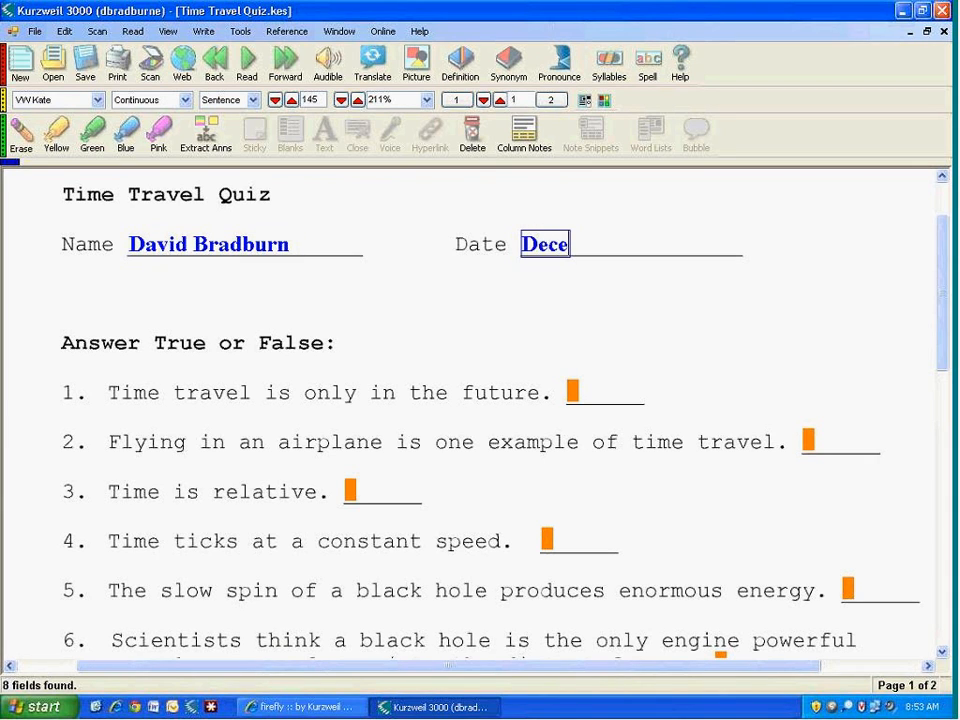
pyautogui.write('mber 1')
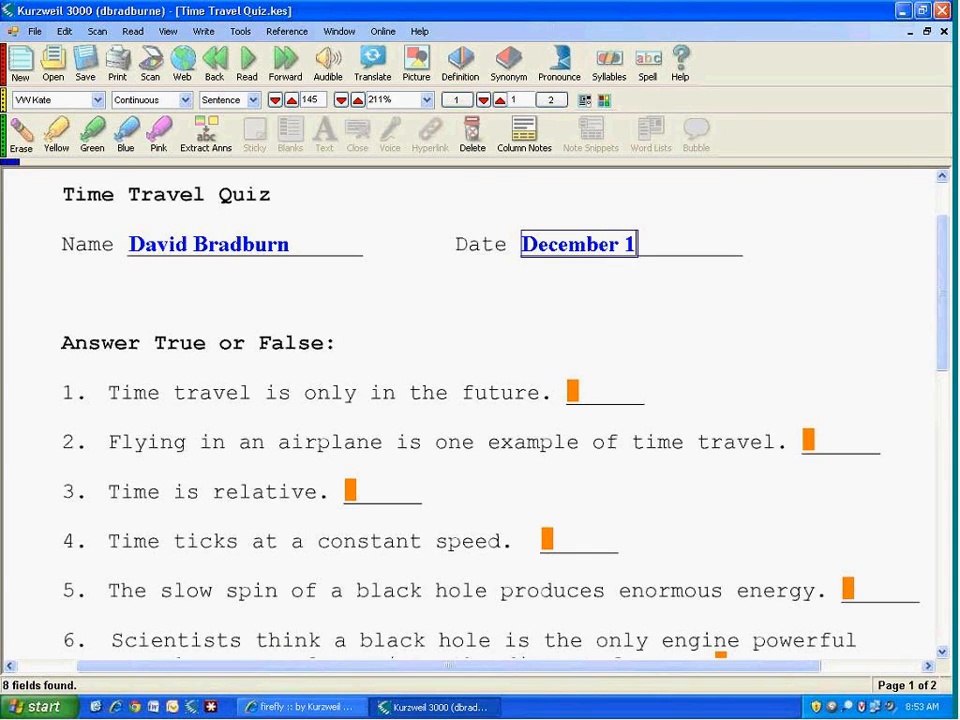
pyautogui.write(', 2011')
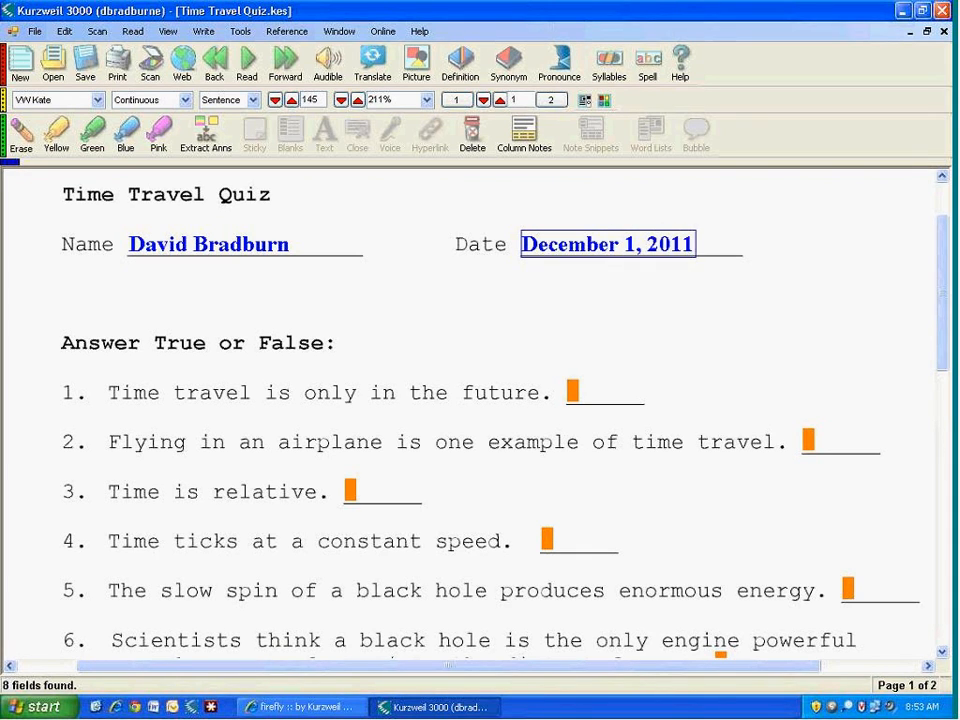
pyautogui.write('.')
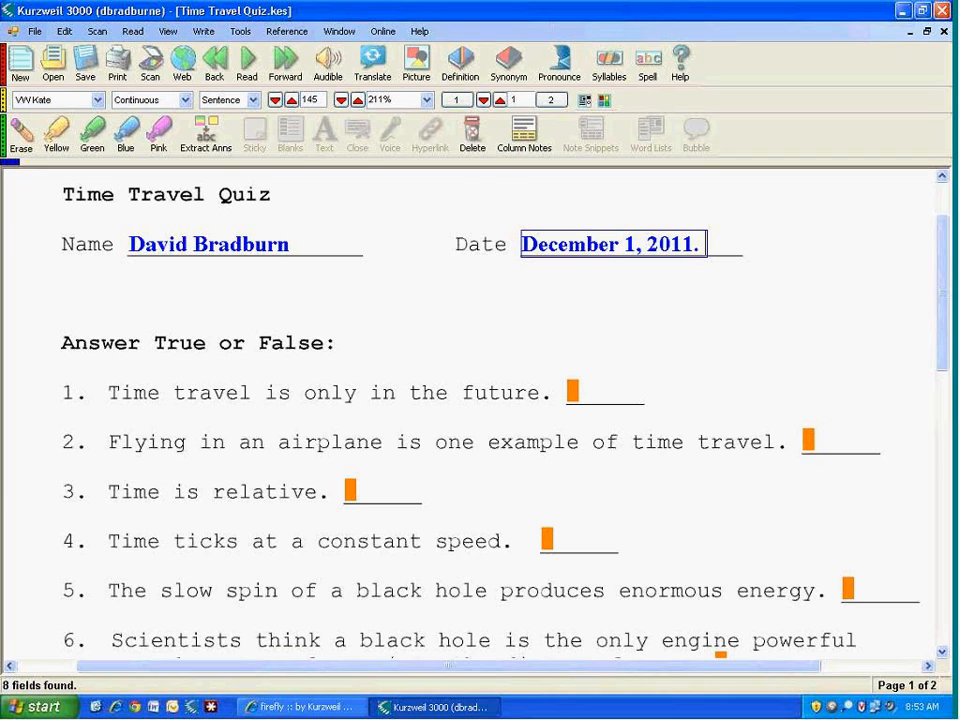
pyautogui.moveTo(120, 332)
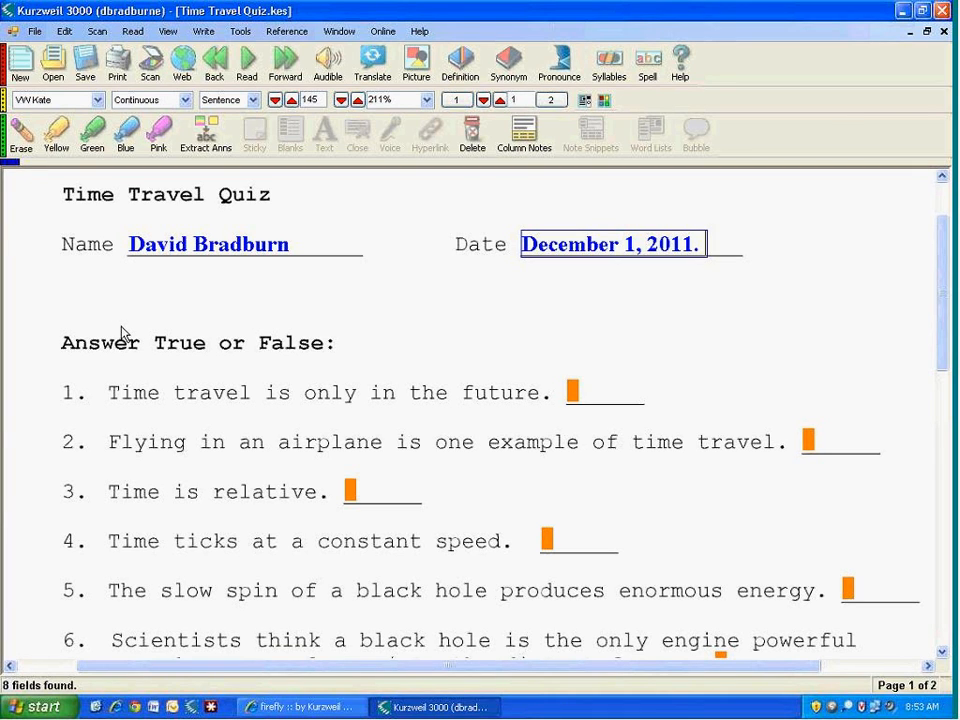
pyautogui.moveTo(184, 357)
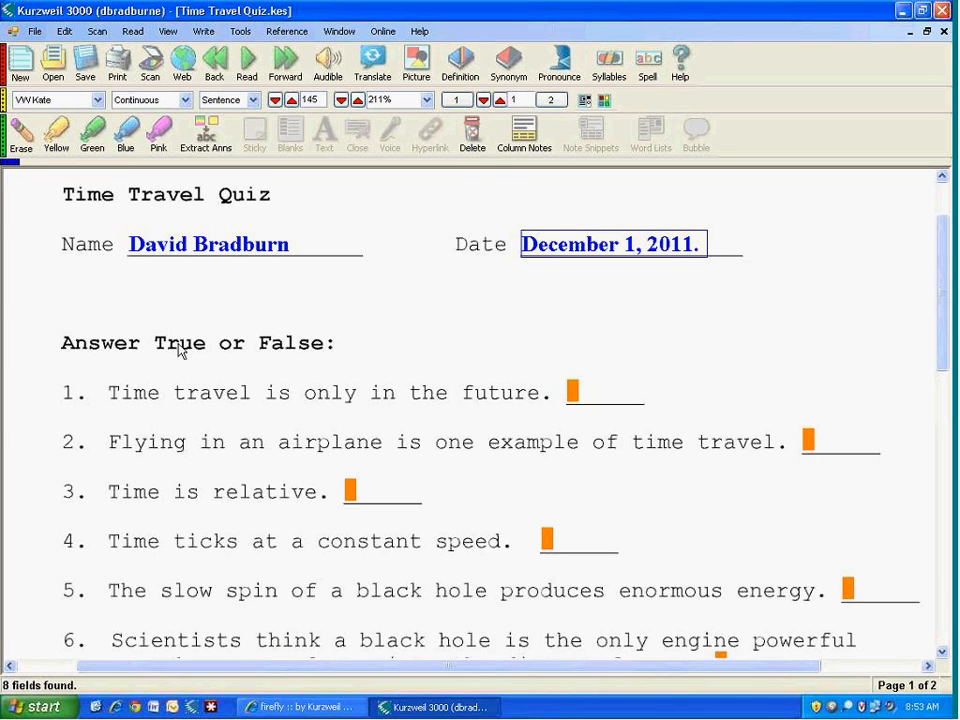
# - Answer question 1 with 'True' and scroll down the quiz
pyautogui.doubleClick(179, 342)
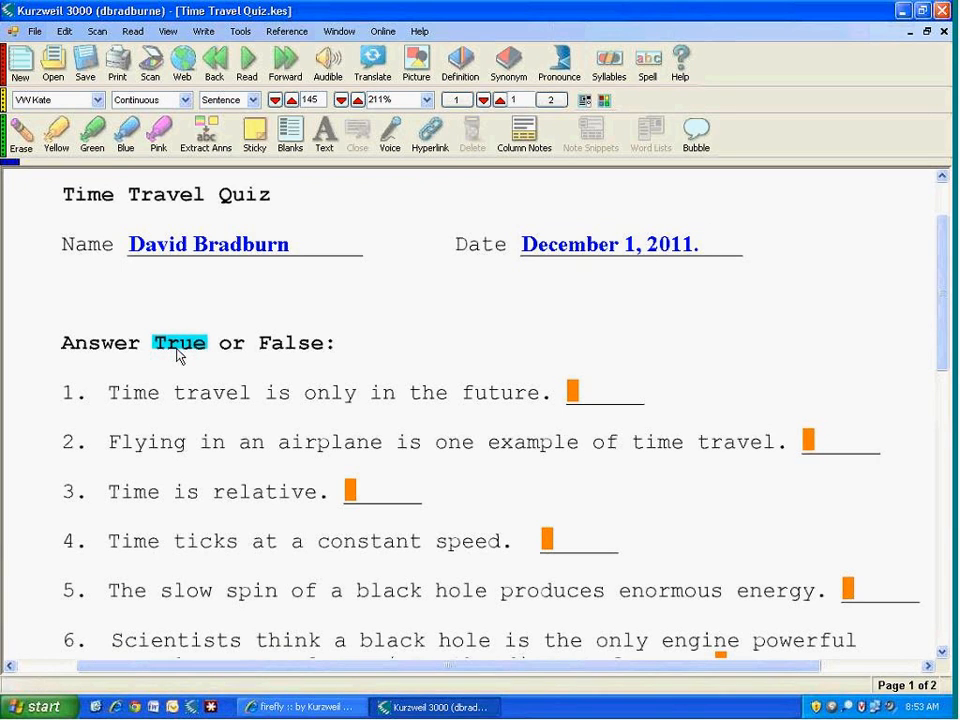
pyautogui.moveTo(535, 395)
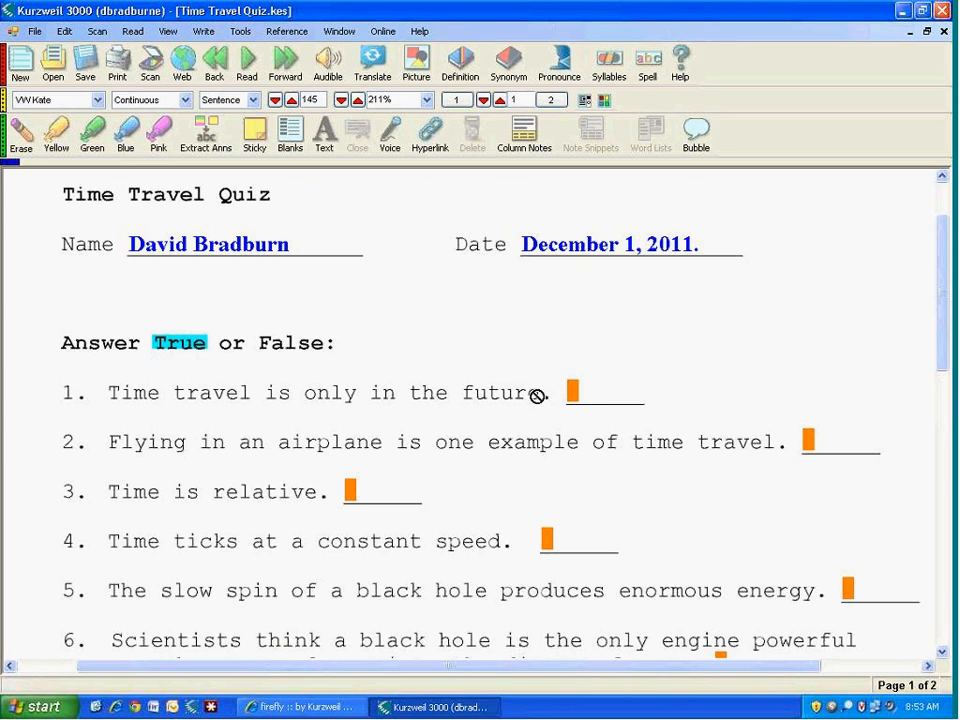
pyautogui.write('True')
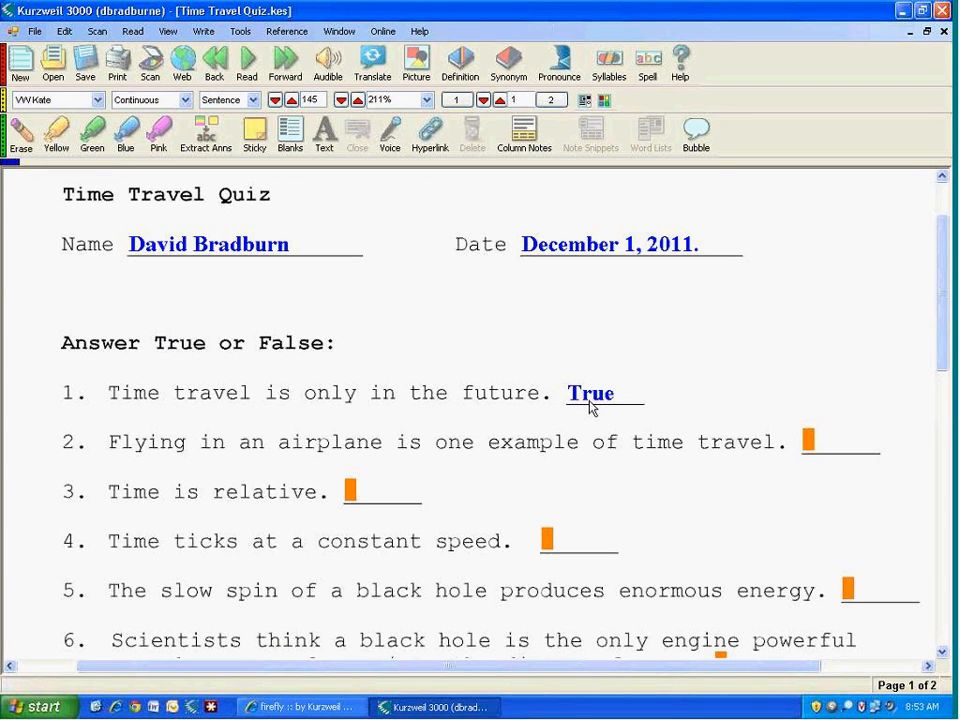
pyautogui.moveTo(338, 440)
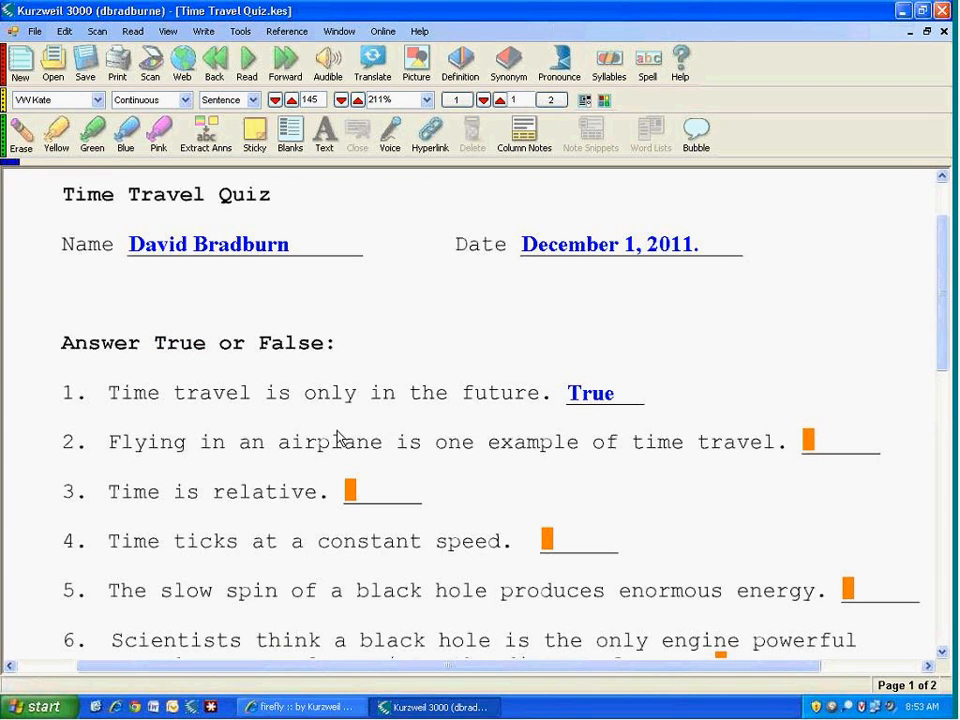
pyautogui.scroll(-3)
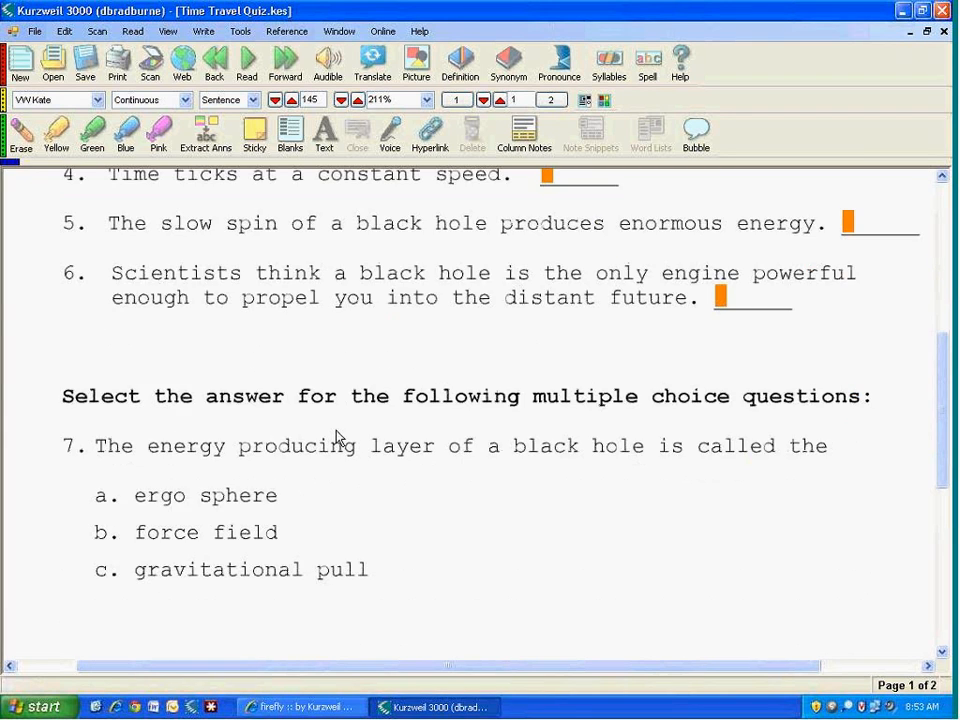
# - Scroll down to bring multiple-choice questions 7 and 8 into view
pyautogui.scroll(-3)
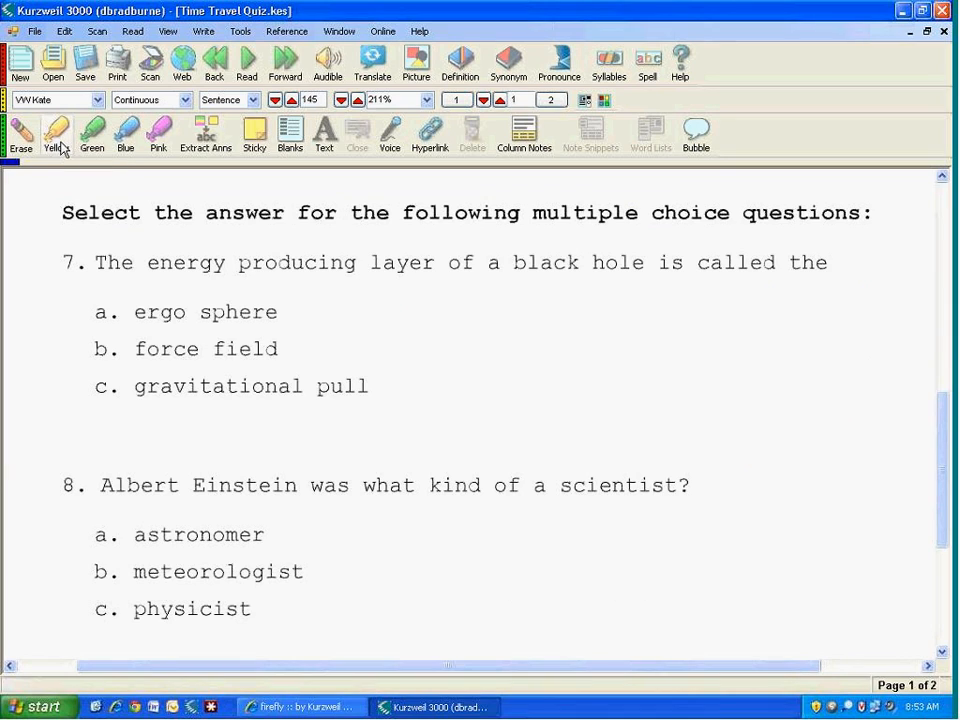
pyautogui.moveTo(55, 133)
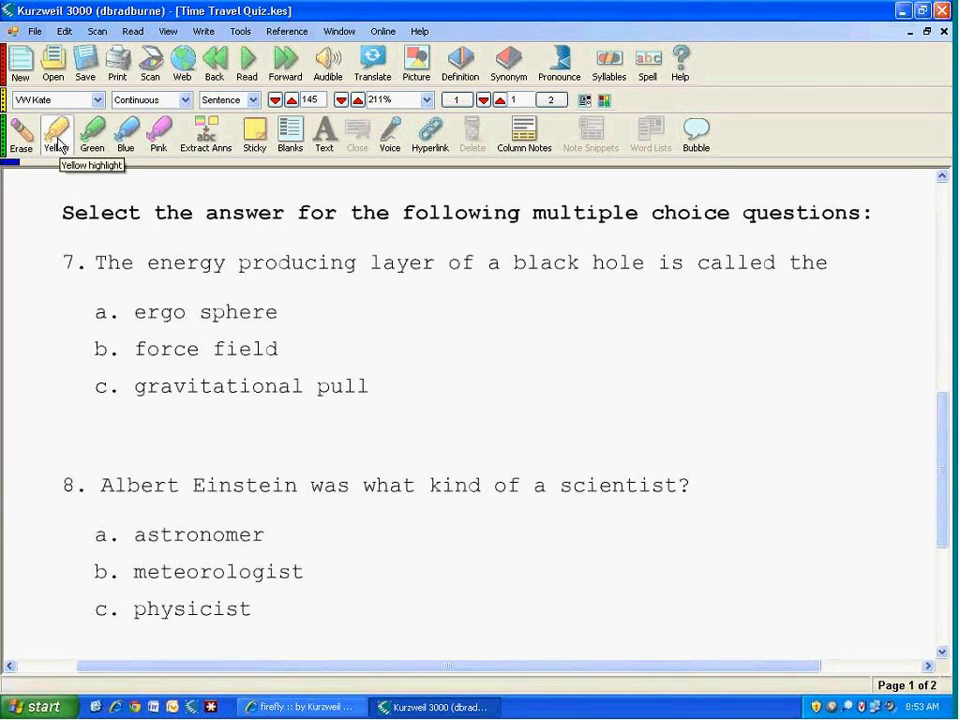
pyautogui.moveTo(120, 333)
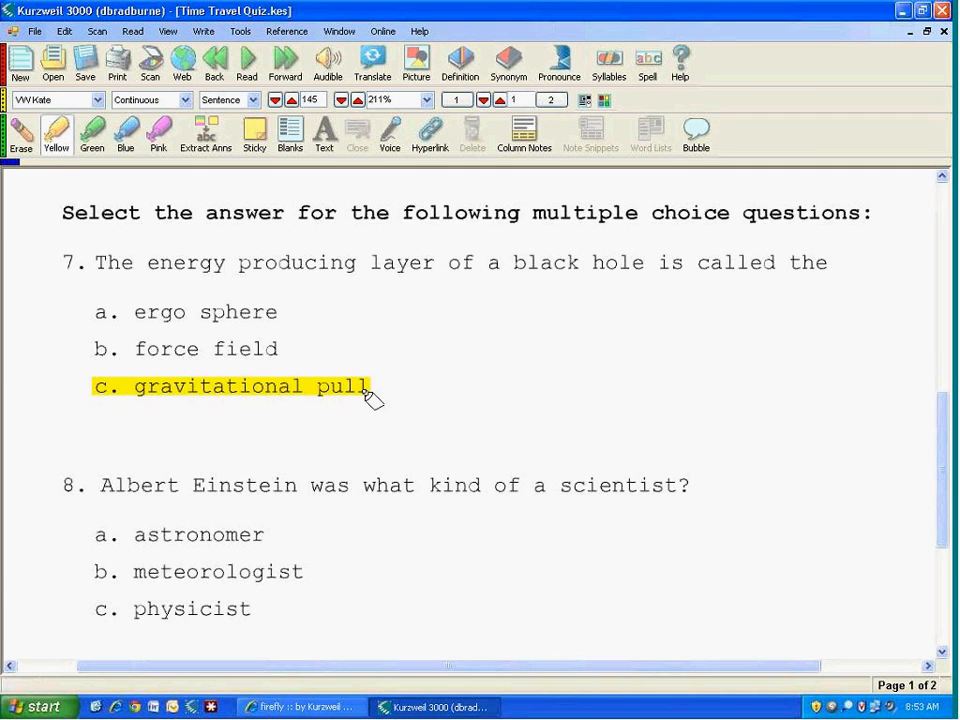
pyautogui.moveTo(90, 180)
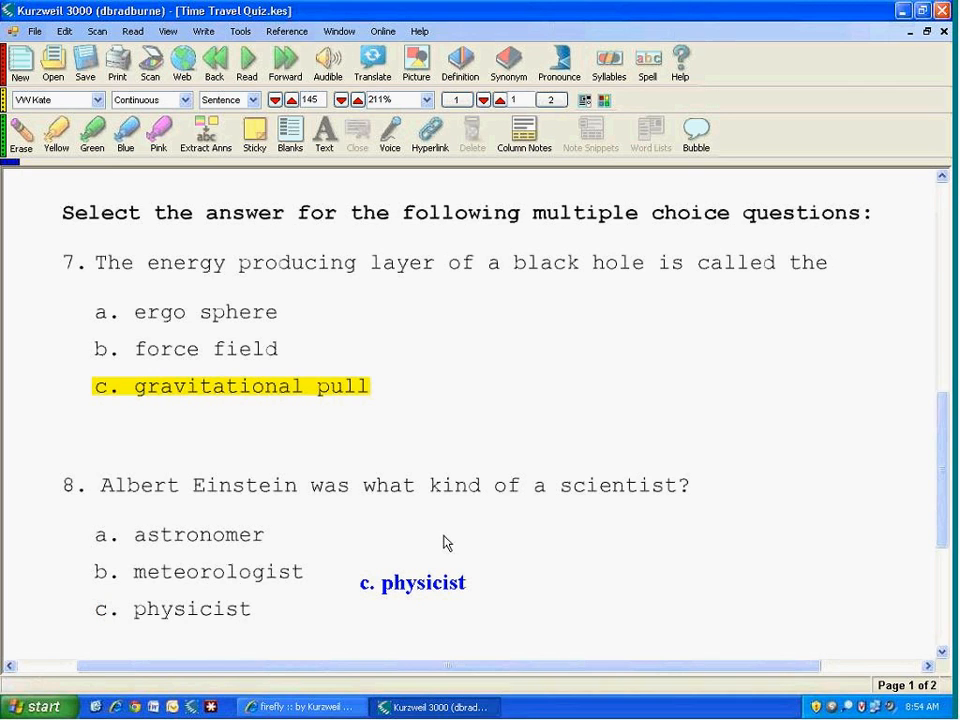
pyautogui.moveTo(391, 489)
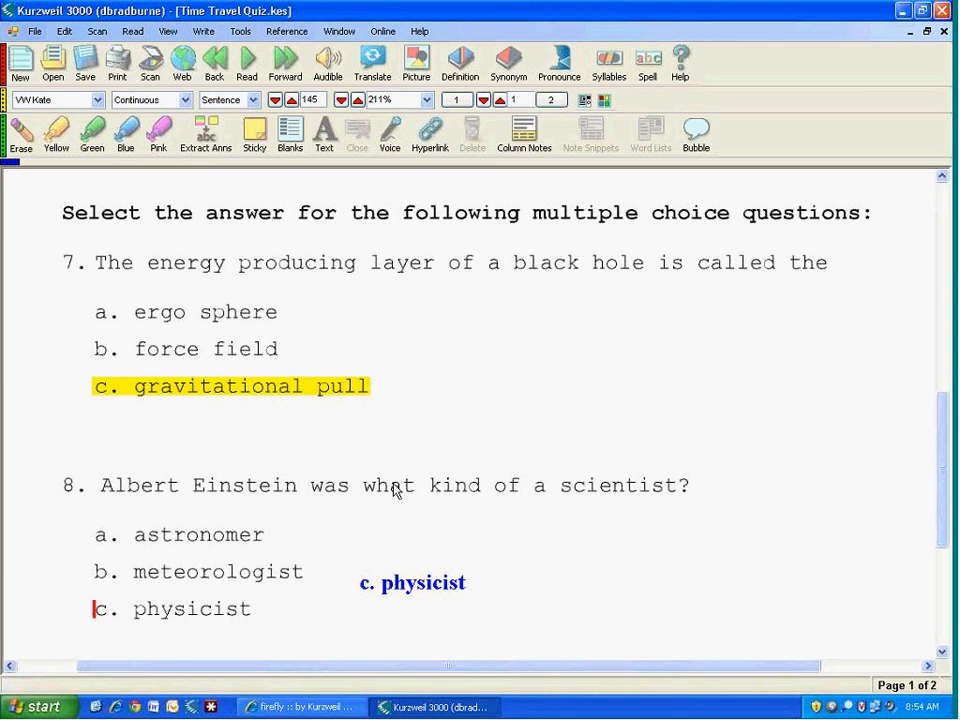
# - Scroll back up to the top of the Time Travel Quiz
pyautogui.scroll(3)
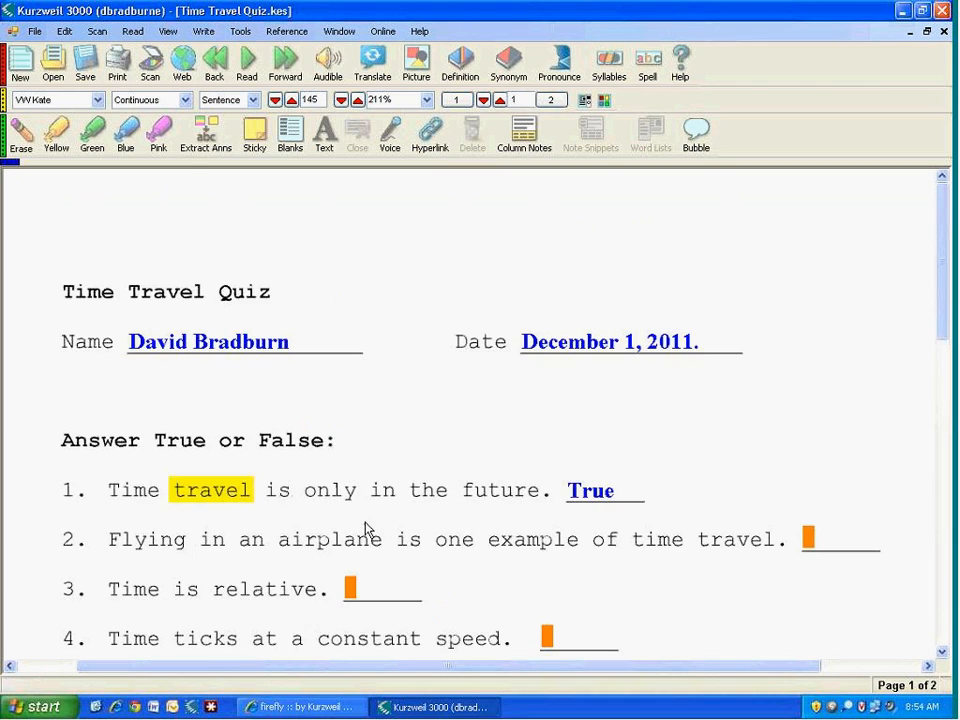
pyautogui.moveTo(364, 512)
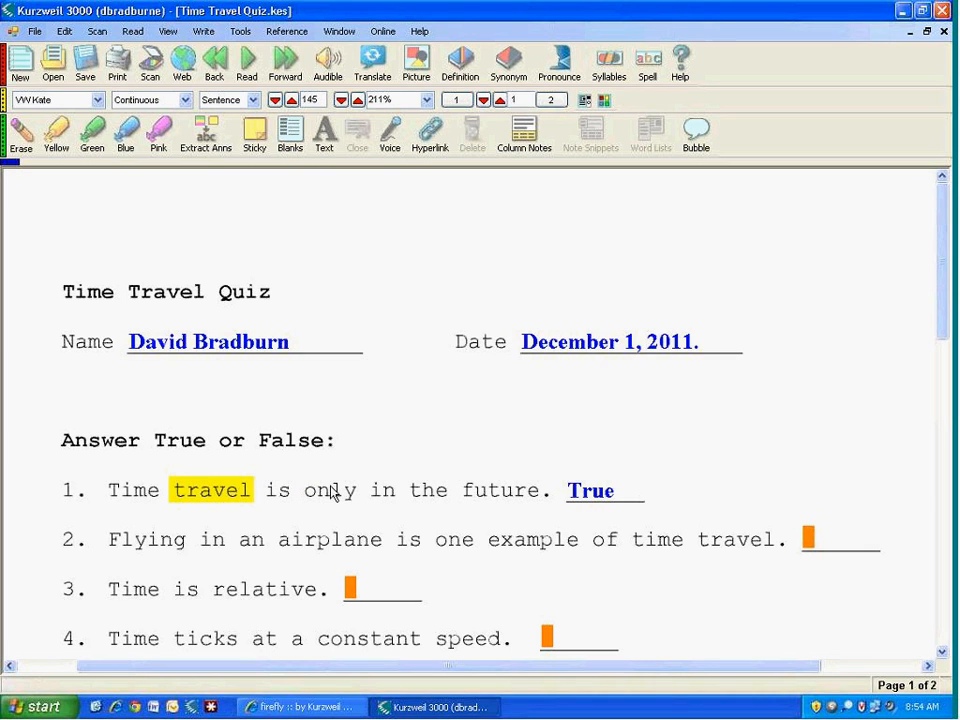
pyautogui.moveTo(363, 262)
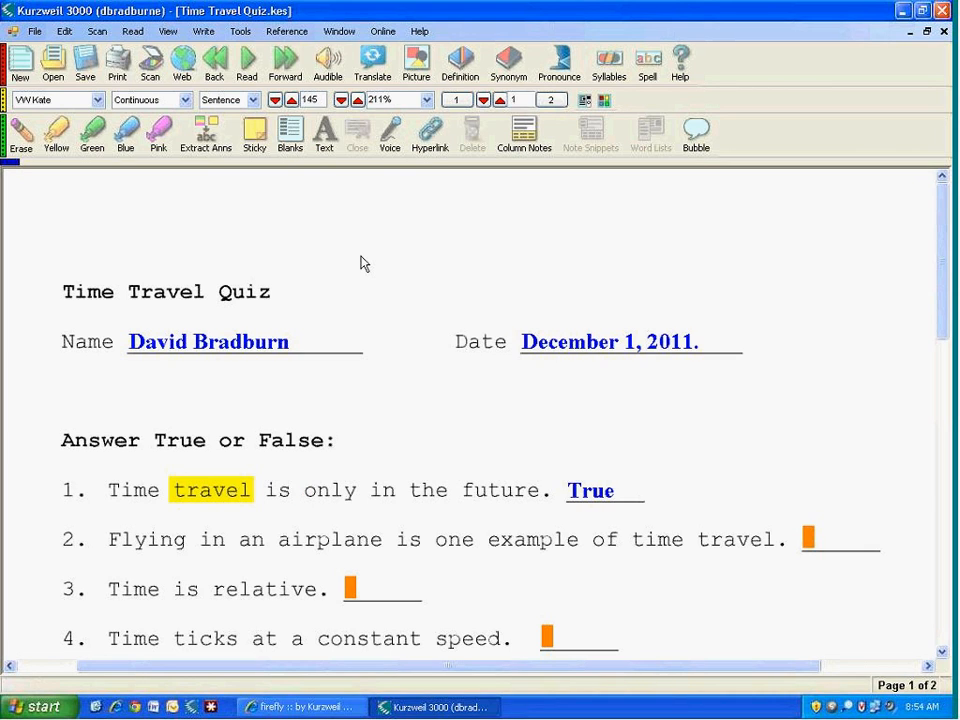
pyautogui.moveTo(545, 248)
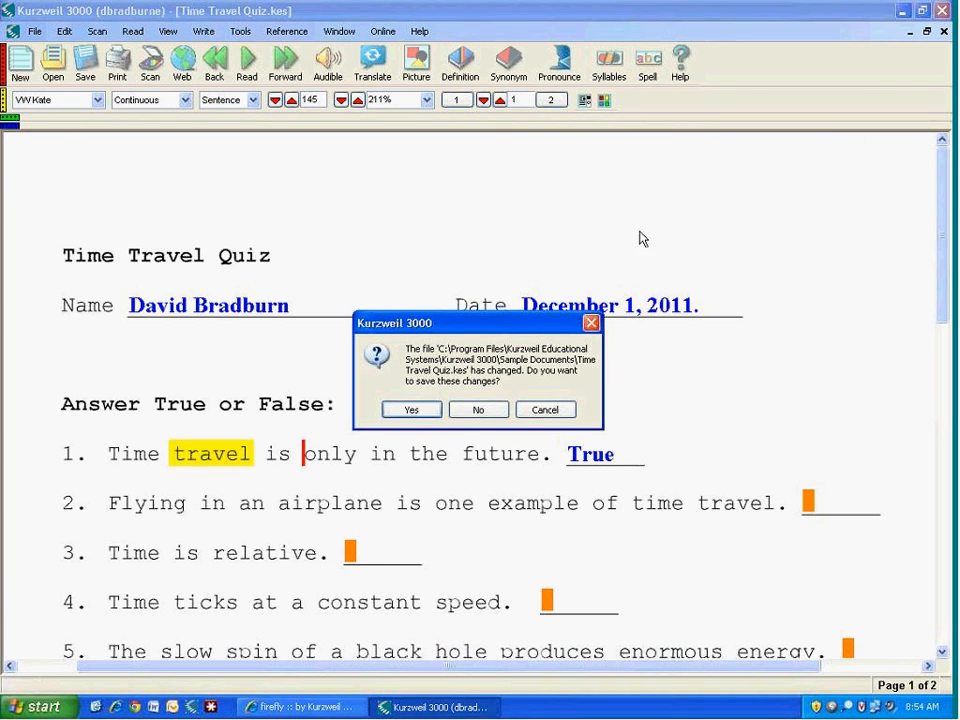
# - Answer the save-changes prompt so the quiz closes, leaving an empty workspace
pyautogui.click(478, 409)
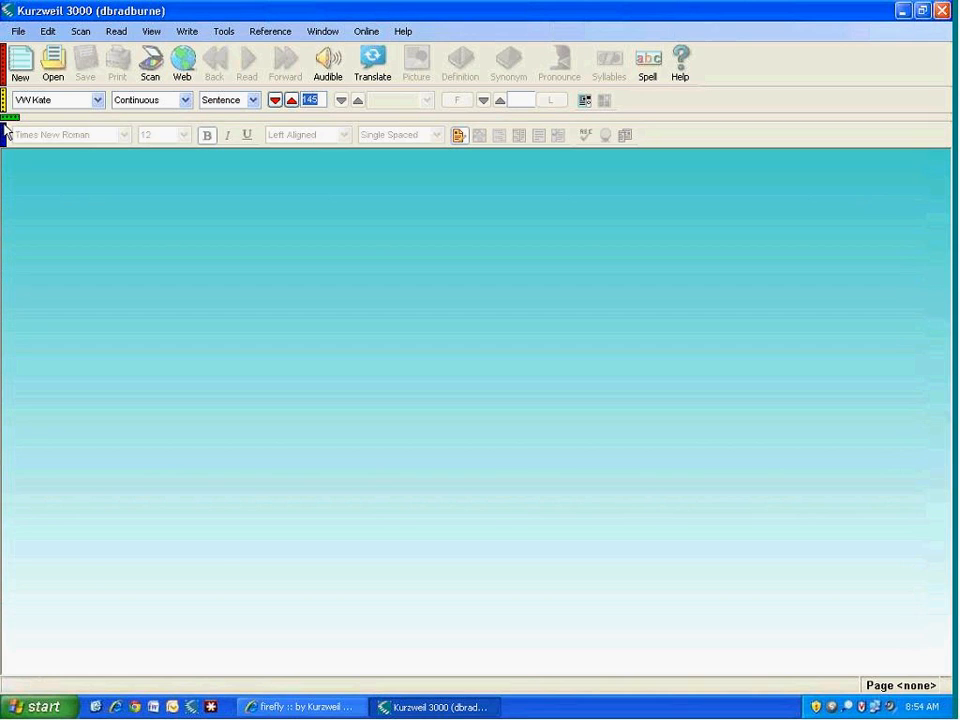
pyautogui.moveTo(8, 131)
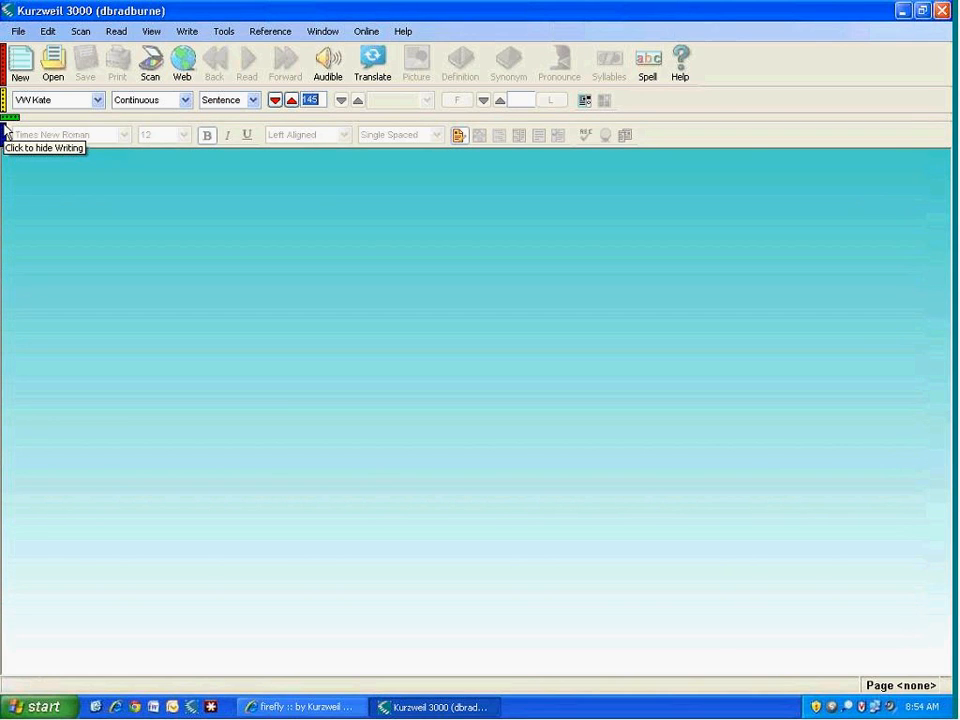
pyautogui.moveTo(80, 148)
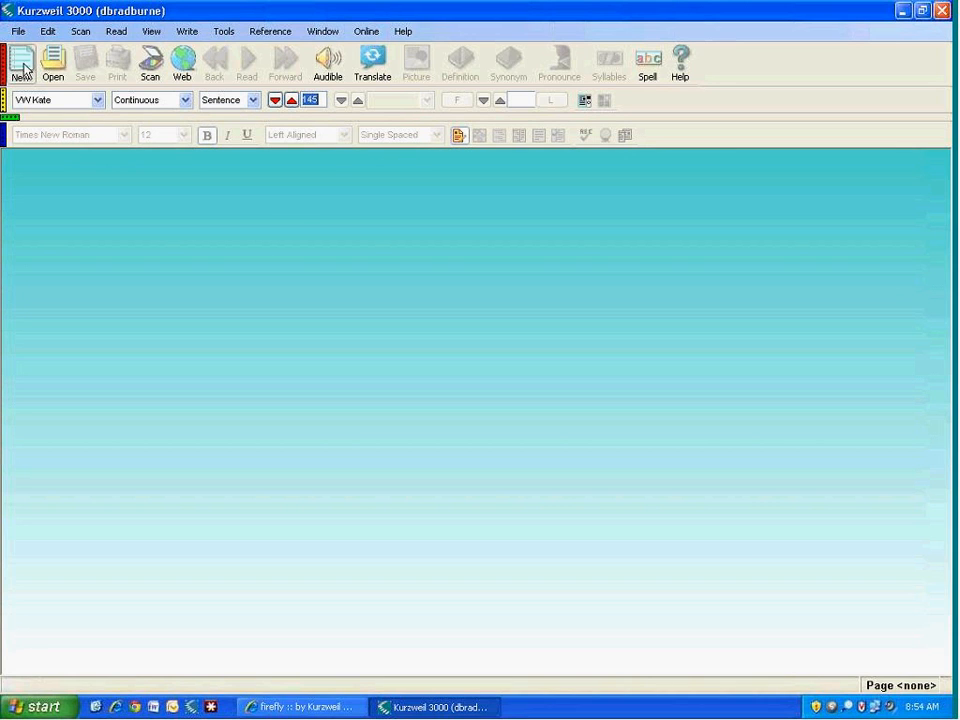
# - Create a blank Untitled document with the New toolbar button
pyautogui.click(20, 60)
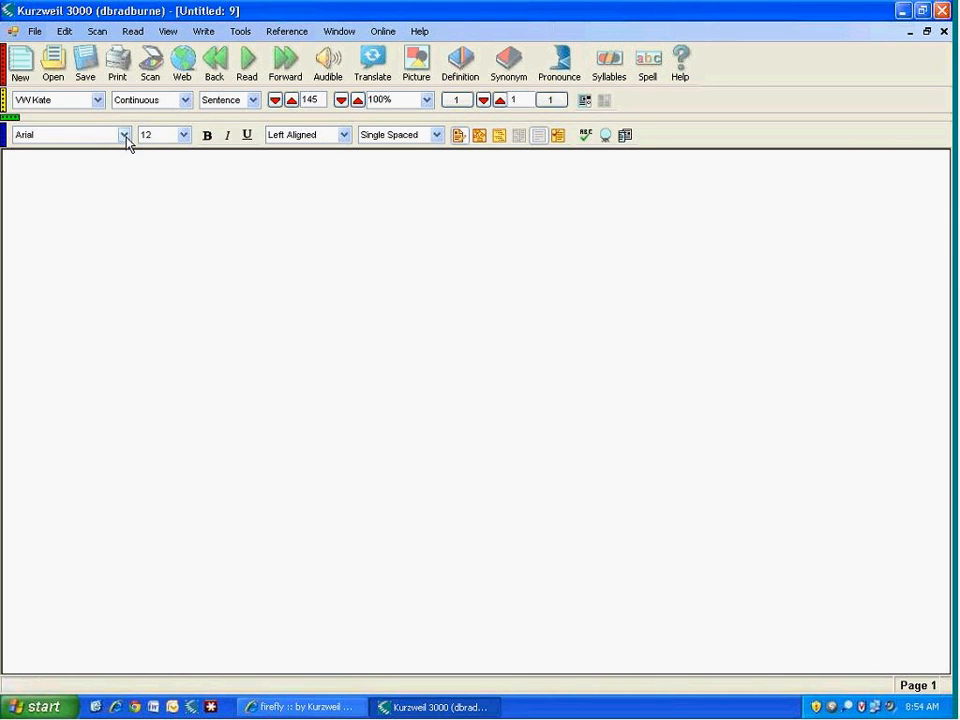
pyautogui.moveTo(125, 138)
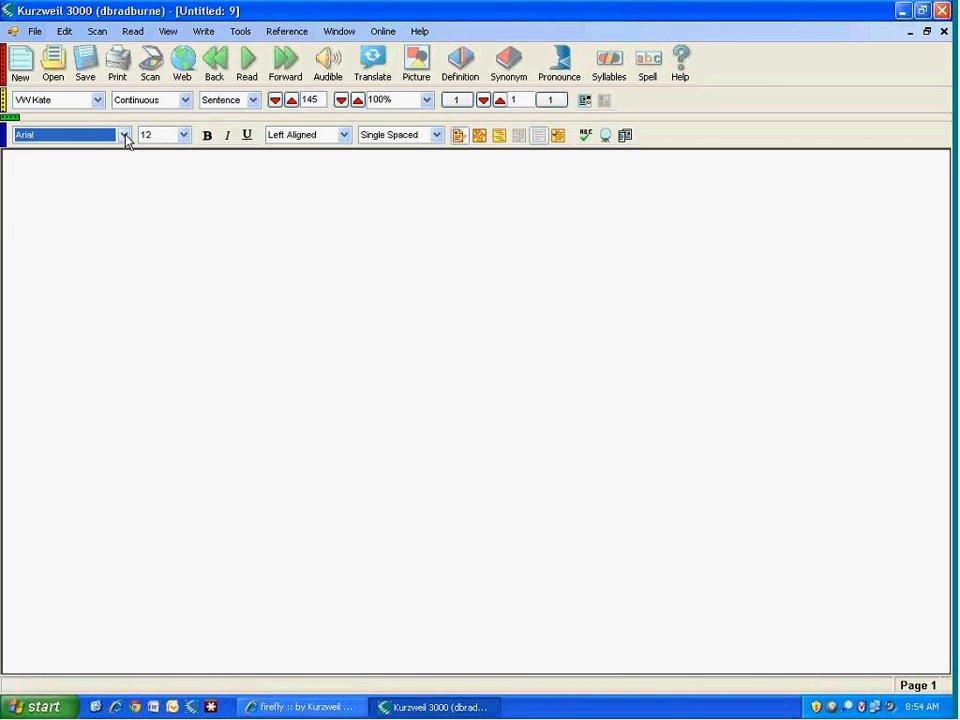
pyautogui.moveTo(227, 135)
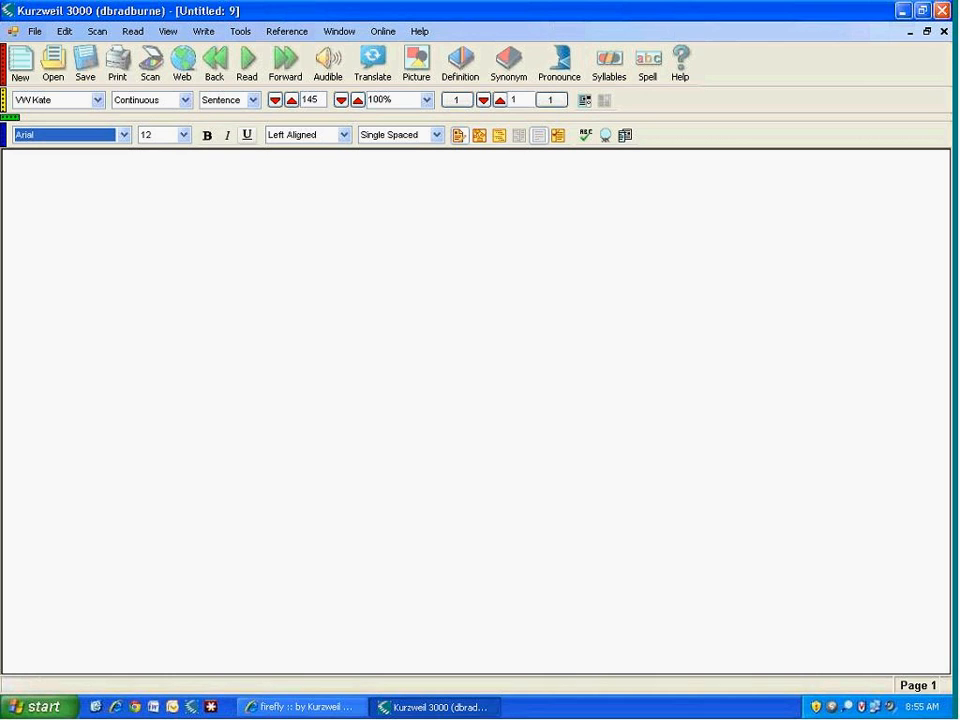
pyautogui.moveTo(438, 135)
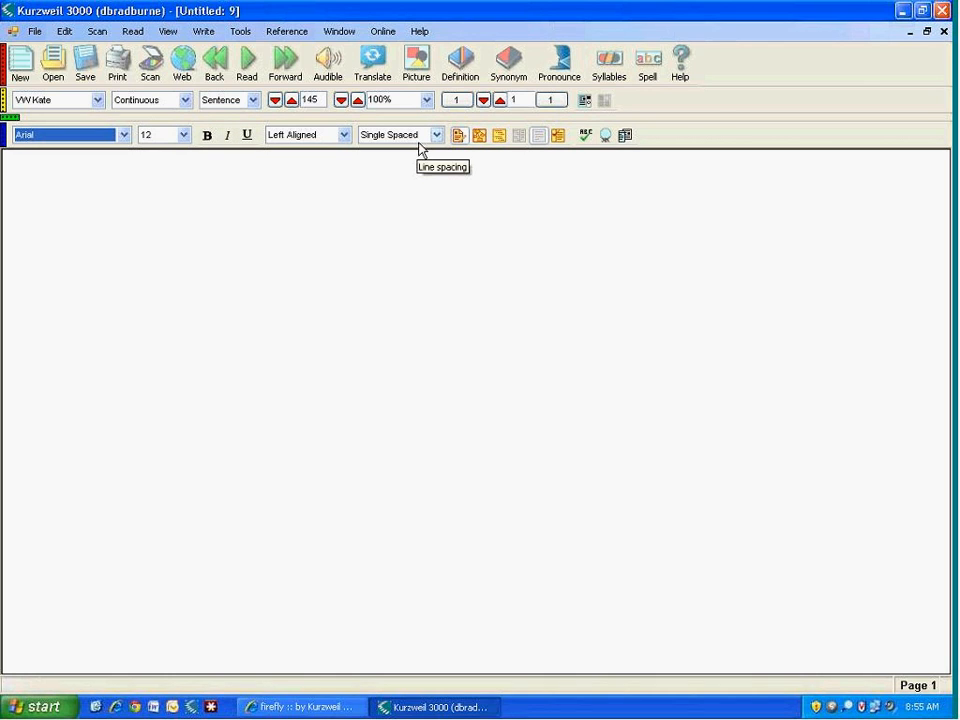
pyautogui.moveTo(448, 156)
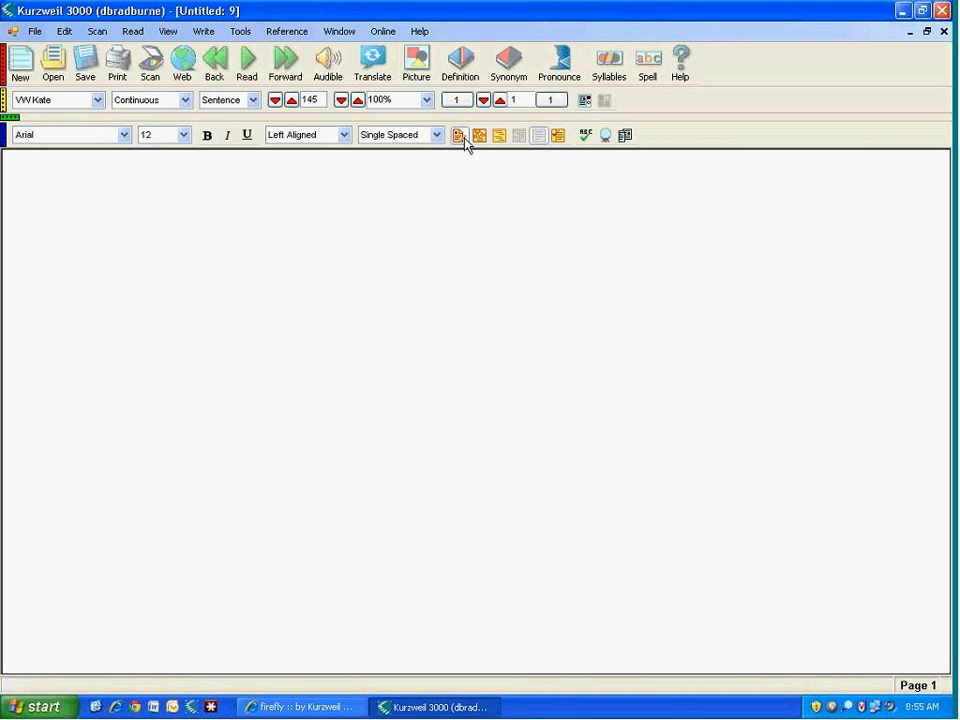
pyautogui.moveTo(458, 135)
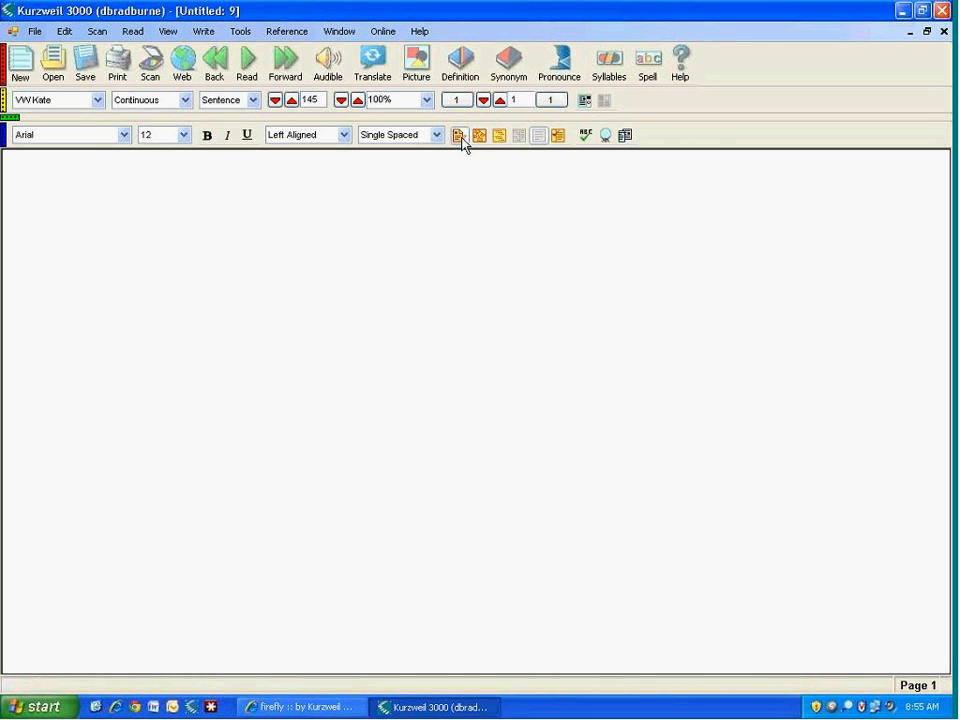
pyautogui.moveTo(620, 100)
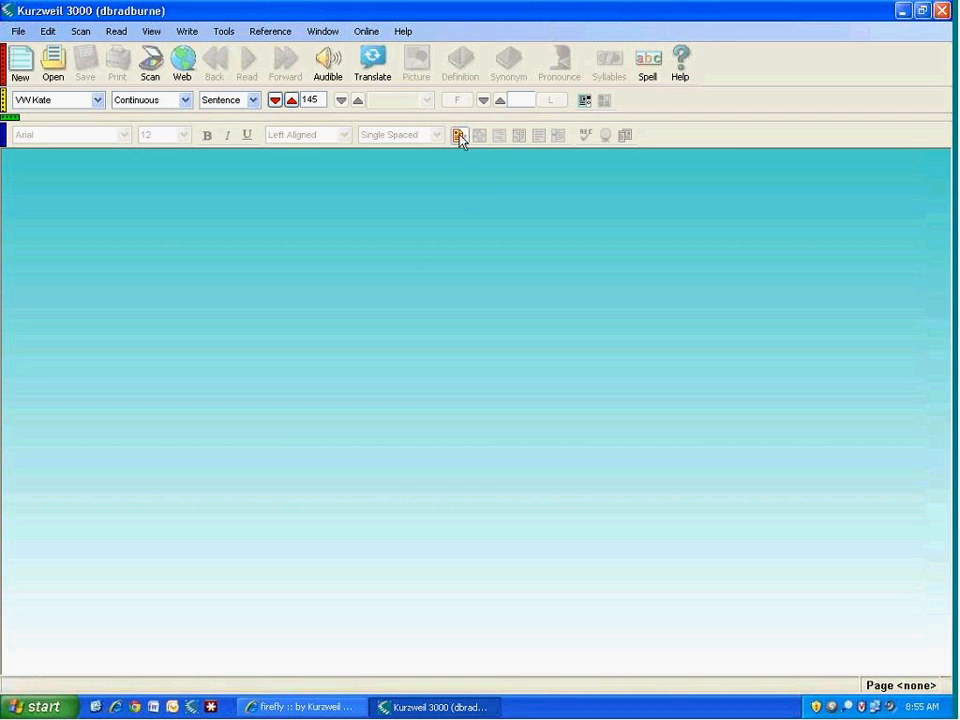
pyautogui.moveTo(459, 135)
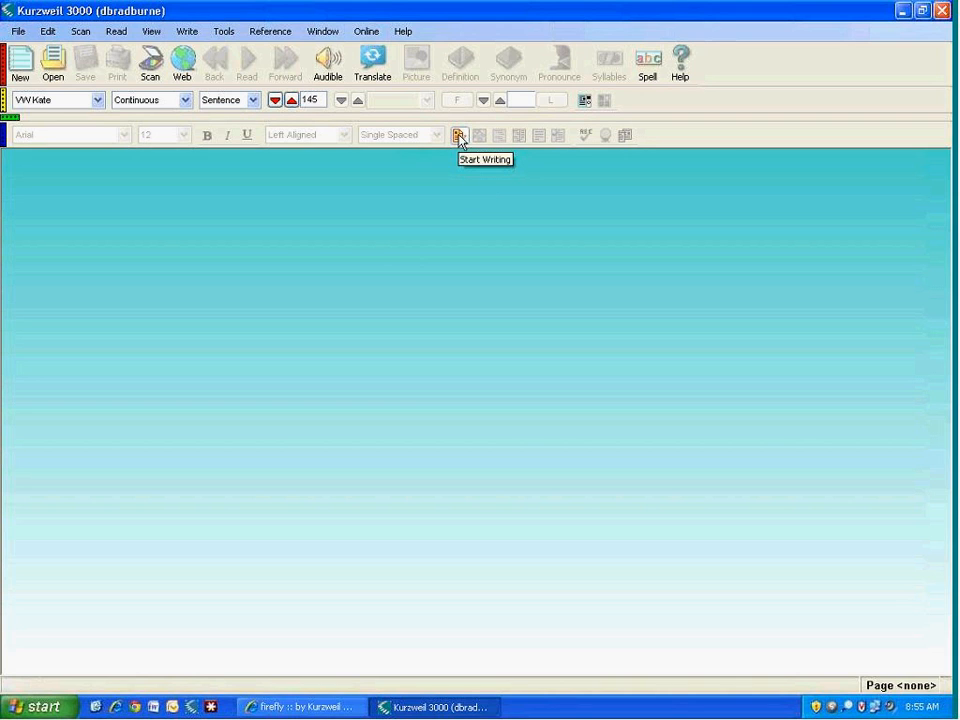
# - Choose New Brainstorm from Template and open the Cause and Effect Essay template
pyautogui.click(20, 62)
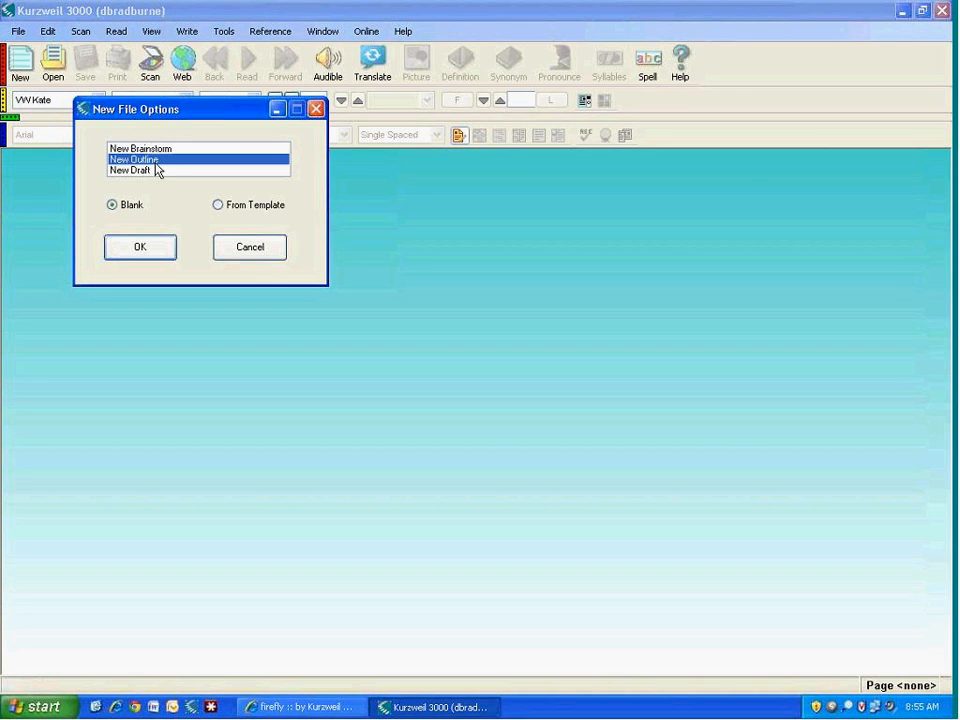
pyautogui.moveTo(155, 180)
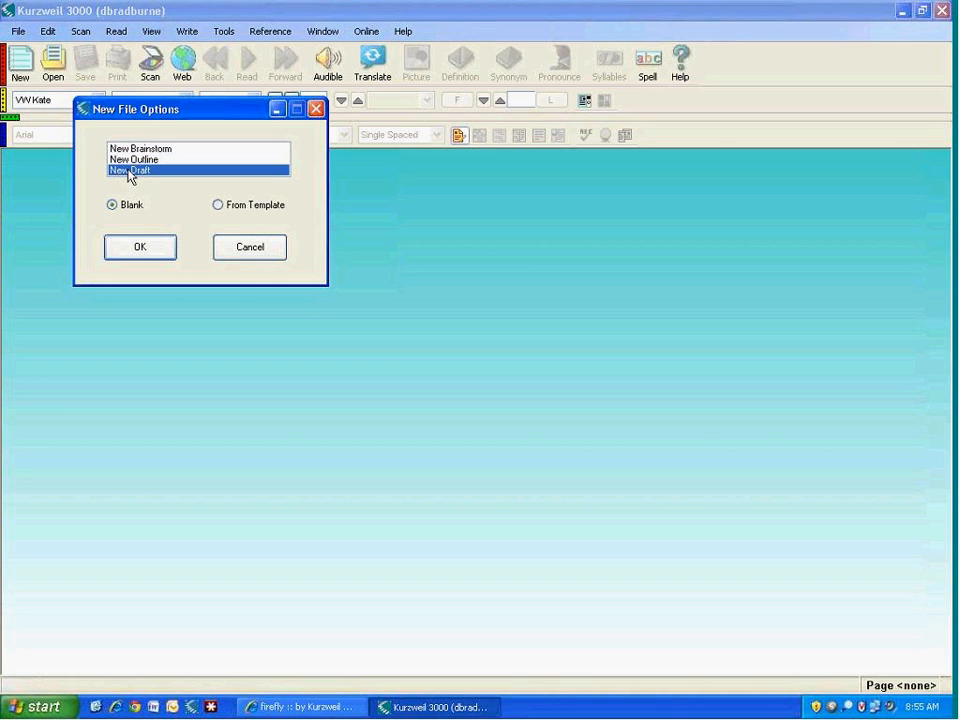
pyautogui.moveTo(195, 222)
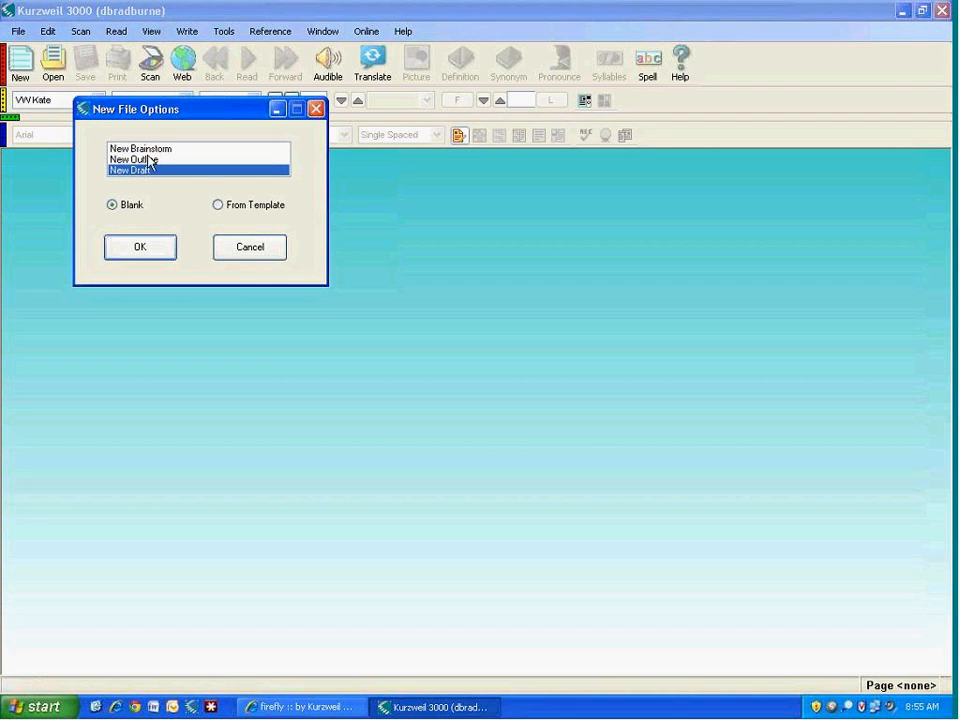
pyautogui.click(140, 148)
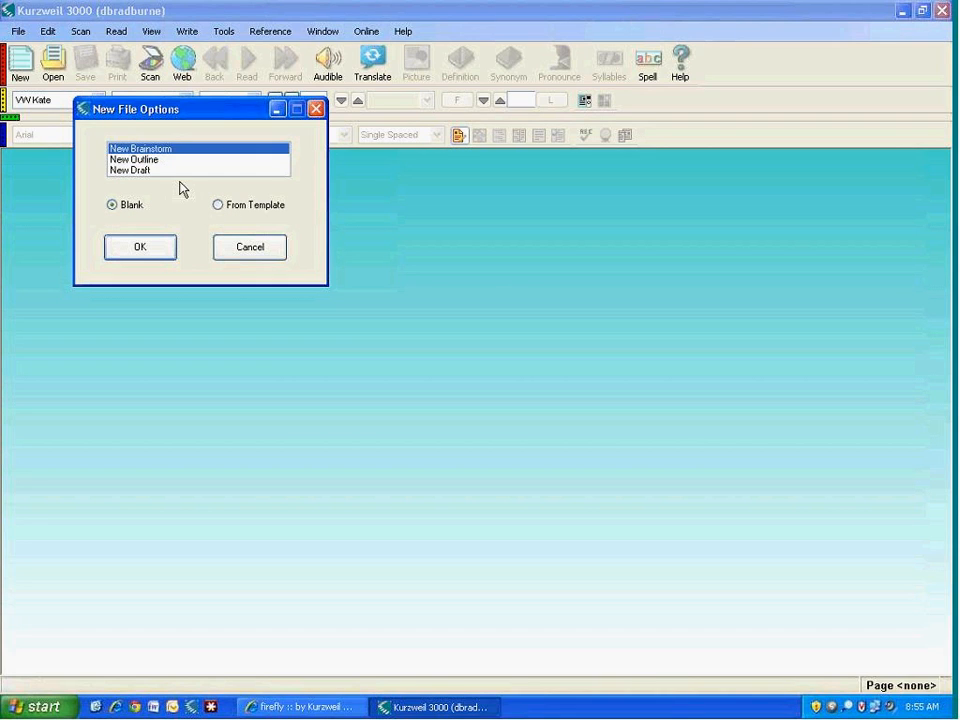
pyautogui.moveTo(218, 211)
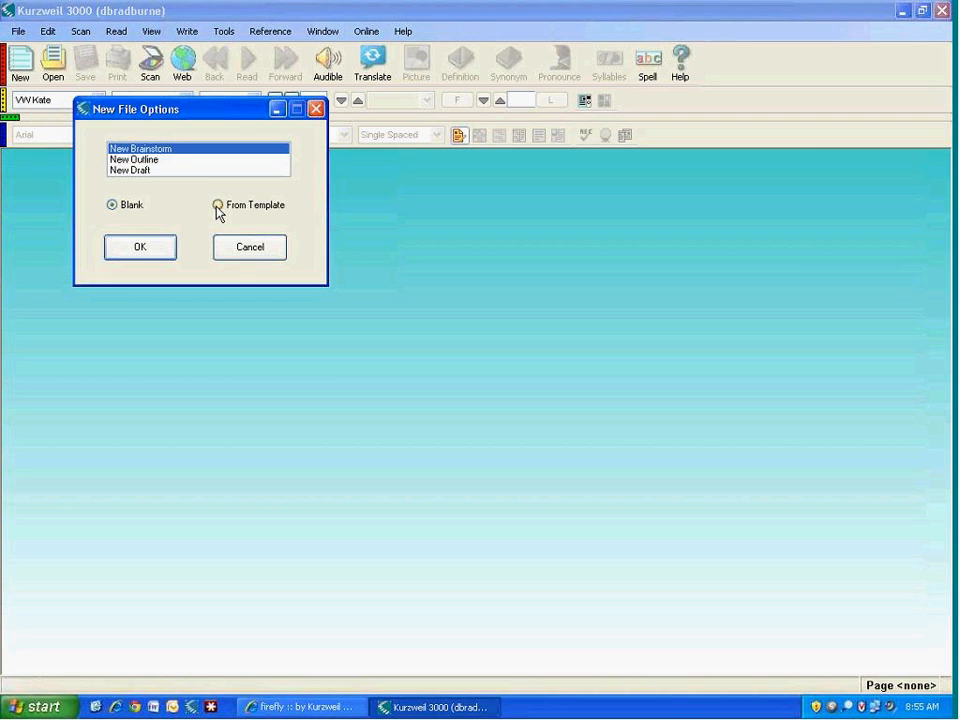
pyautogui.click(217, 205)
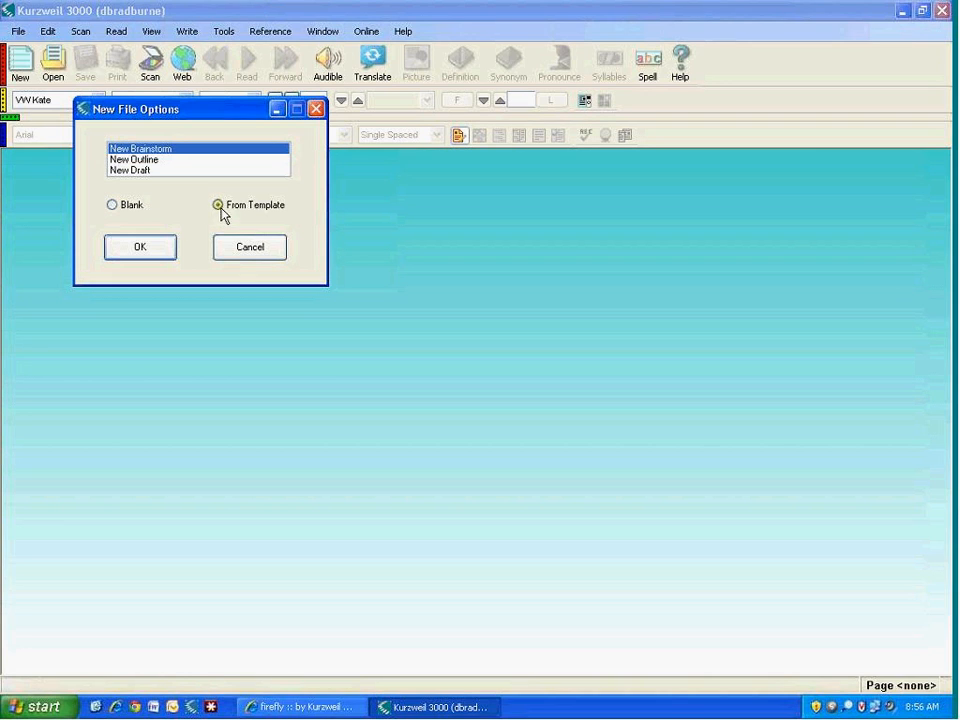
pyautogui.click(140, 247)
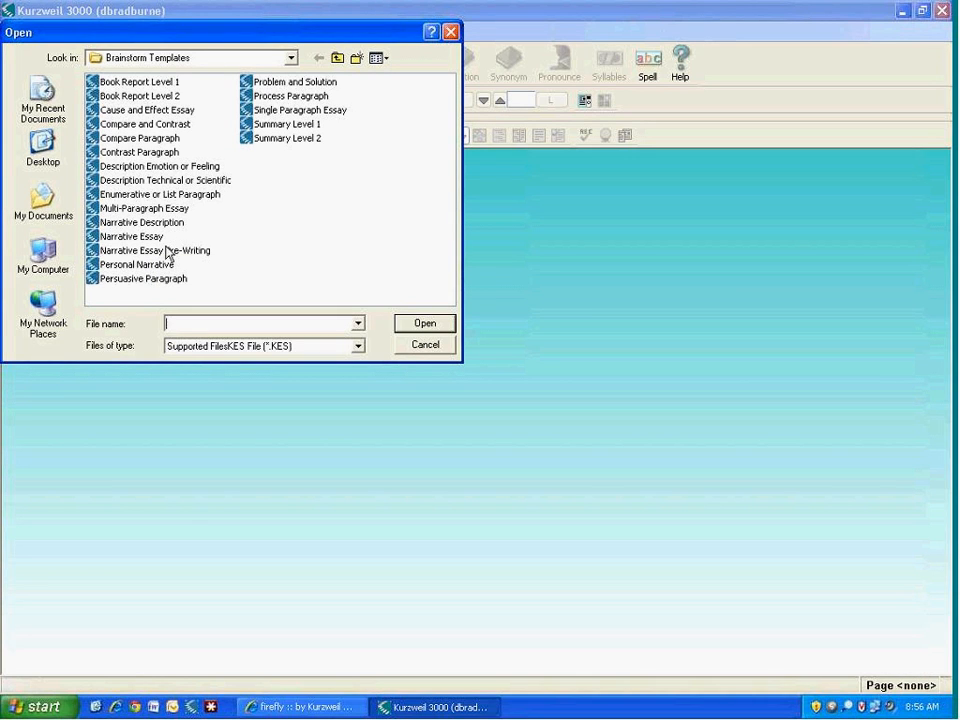
pyautogui.click(145, 109)
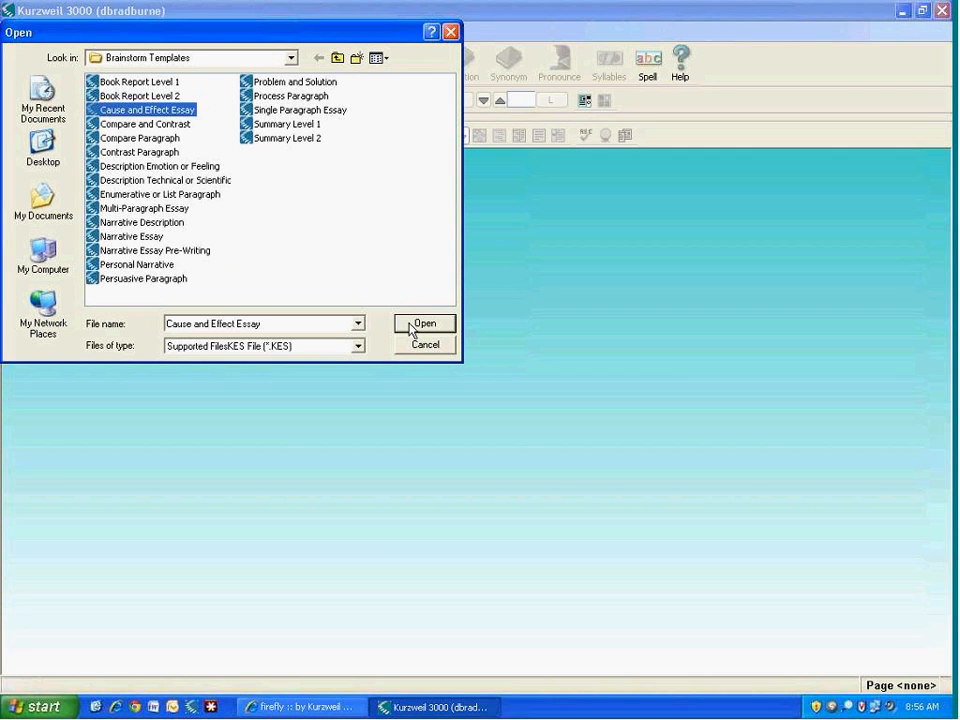
pyautogui.click(425, 322)
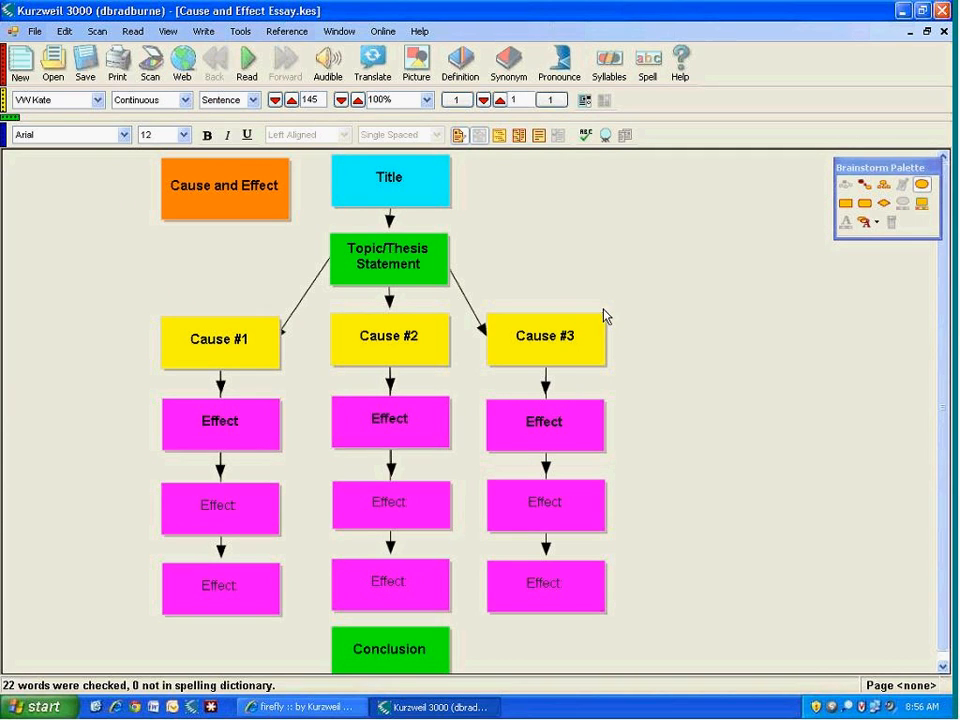
pyautogui.moveTo(585, 327)
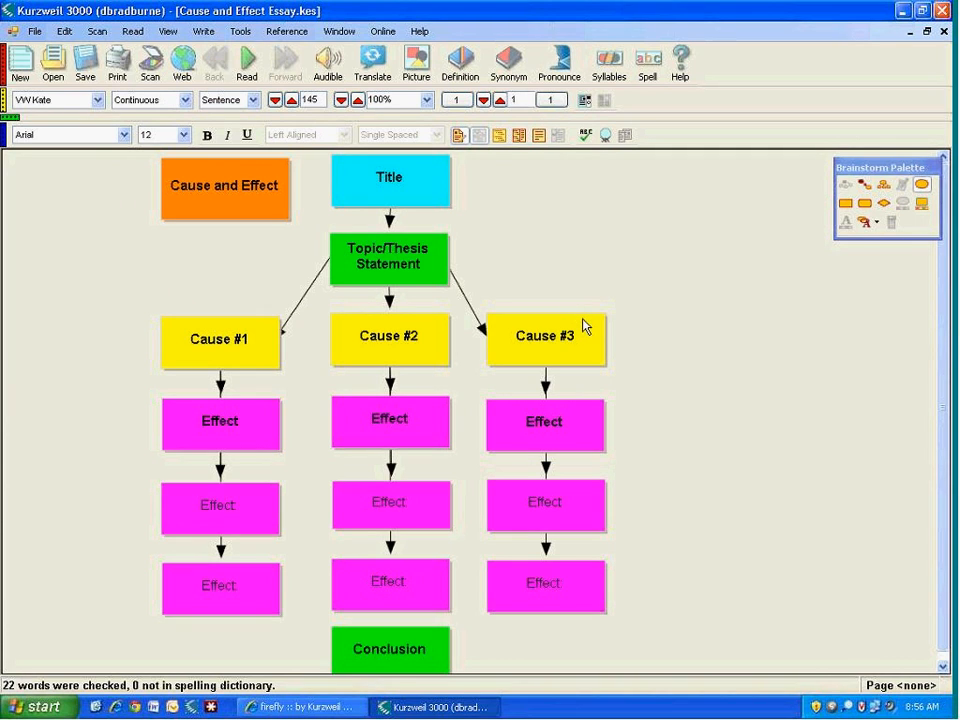
pyautogui.moveTo(625, 315)
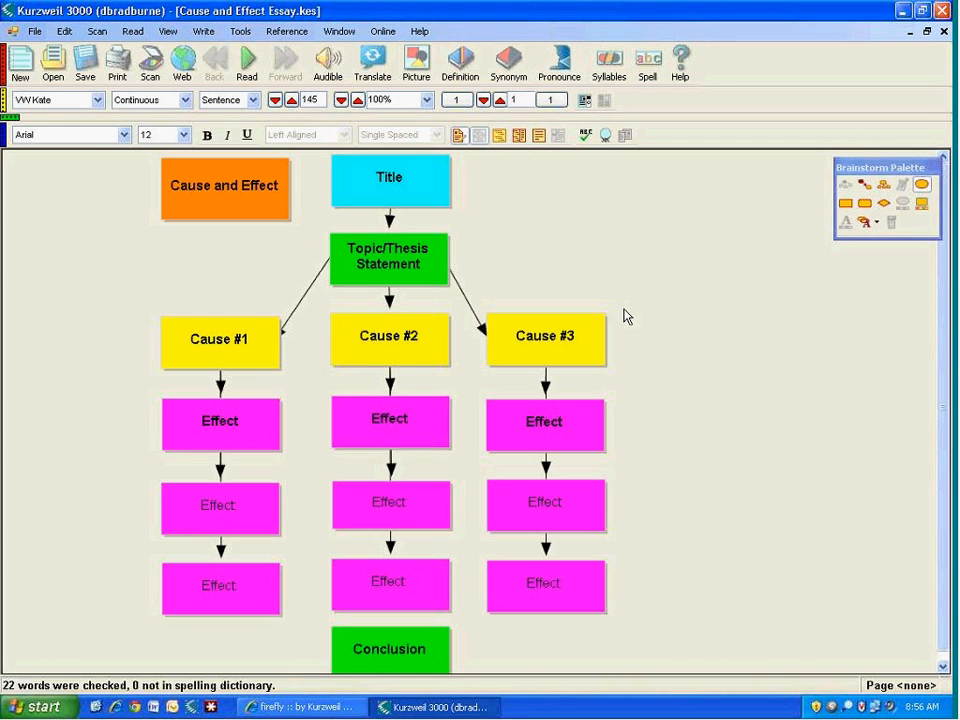
pyautogui.moveTo(629, 309)
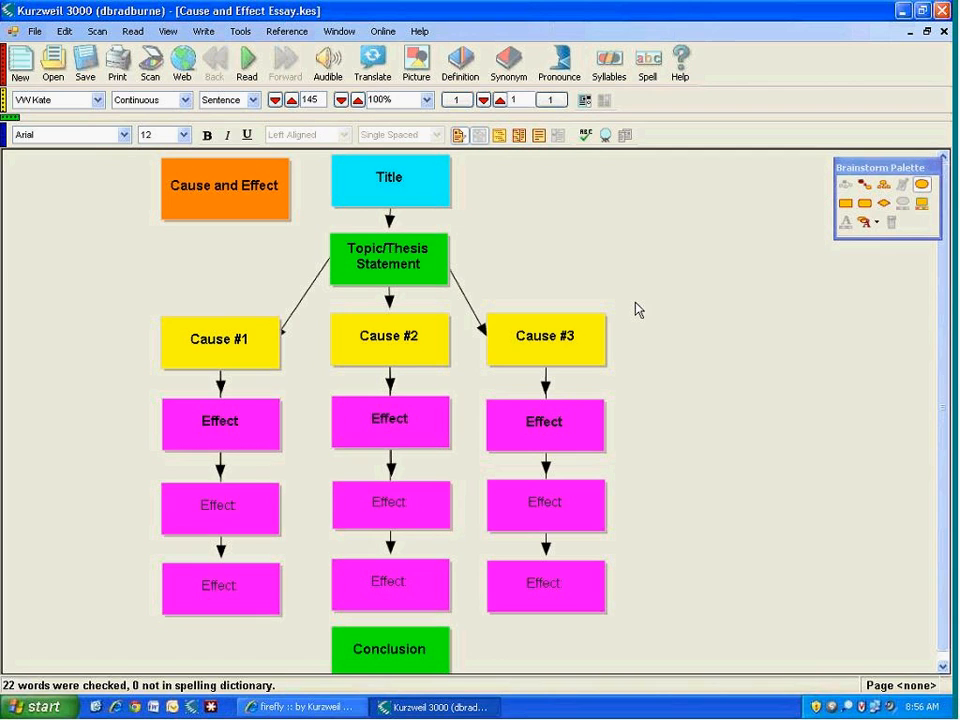
pyautogui.moveTo(643, 307)
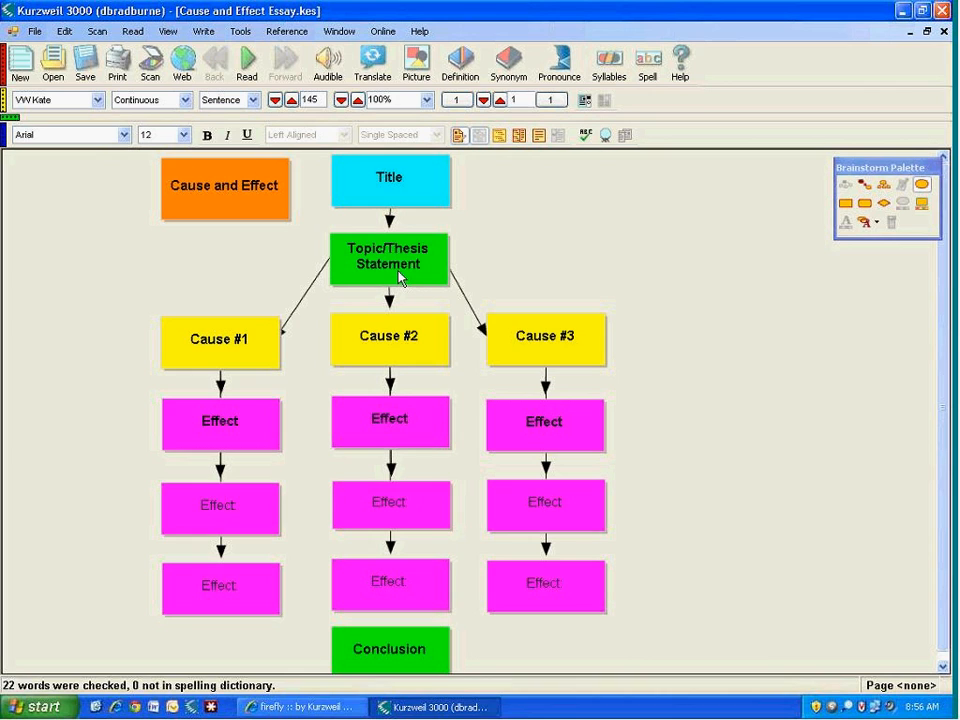
pyautogui.click(388, 255)
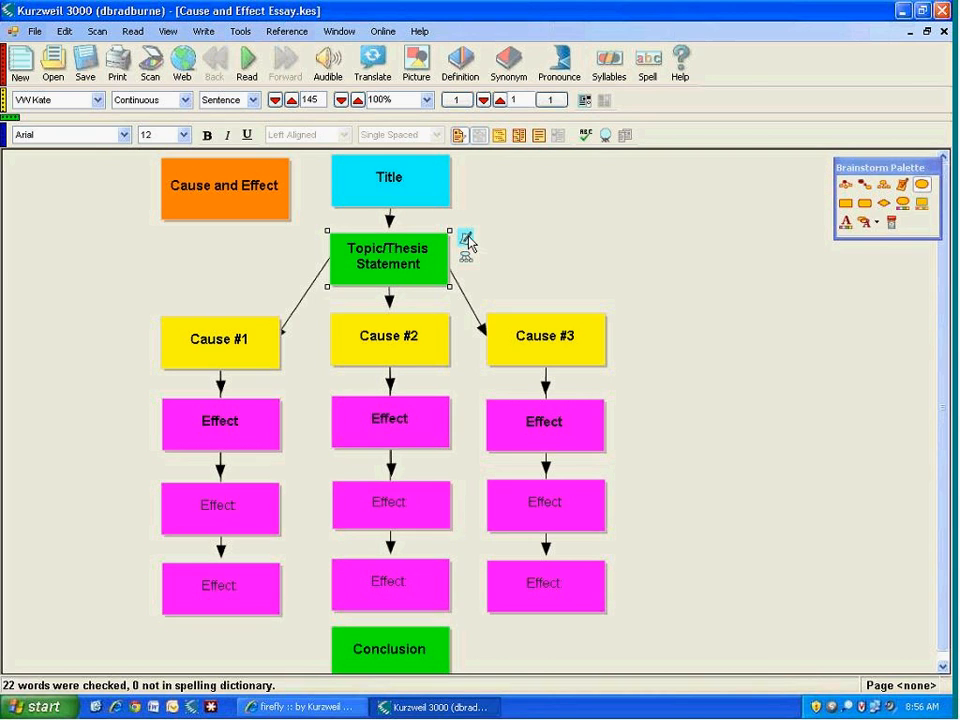
pyautogui.click(465, 238)
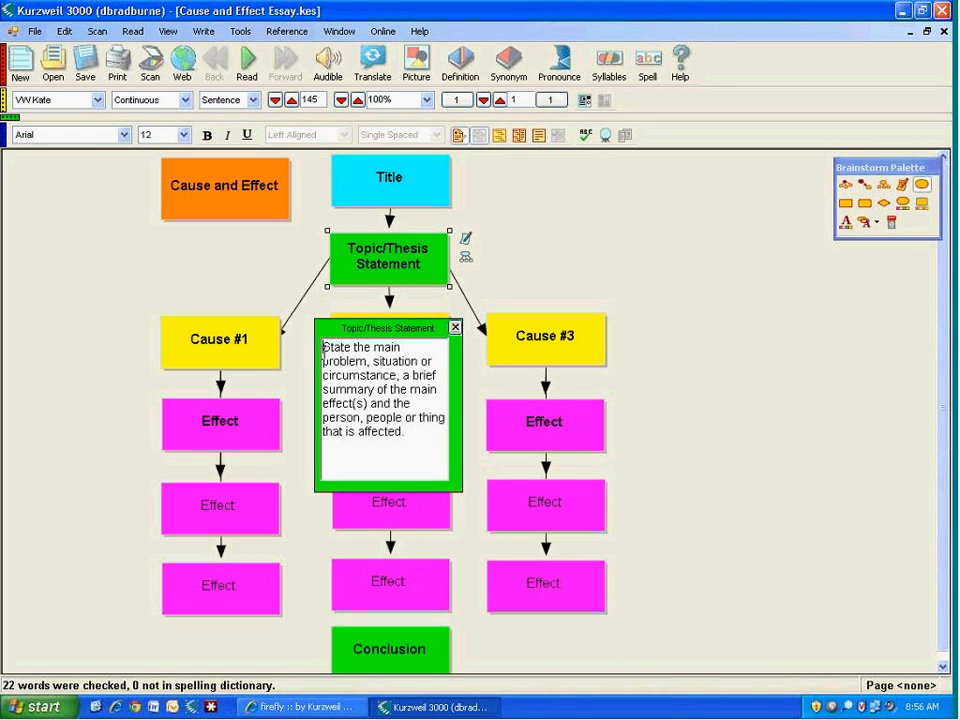
pyautogui.moveTo(247, 62)
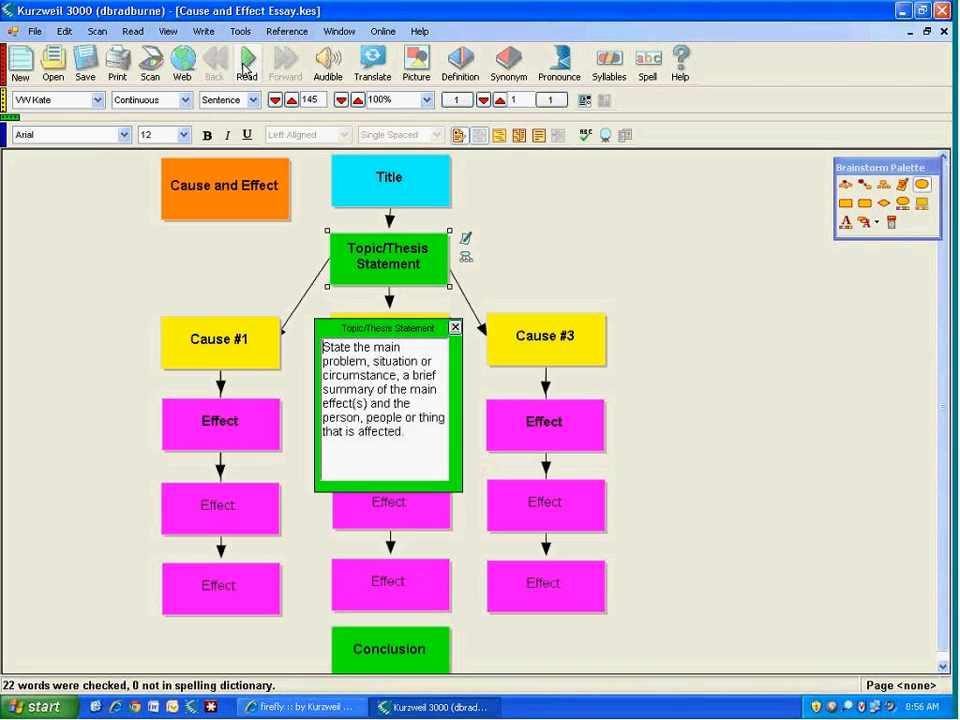
pyautogui.moveTo(539, 251)
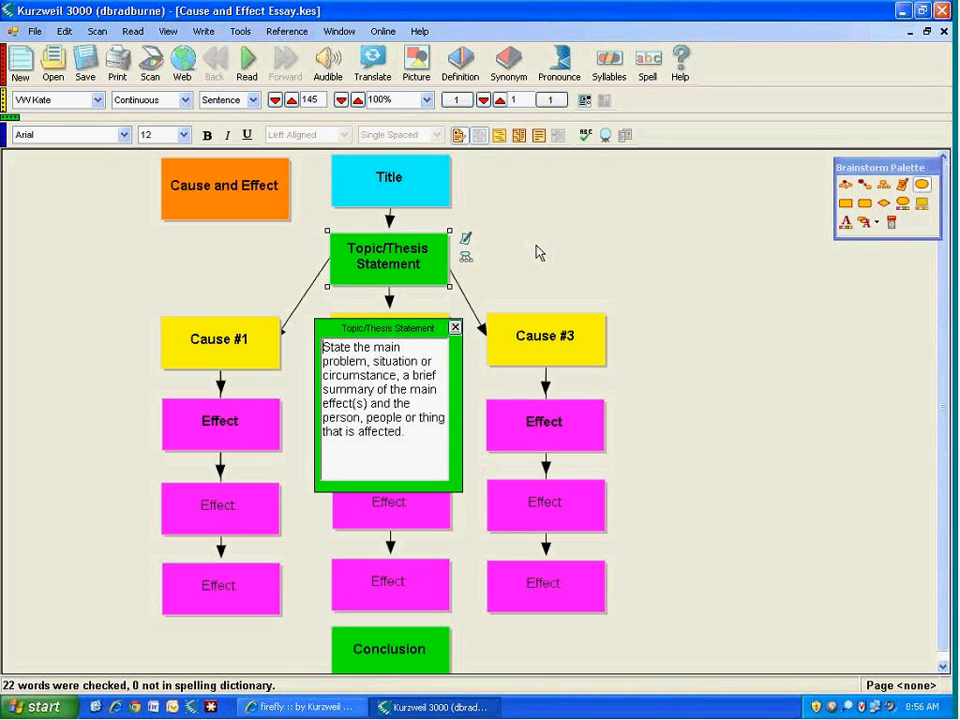
pyautogui.moveTo(530, 250)
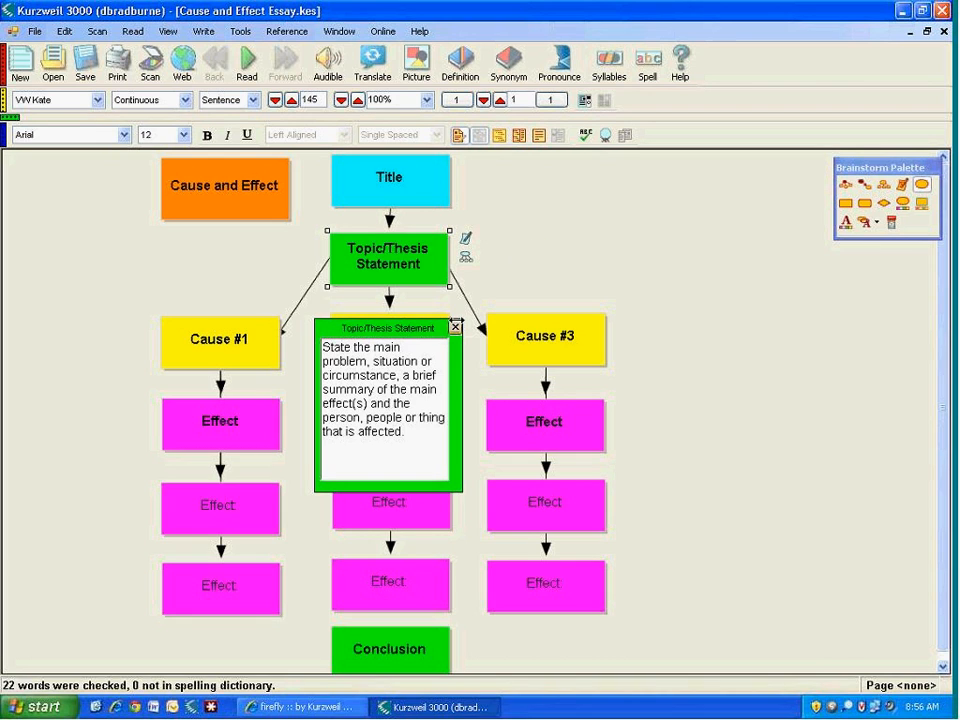
pyautogui.click(455, 327)
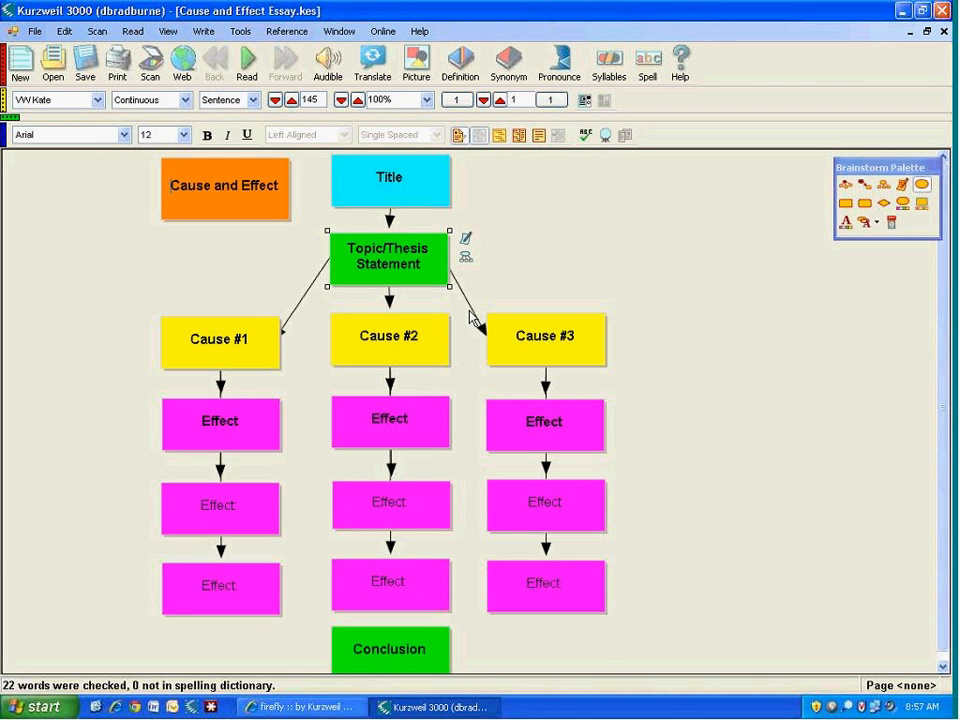
pyautogui.click(510, 268)
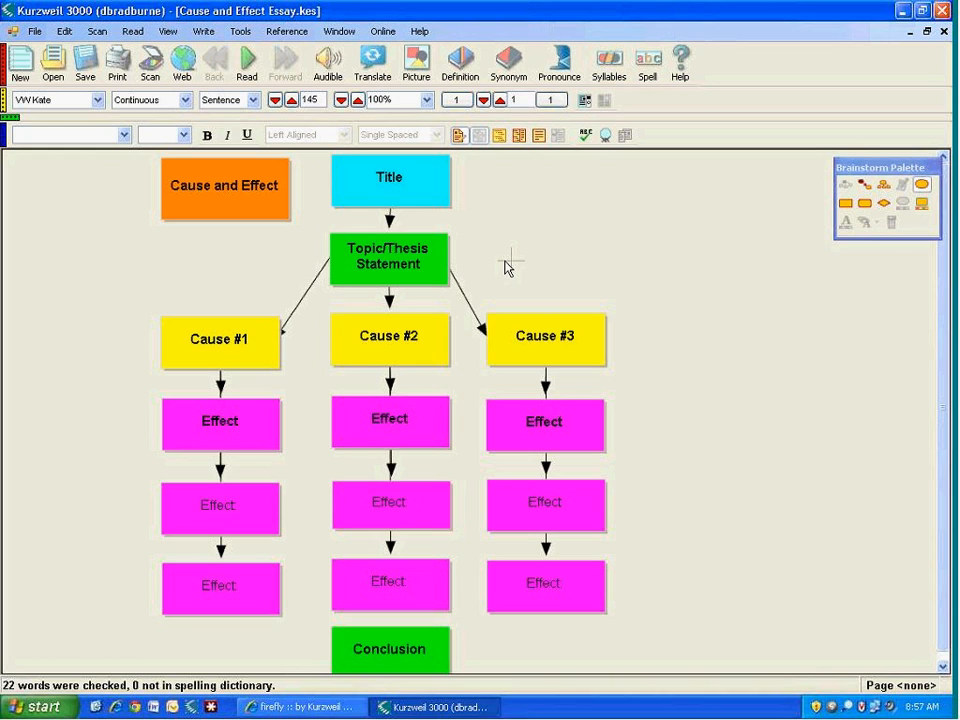
pyautogui.moveTo(485, 278)
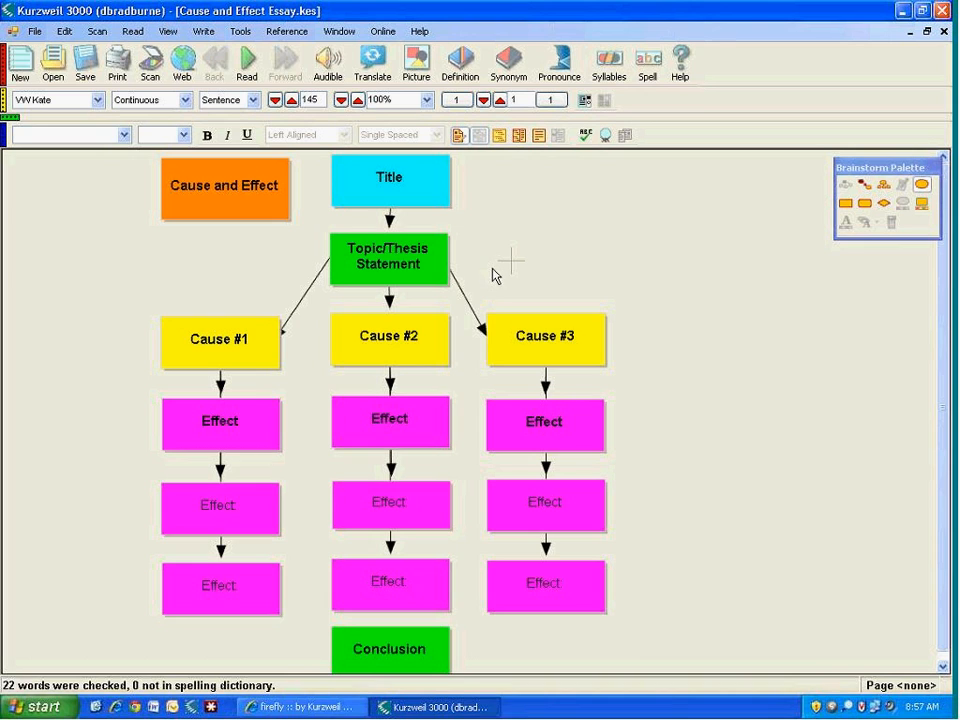
pyautogui.moveTo(375, 258)
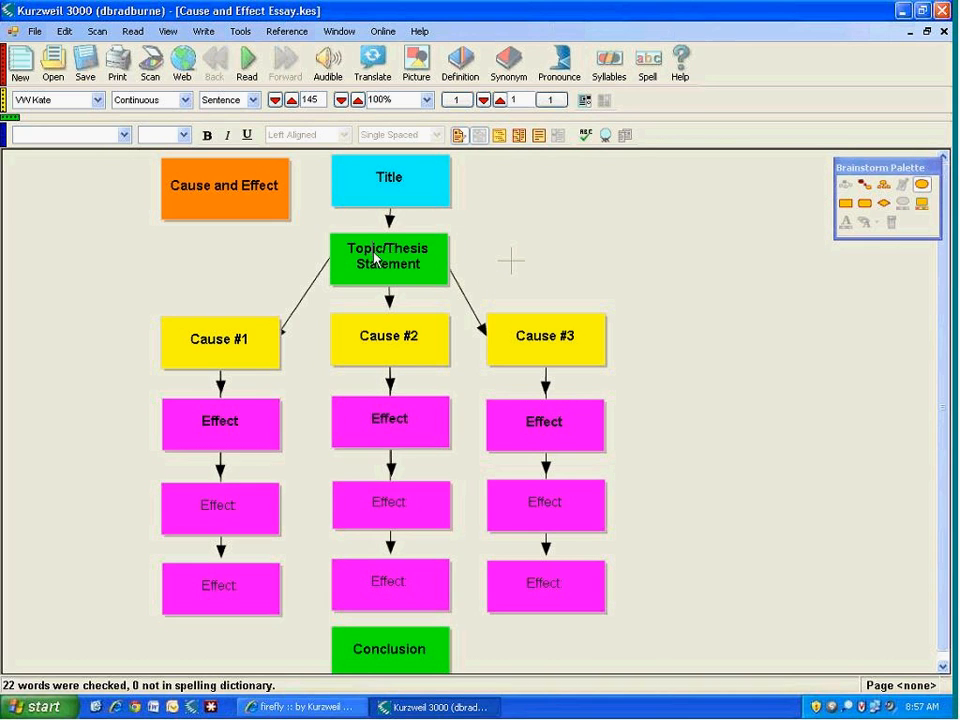
# - Enter 'Kurzweil 3000 Presentation' in the Topic/Thesis Statement box
pyautogui.click(388, 259)
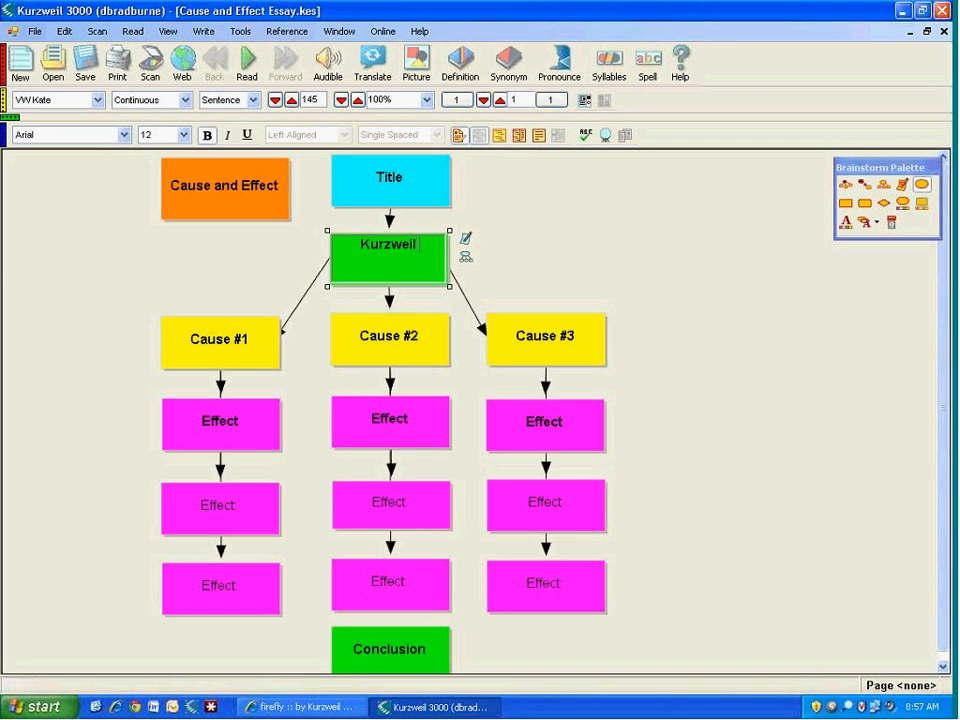
pyautogui.write('3000')
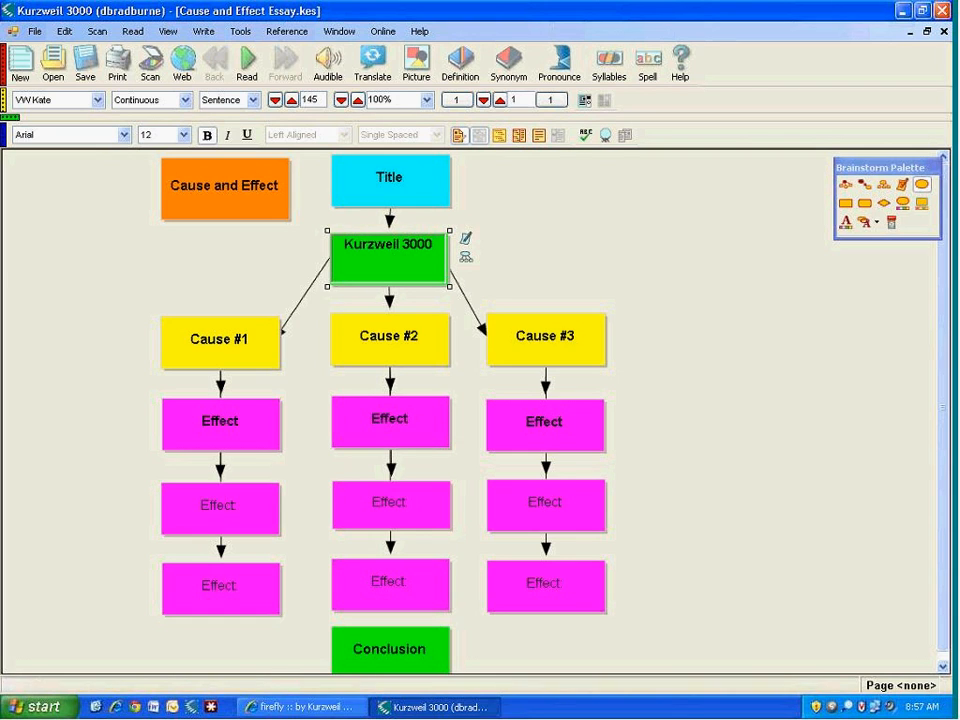
pyautogui.write('Presentation')
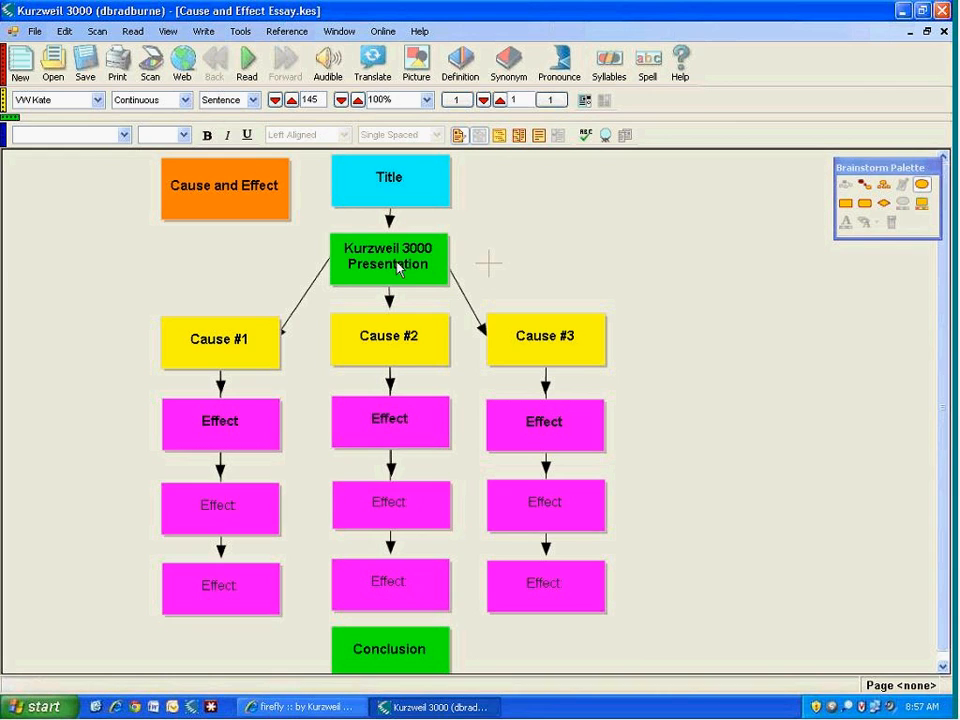
pyautogui.moveTo(498, 135)
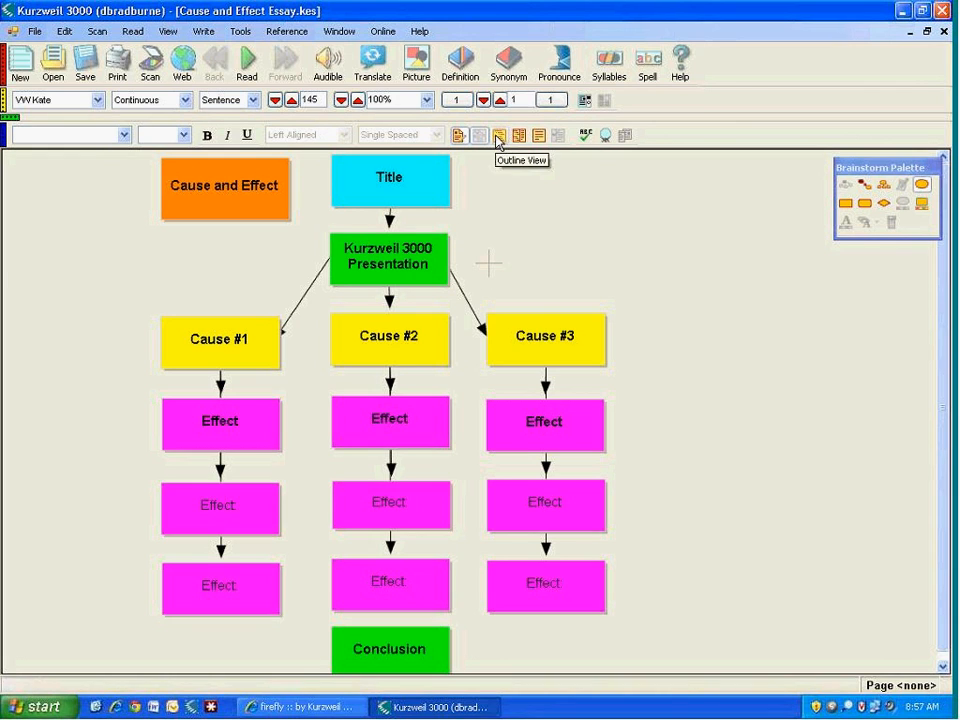
pyautogui.moveTo(479, 135)
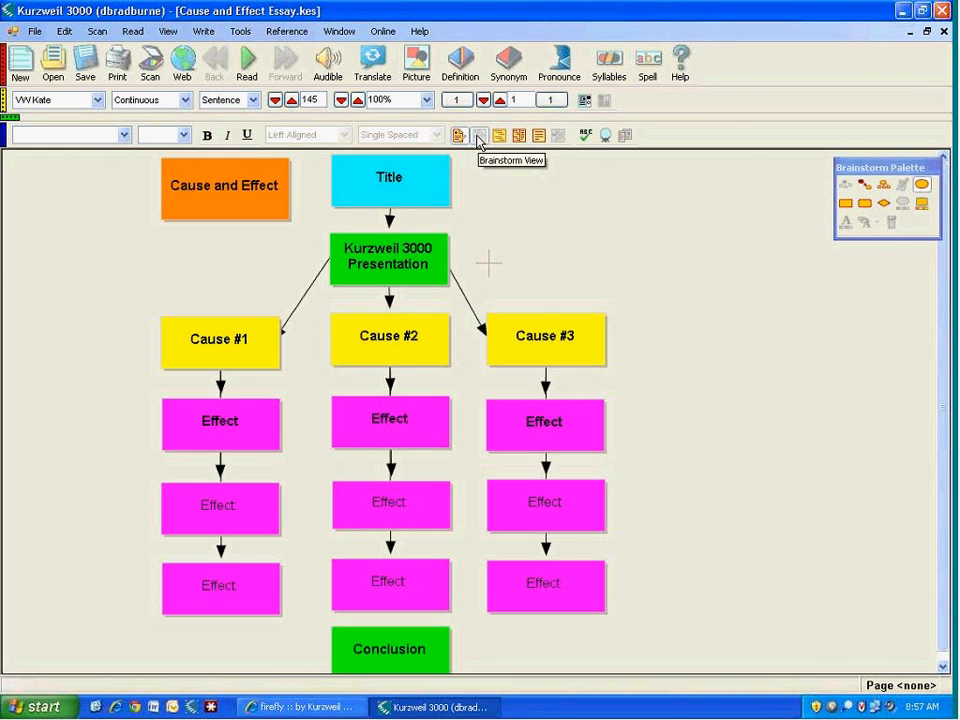
pyautogui.moveTo(500, 138)
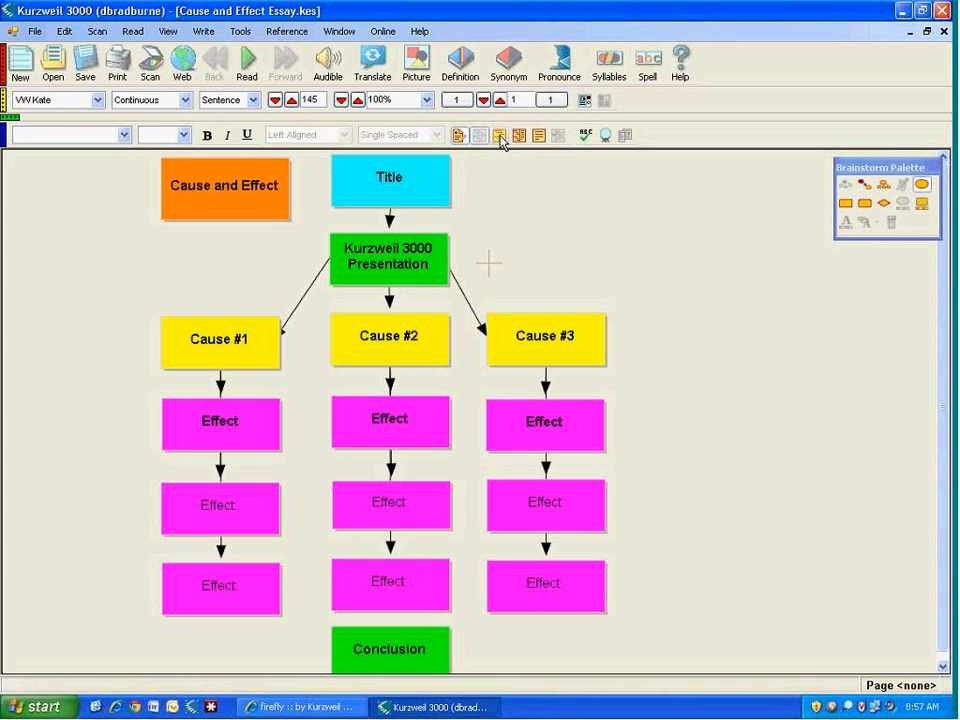
# - In Outline View, replace the Cause #1 placeholder with 'Speak while typing'
pyautogui.click(499, 135)
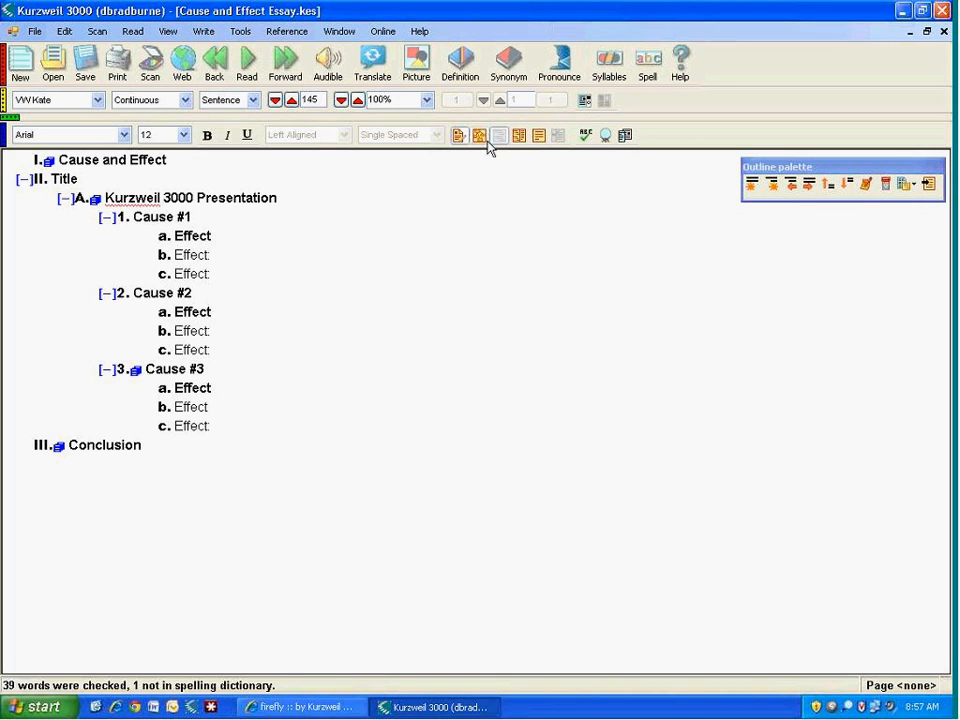
pyautogui.moveTo(283, 205)
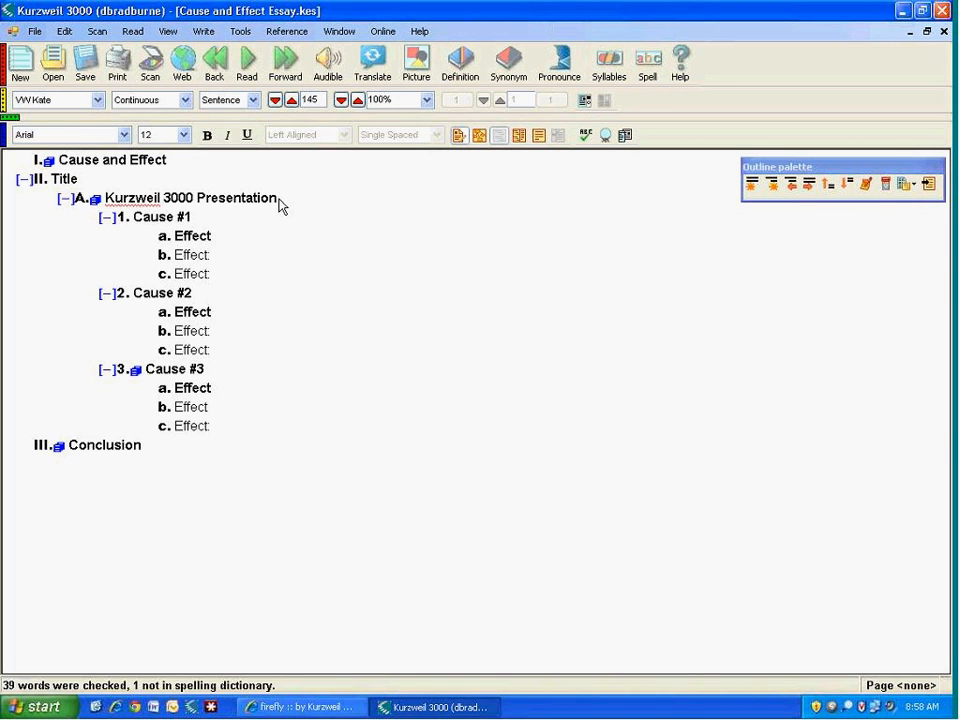
pyautogui.doubleClick(190, 197)
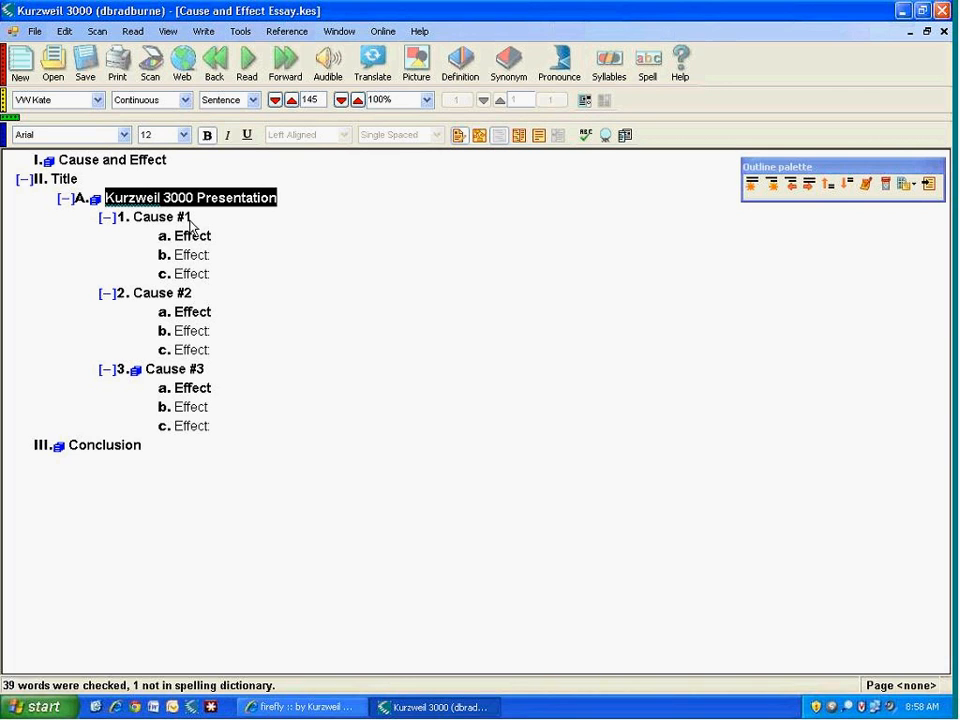
pyautogui.click(186, 217)
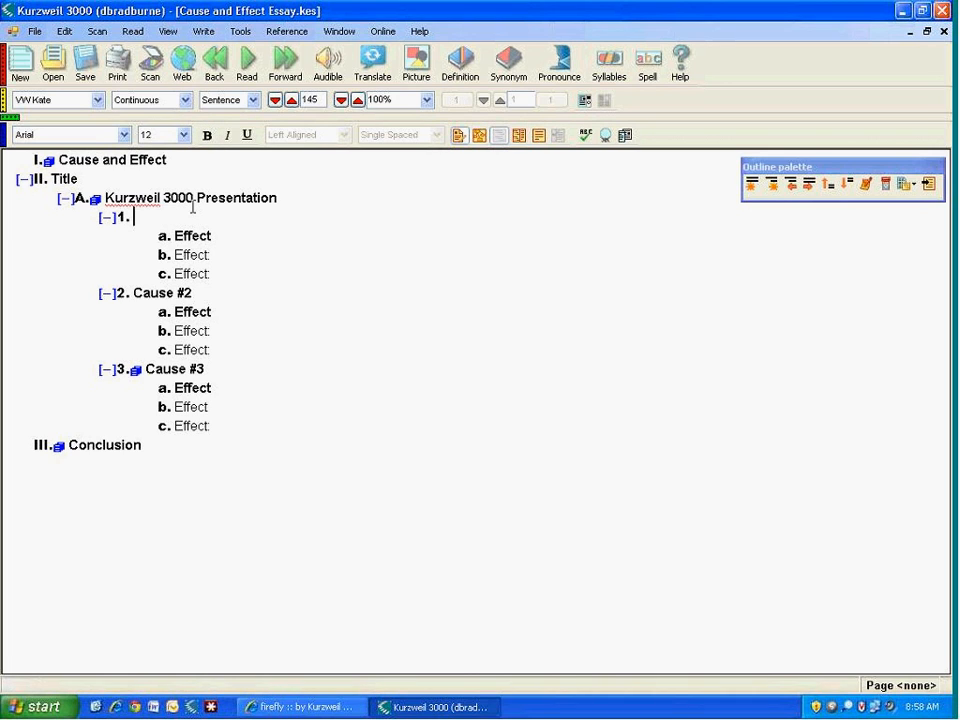
pyautogui.write('Spea')
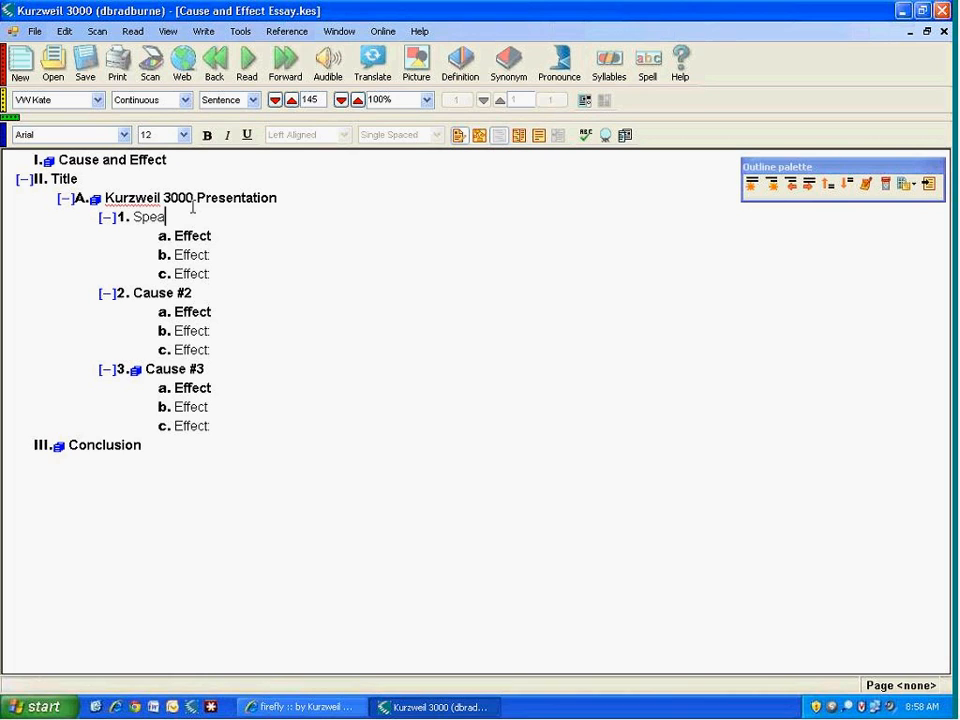
pyautogui.write('k whil')
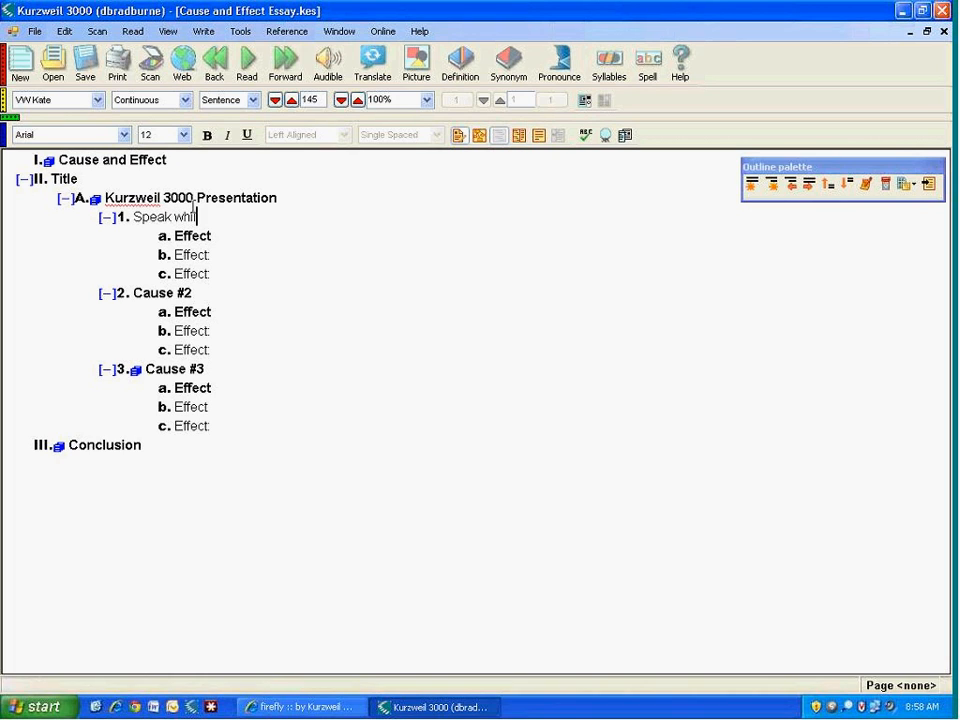
pyautogui.write('e typing')
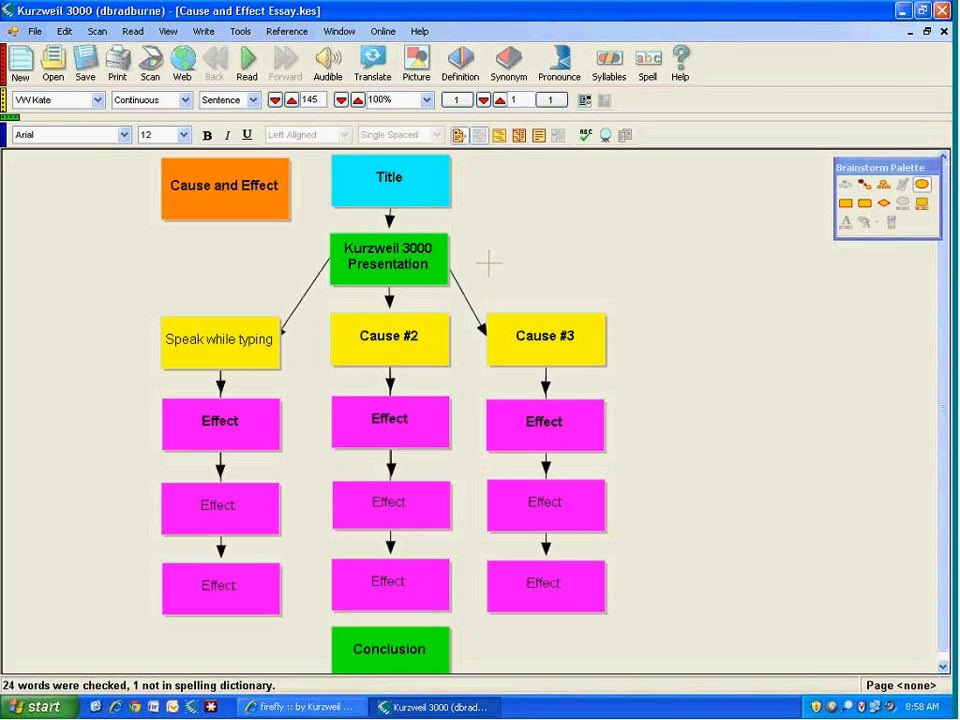
pyautogui.moveTo(495, 245)
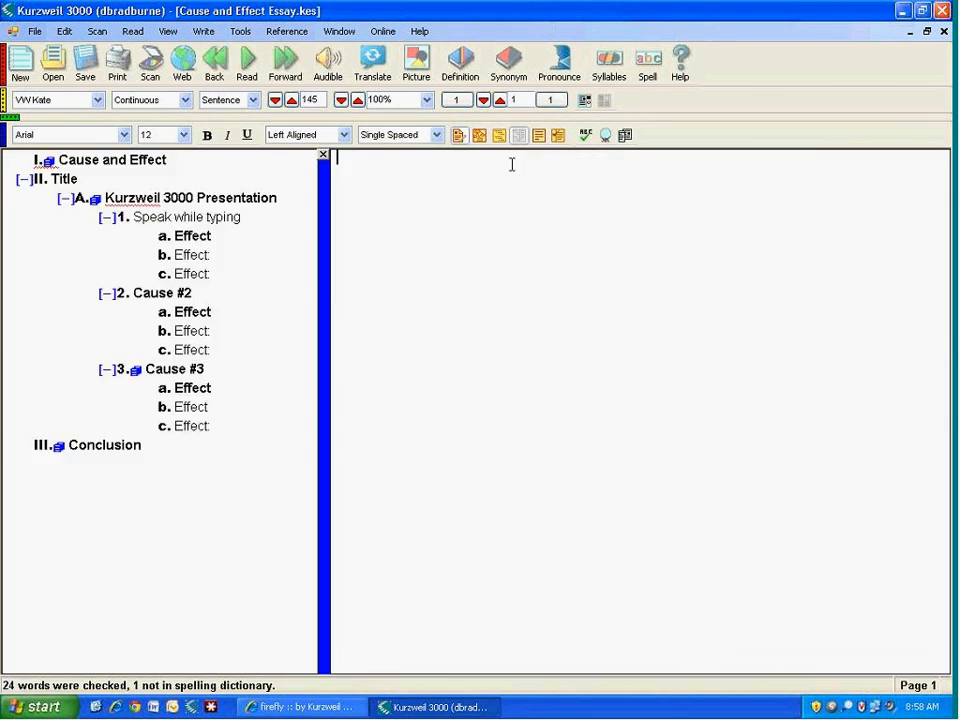
pyautogui.moveTo(475, 187)
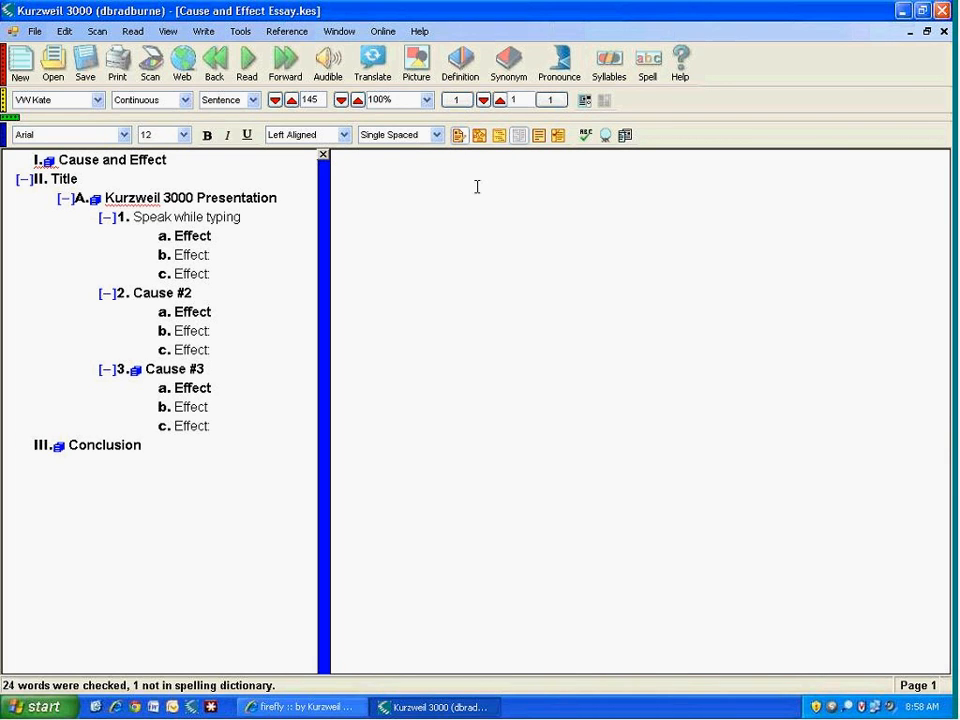
pyautogui.moveTo(92, 187)
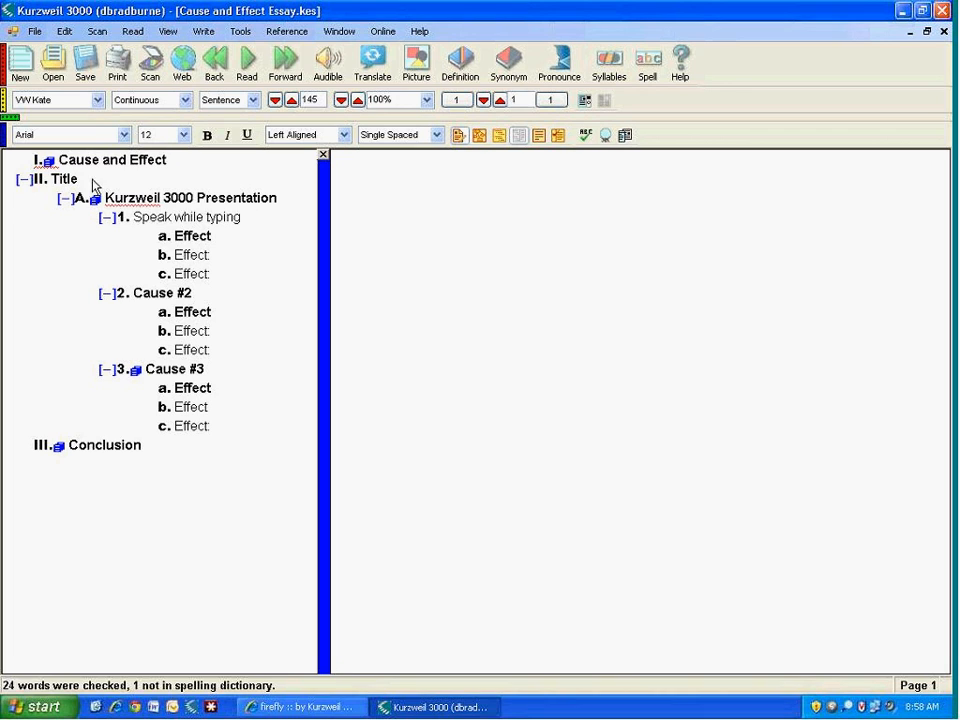
pyautogui.moveTo(103, 263)
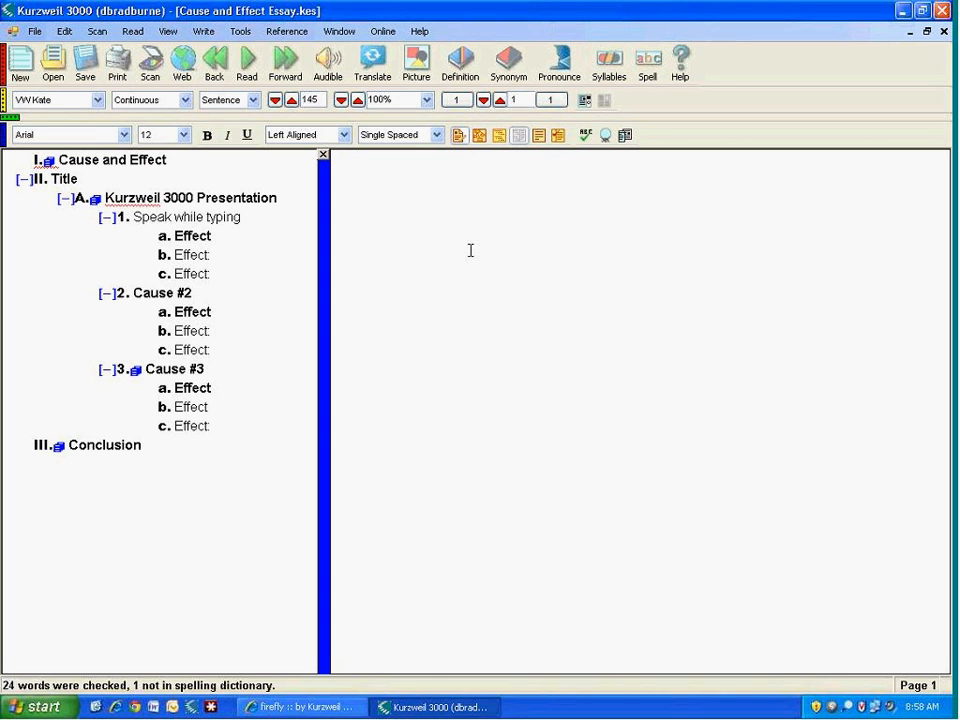
# - Write 'This is where I can type and speak while typing.' using the outline note
pyautogui.write('This is w')
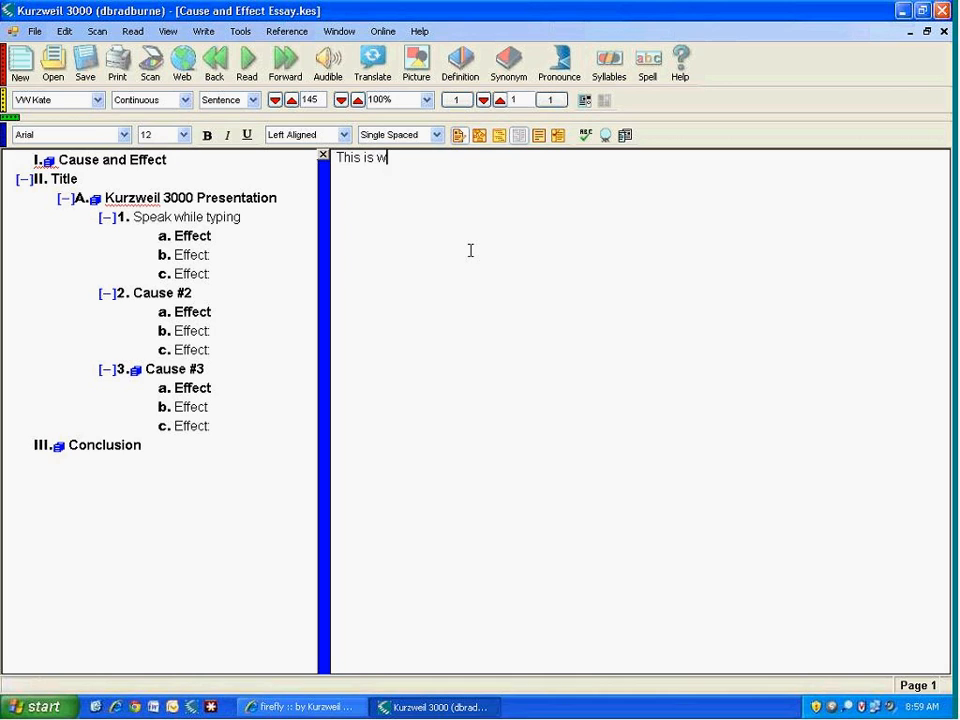
pyautogui.write('here')
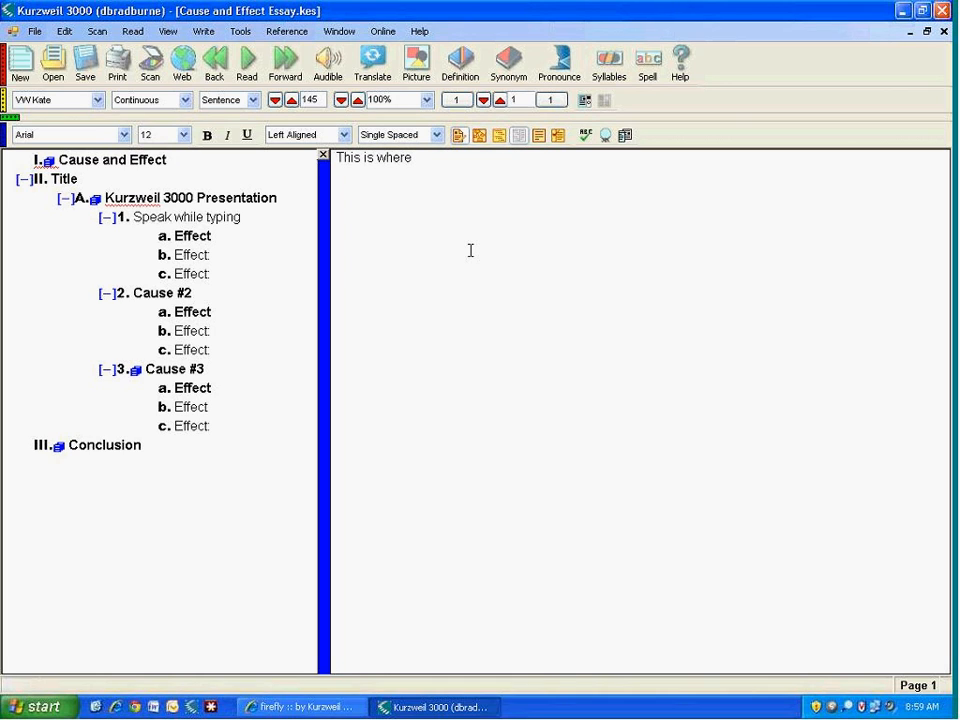
pyautogui.write('I can typ')
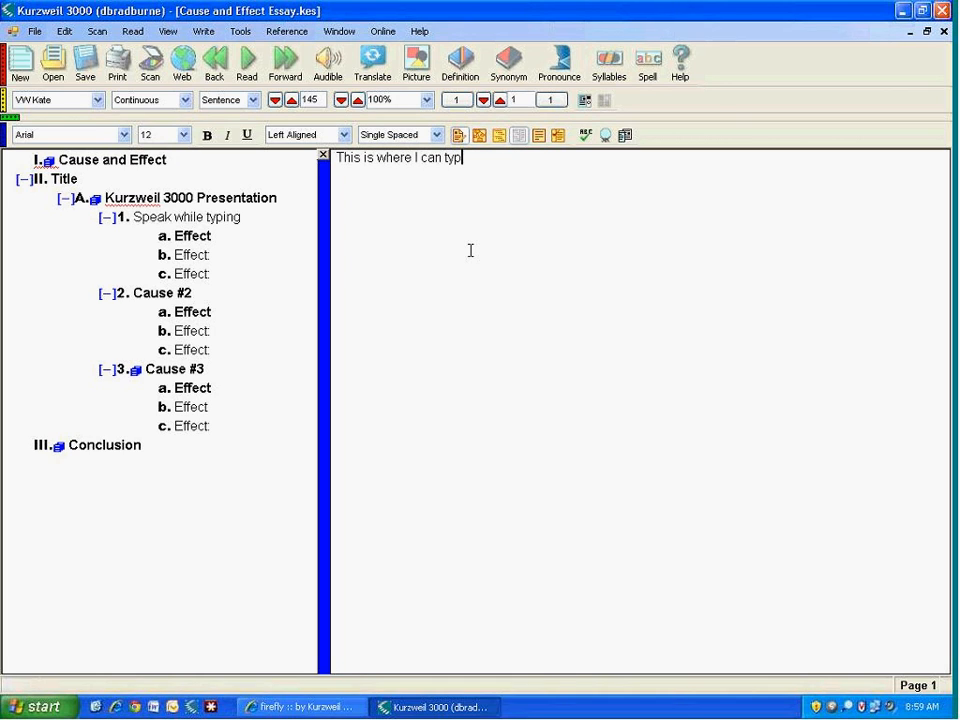
pyautogui.write('e')
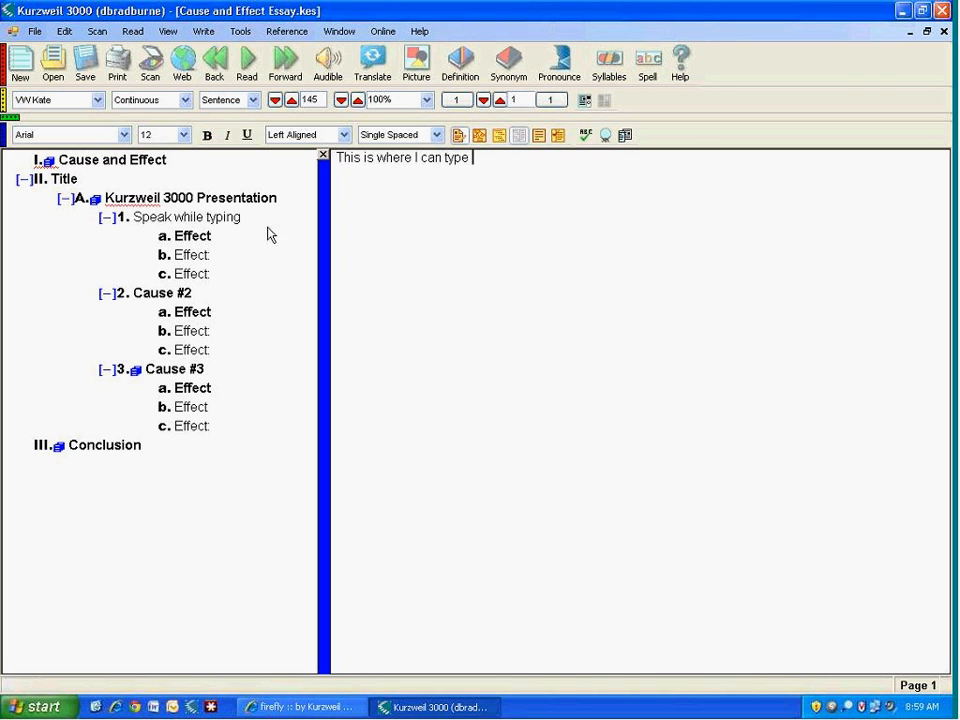
pyautogui.write('and')
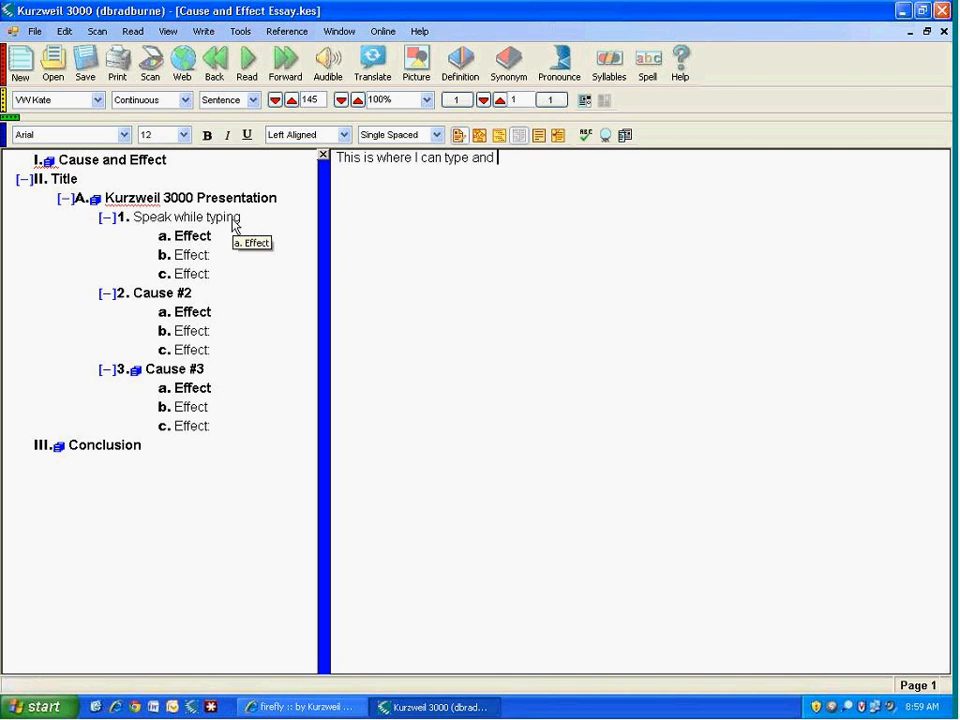
pyautogui.doubleClick(205, 217)
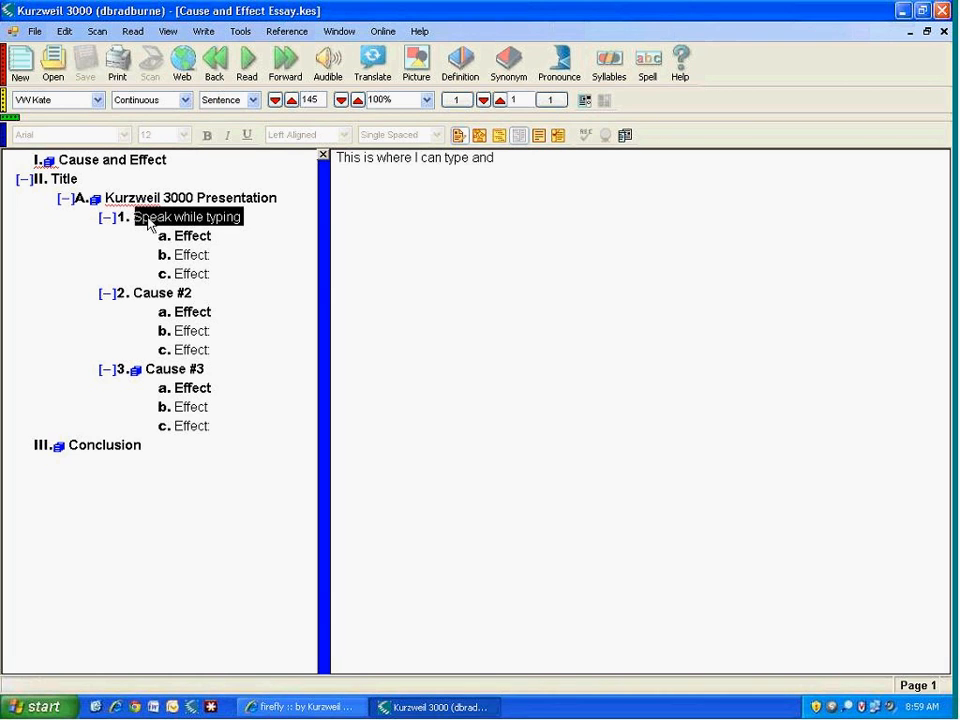
pyautogui.write('Speak while typing')
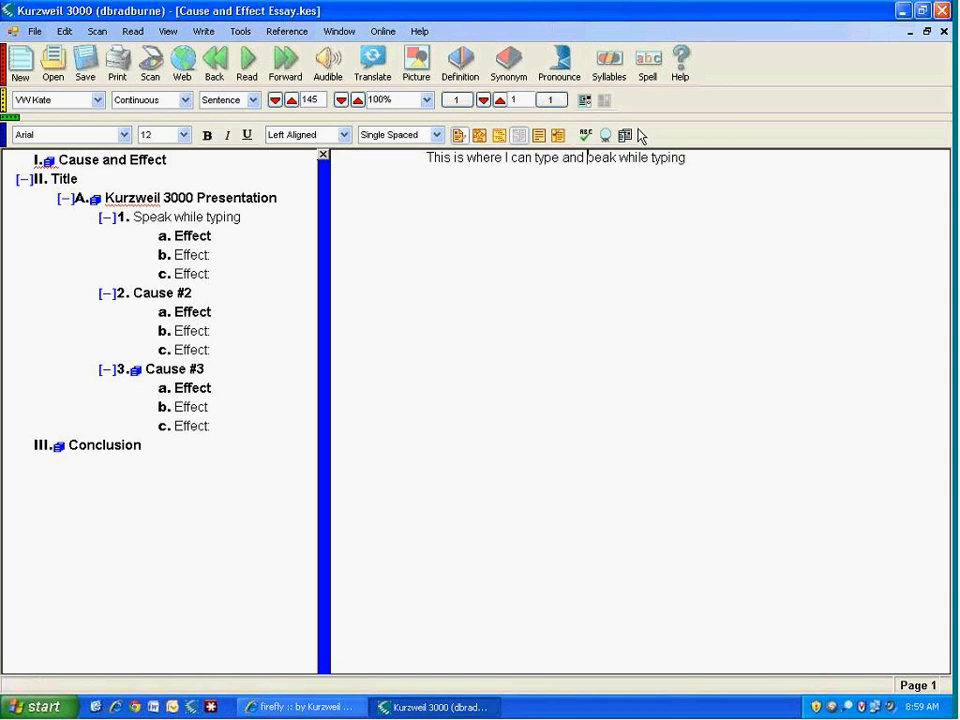
pyautogui.write('speak')
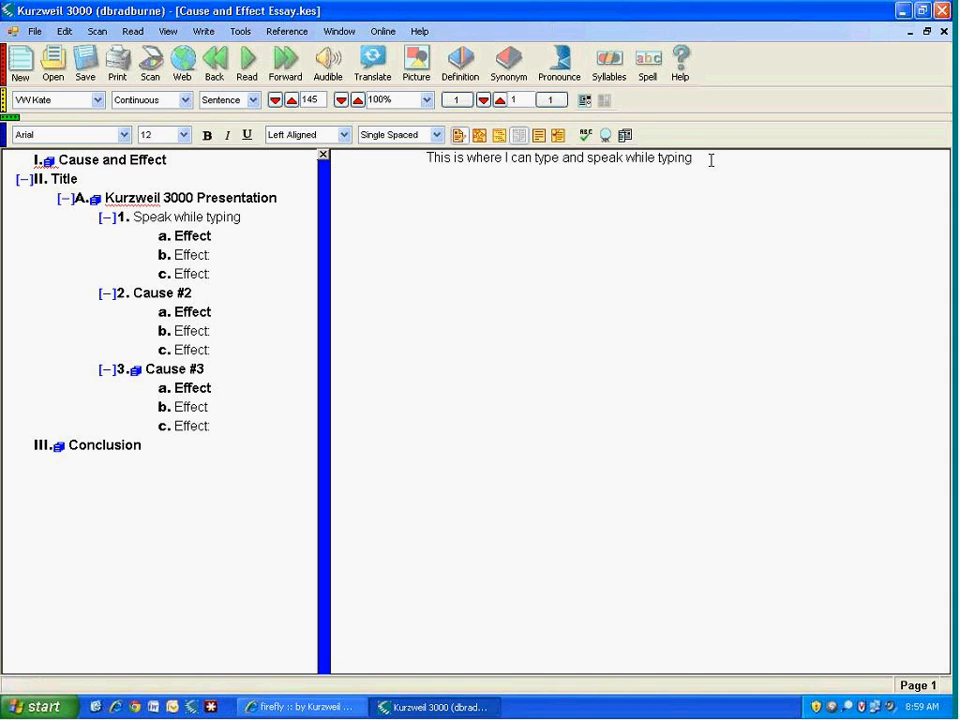
pyautogui.write('.')
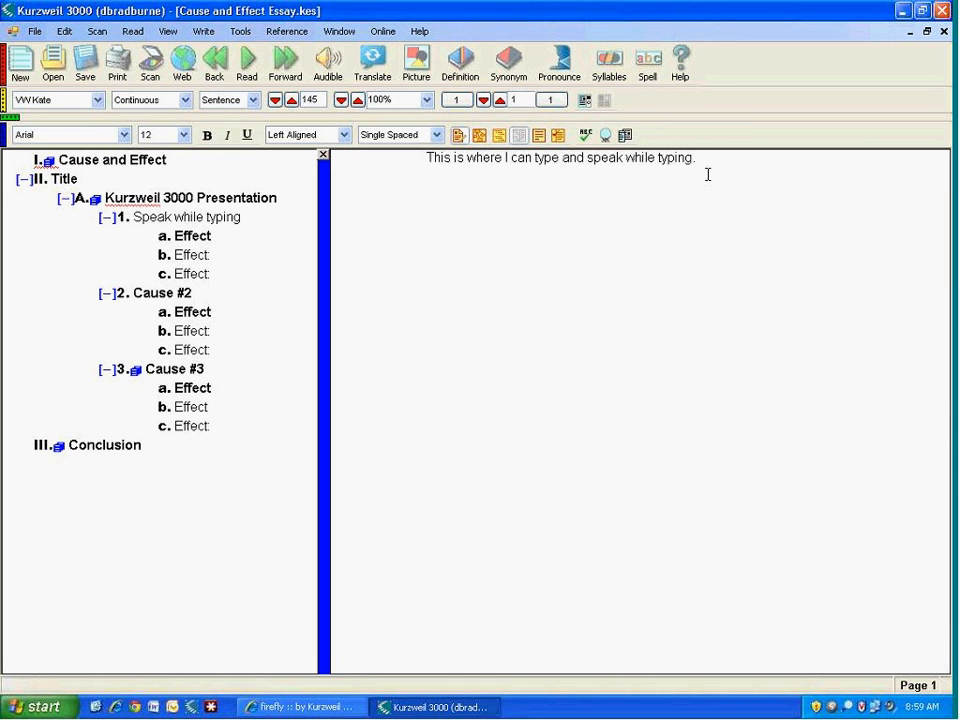
pyautogui.moveTo(379, 271)
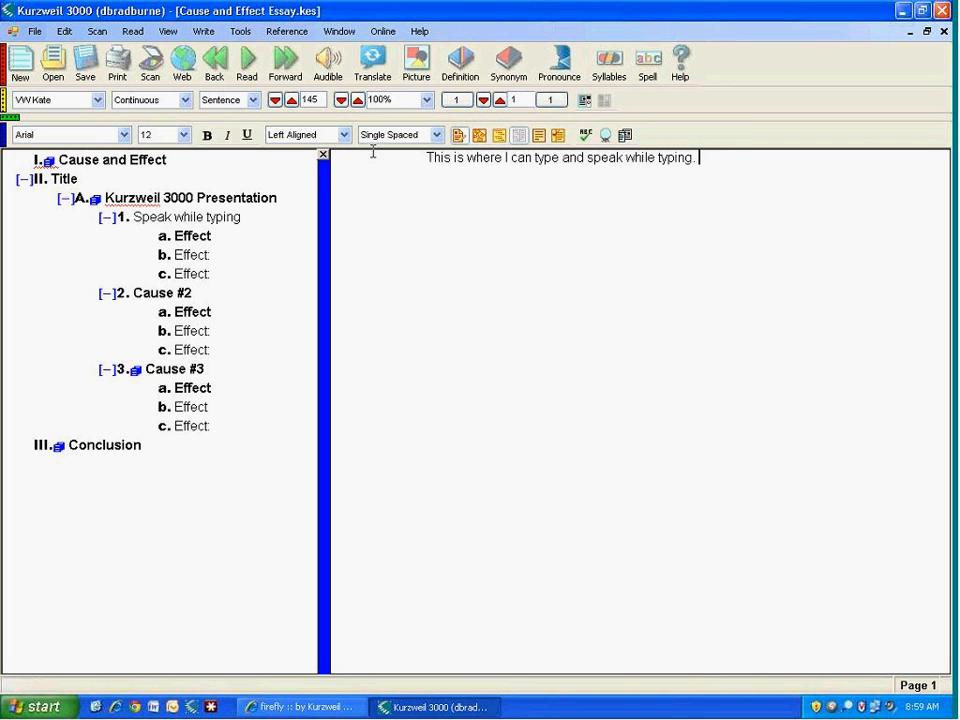
pyautogui.moveTo(540, 135)
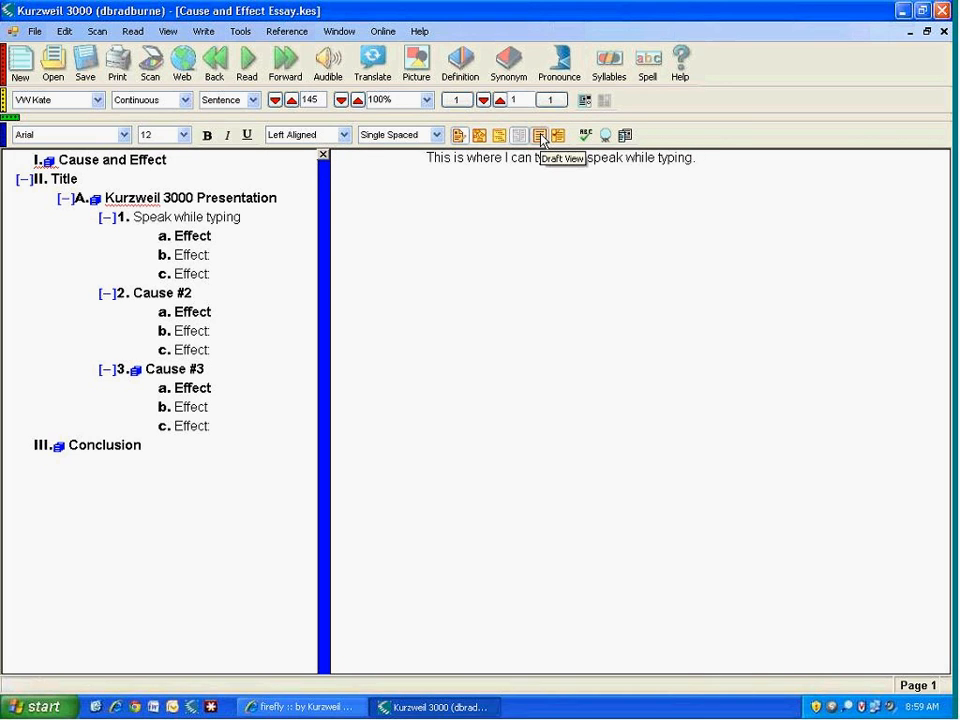
# - Switch to Draft View and type 'If there is a misstake' after the first sentence
pyautogui.click(538, 135)
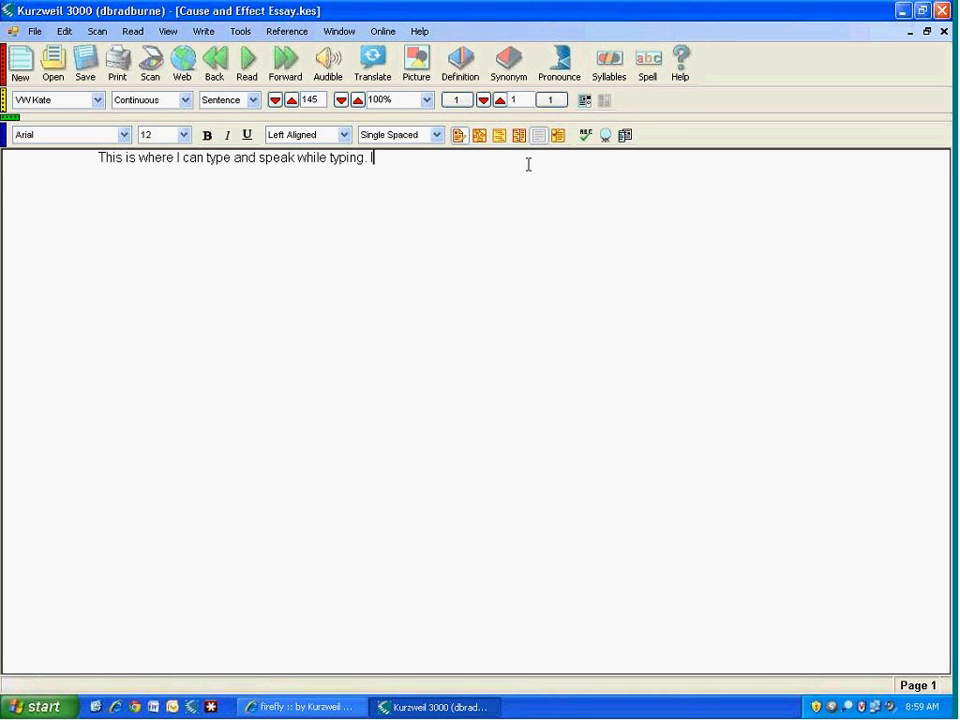
pyautogui.write('If th')
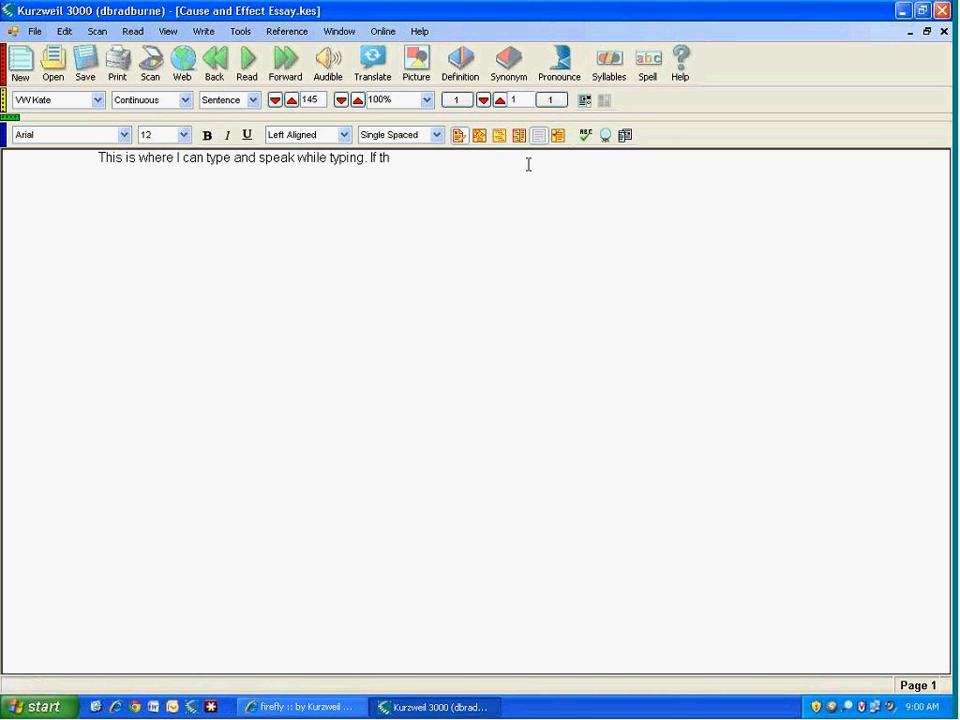
pyautogui.write('ere is a')
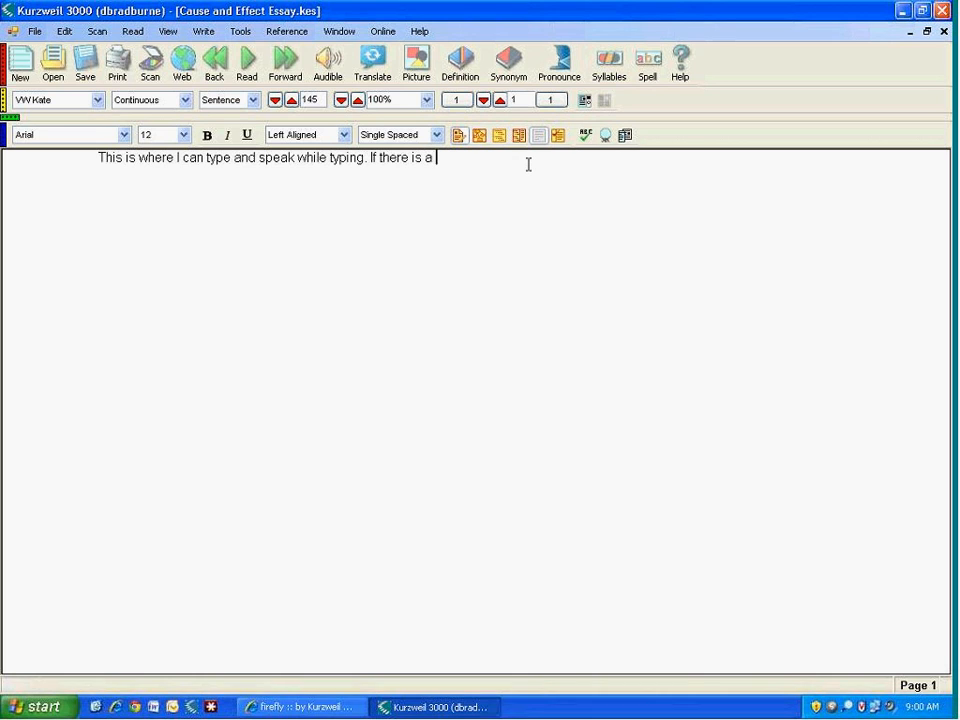
pyautogui.write('missta')
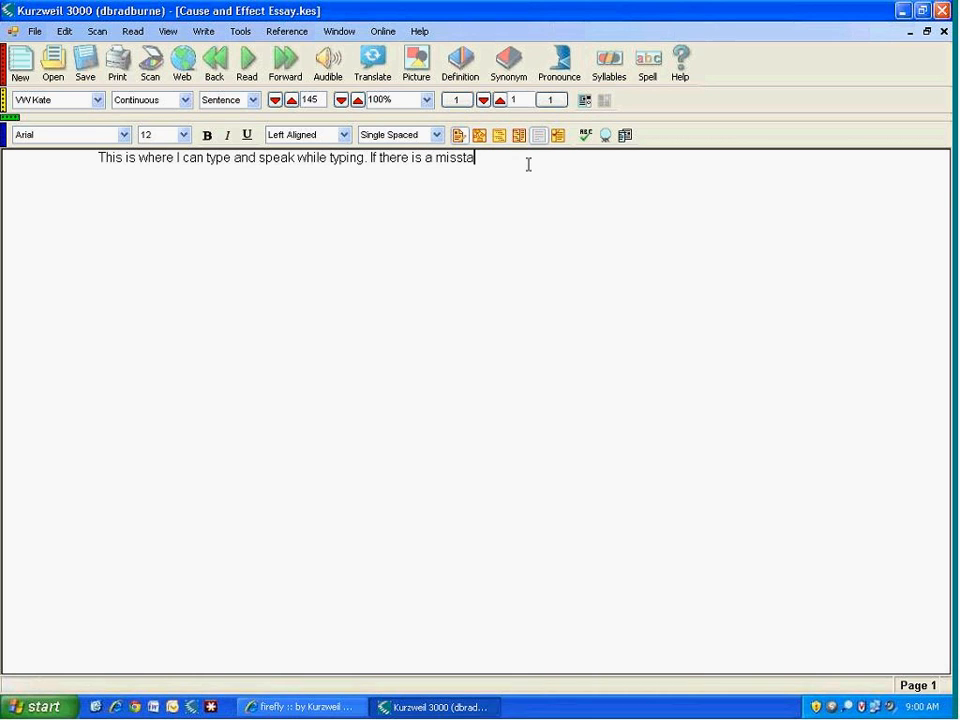
pyautogui.write('ke')
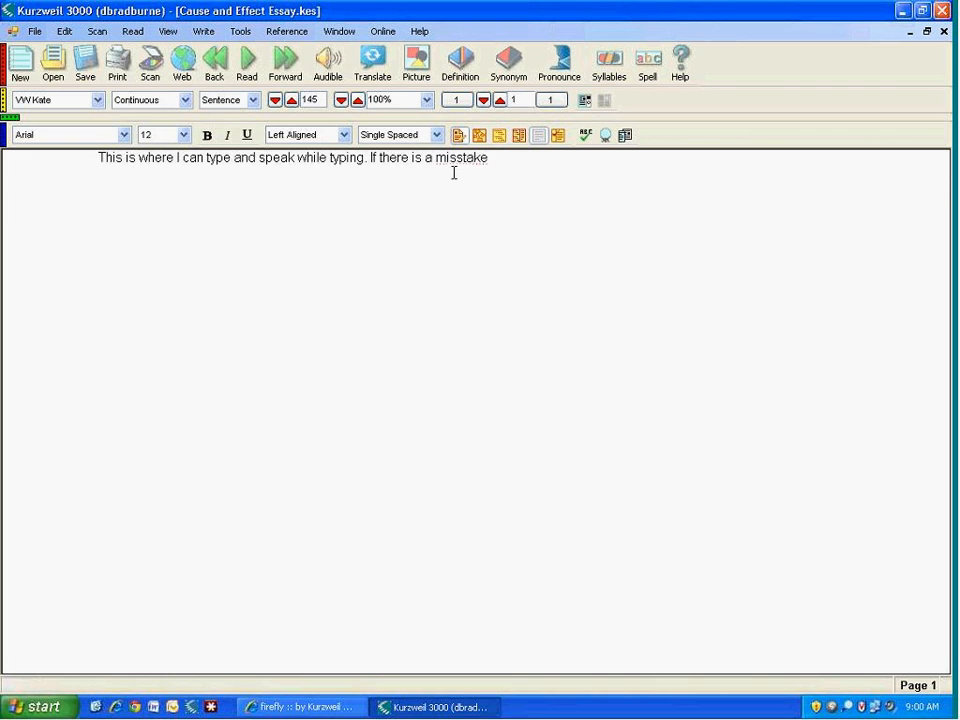
pyautogui.moveTo(557, 157)
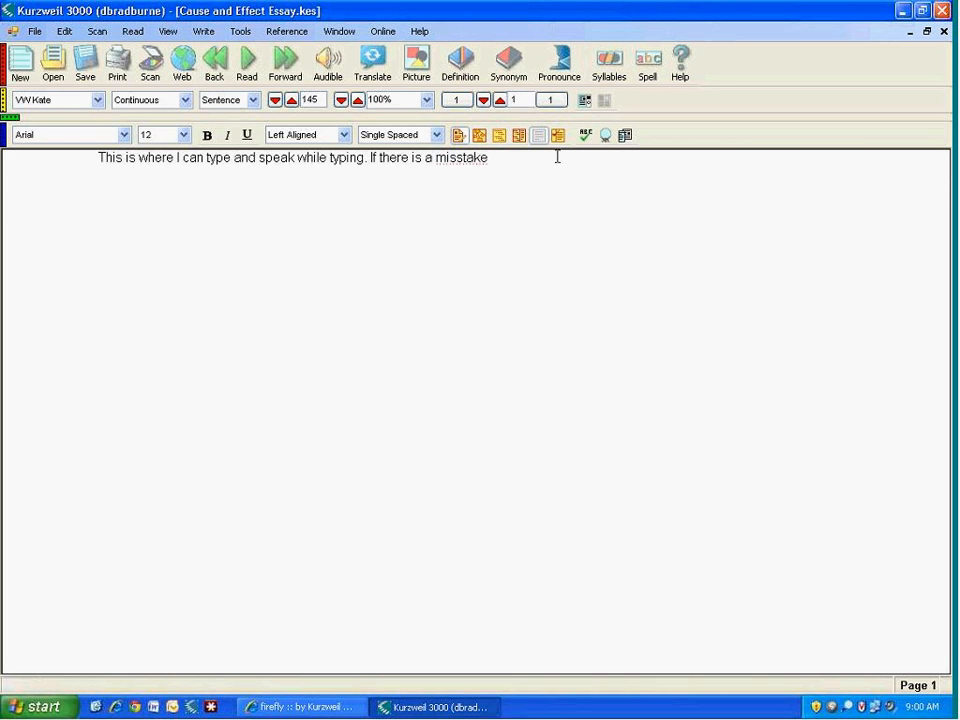
pyautogui.moveTo(585, 135)
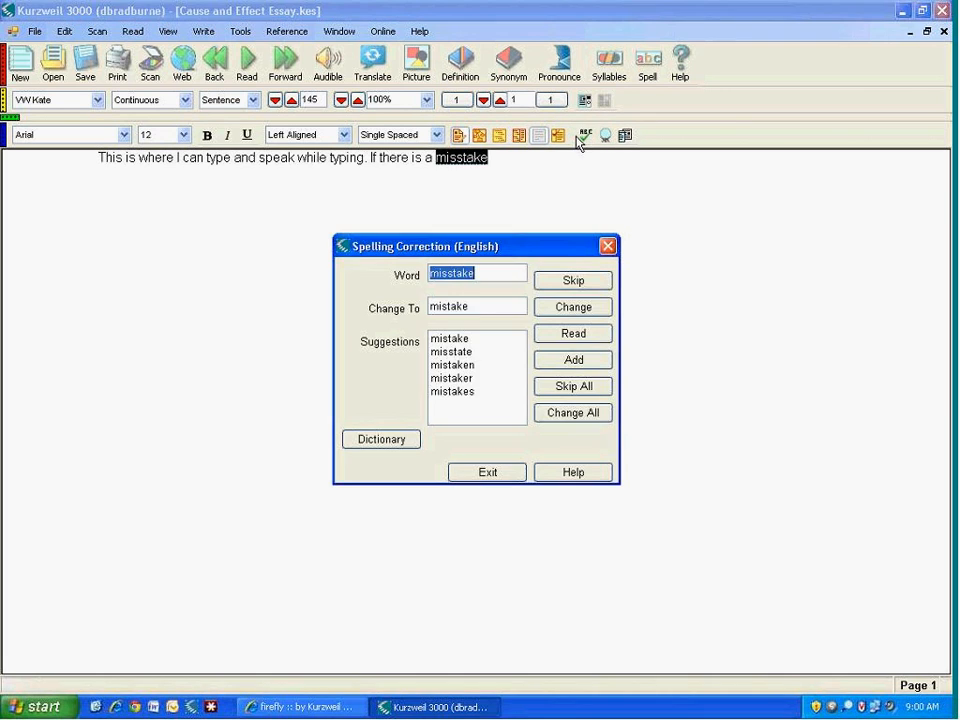
pyautogui.moveTo(505, 275)
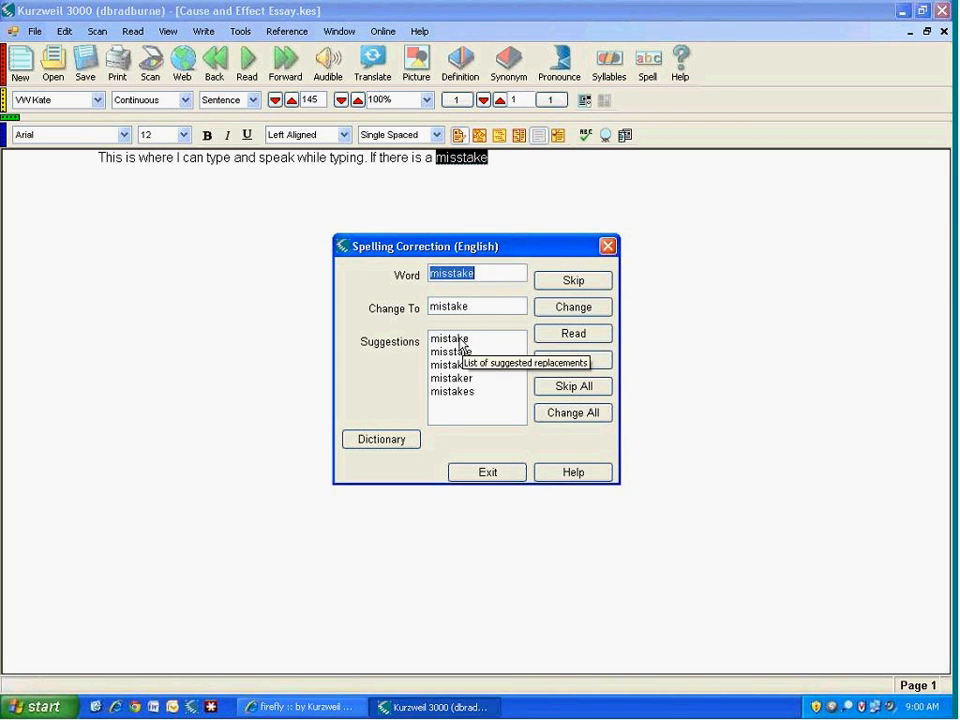
# - In Spell Check, replace 'misstake' with the suggestion 'mistake'
pyautogui.click(449, 338)
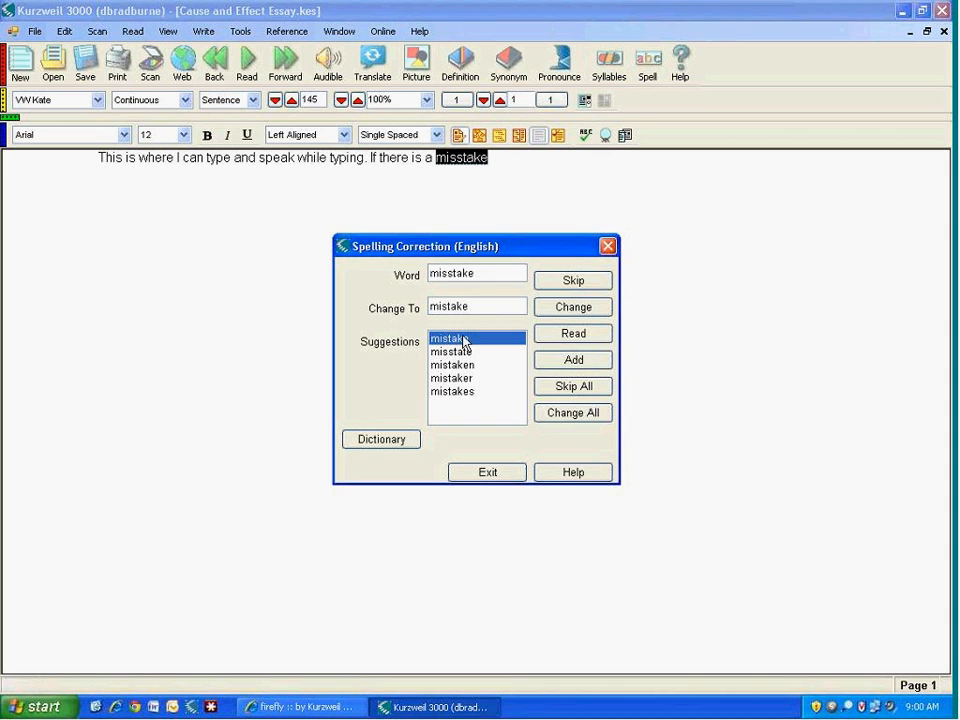
pyautogui.click(452, 364)
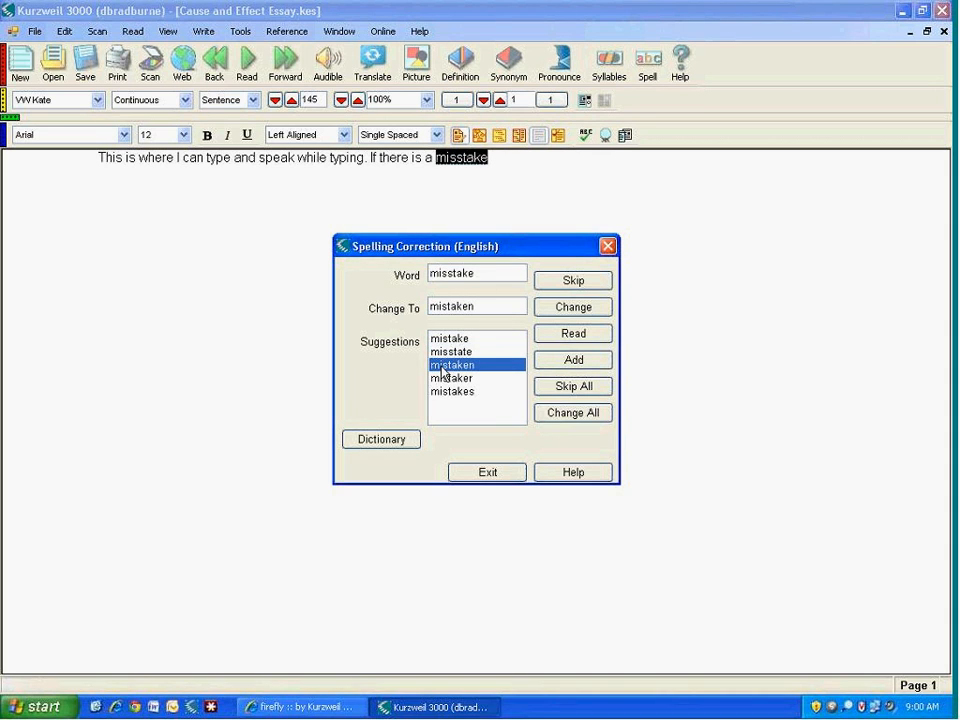
pyautogui.click(449, 338)
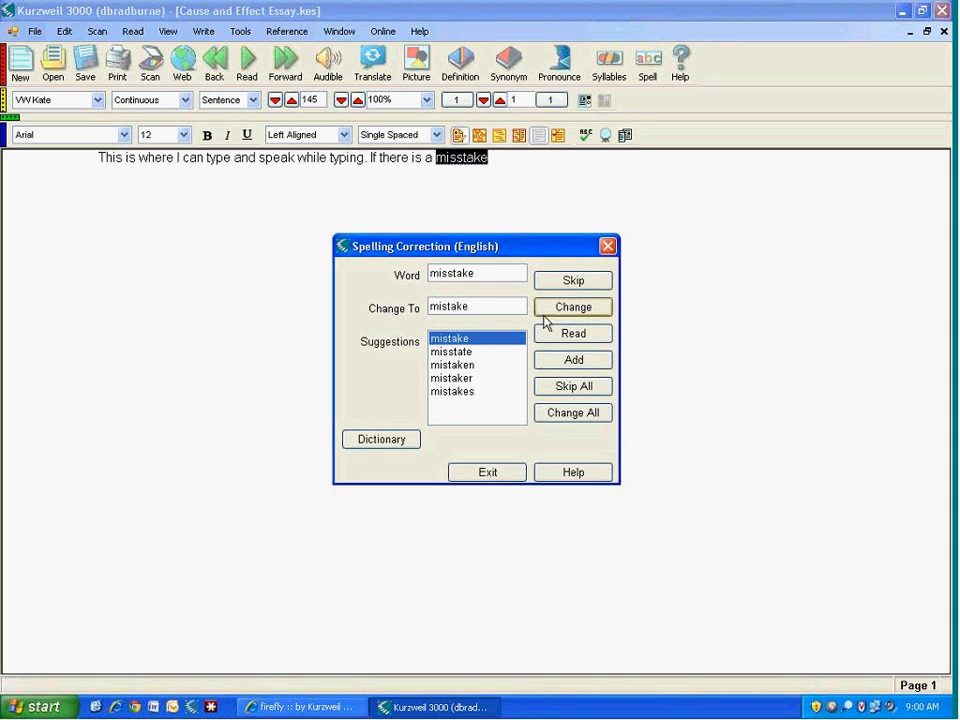
pyautogui.click(572, 307)
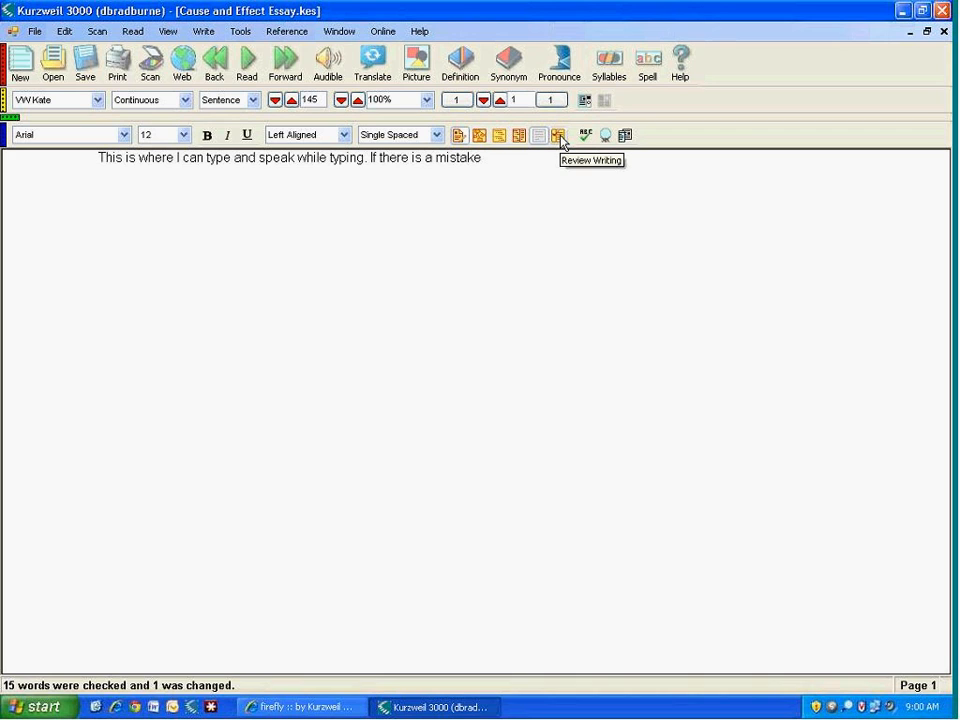
# - Open the Review Checklist, start 'Listen to Your Written Work', then click into the blank essay
pyautogui.click(558, 135)
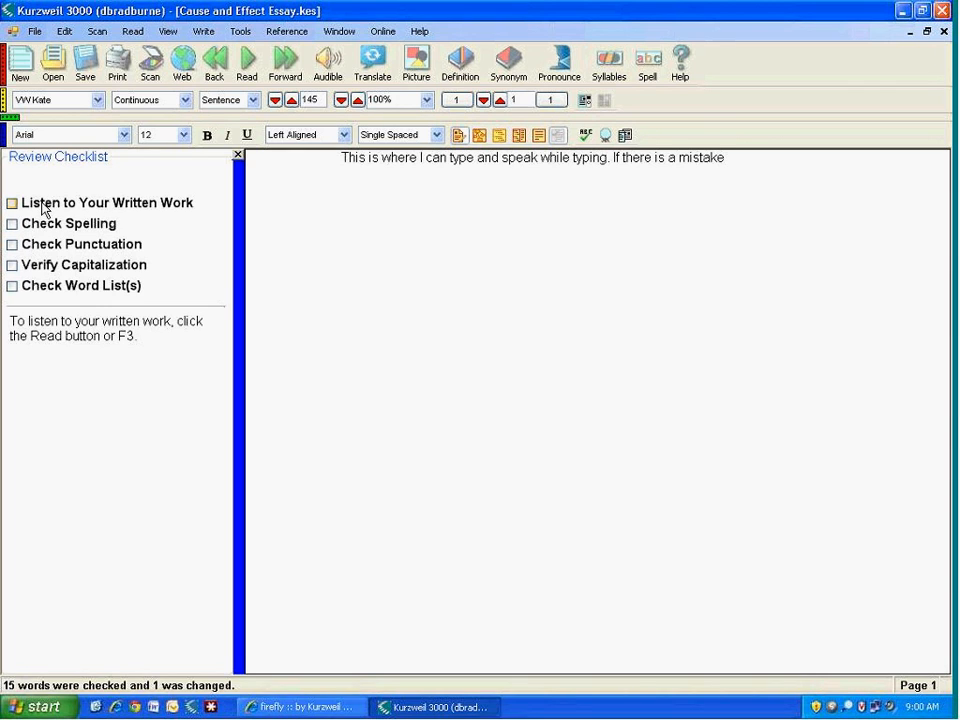
pyautogui.moveTo(160, 210)
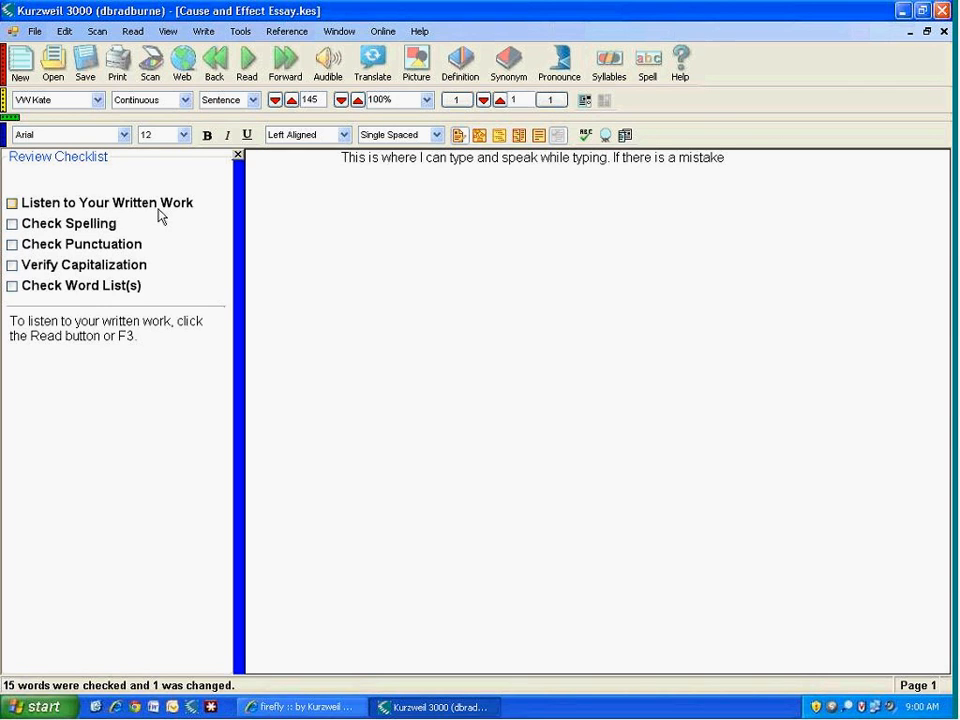
pyautogui.click(69, 223)
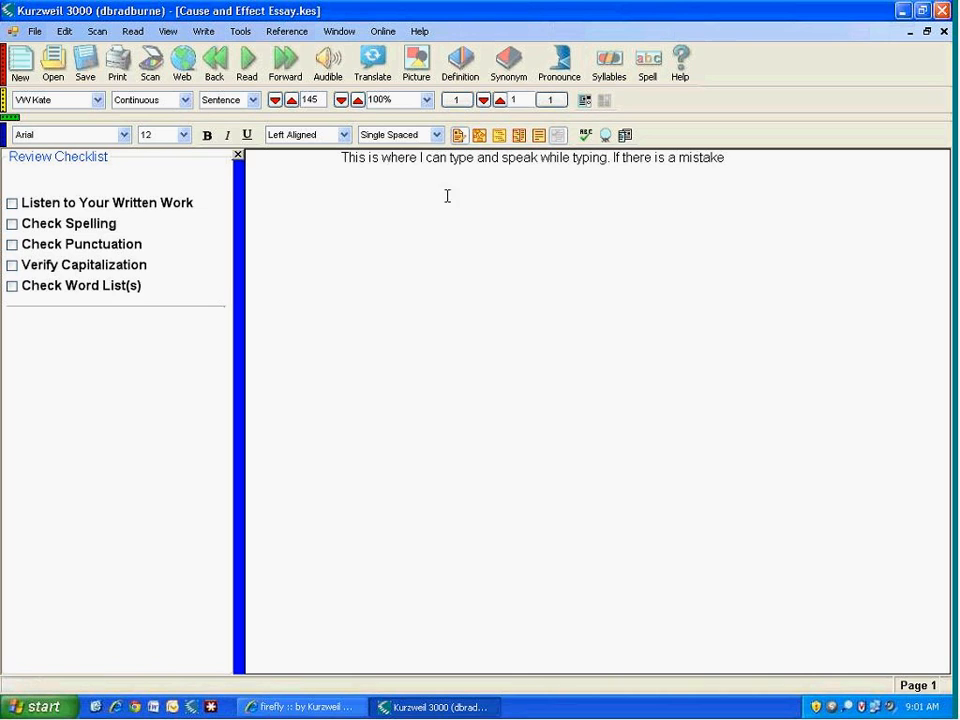
pyautogui.click(238, 156)
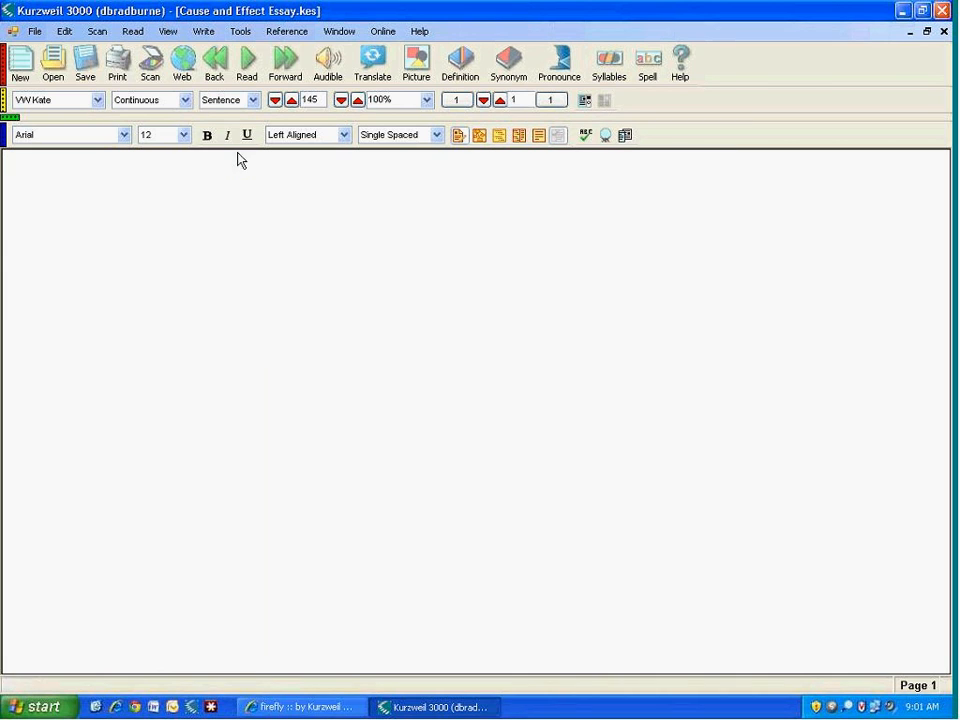
# - Type 'This is where I can type and speak while typing. If there is a mistake'
pyautogui.write('This is where I can type and speak while typing. If there is a mistake')
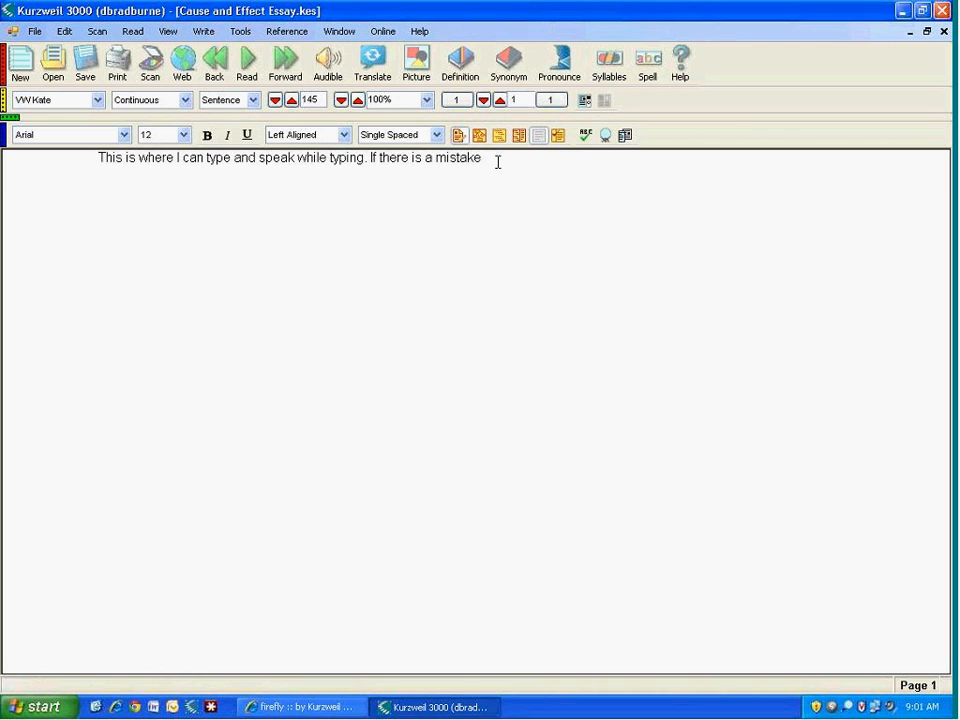
pyautogui.moveTo(597, 180)
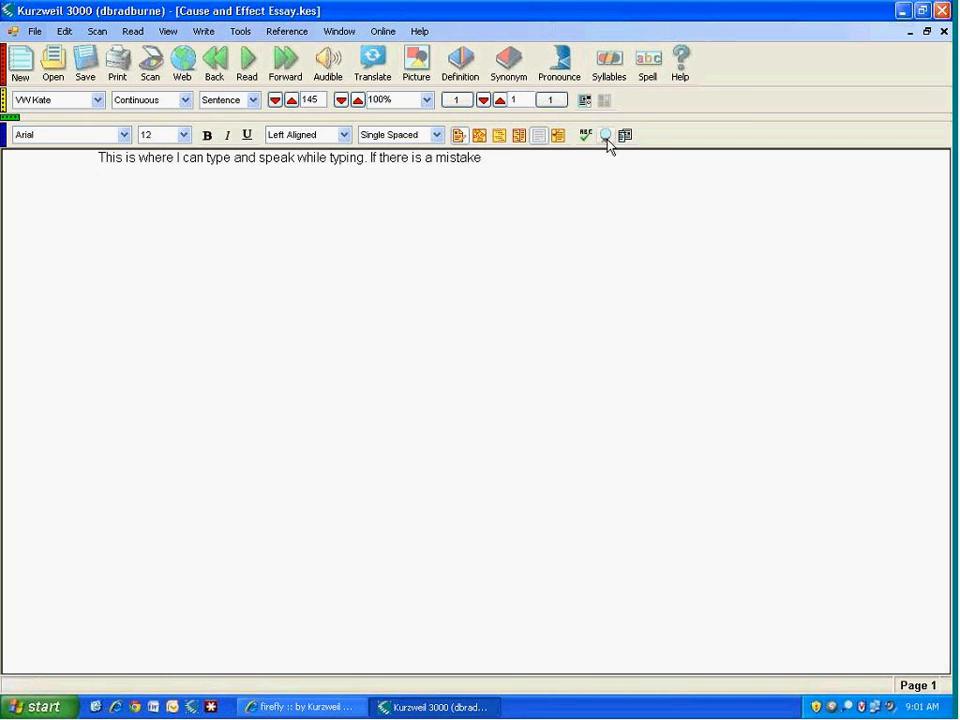
pyautogui.moveTo(606, 135)
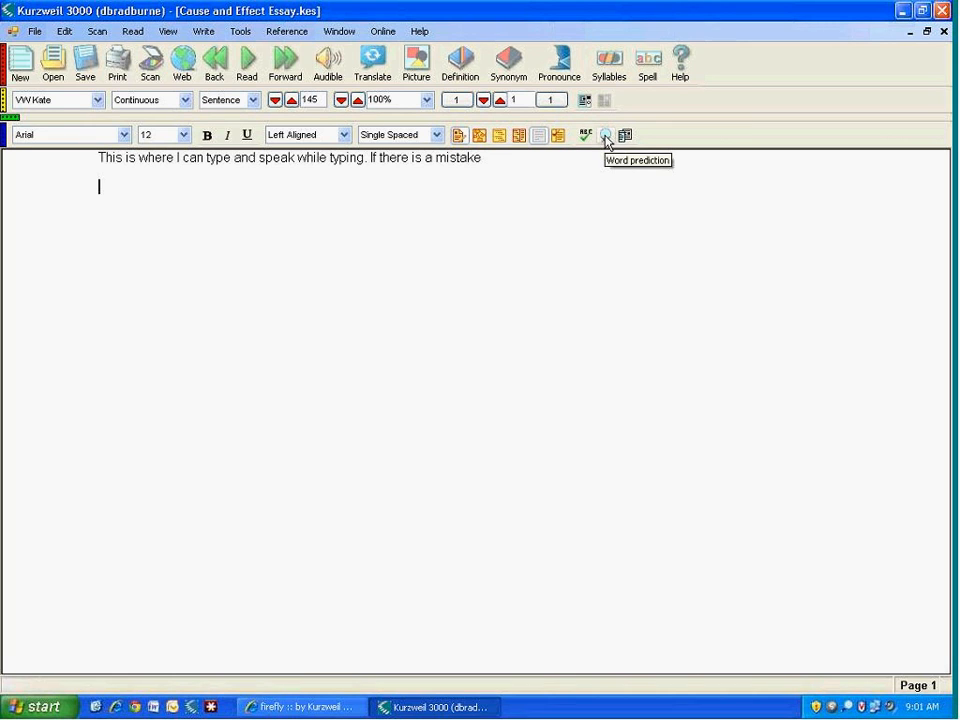
# - Enable Word Prediction and type 'As I t' to get suggestions like than, that, their
pyautogui.click(605, 135)
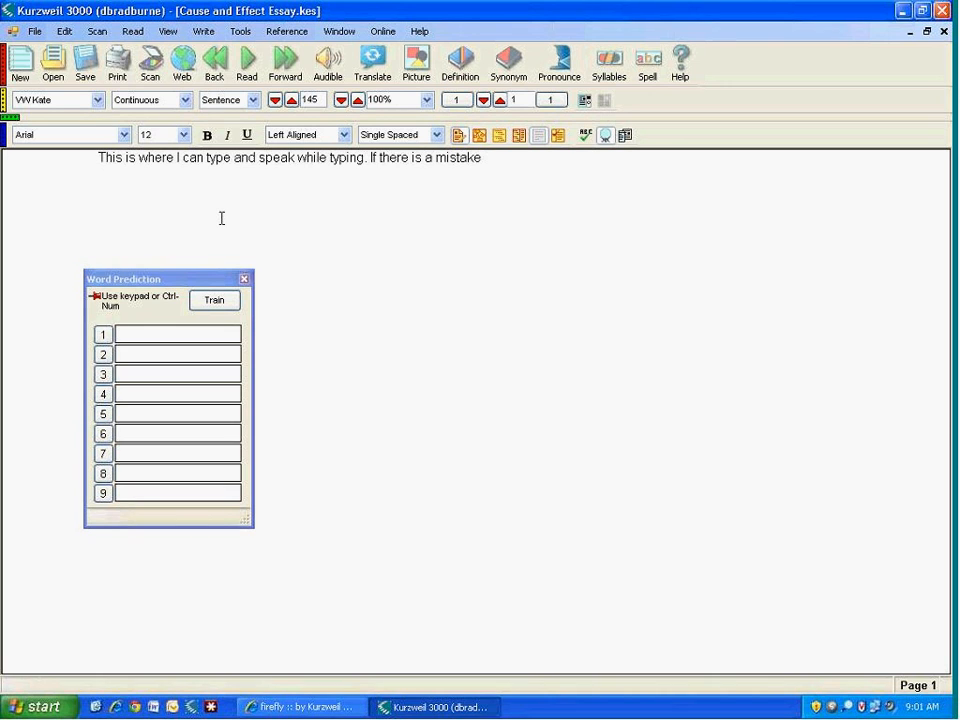
pyautogui.write('As I')
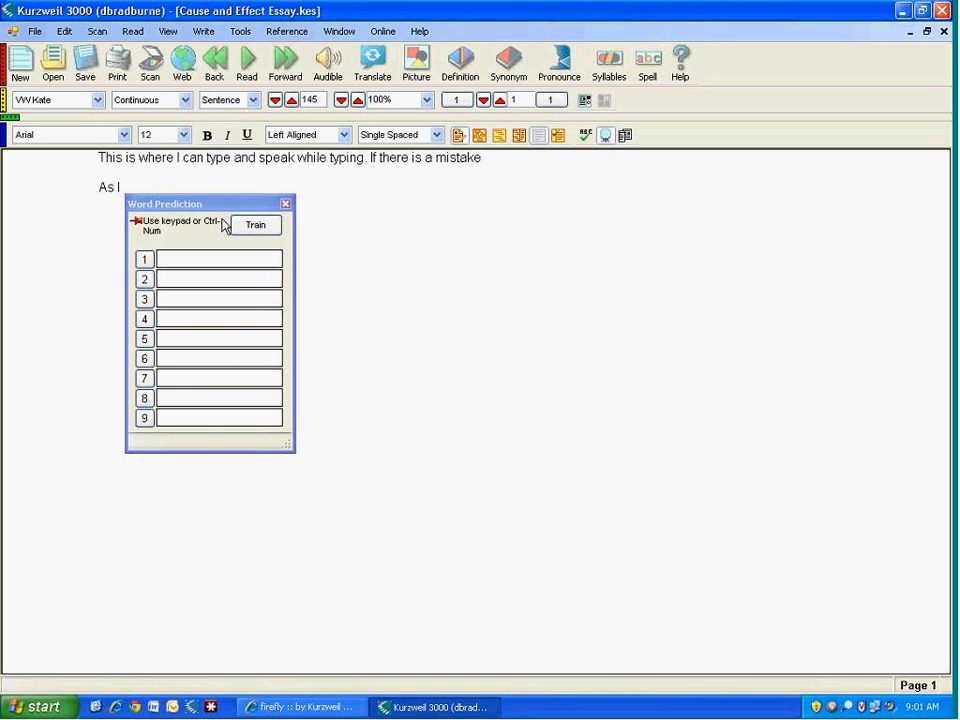
pyautogui.write('t')
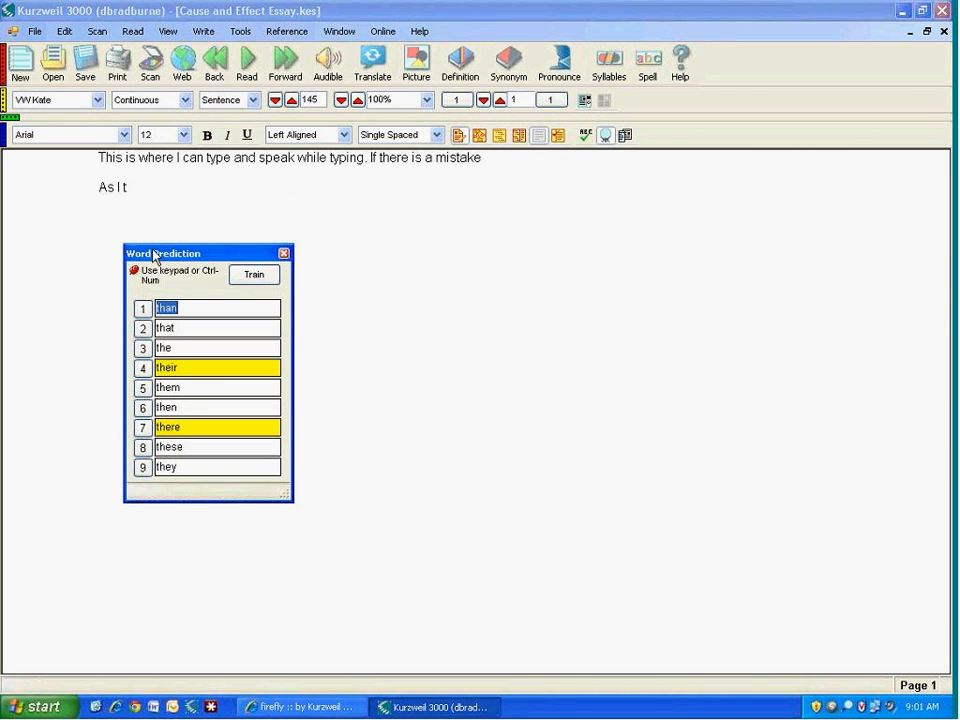
# - Click back into the essay and add 'h' so the line reads 'As I th'
pyautogui.click(144, 186)
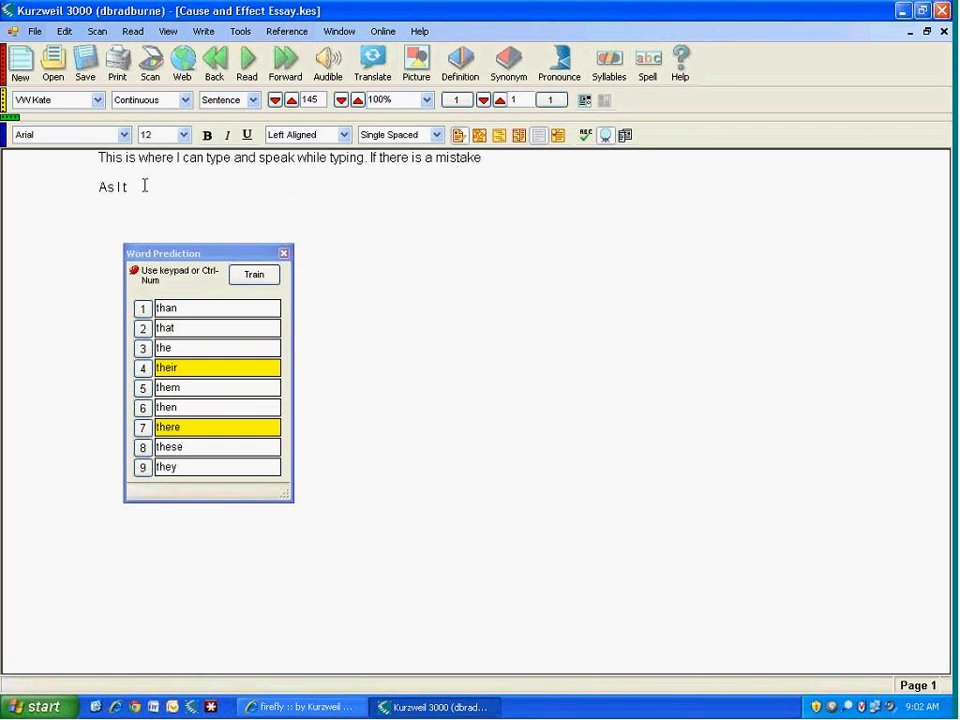
pyautogui.write('h')
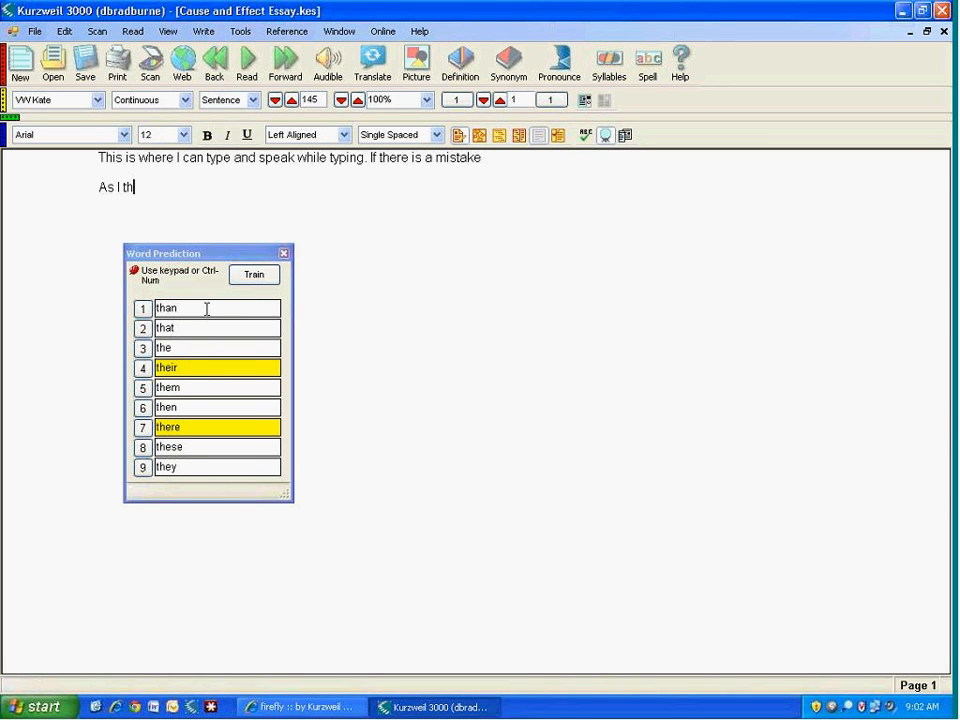
pyautogui.moveTo(197, 466)
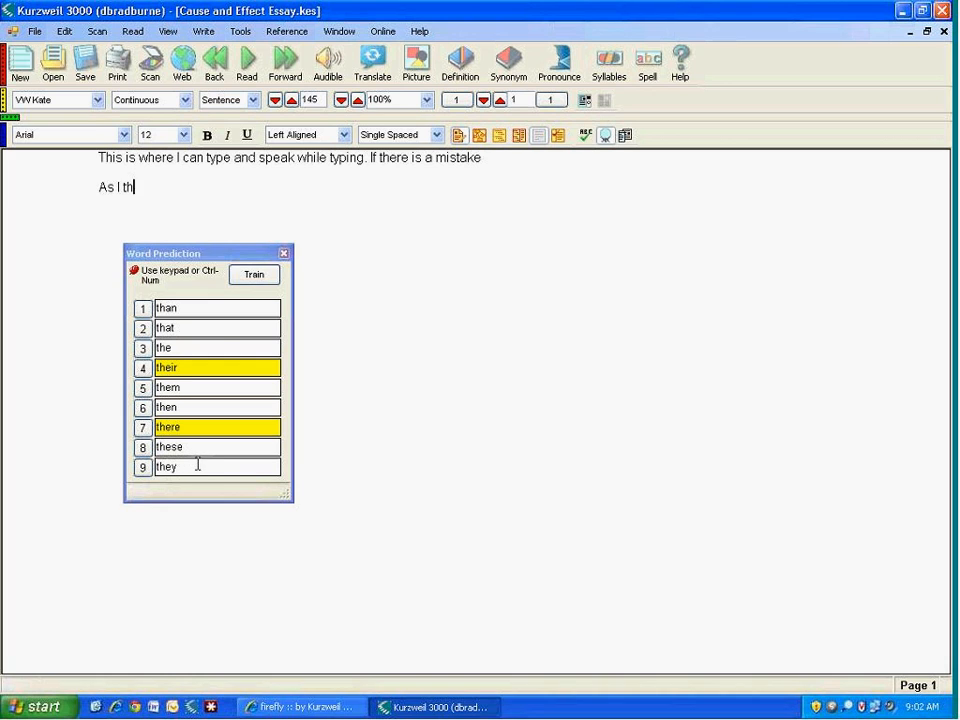
pyautogui.moveTo(196, 347)
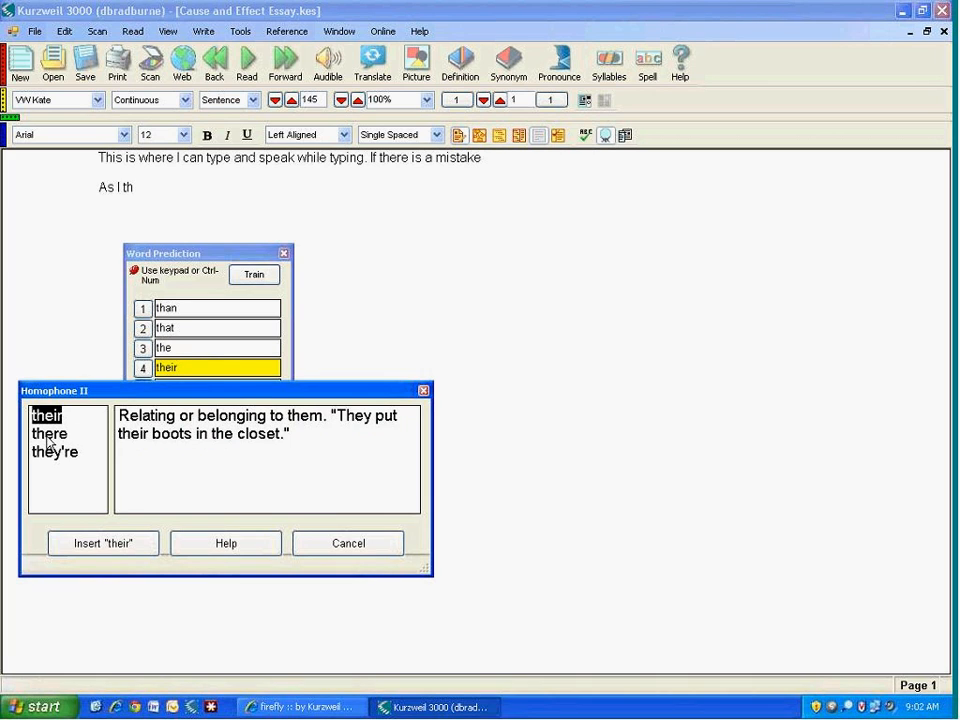
# - Pick they're in the Homophone II dialog to insert it into the line
pyautogui.click(49, 433)
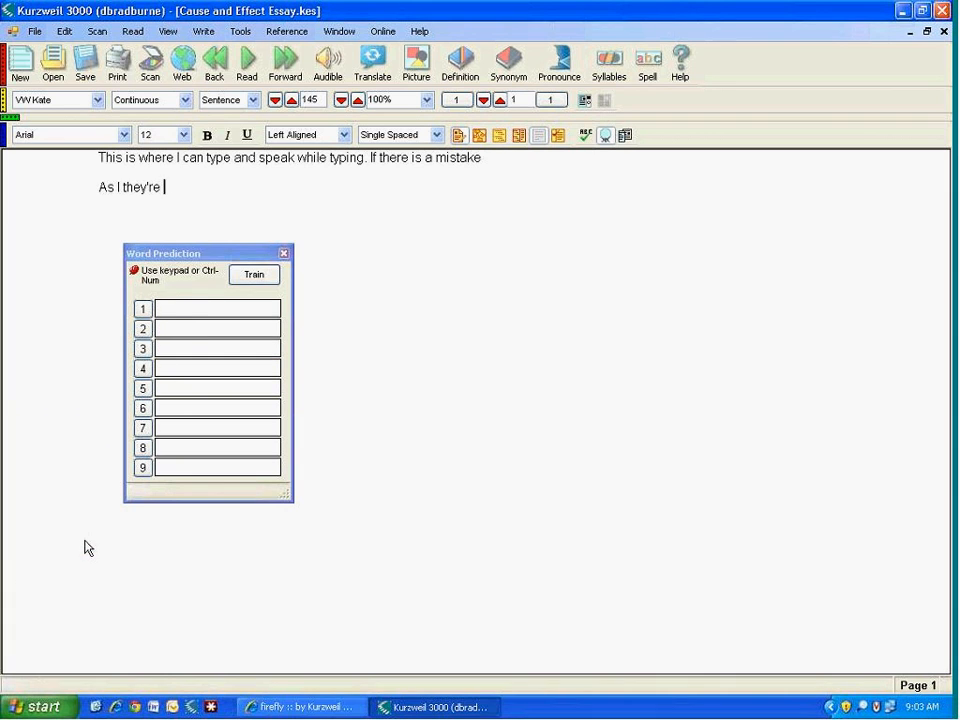
pyautogui.moveTo(218, 222)
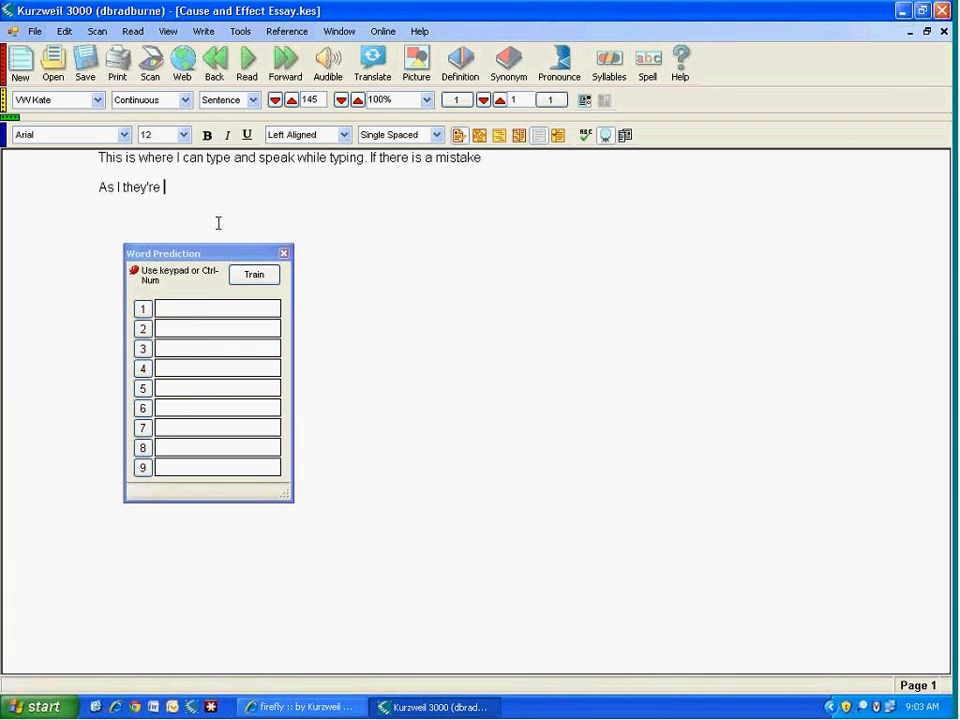
pyautogui.moveTo(226, 211)
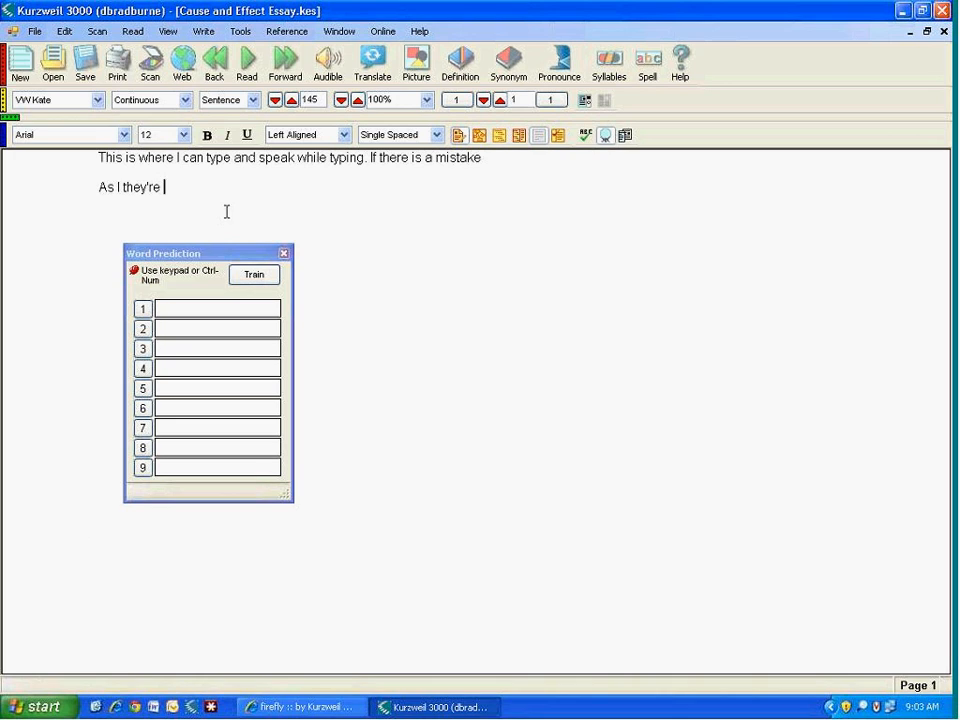
pyautogui.moveTo(198, 205)
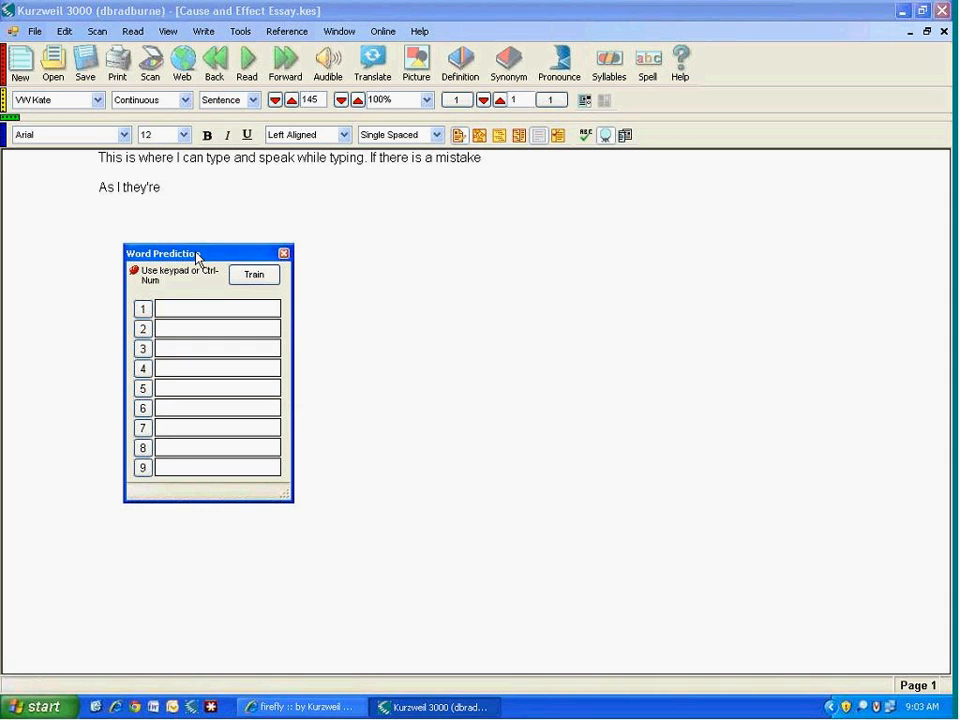
# - Discard the untitled essay without saving, then open firefly_brochure via File > Open
pyautogui.click(284, 252)
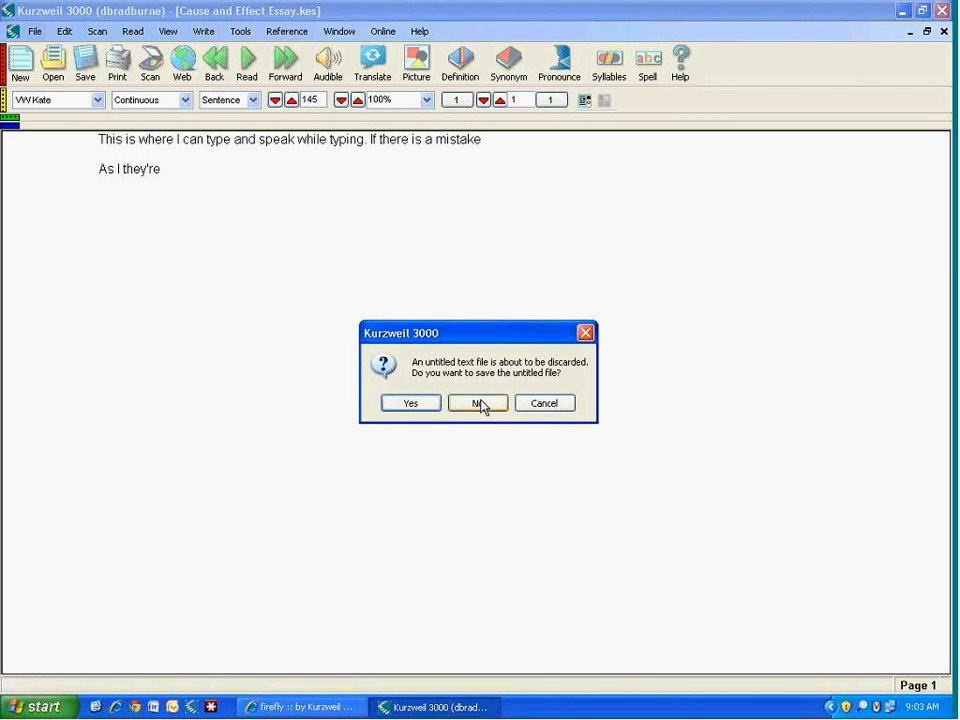
pyautogui.click(477, 402)
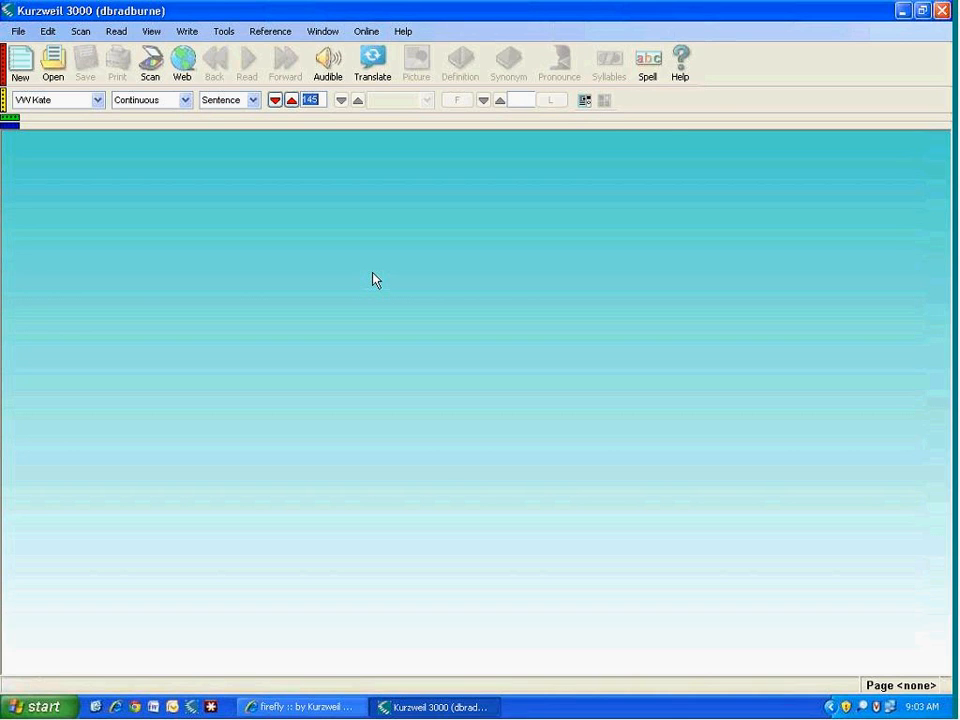
pyautogui.moveTo(385, 277)
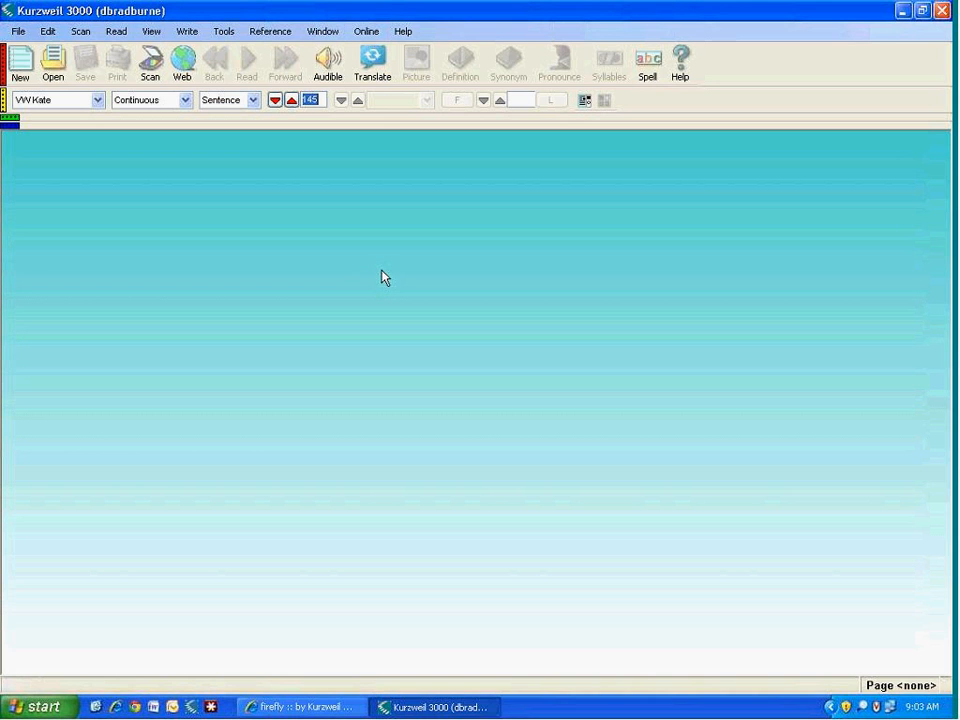
pyautogui.click(17, 31)
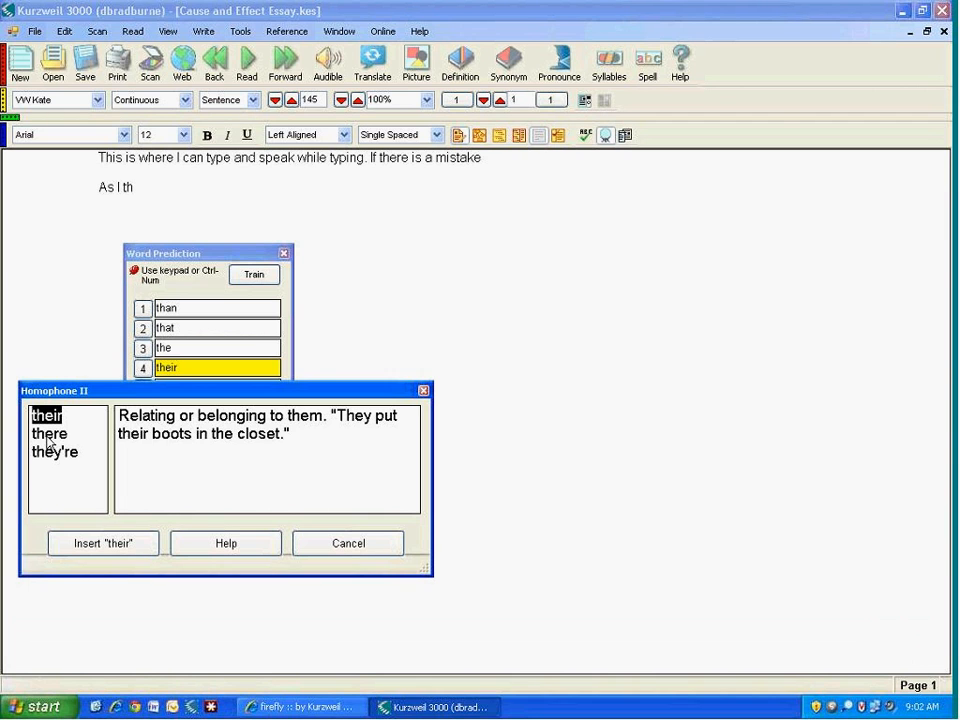
pyautogui.click(52, 60)
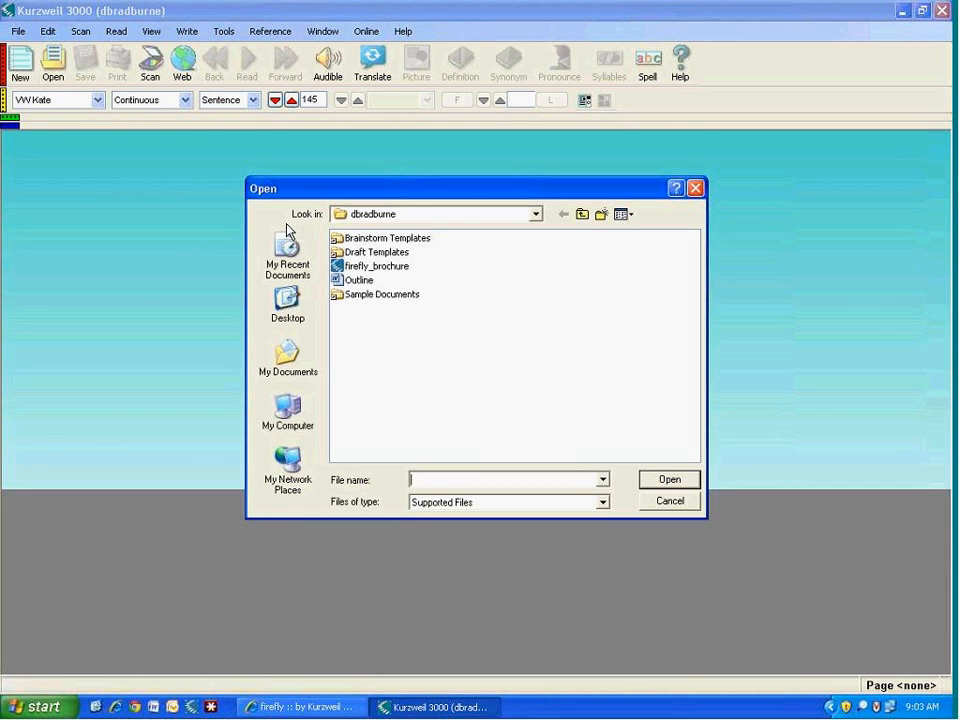
pyautogui.click(376, 266)
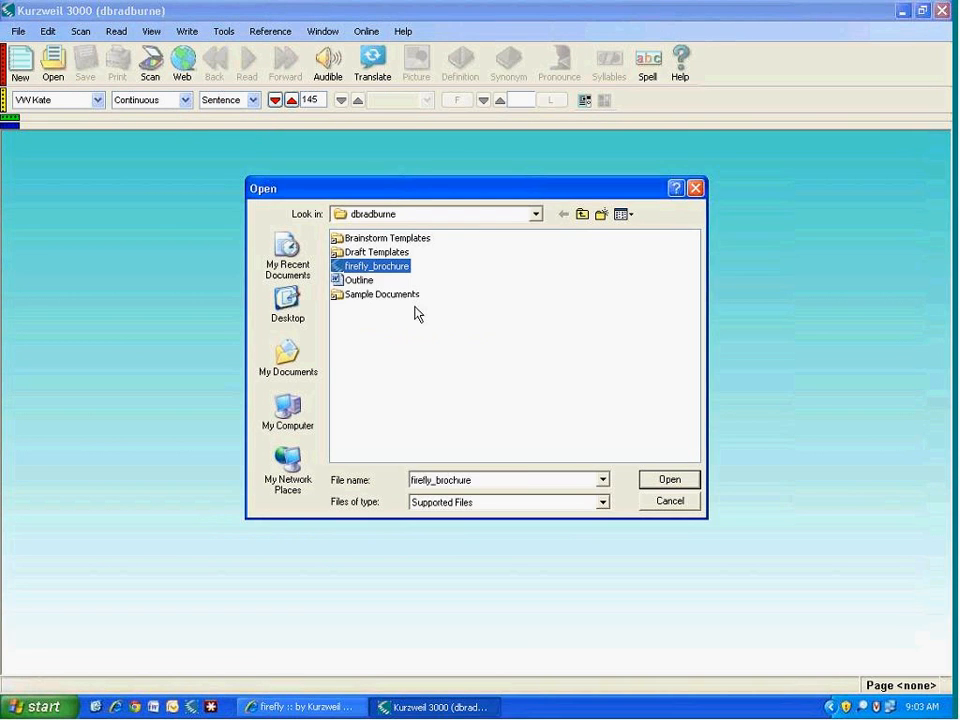
pyautogui.click(669, 479)
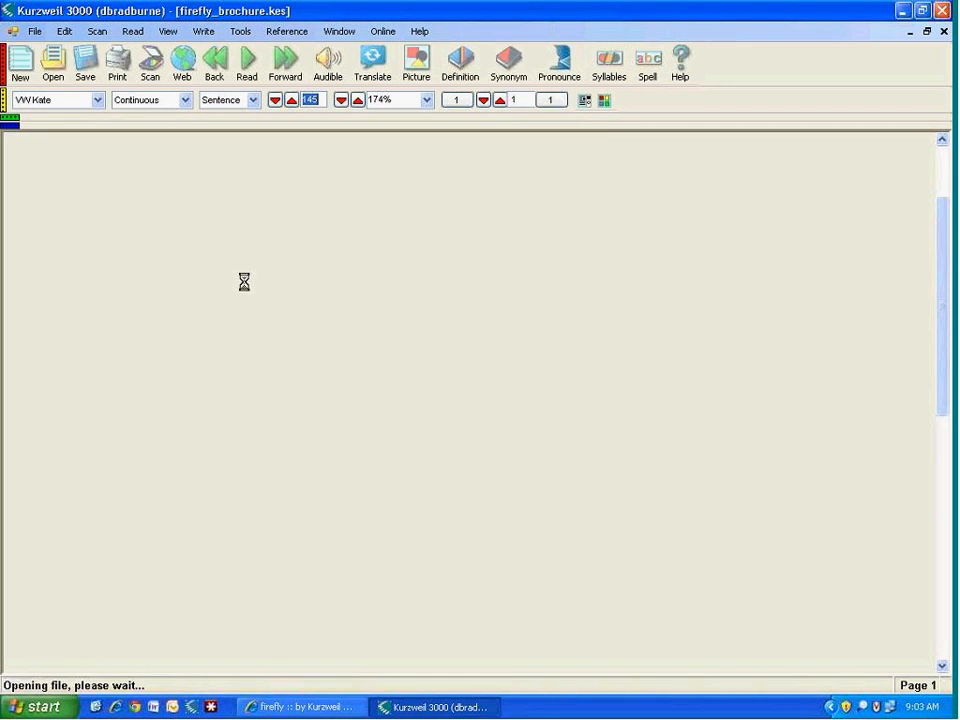
# - Choose Create Audio File from the File menu for the firefly brochure
pyautogui.click(35, 31)
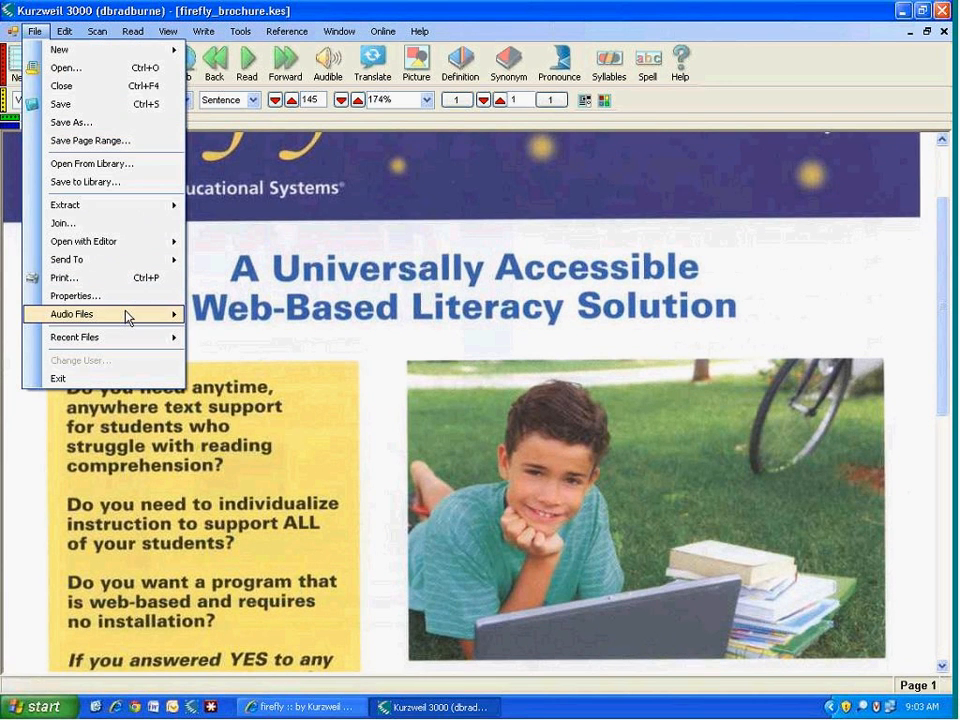
pyautogui.click(72, 314)
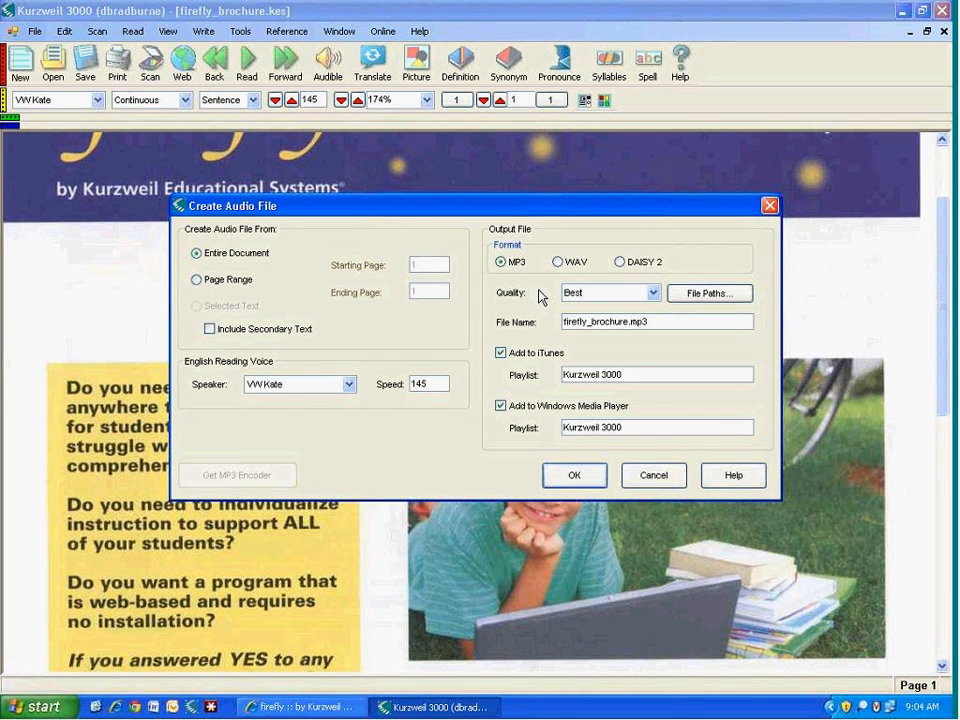
pyautogui.moveTo(595, 420)
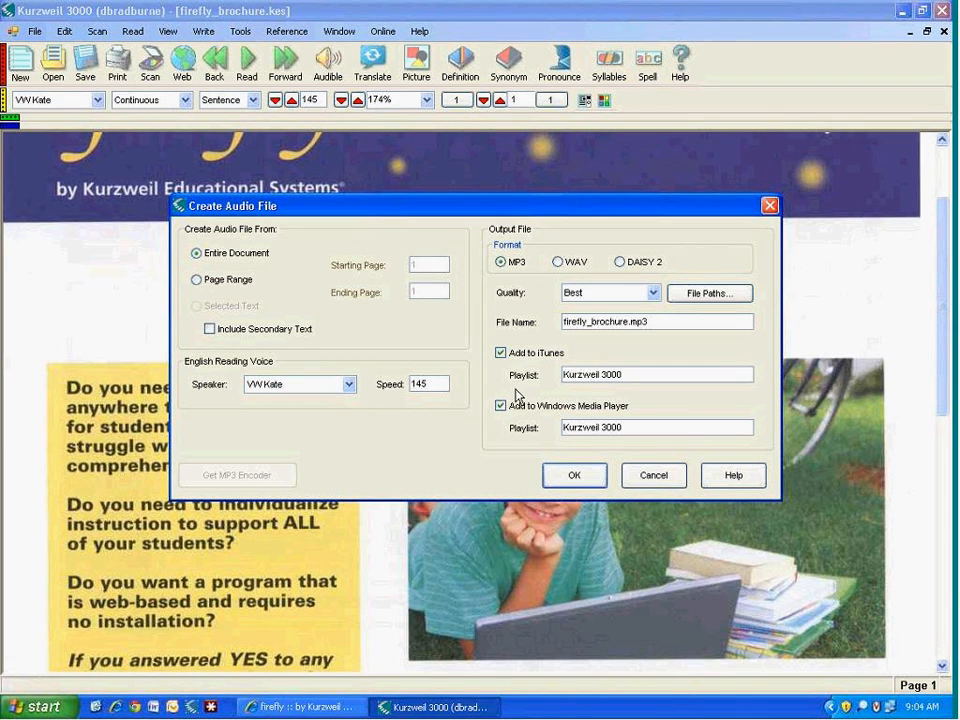
pyautogui.moveTo(548, 407)
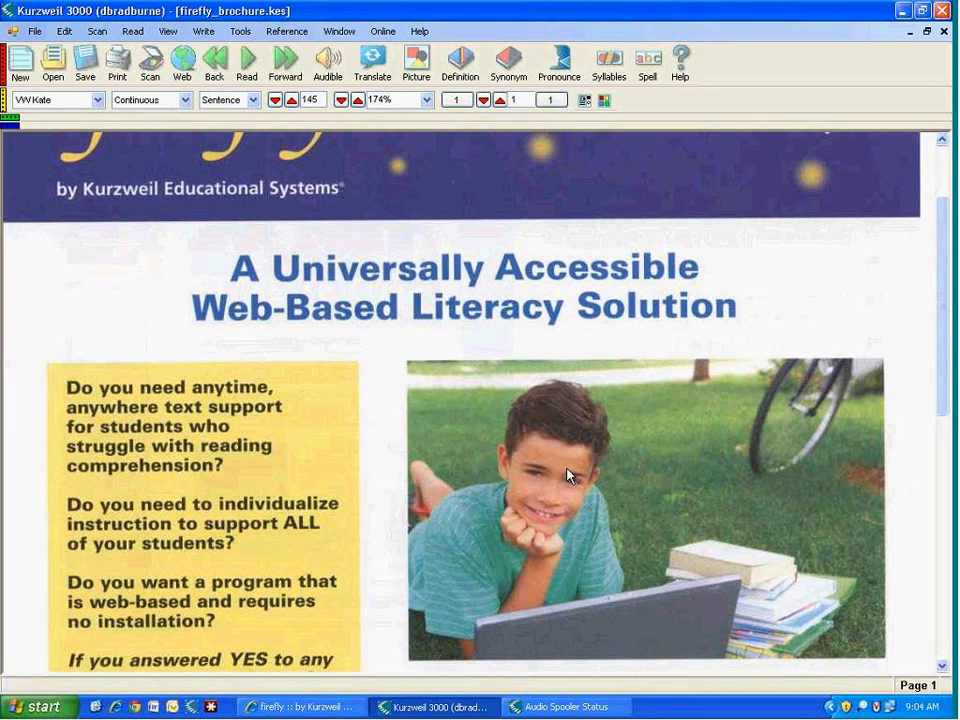
pyautogui.moveTo(490, 405)
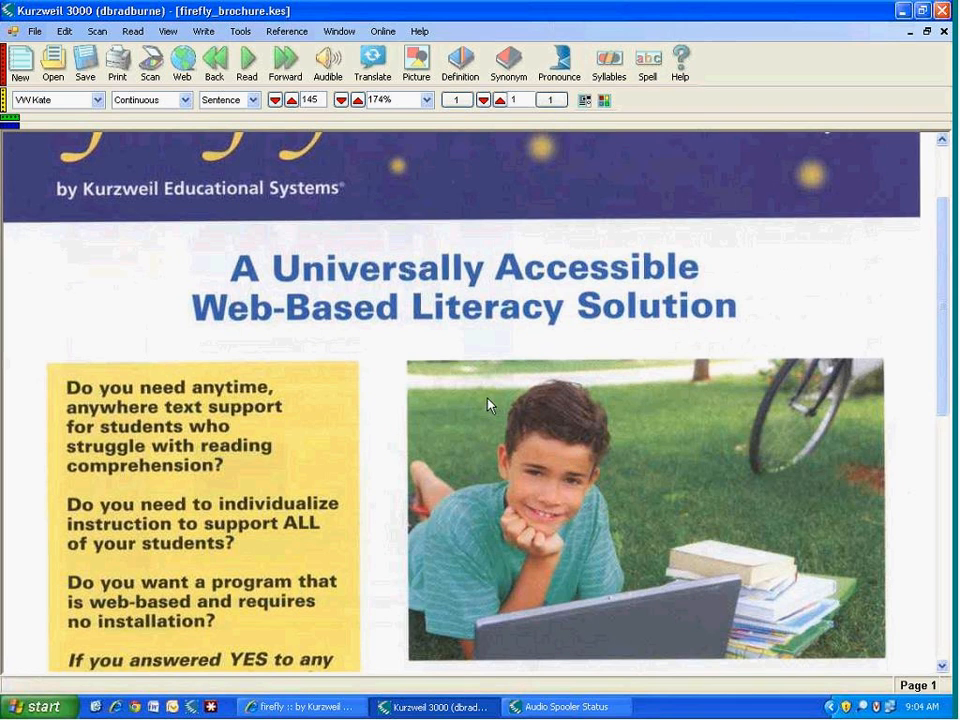
pyautogui.moveTo(289, 231)
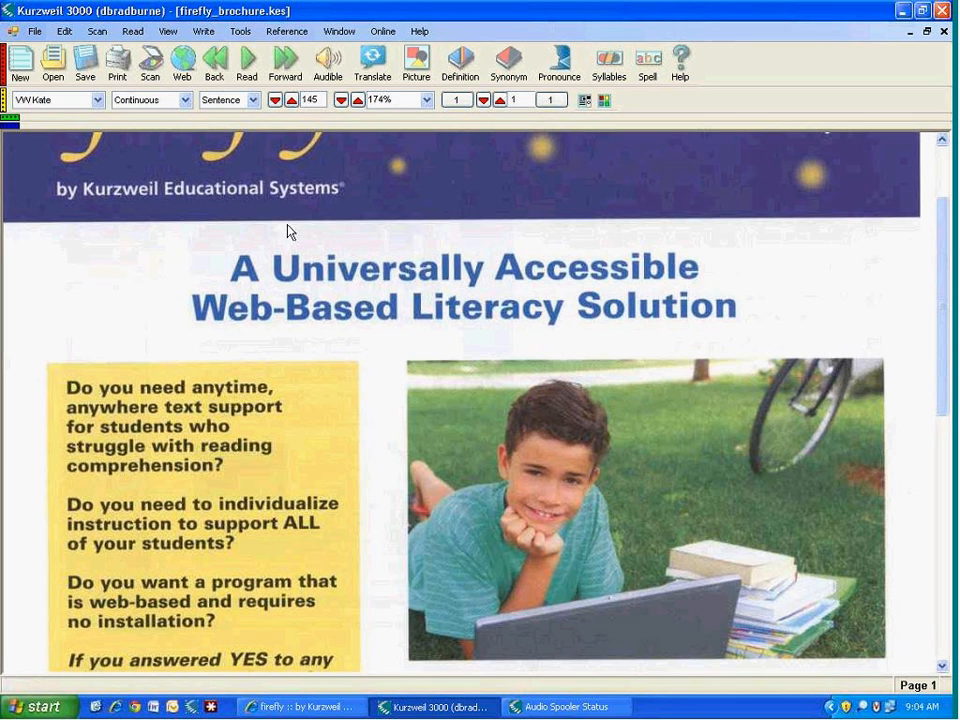
pyautogui.moveTo(42, 48)
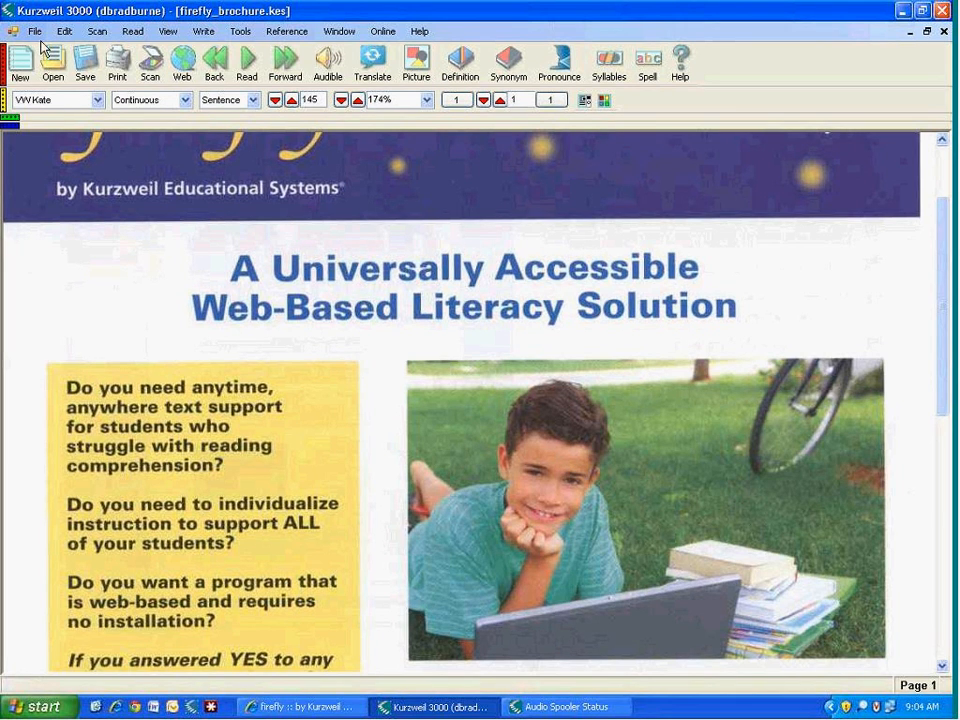
# - Confirm the firefly_brochure.mp3 settings so the Audio Spooler takes over, then reopen the File menu
pyautogui.click(35, 31)
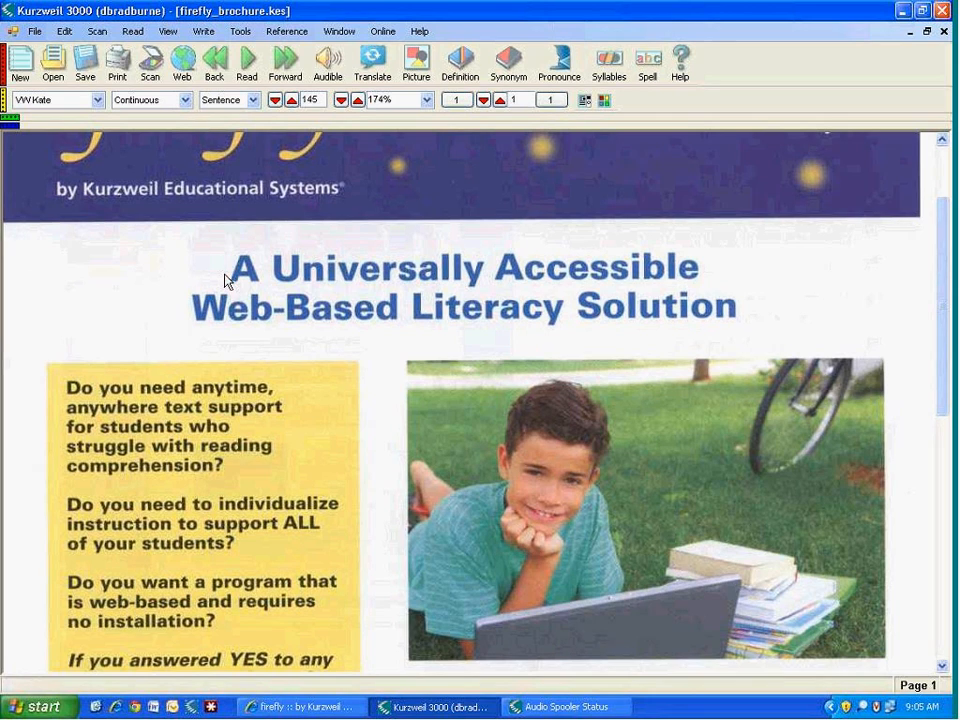
pyautogui.click(228, 268)
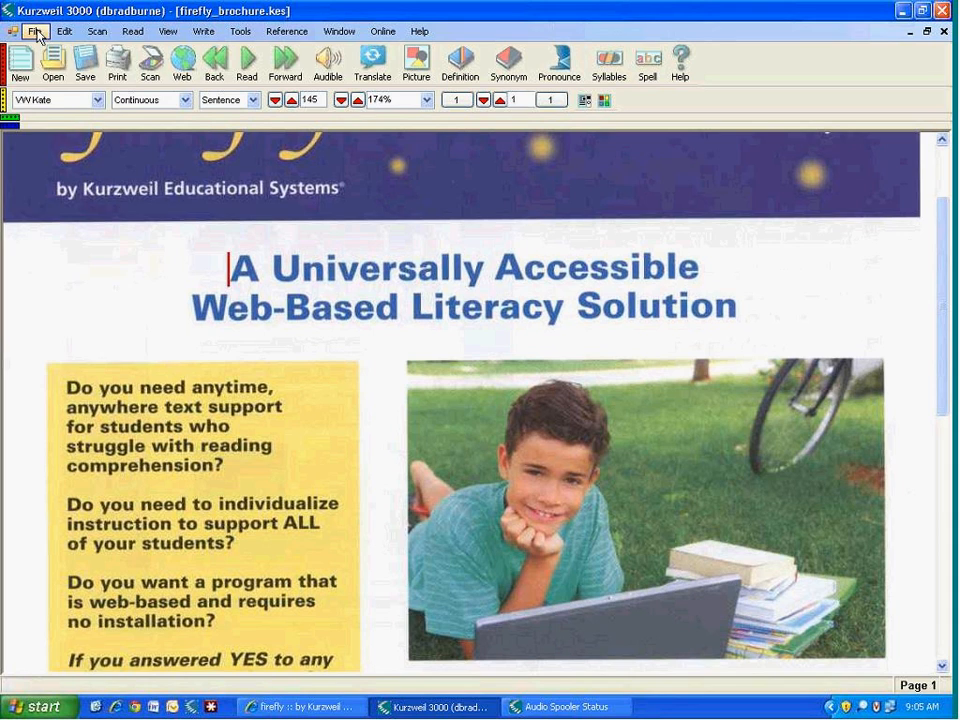
pyautogui.click(34, 31)
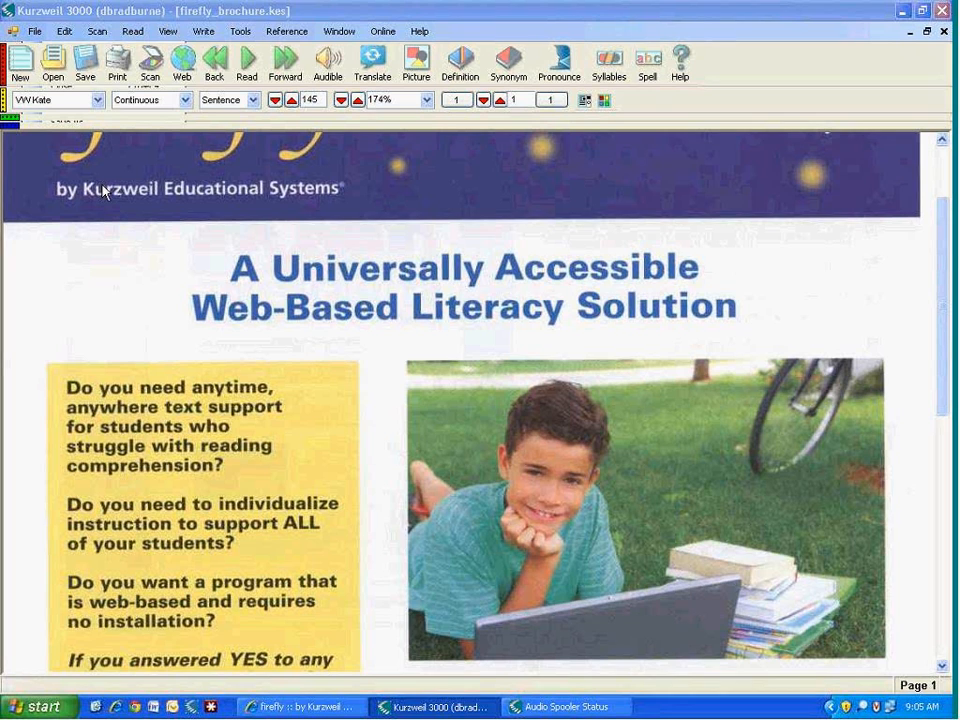
# - Save firefly_brochure.kes into the user's public folder in the Universal Library
pyautogui.click(85, 62)
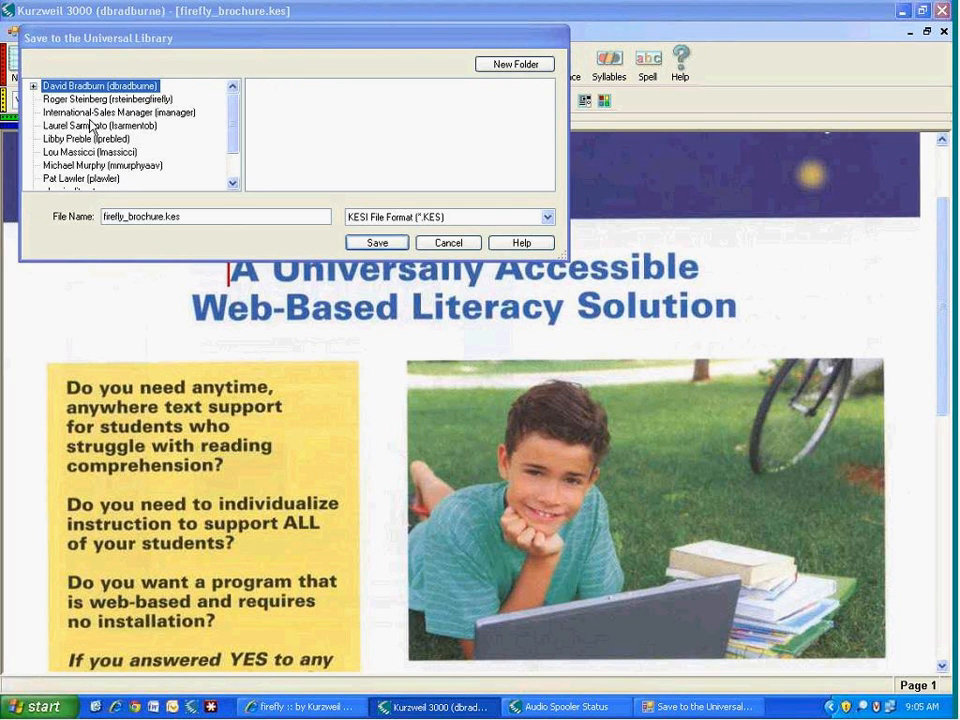
pyautogui.moveTo(70, 148)
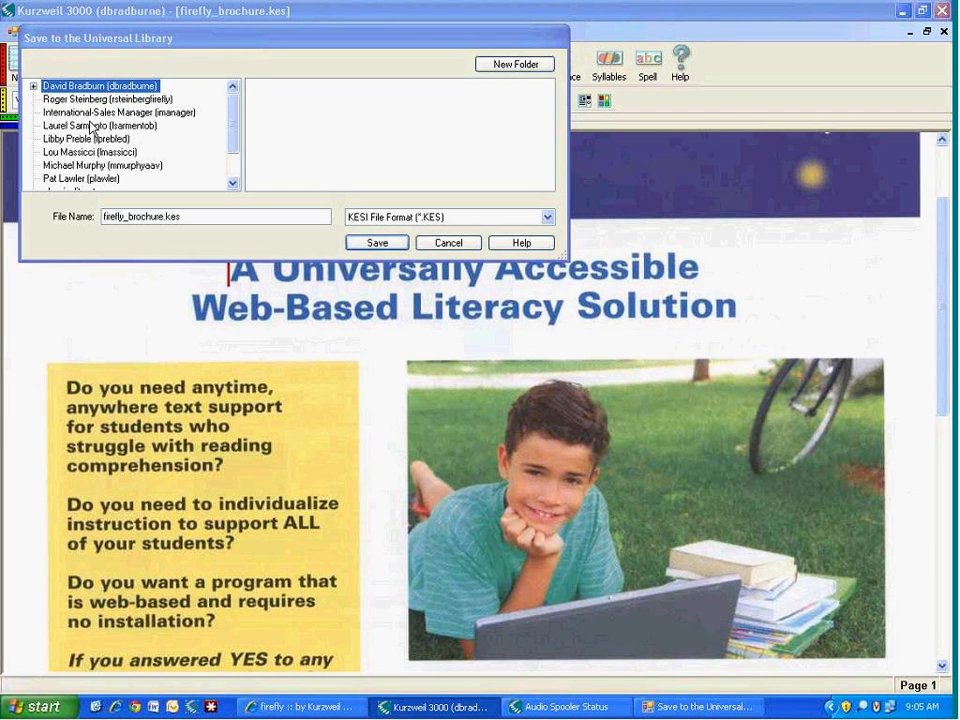
pyautogui.moveTo(105, 117)
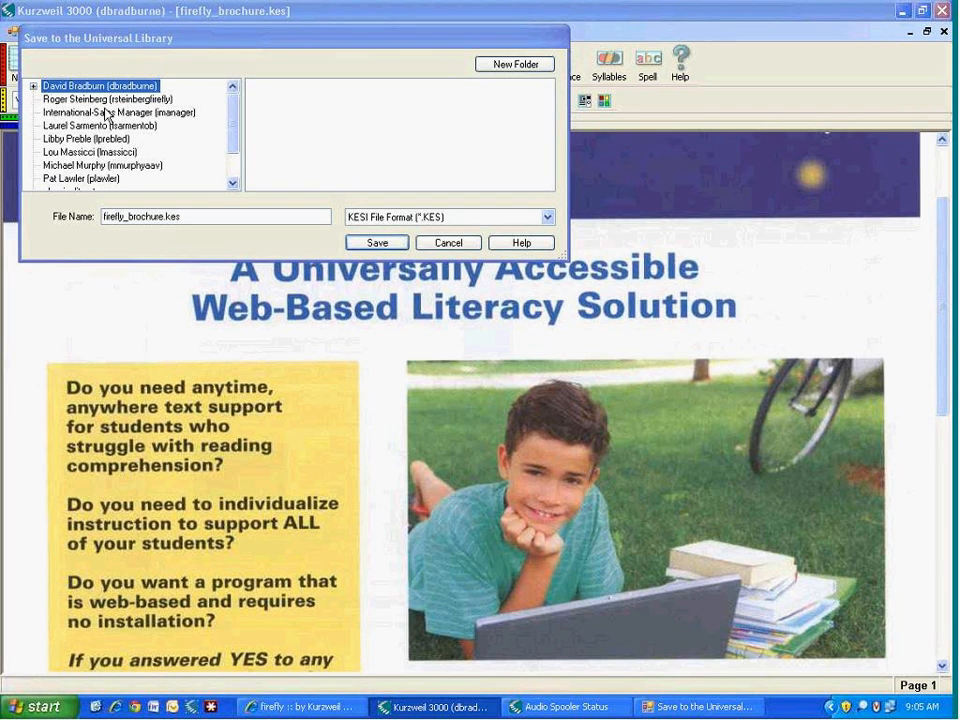
pyautogui.click(35, 85)
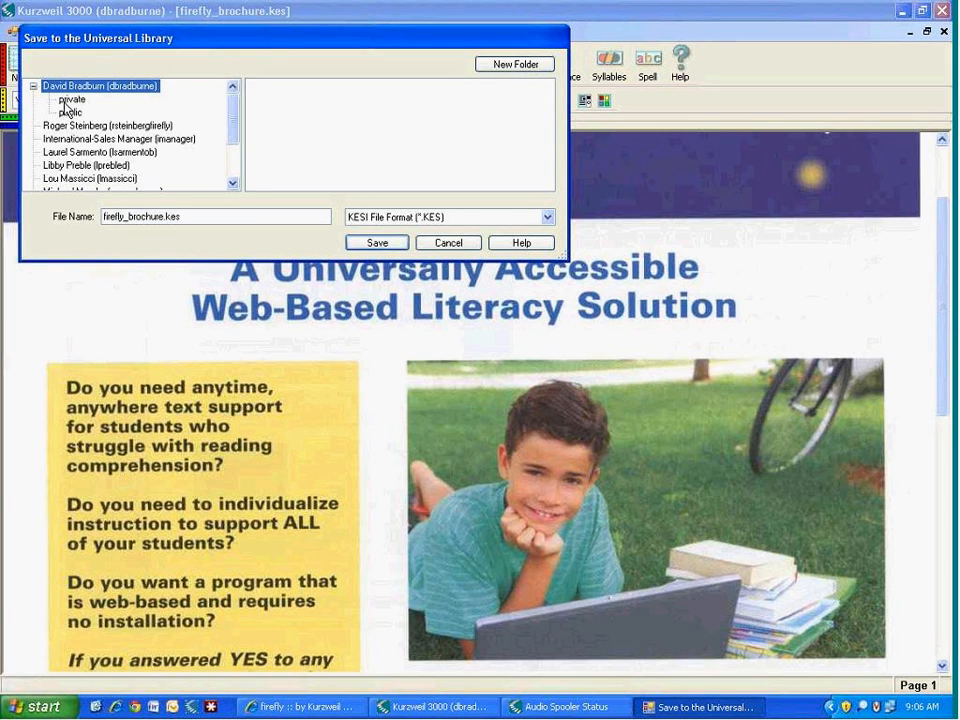
pyautogui.click(73, 112)
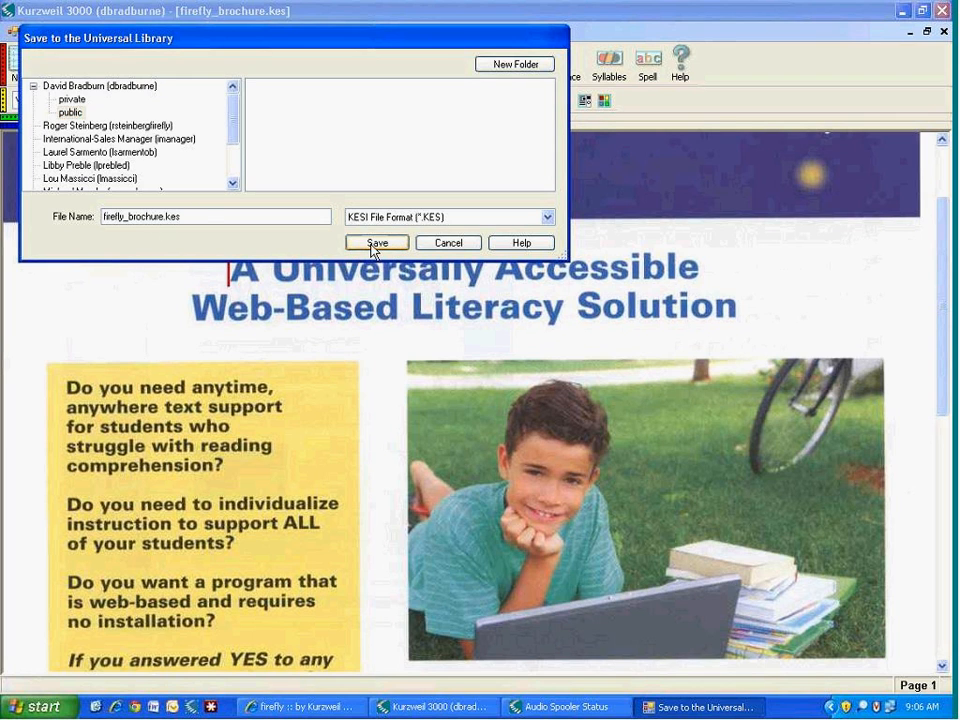
pyautogui.click(377, 242)
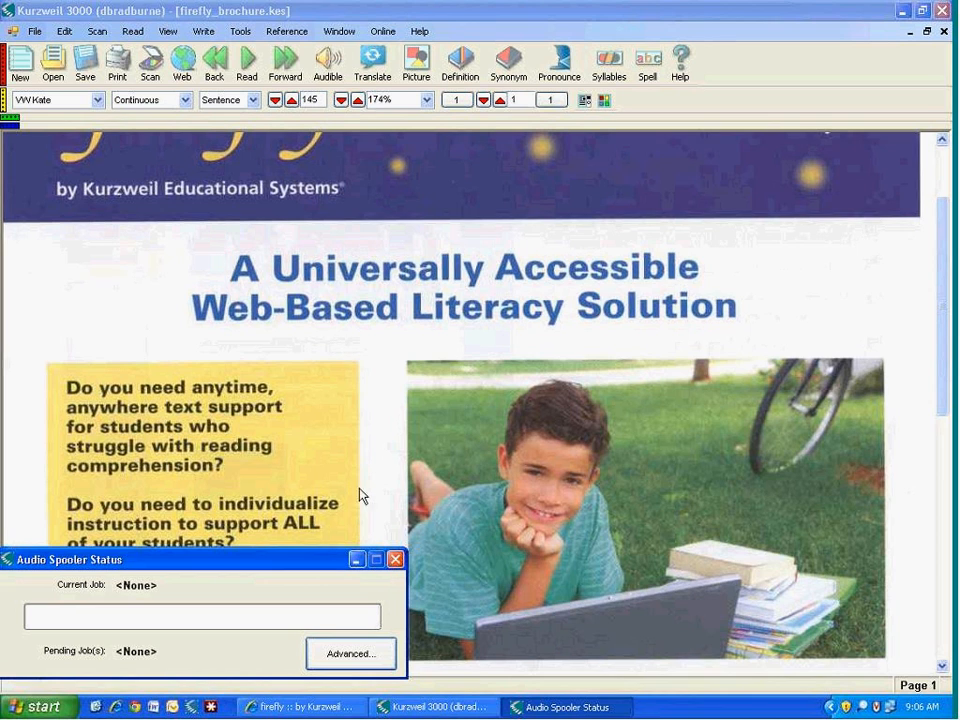
# - Close Audio Spooler Status and confirm Internet Explorer as the Read the Web browser in Options
pyautogui.click(395, 559)
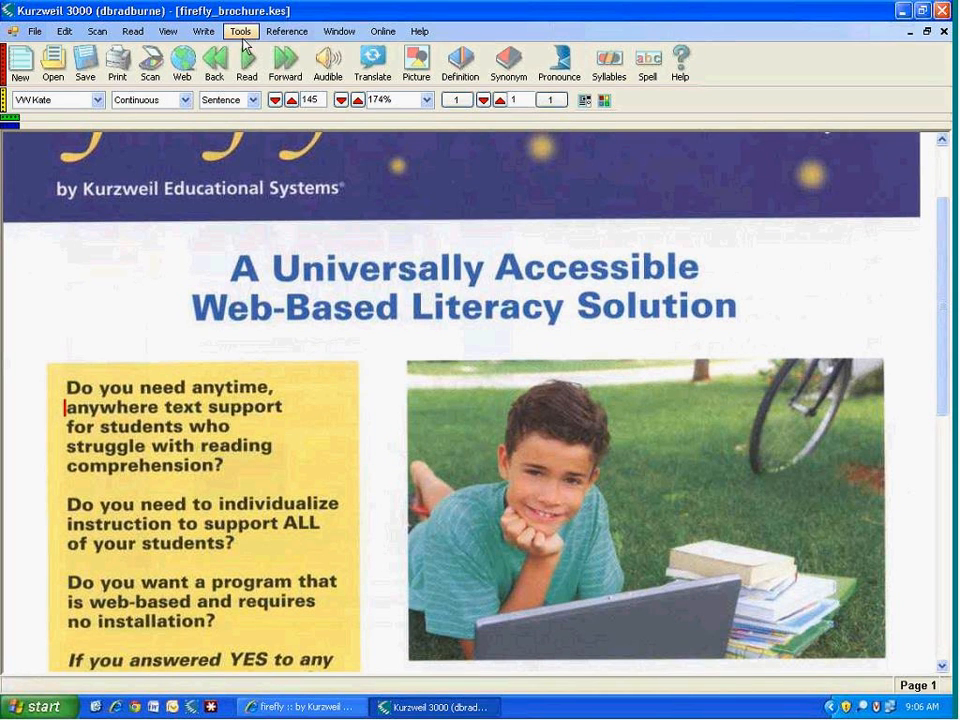
pyautogui.click(240, 31)
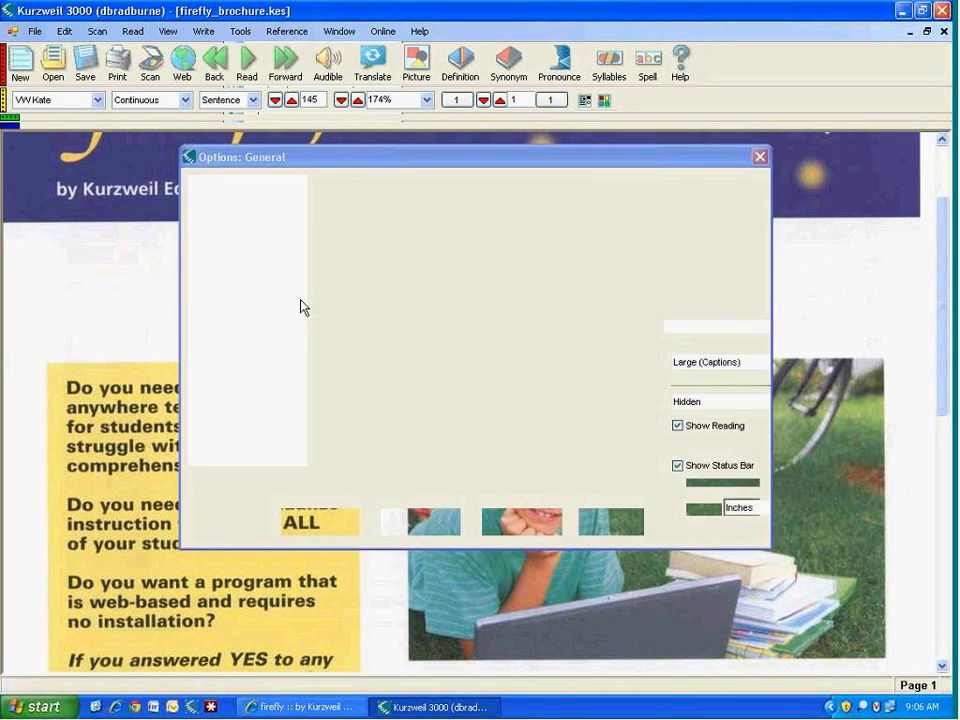
pyautogui.click(236, 214)
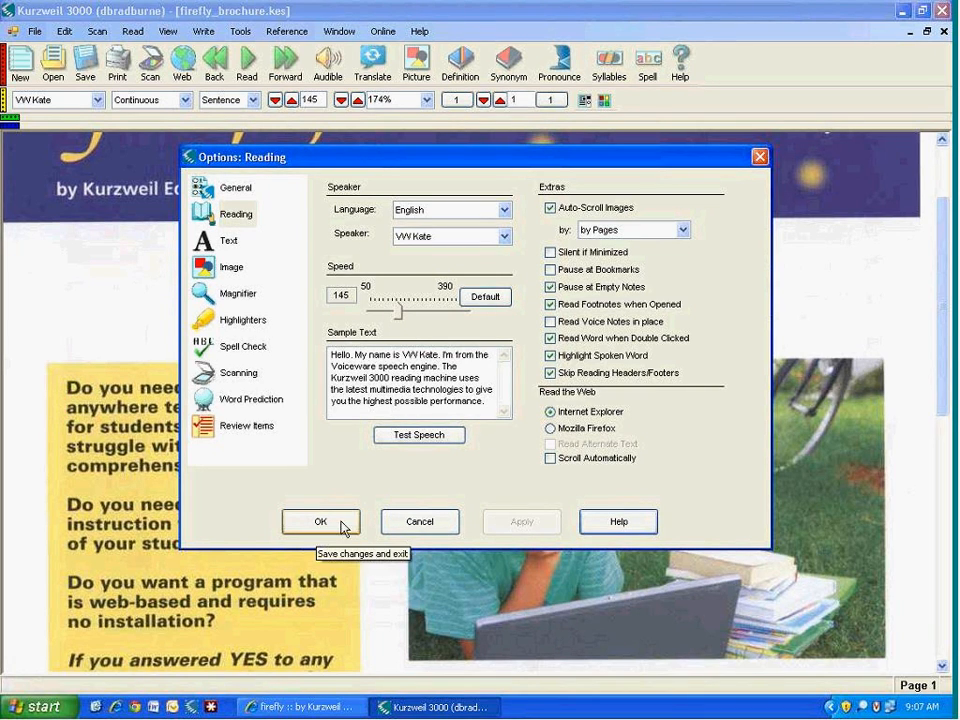
pyautogui.click(320, 521)
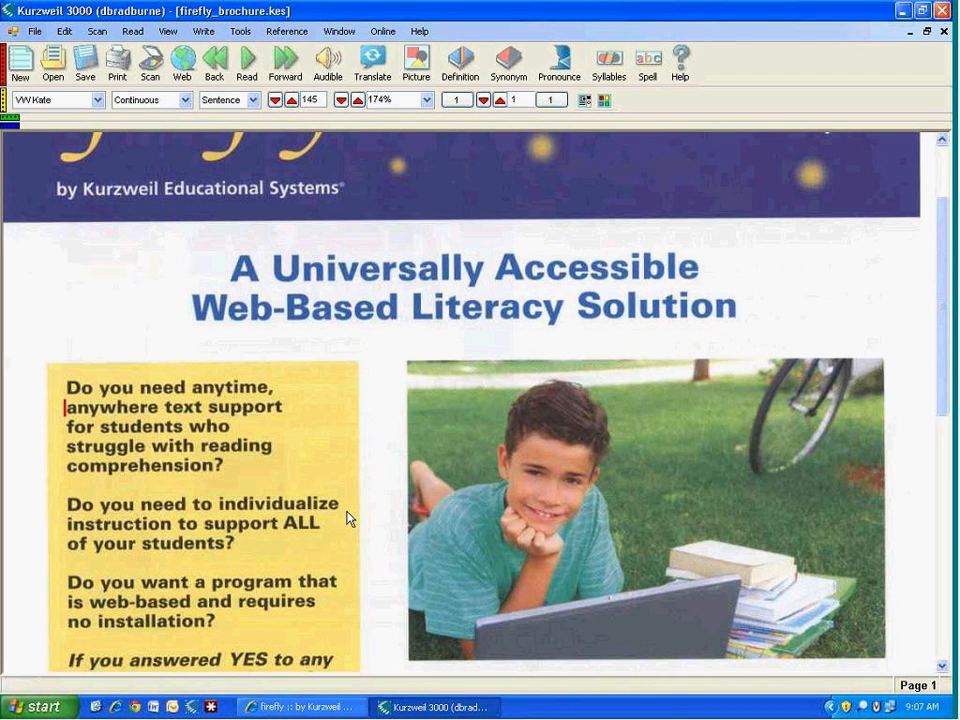
pyautogui.moveTo(182, 63)
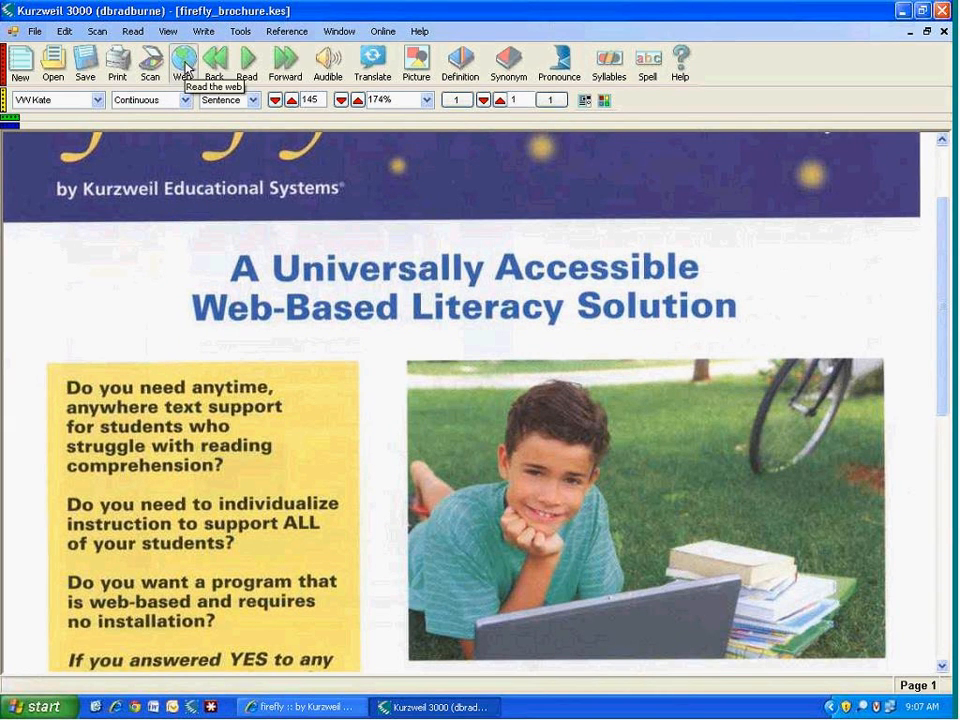
# - Open the firefly login page via the Web button and play, then stop, the quote
pyautogui.click(184, 63)
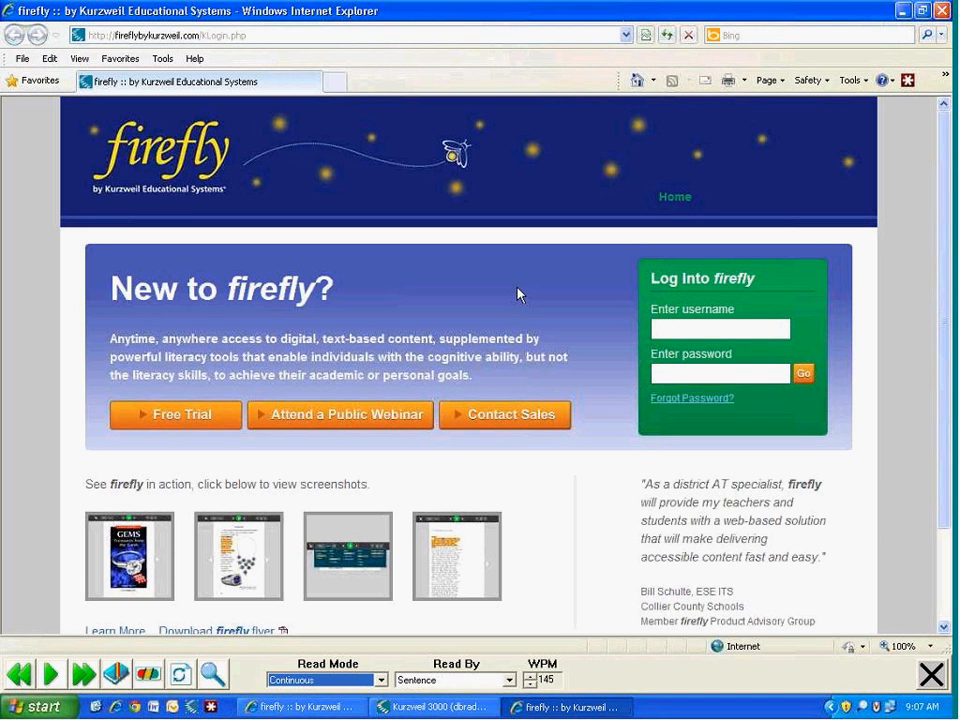
pyautogui.click(719, 328)
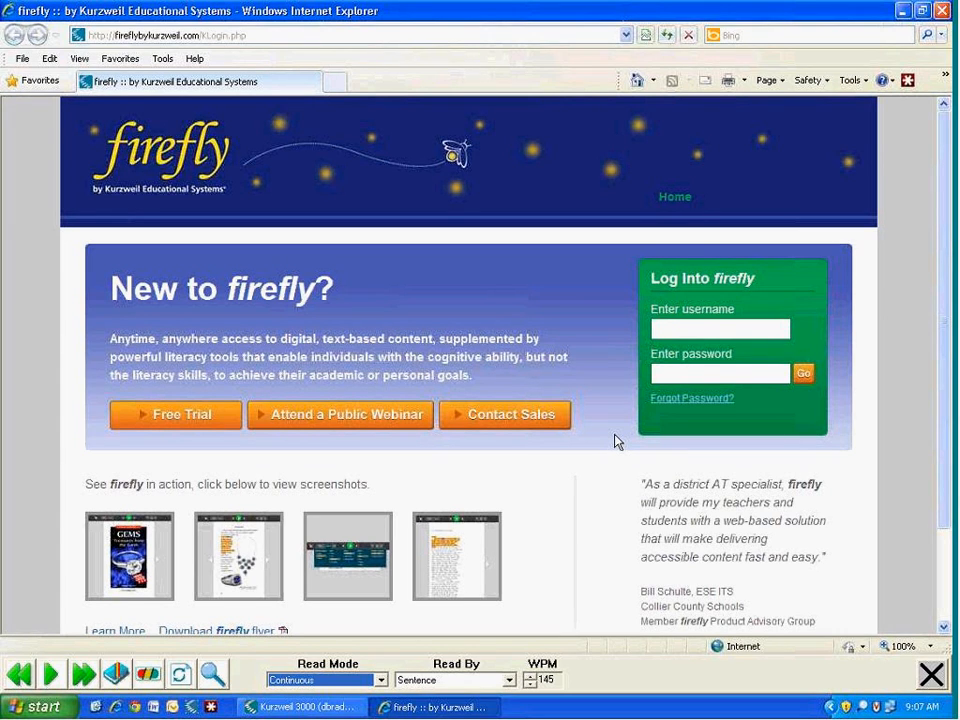
pyautogui.moveTo(640, 471)
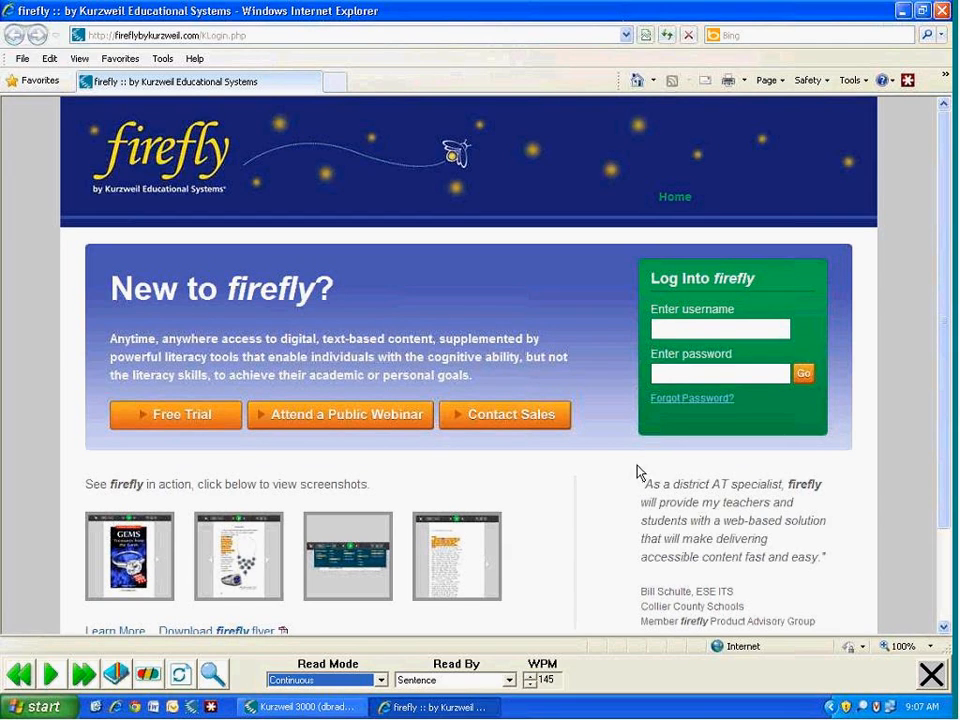
pyautogui.moveTo(640, 481)
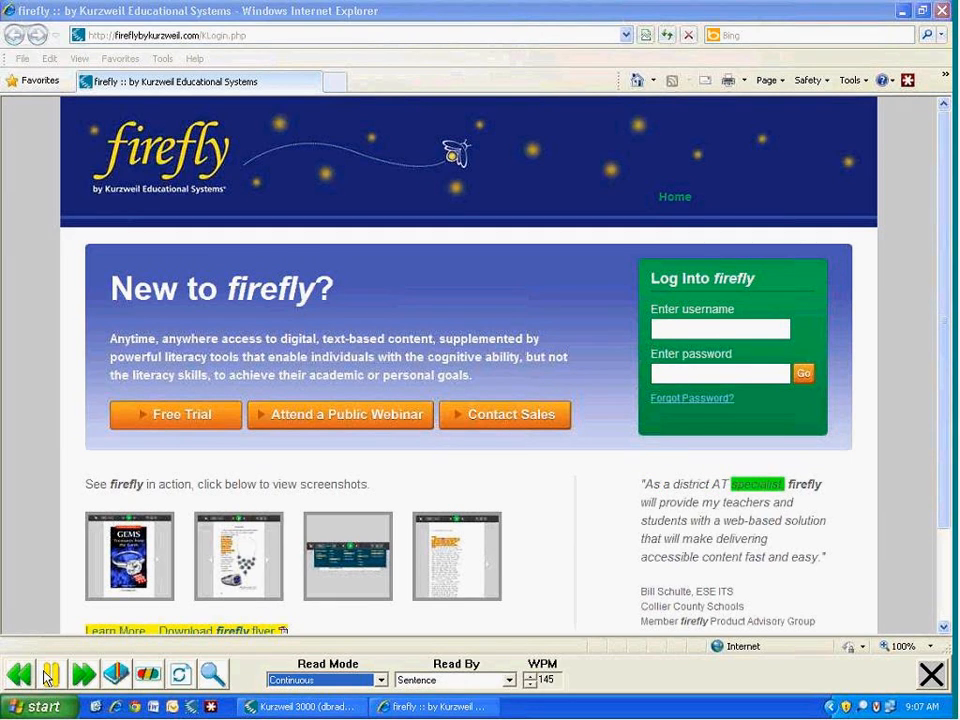
pyautogui.click(50, 673)
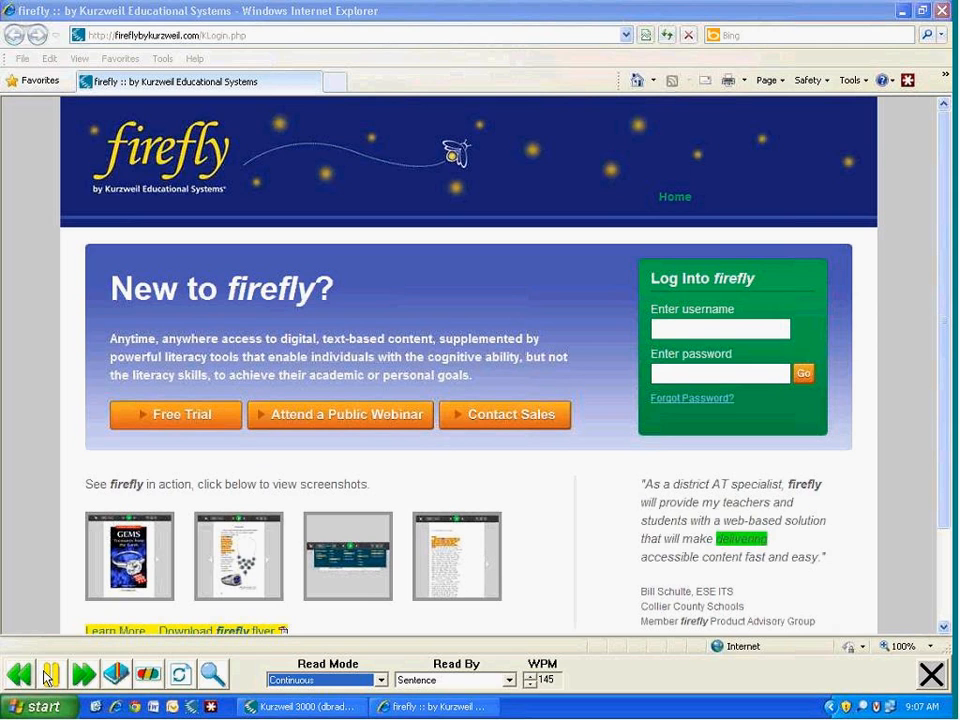
pyautogui.click(49, 673)
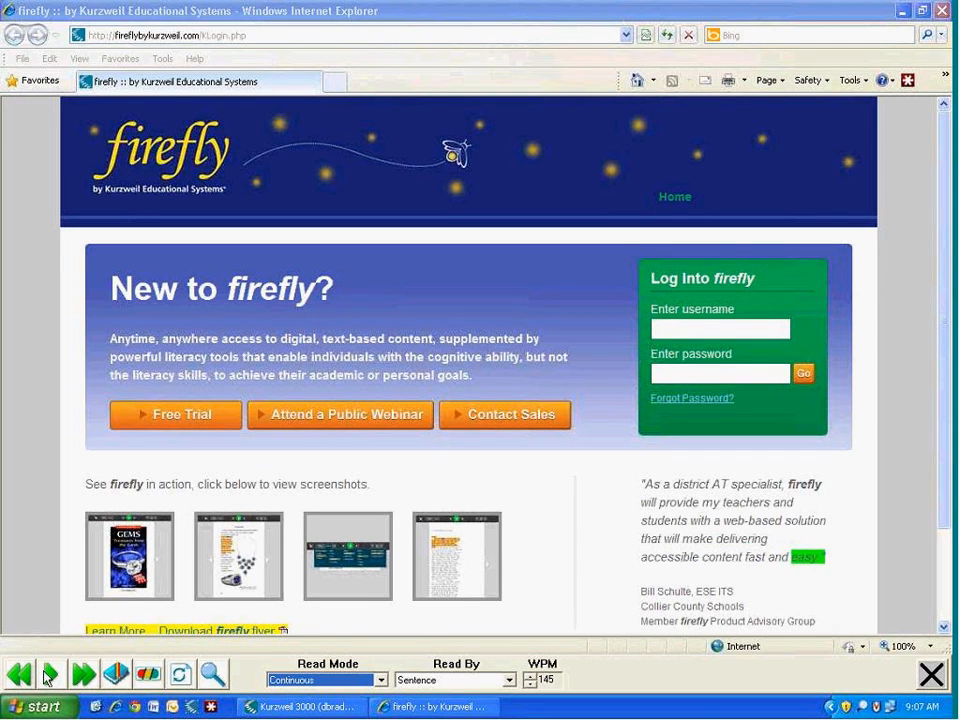
pyautogui.moveTo(820, 513)
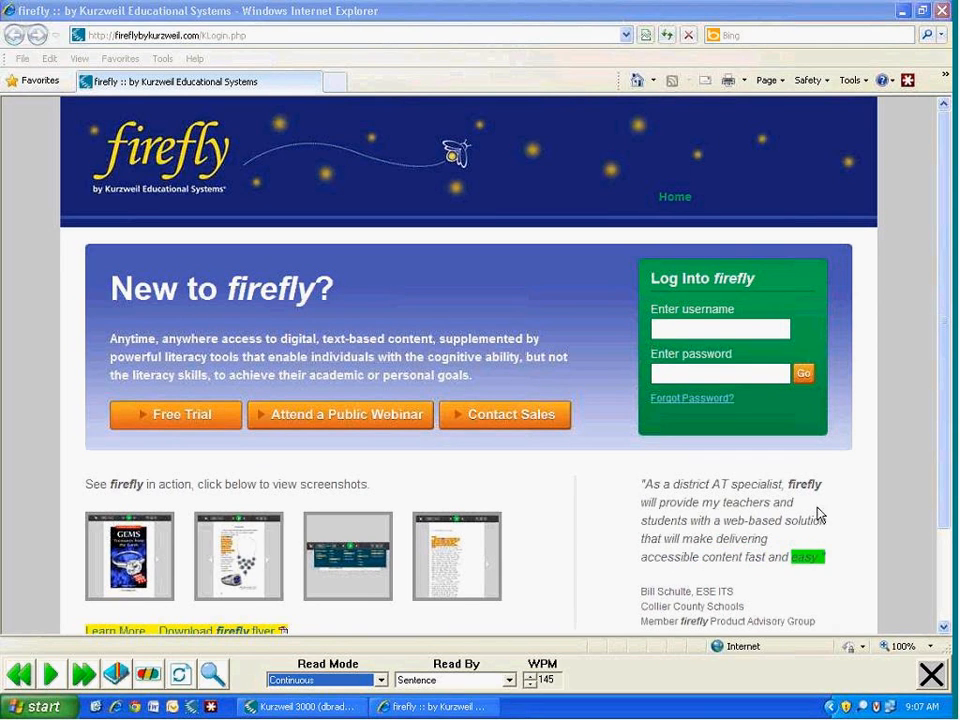
pyautogui.moveTo(697, 521)
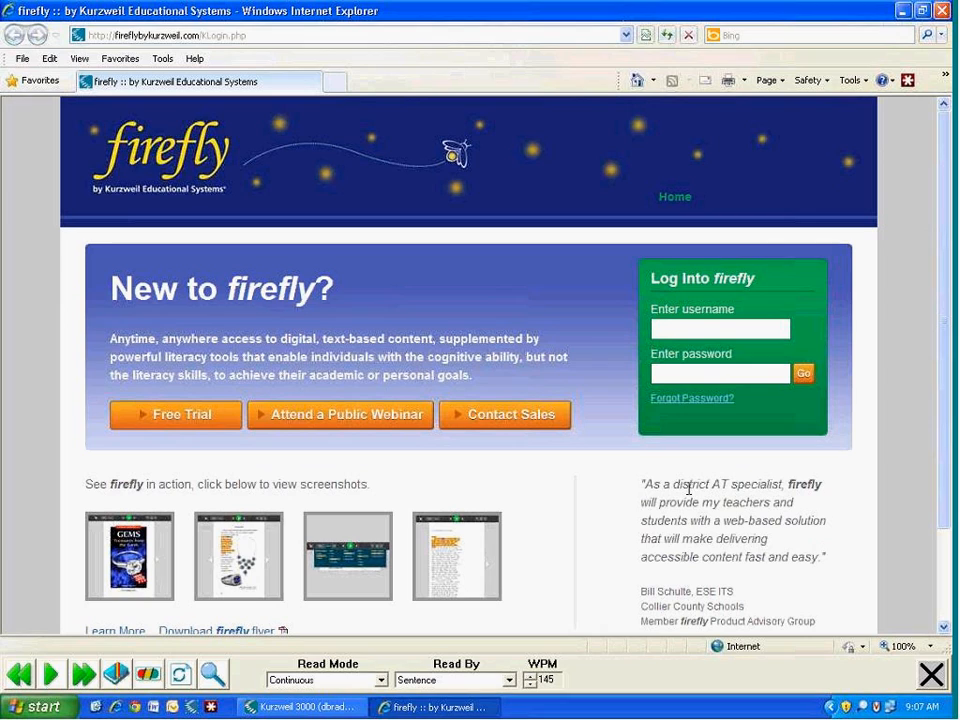
# - Sign in to firefly with username 'd' and the password
pyautogui.click(720, 328)
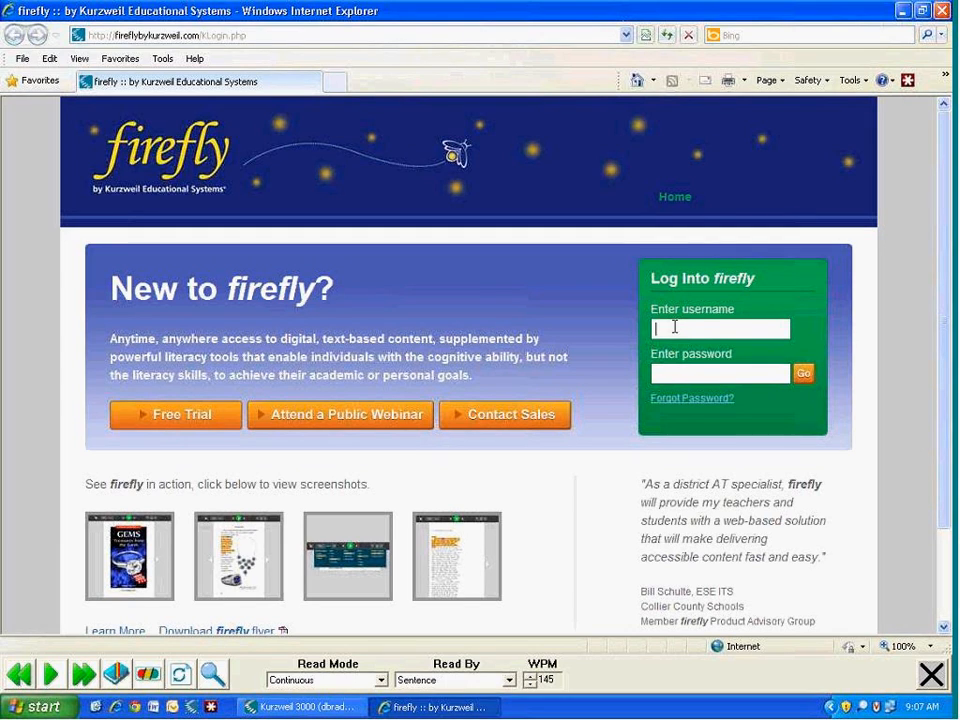
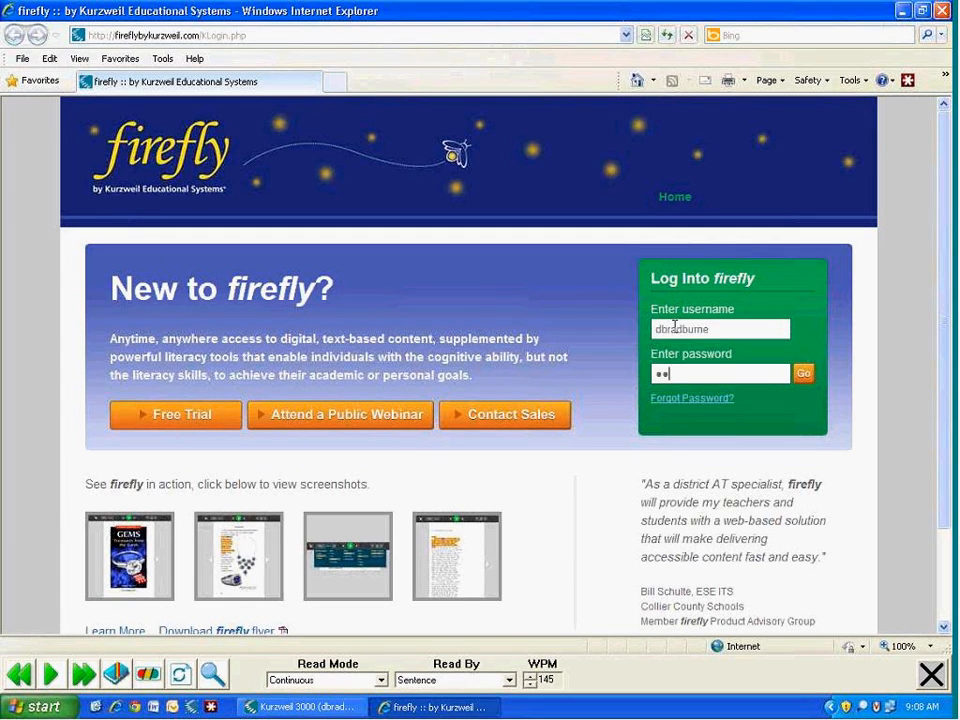
pyautogui.write('password')
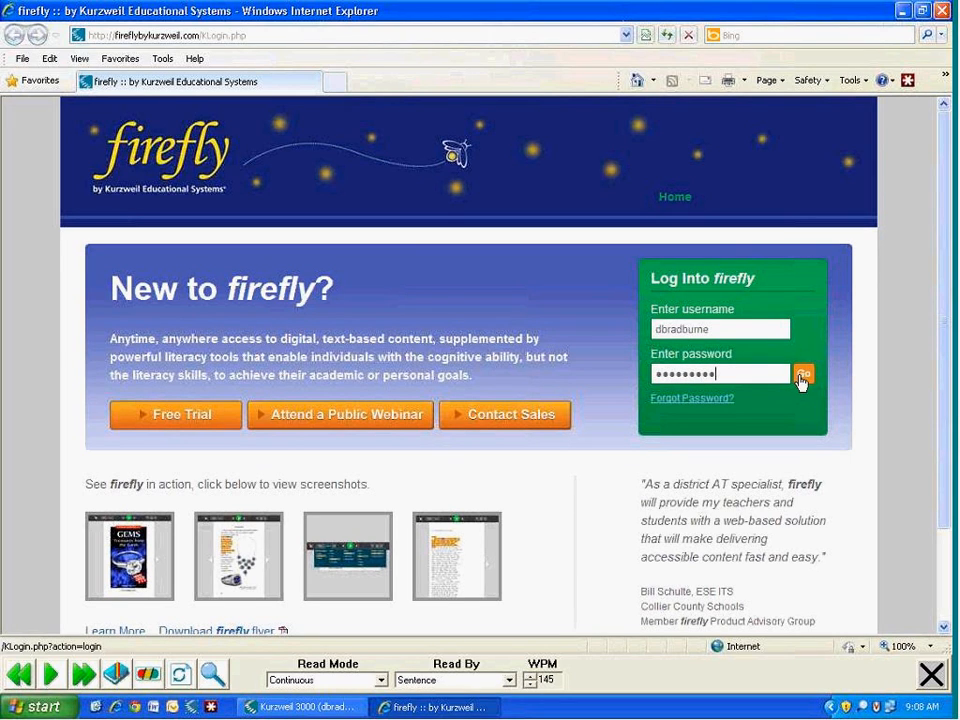
pyautogui.click(804, 373)
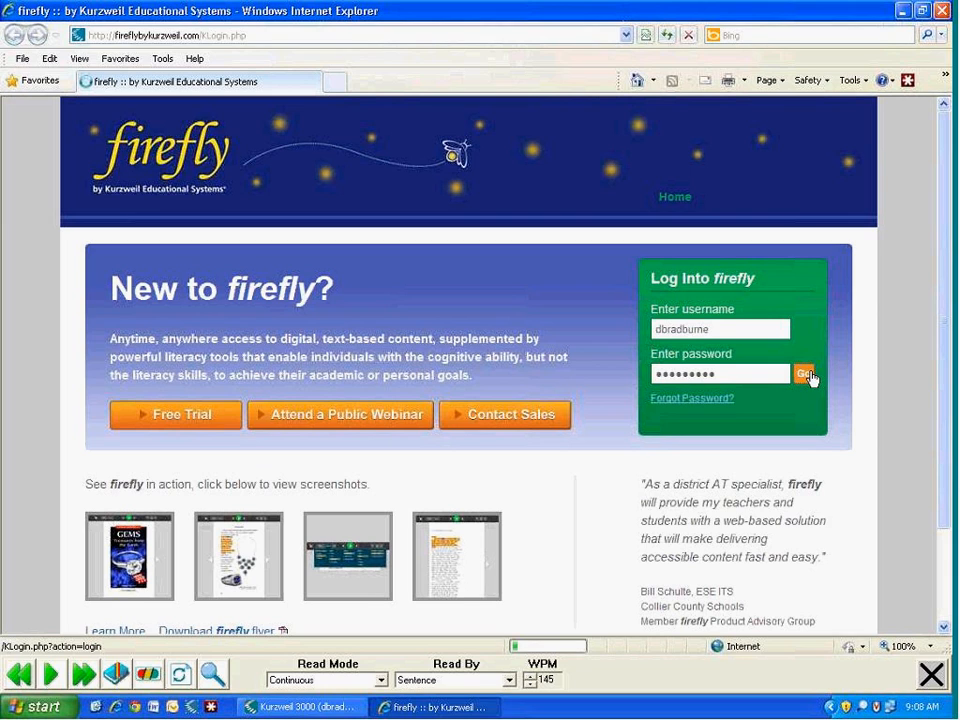
pyautogui.click(805, 374)
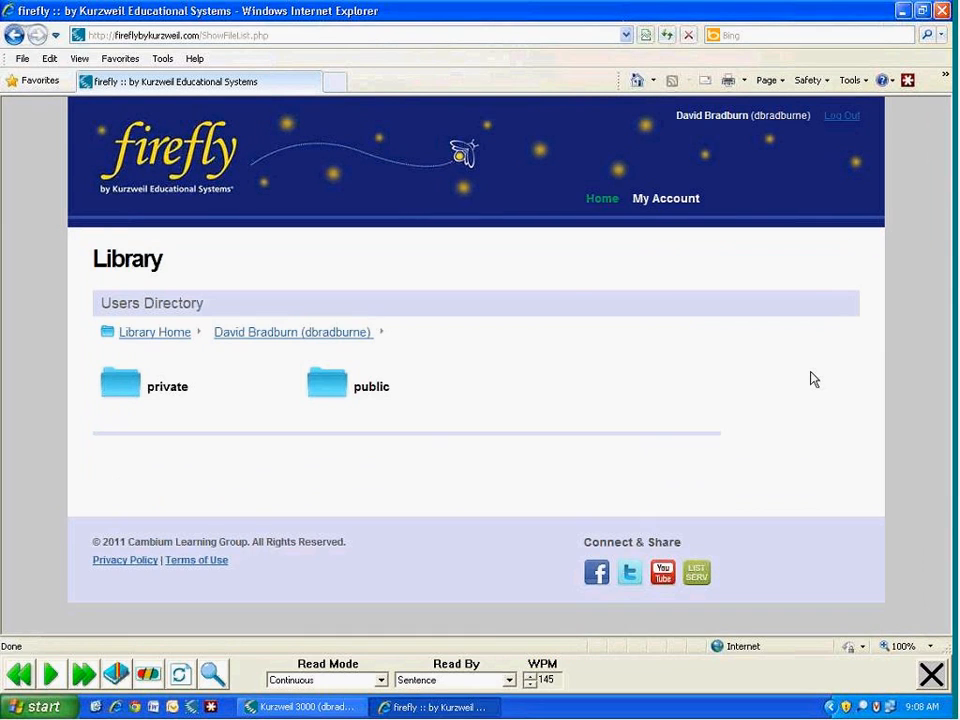
pyautogui.moveTo(460, 408)
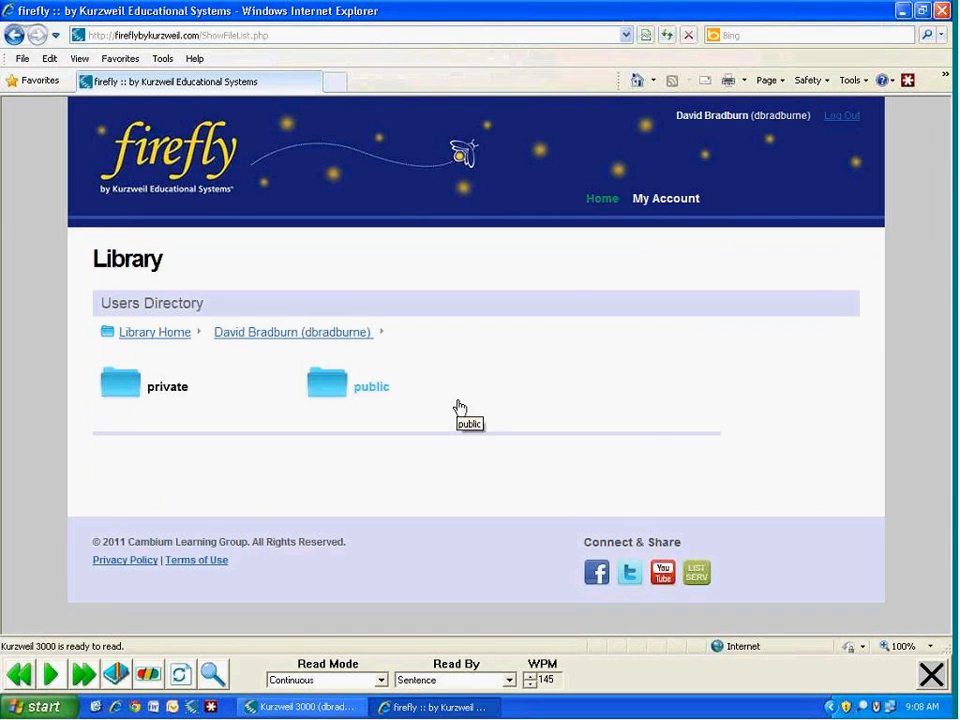
pyautogui.moveTo(370, 393)
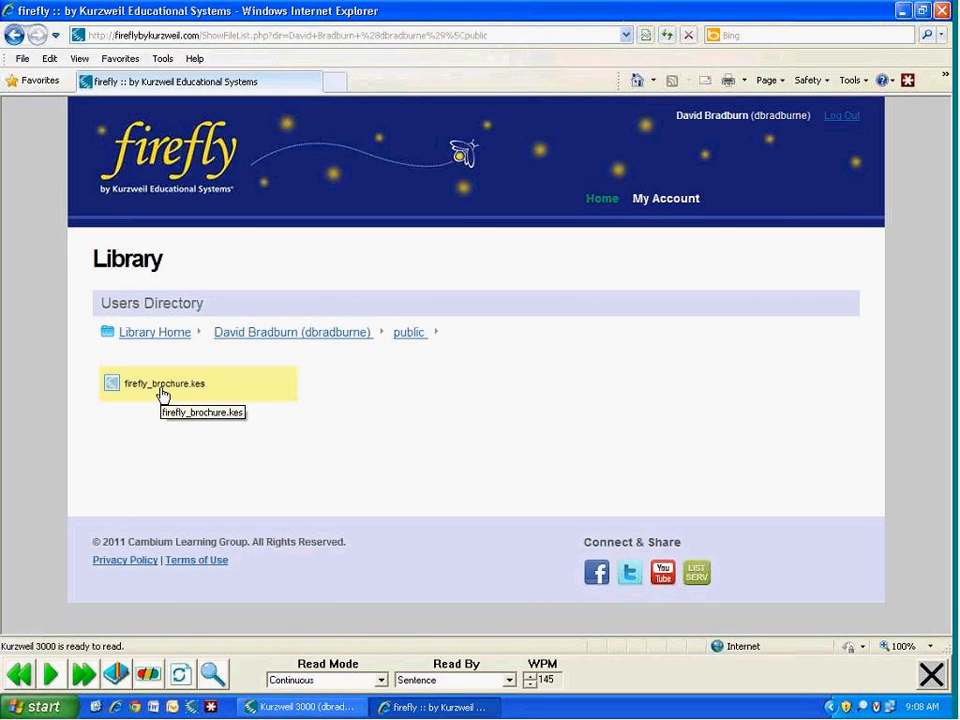
# - Open firefly_brochure.kes in the web reader and scroll down to the Benefits include list
pyautogui.click(163, 383)
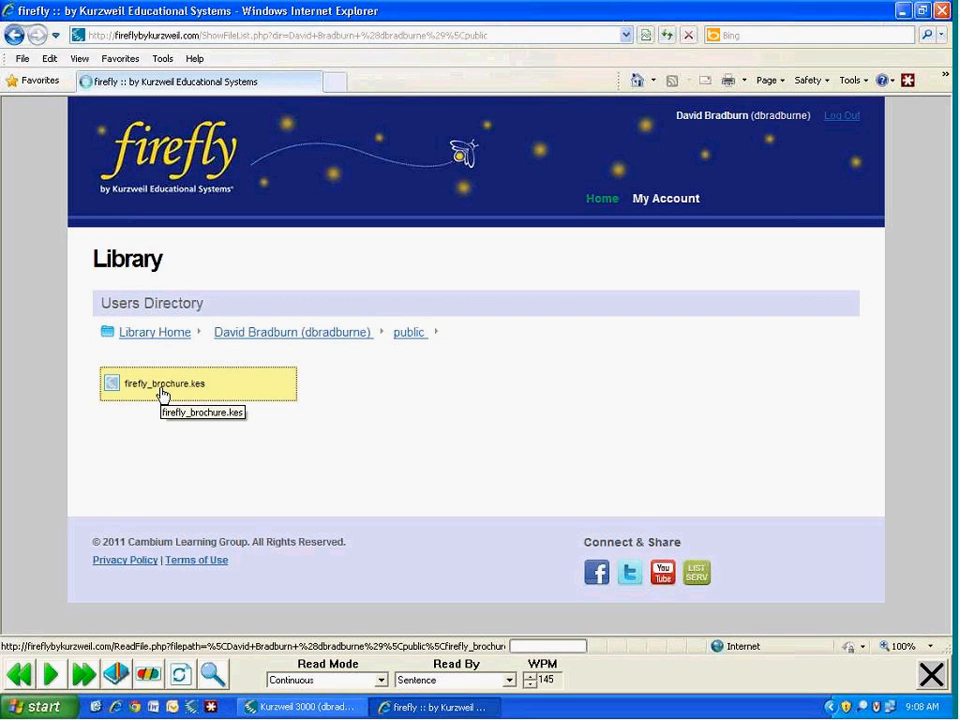
pyautogui.click(164, 383)
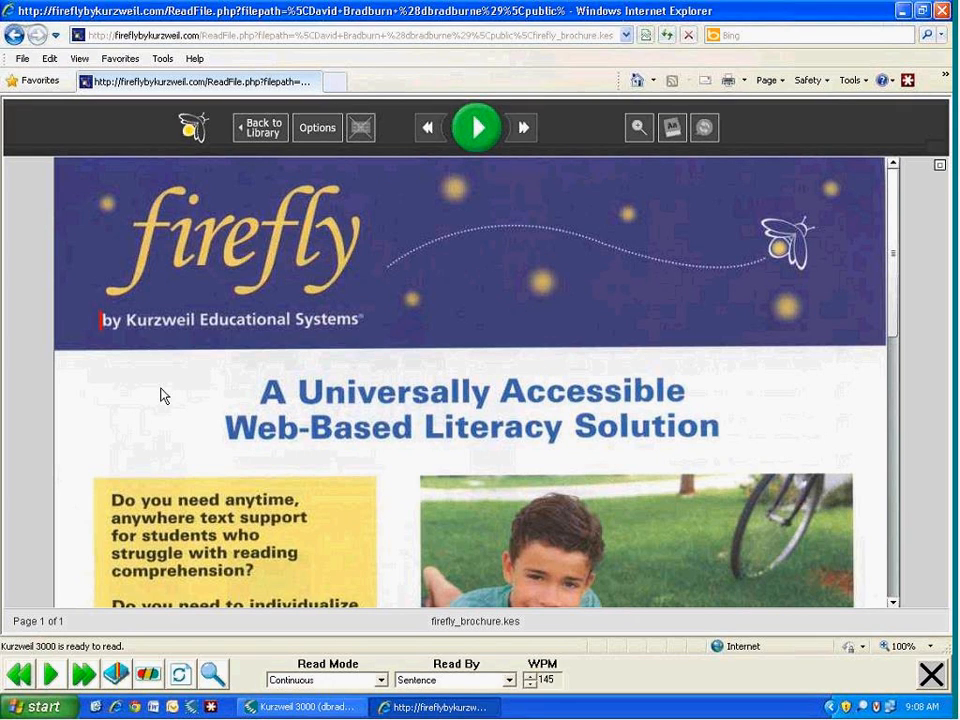
pyautogui.moveTo(678, 297)
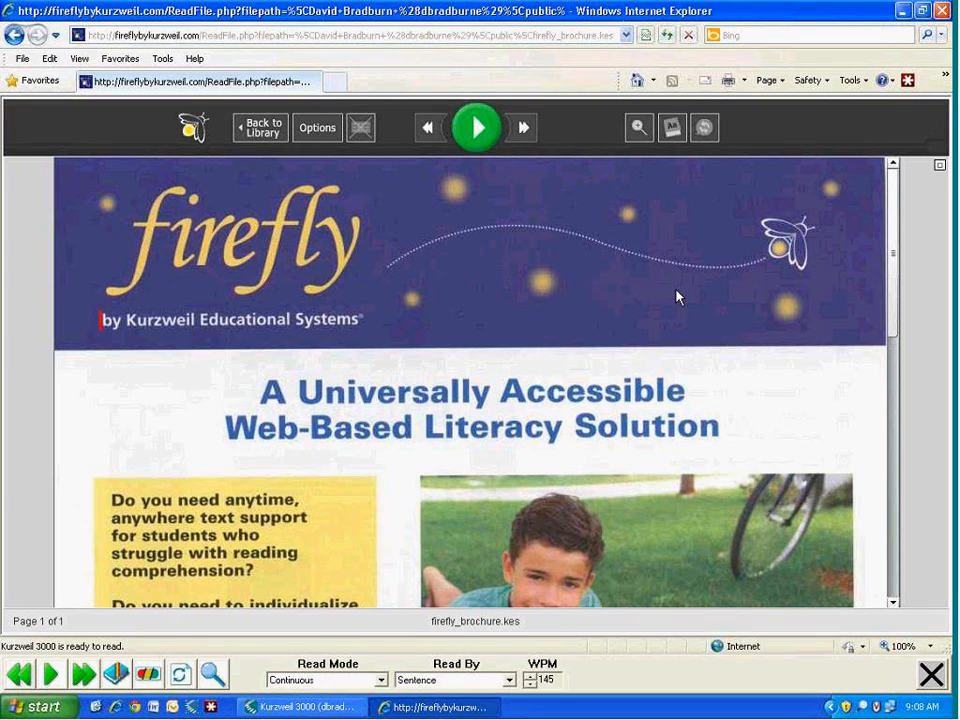
pyautogui.scroll(-3)
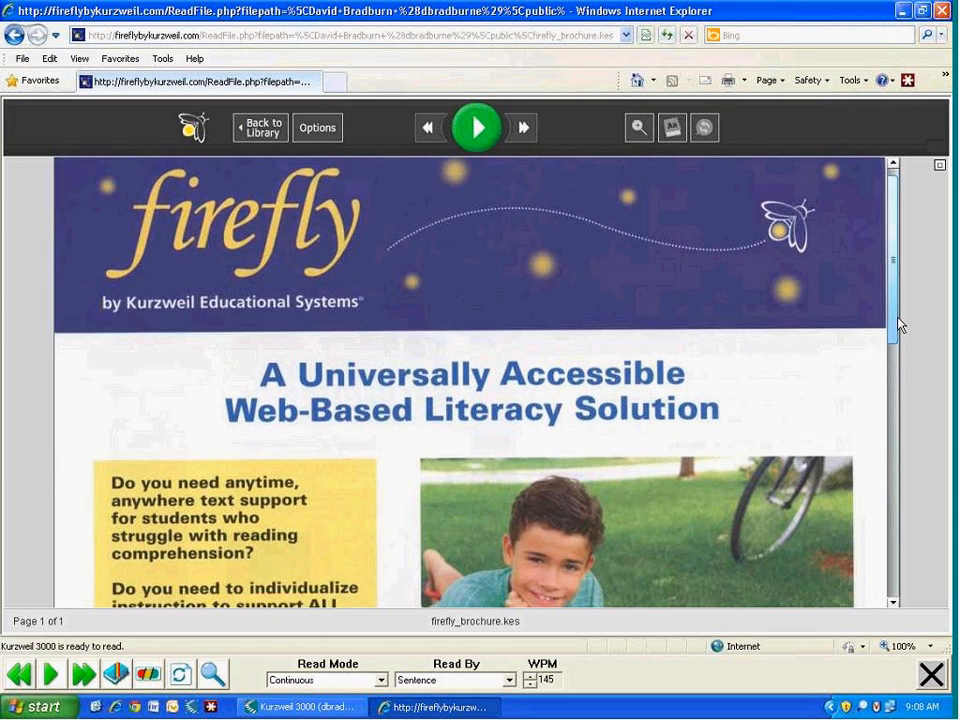
pyautogui.scroll(-3)
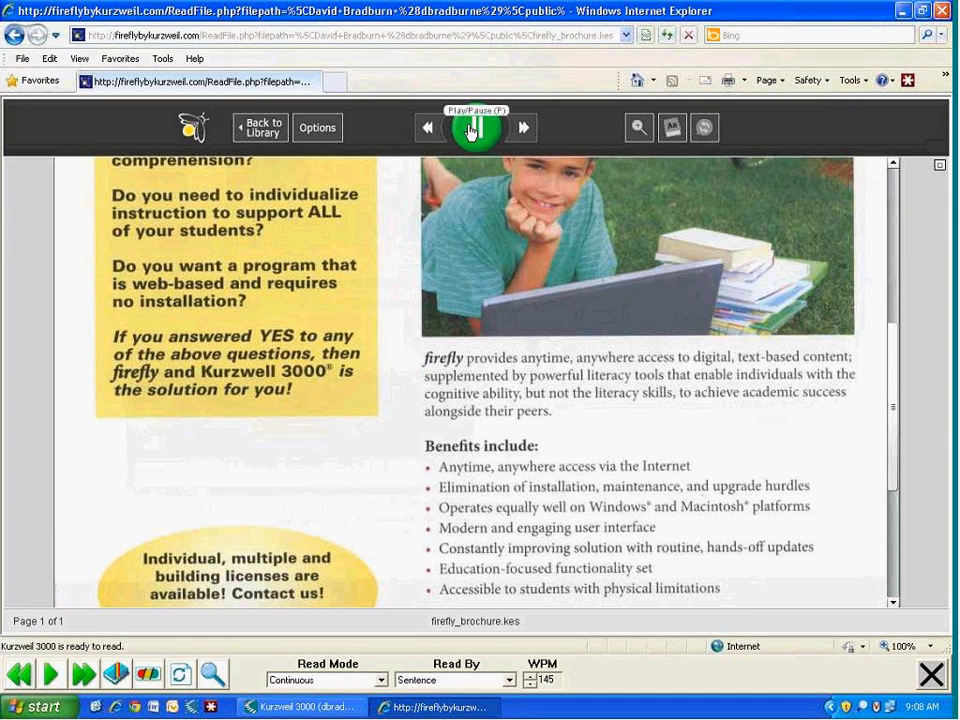
# - Pause the read-aloud and show firefly's reading Options: sentence, continuous mode, voice Paul
pyautogui.click(476, 127)
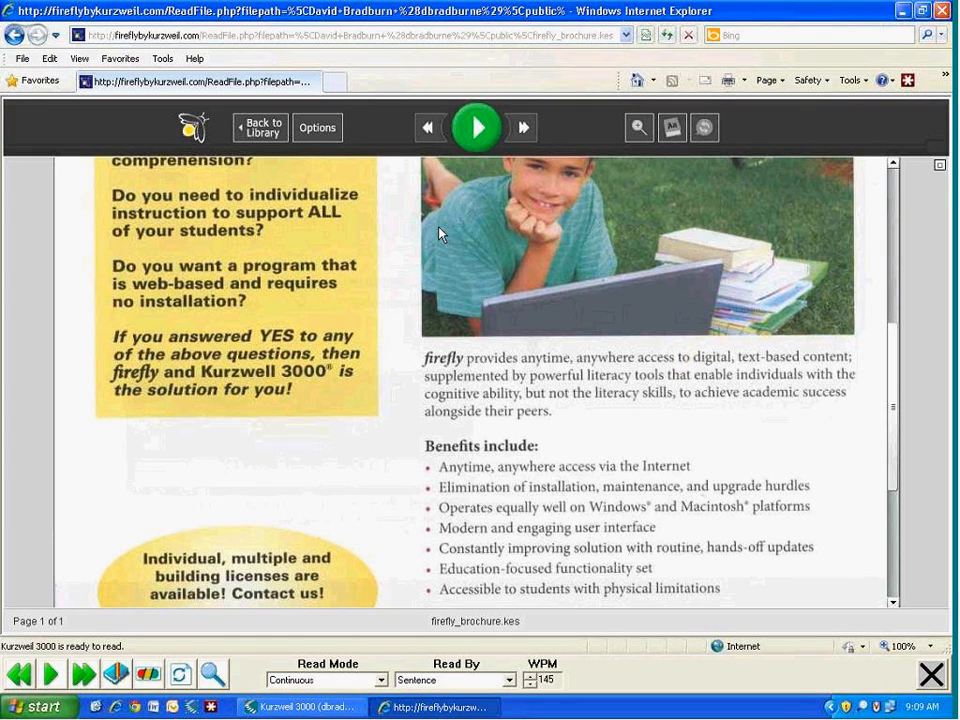
pyautogui.click(687, 357)
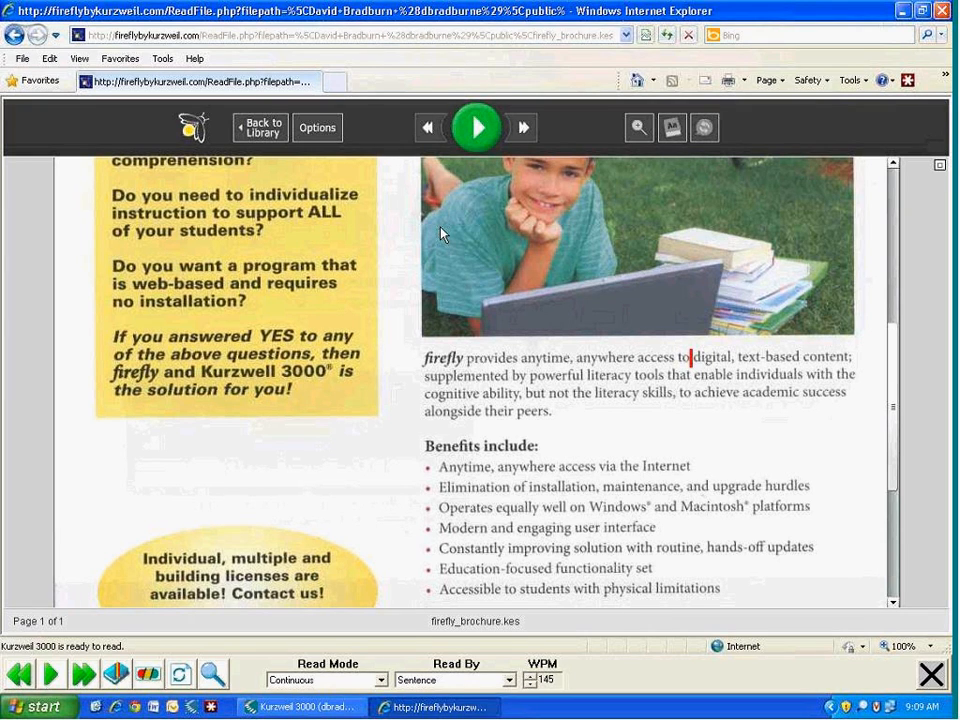
pyautogui.moveTo(424, 235)
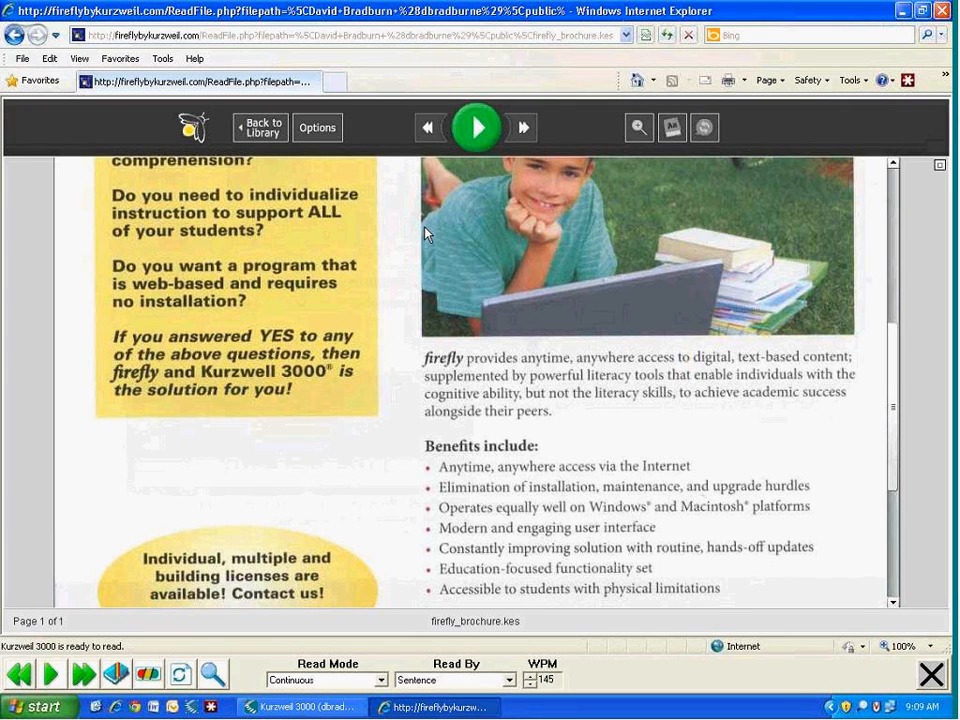
pyautogui.click(318, 127)
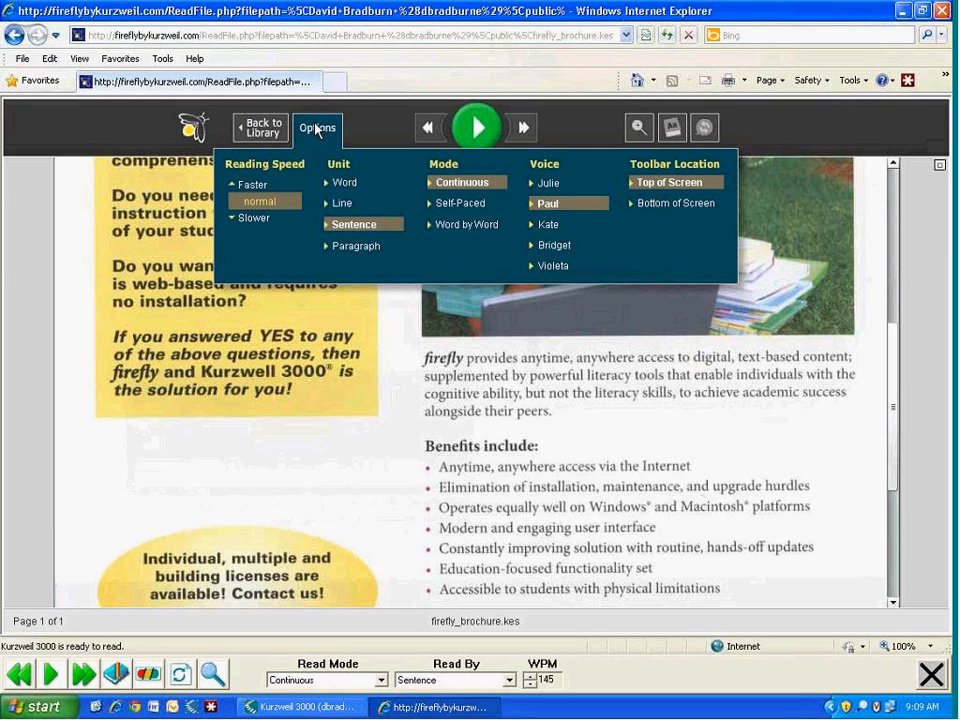
pyautogui.moveTo(565, 215)
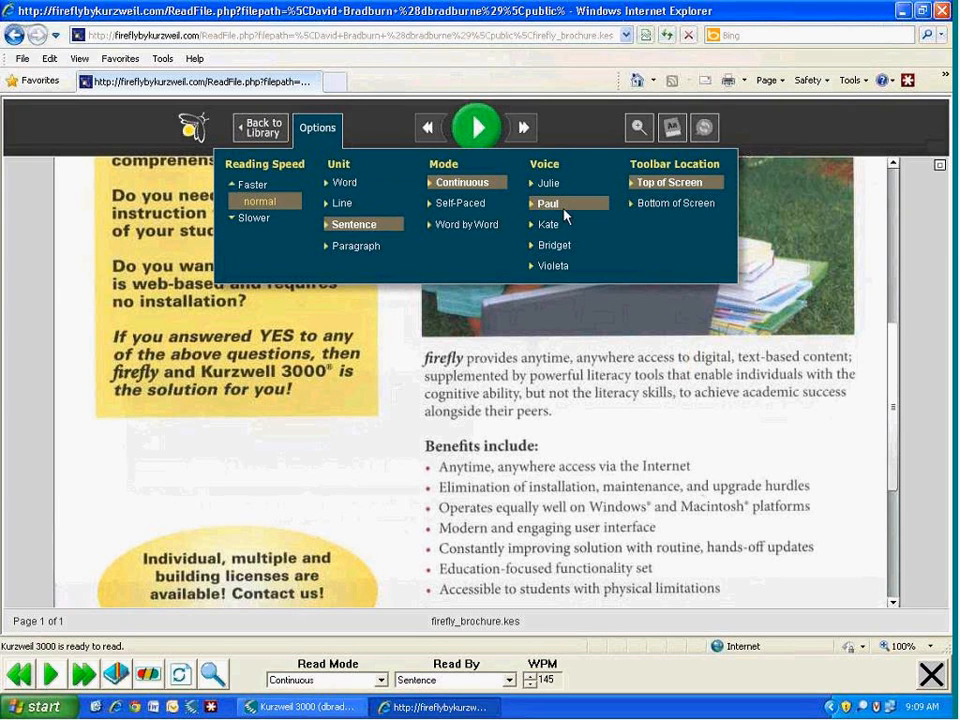
pyautogui.moveTo(675, 203)
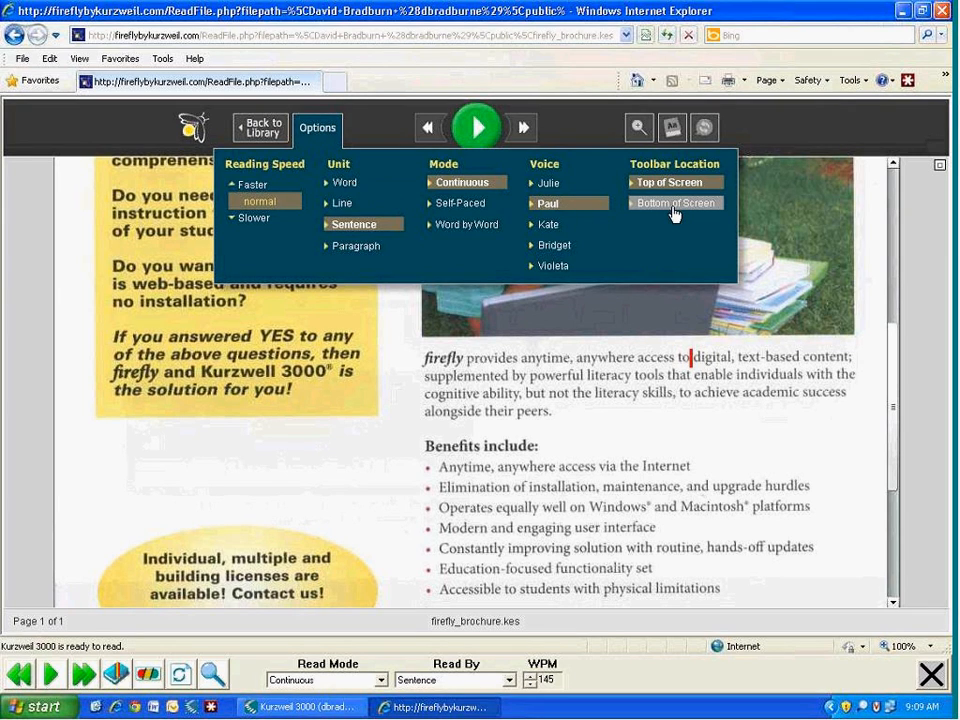
pyautogui.moveTo(670, 213)
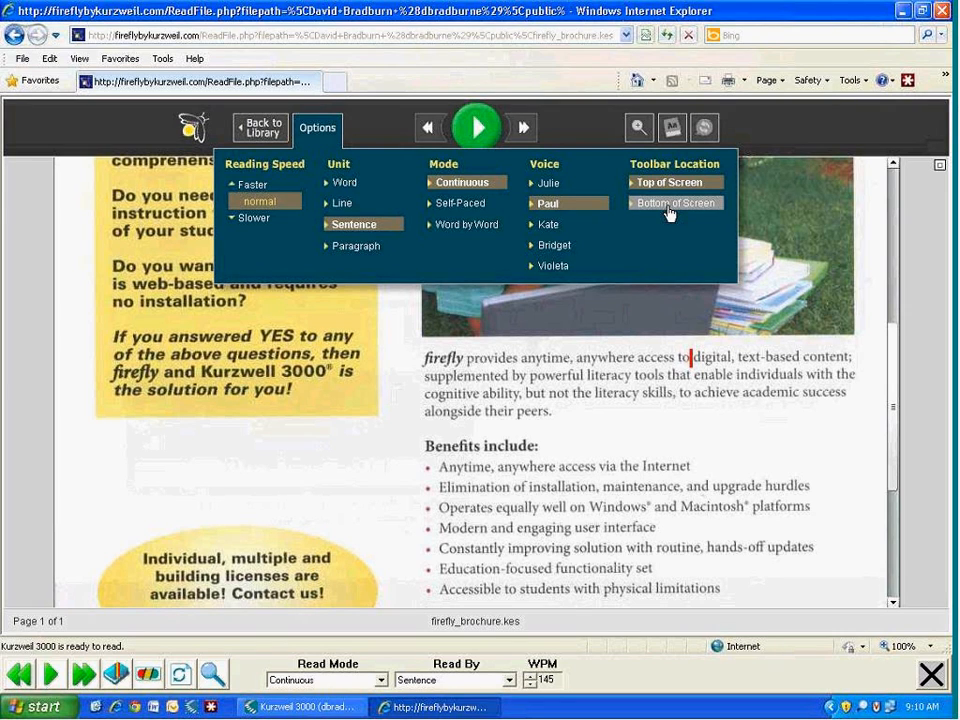
# - Set the firefly toolbar location to Bottom of Screen, then back to Top of Screen
pyautogui.click(675, 202)
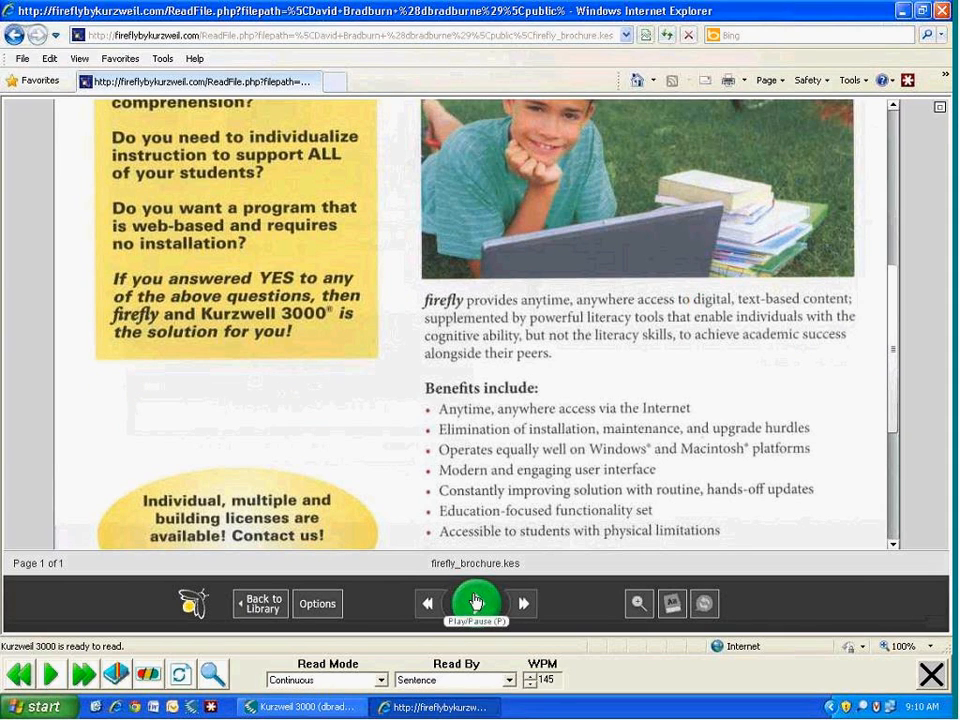
pyautogui.click(476, 603)
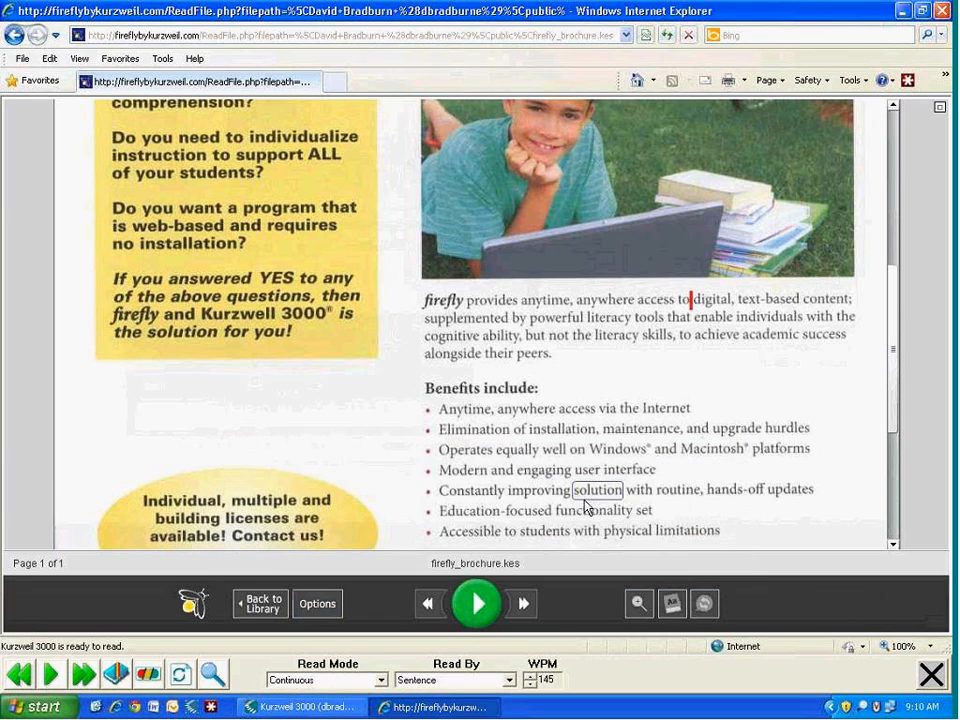
pyautogui.click(317, 603)
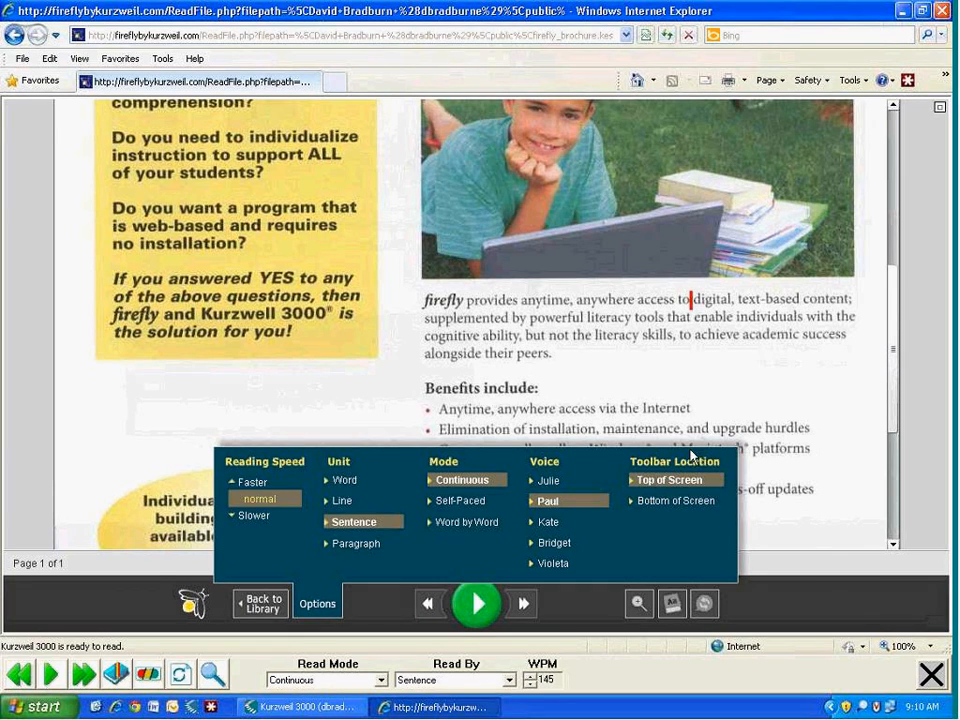
pyautogui.click(669, 480)
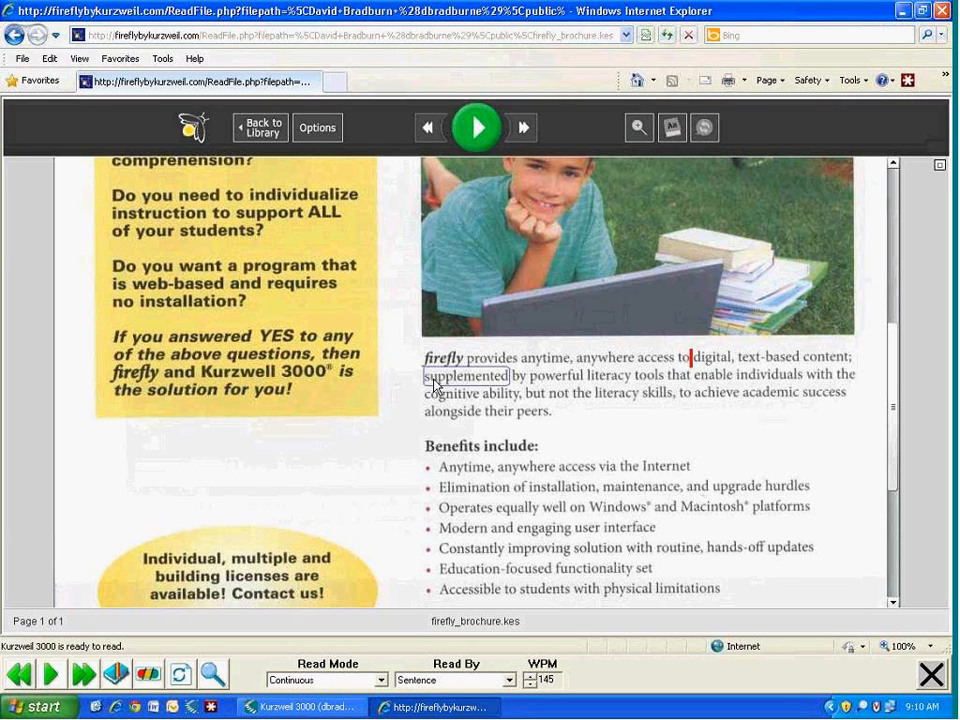
# - Scroll up to the brochure's opening questions and close the firefly web reader window
pyautogui.scroll(3)
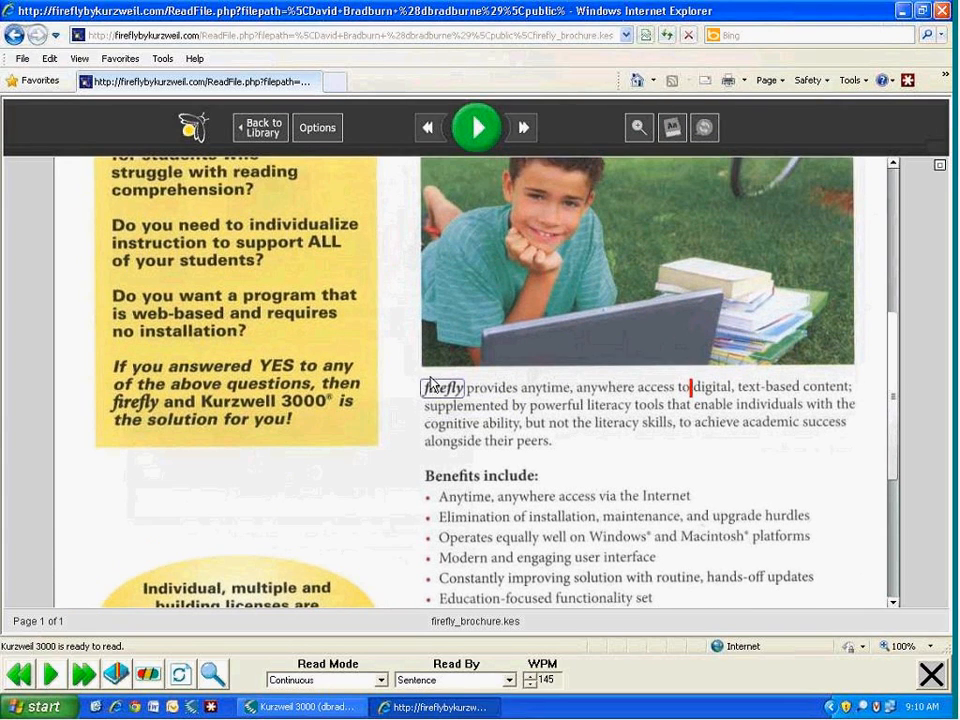
pyautogui.scroll(3)
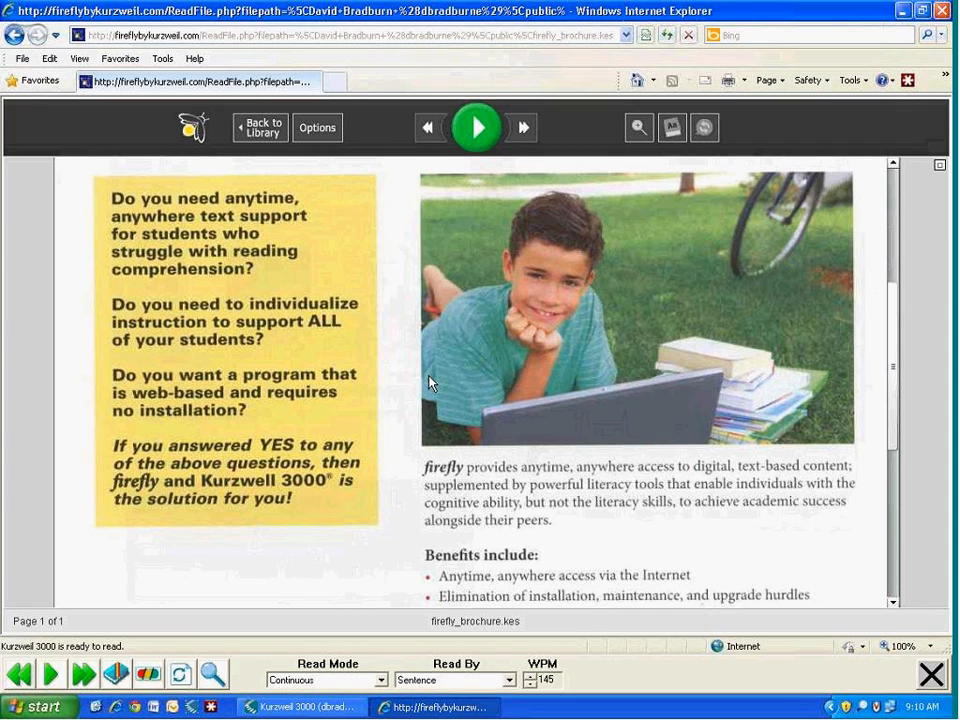
pyautogui.click(688, 468)
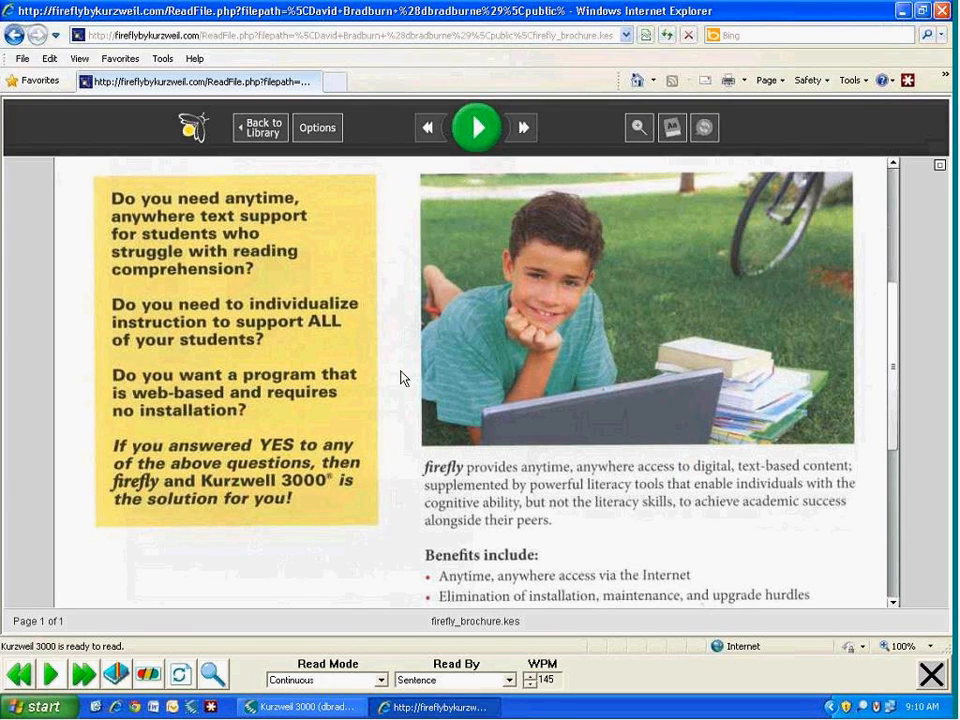
pyautogui.click(690, 466)
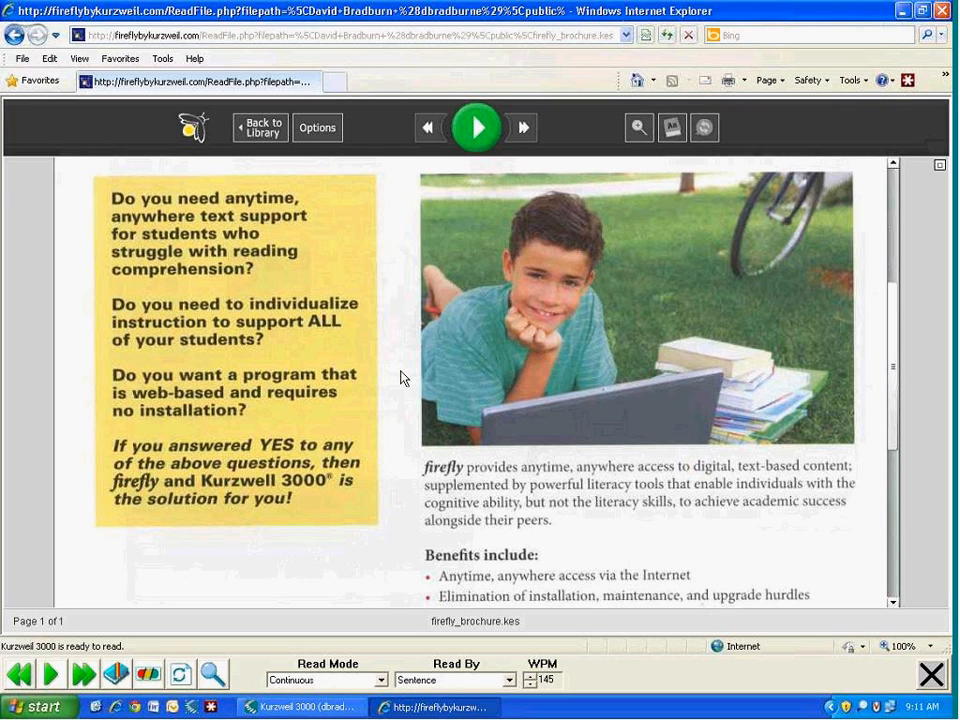
pyautogui.click(688, 467)
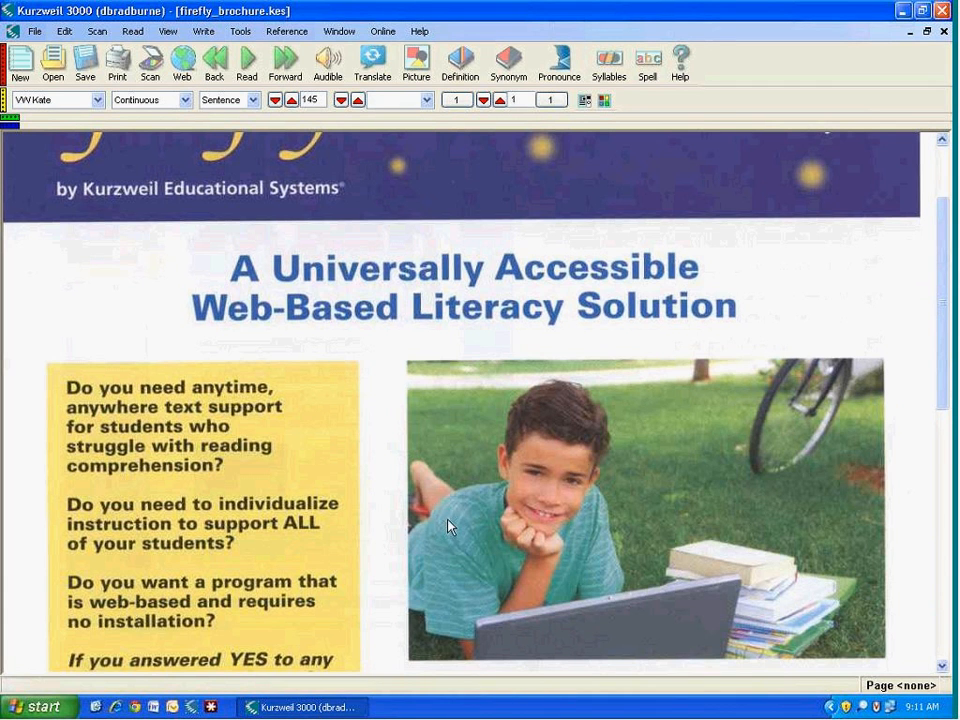
# - Scroll the Kurzweil 3000 brochure down to the photo, opening paragraph and benefits list
pyautogui.scroll(-3)
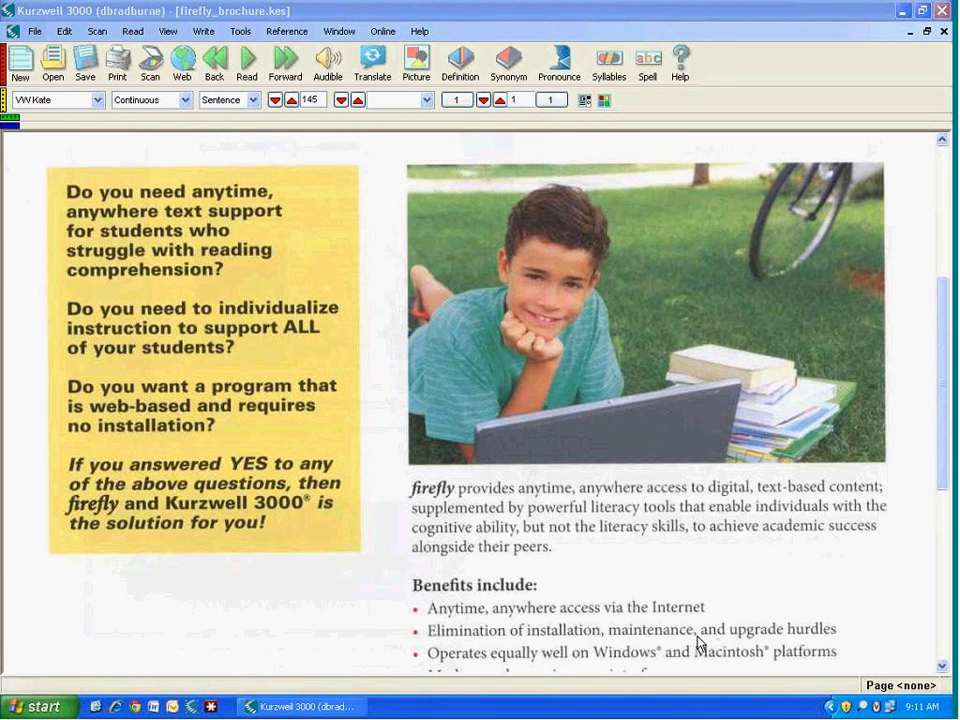
pyautogui.moveTo(799, 657)
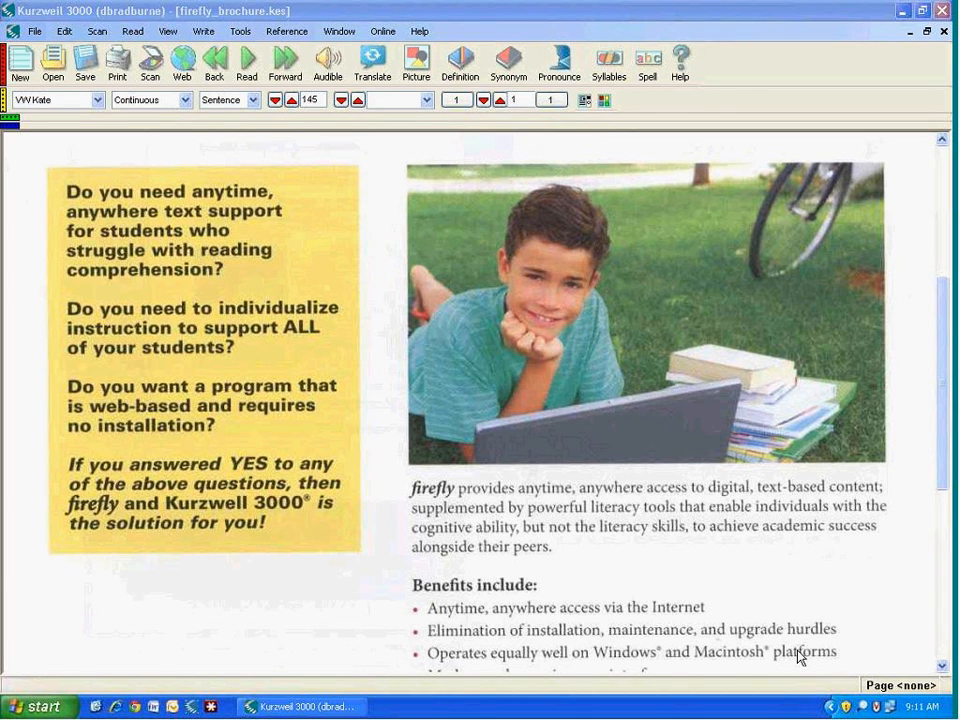
pyautogui.moveTo(755, 536)
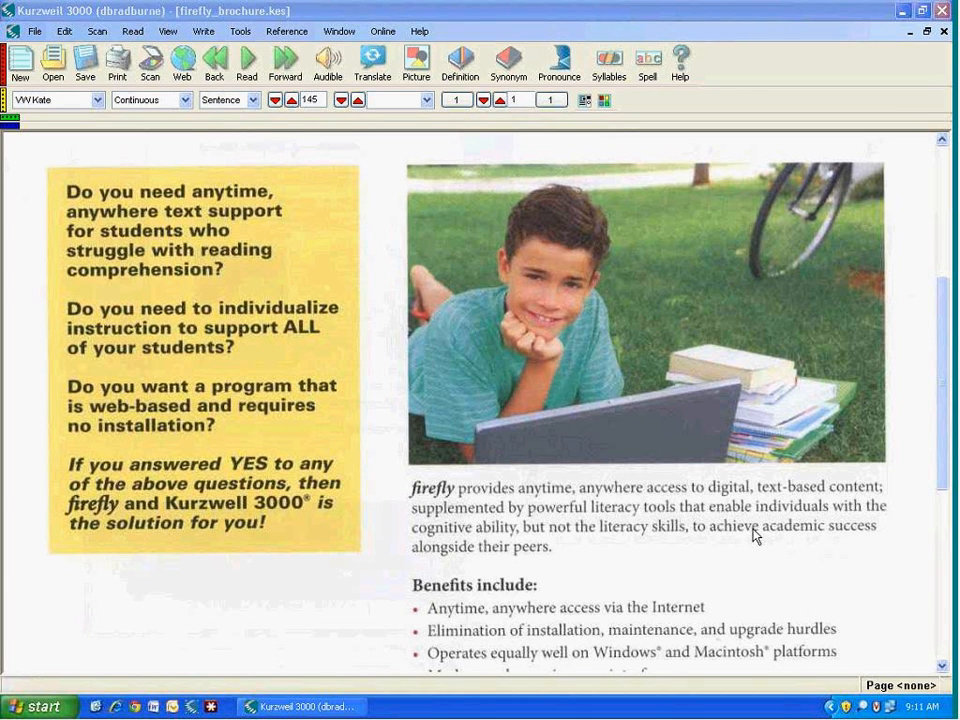
pyautogui.moveTo(742, 522)
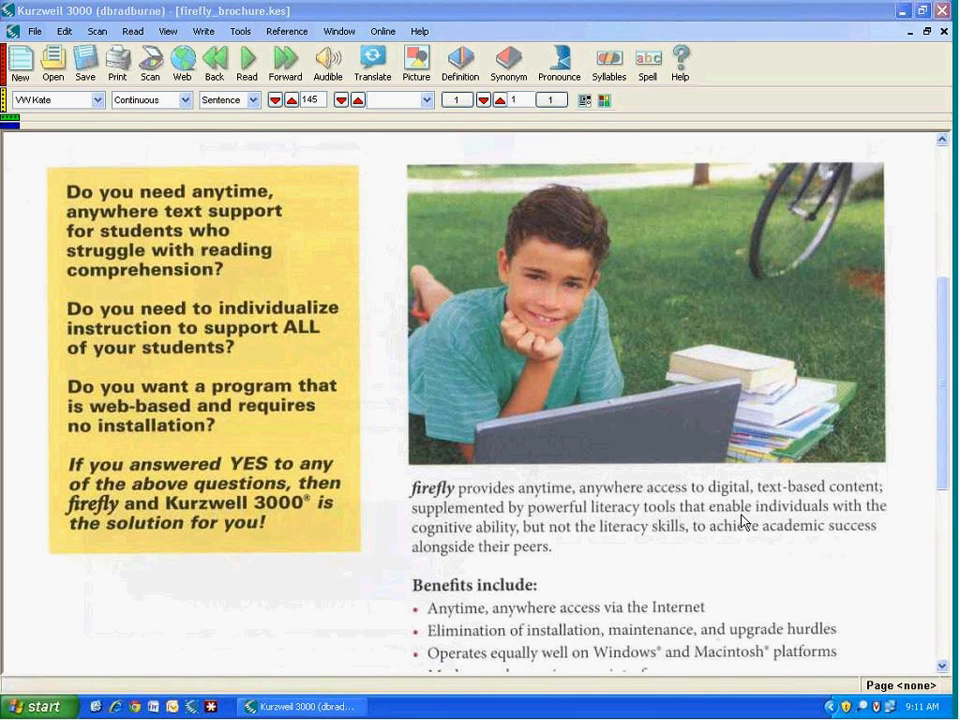